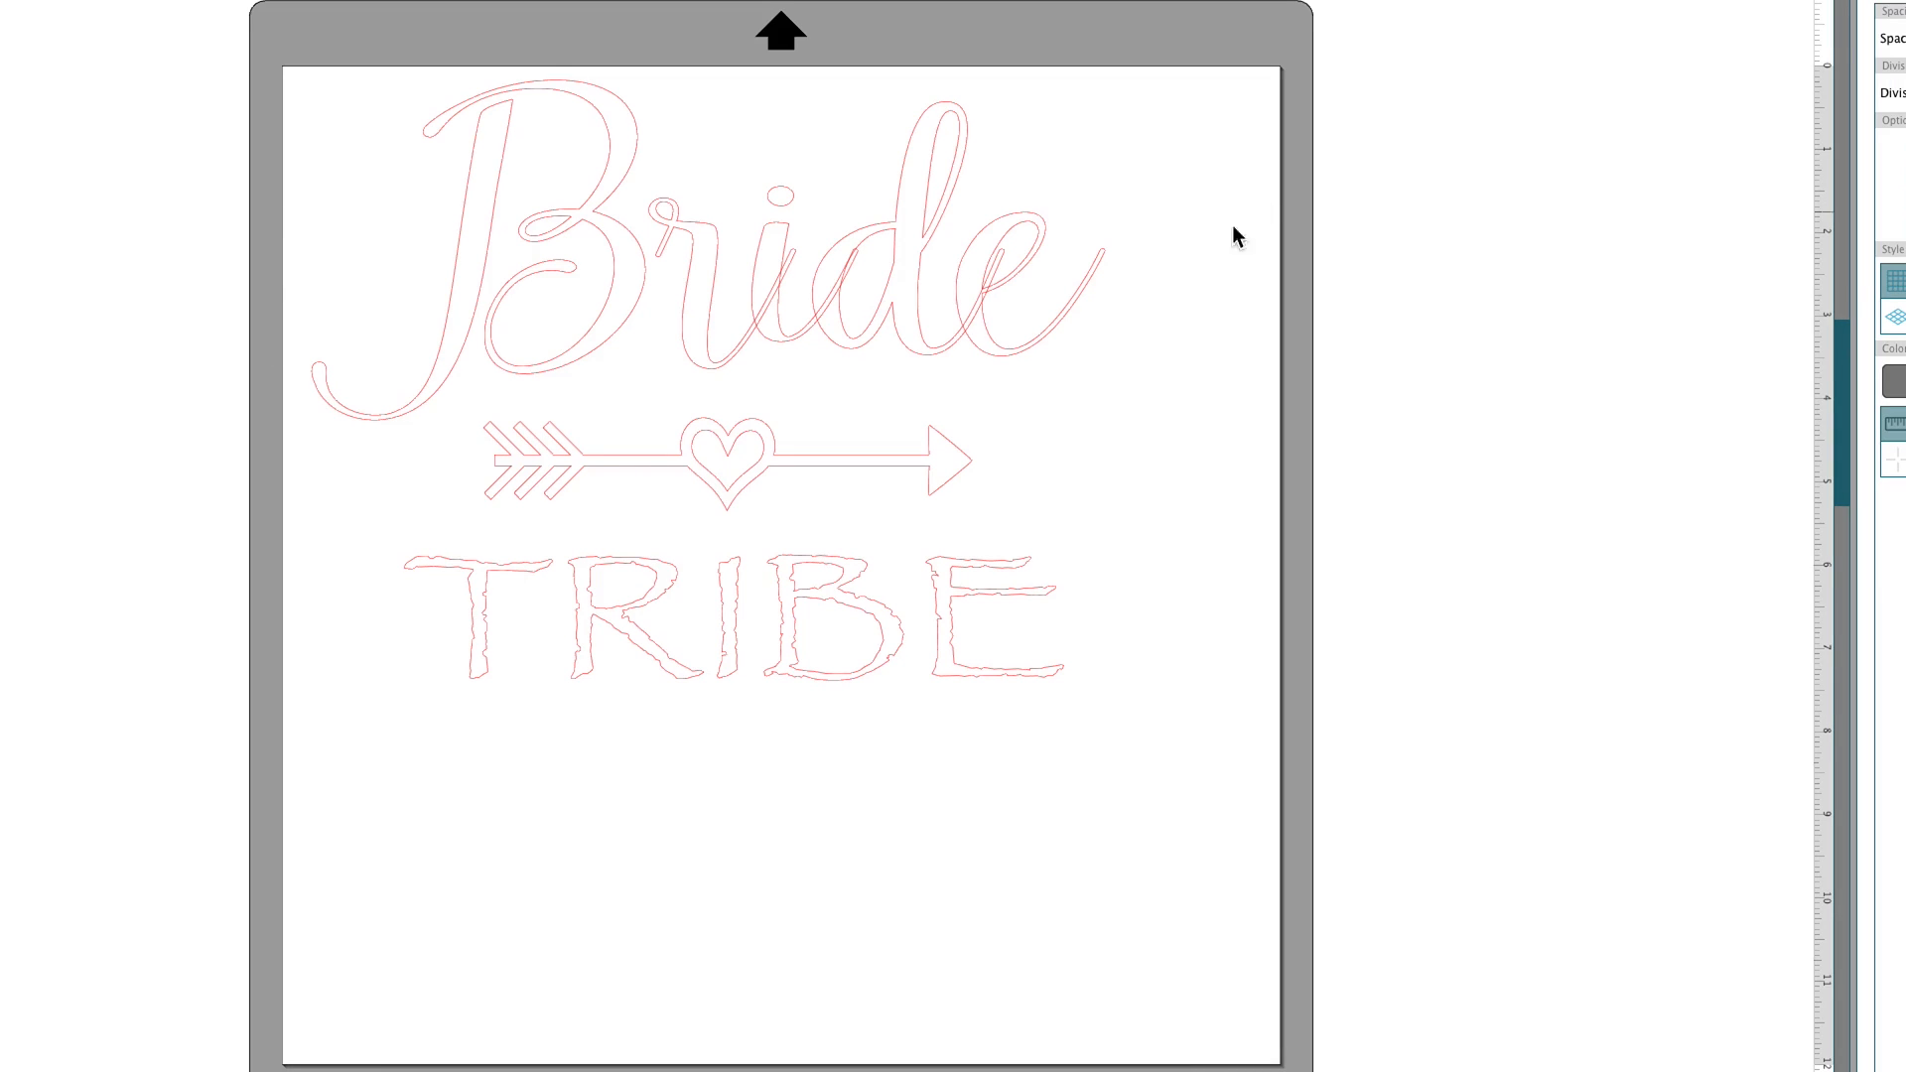
mouse_move(479, 302)
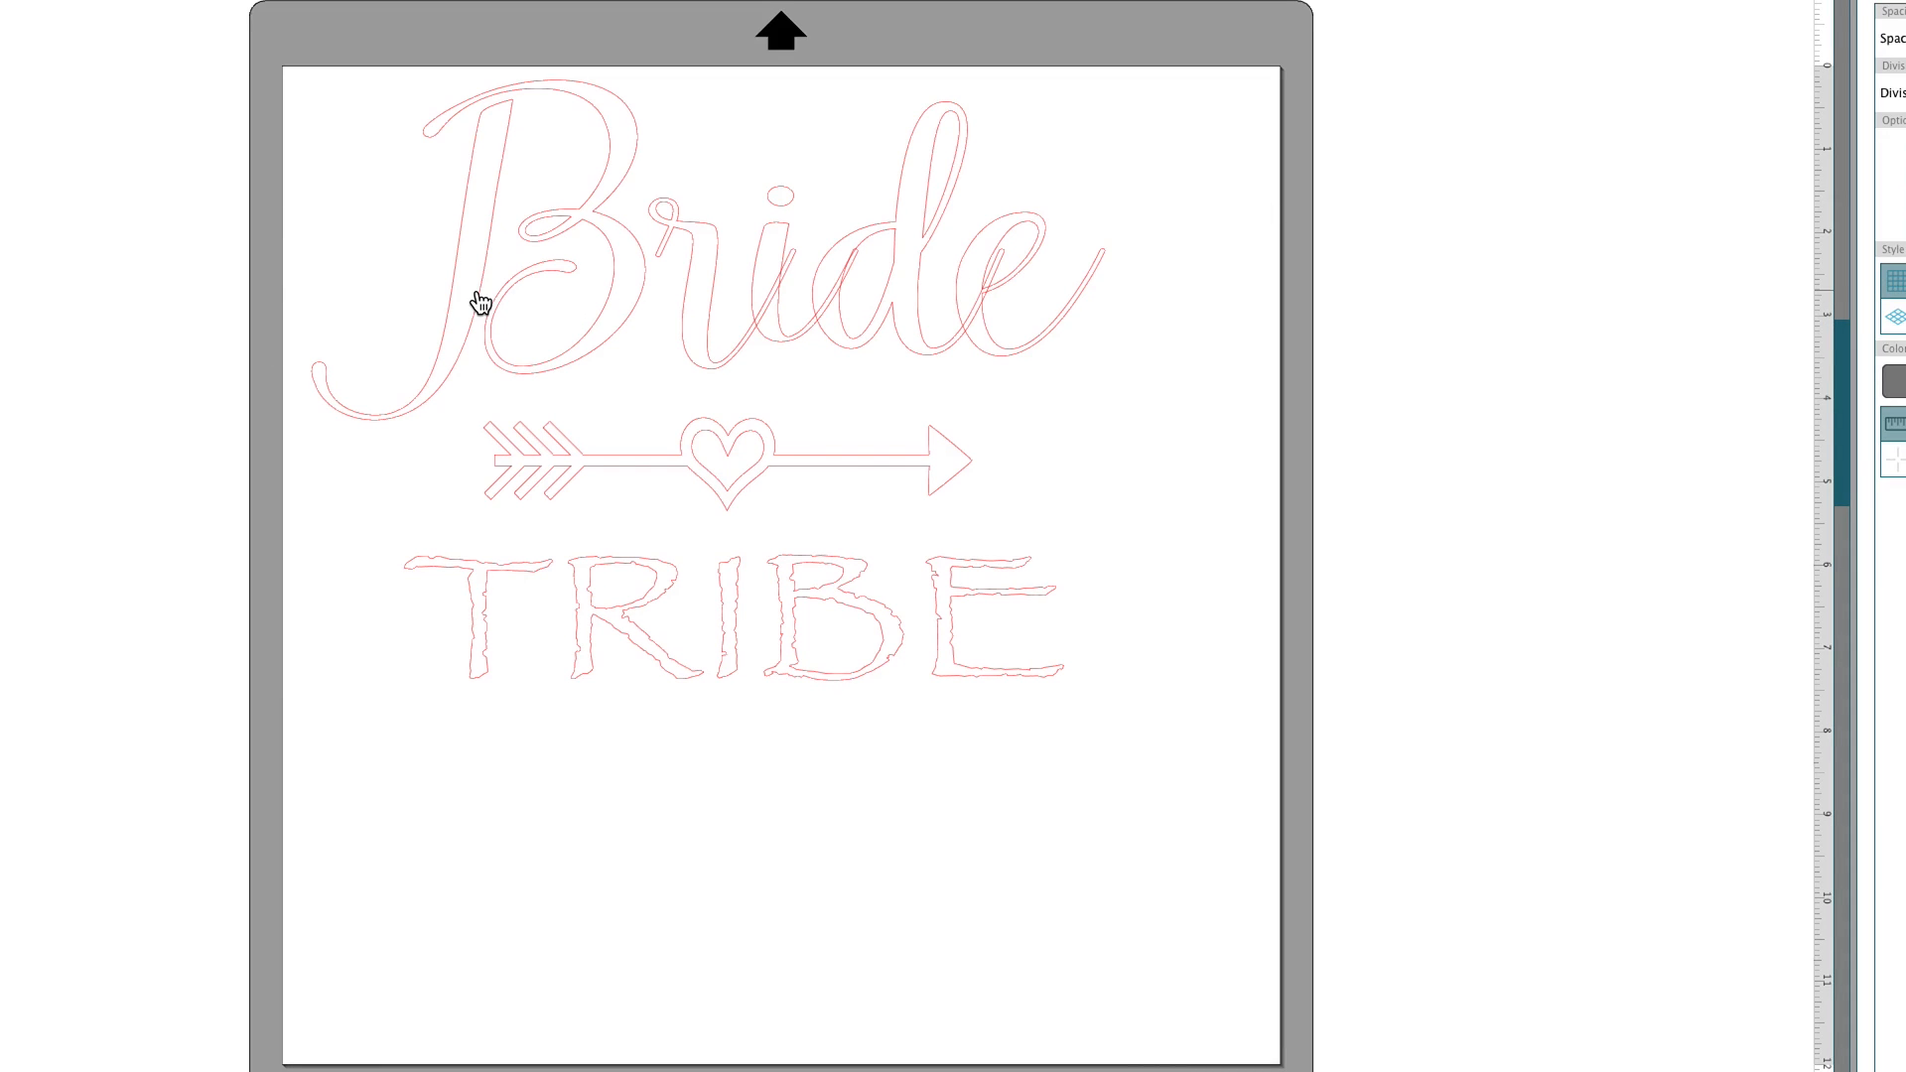
mouse_move(869, 282)
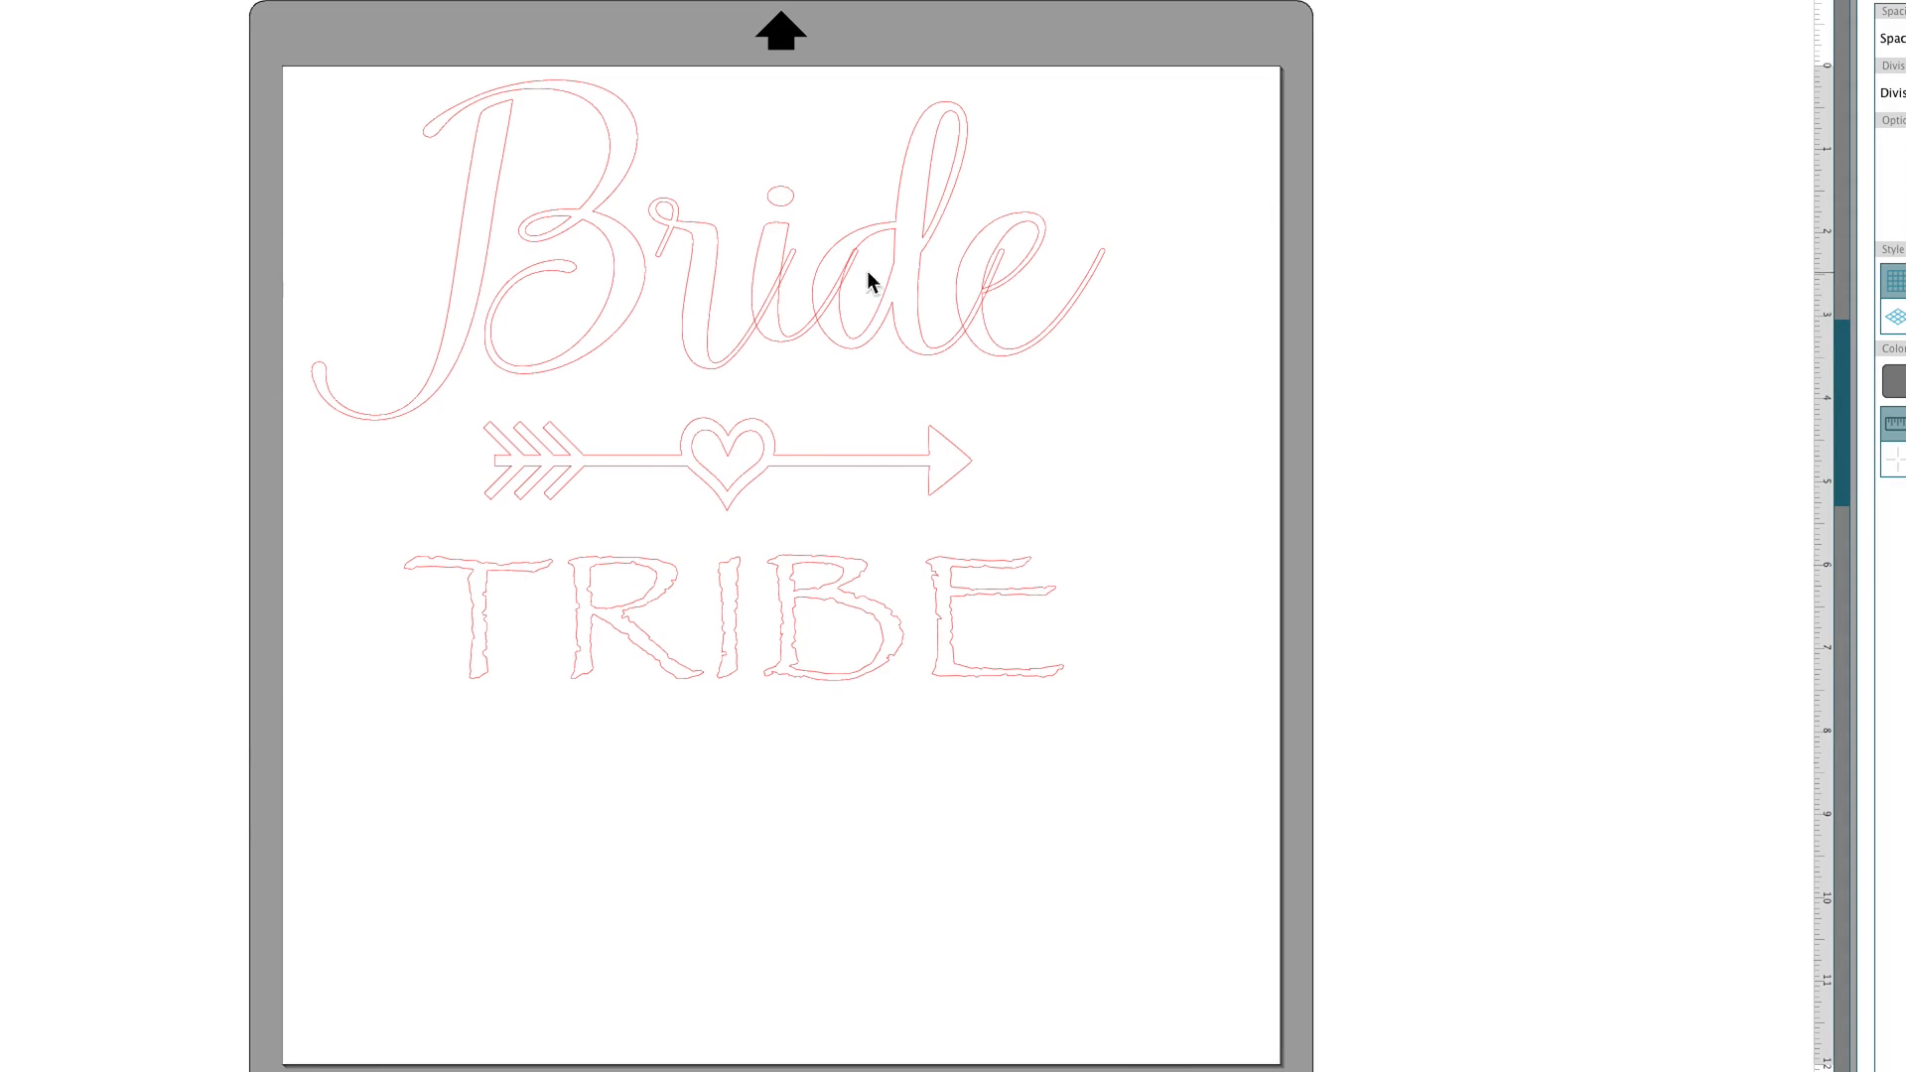
mouse_move(795, 292)
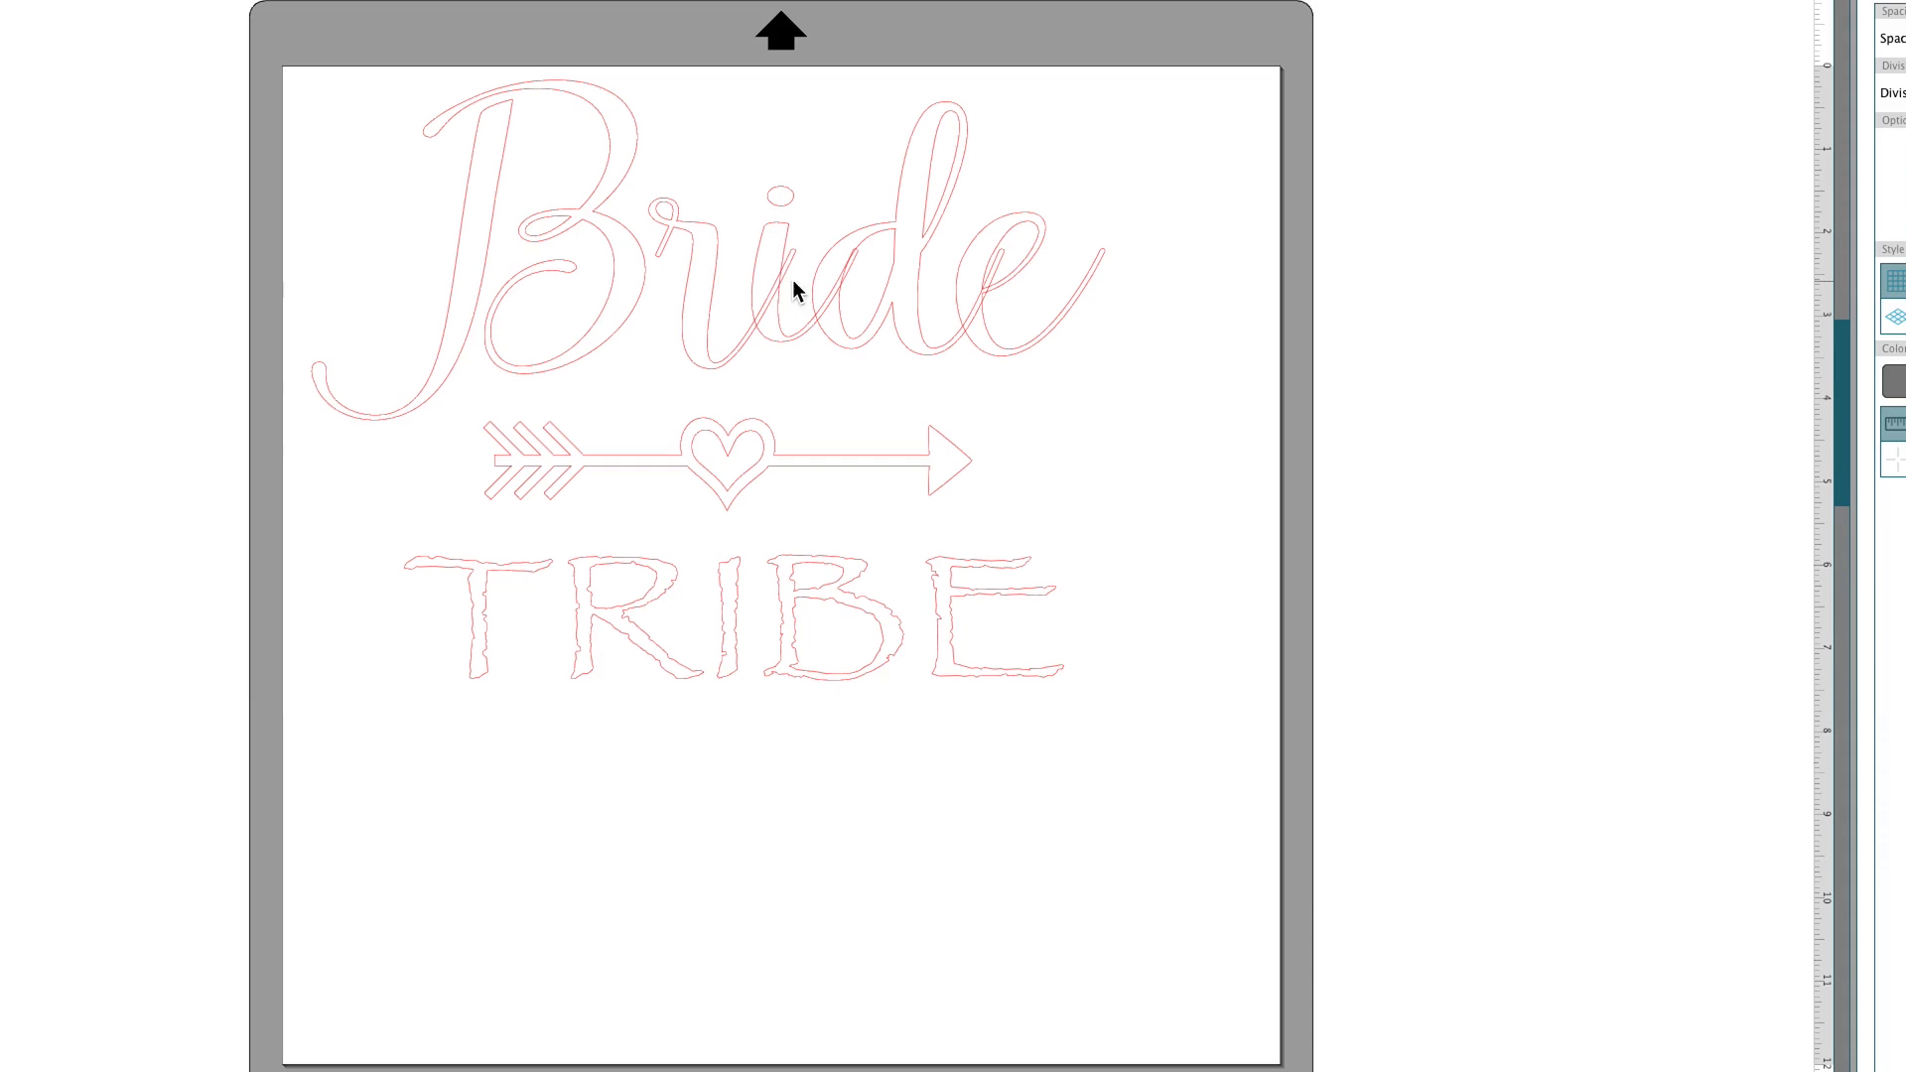
mouse_move(808, 253)
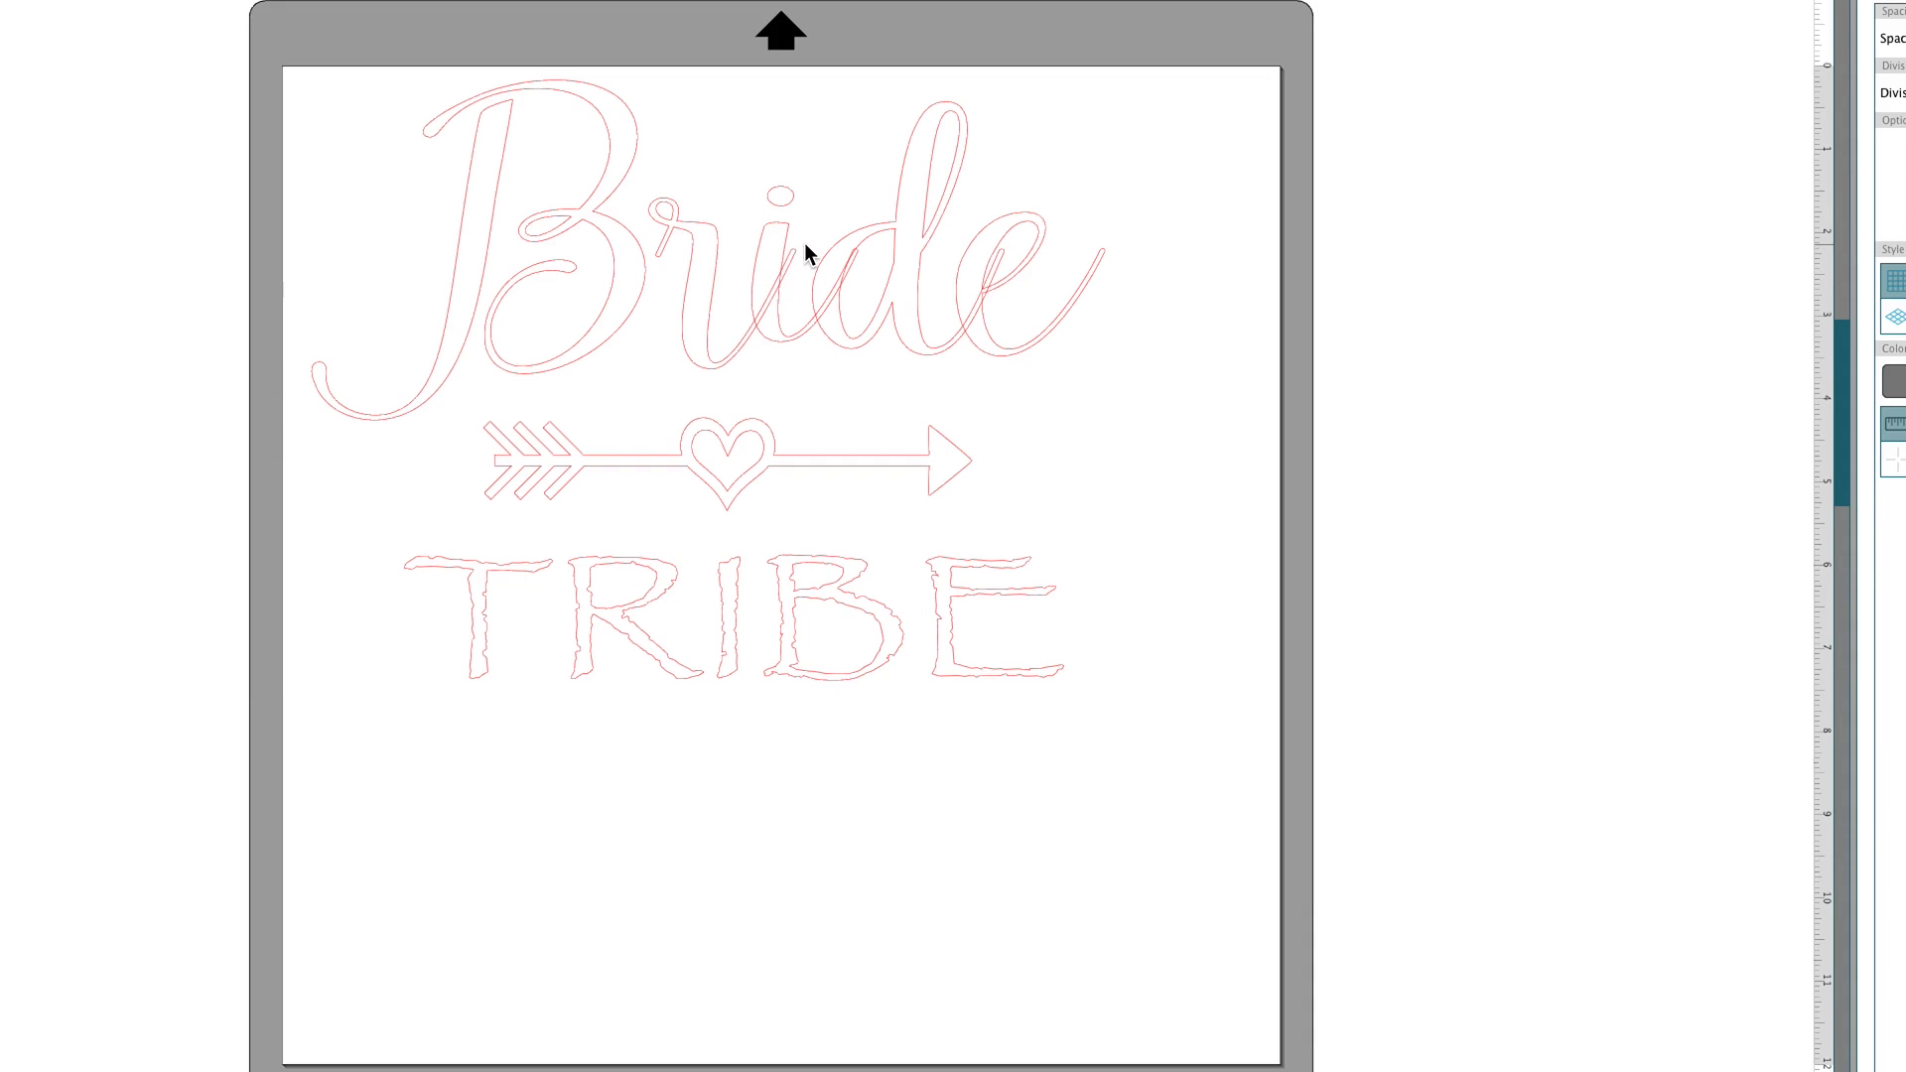
mouse_move(600, 422)
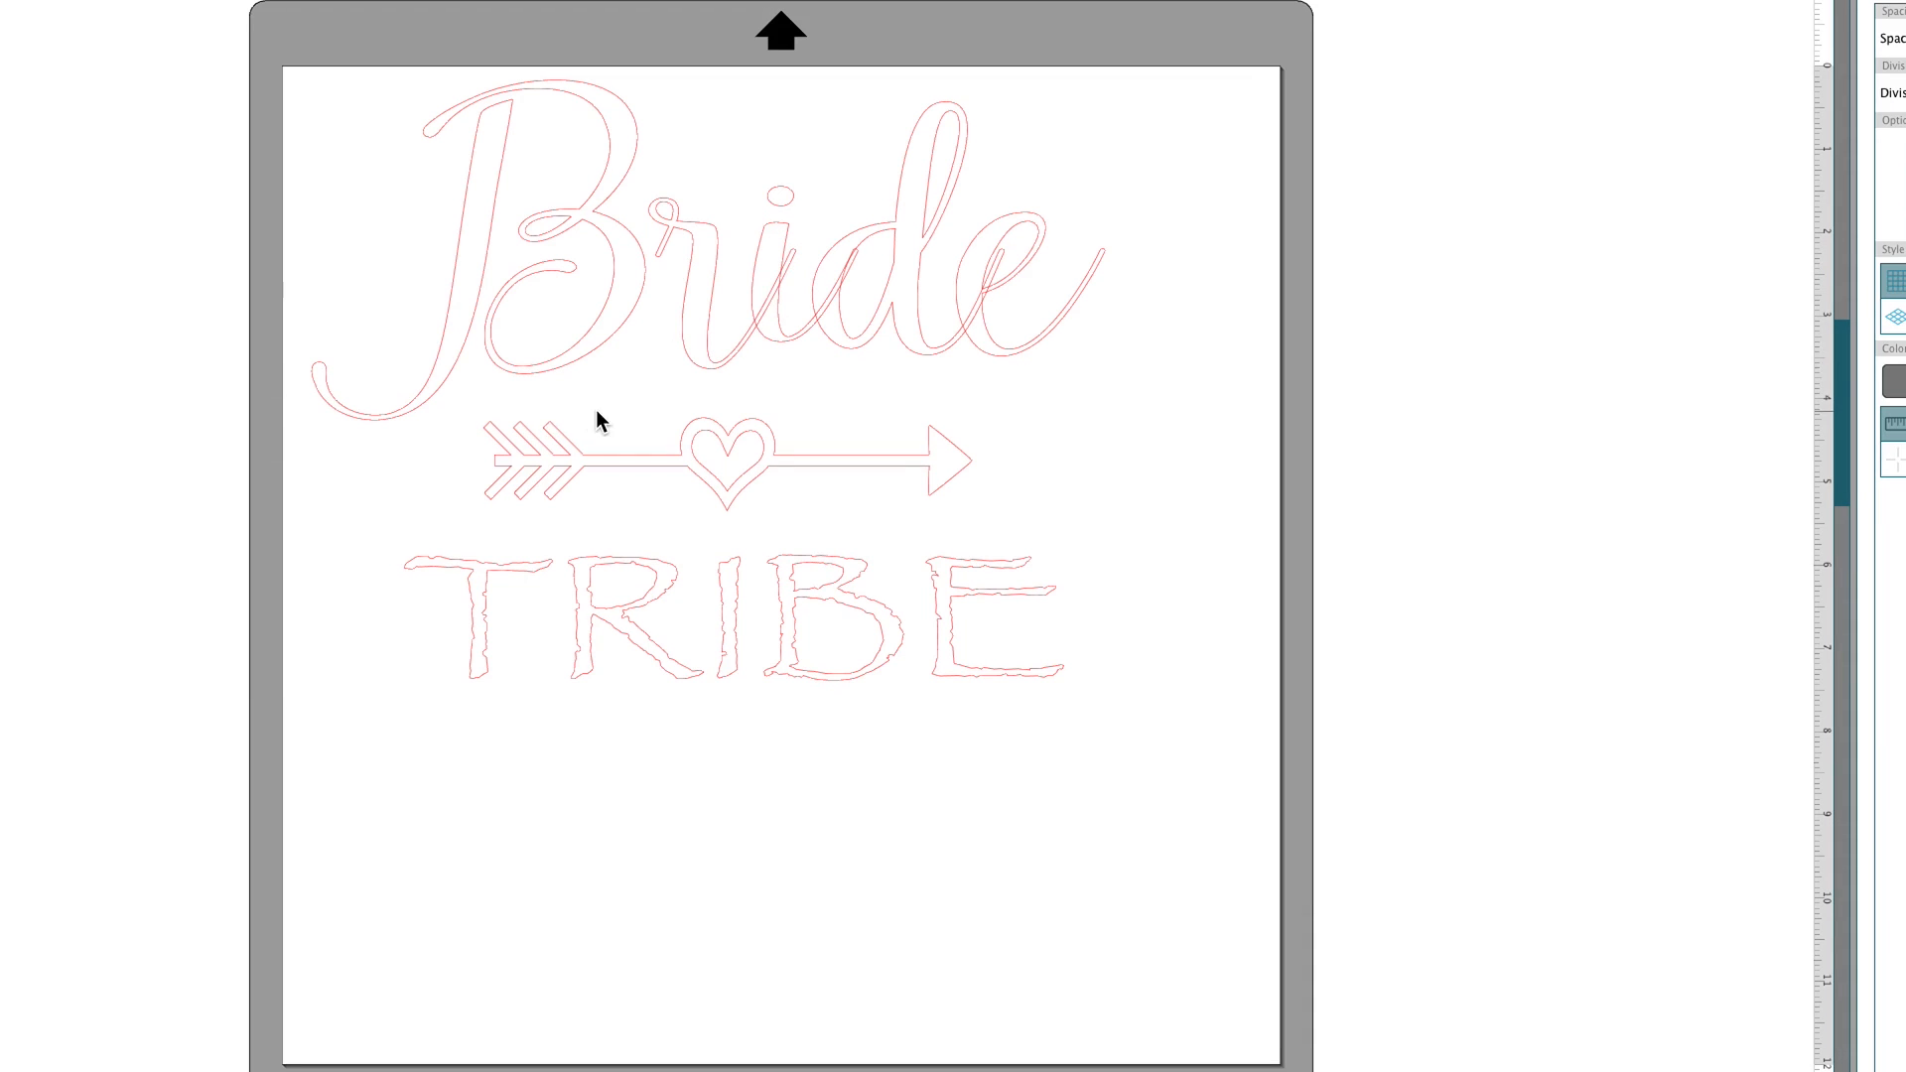
mouse_move(675, 337)
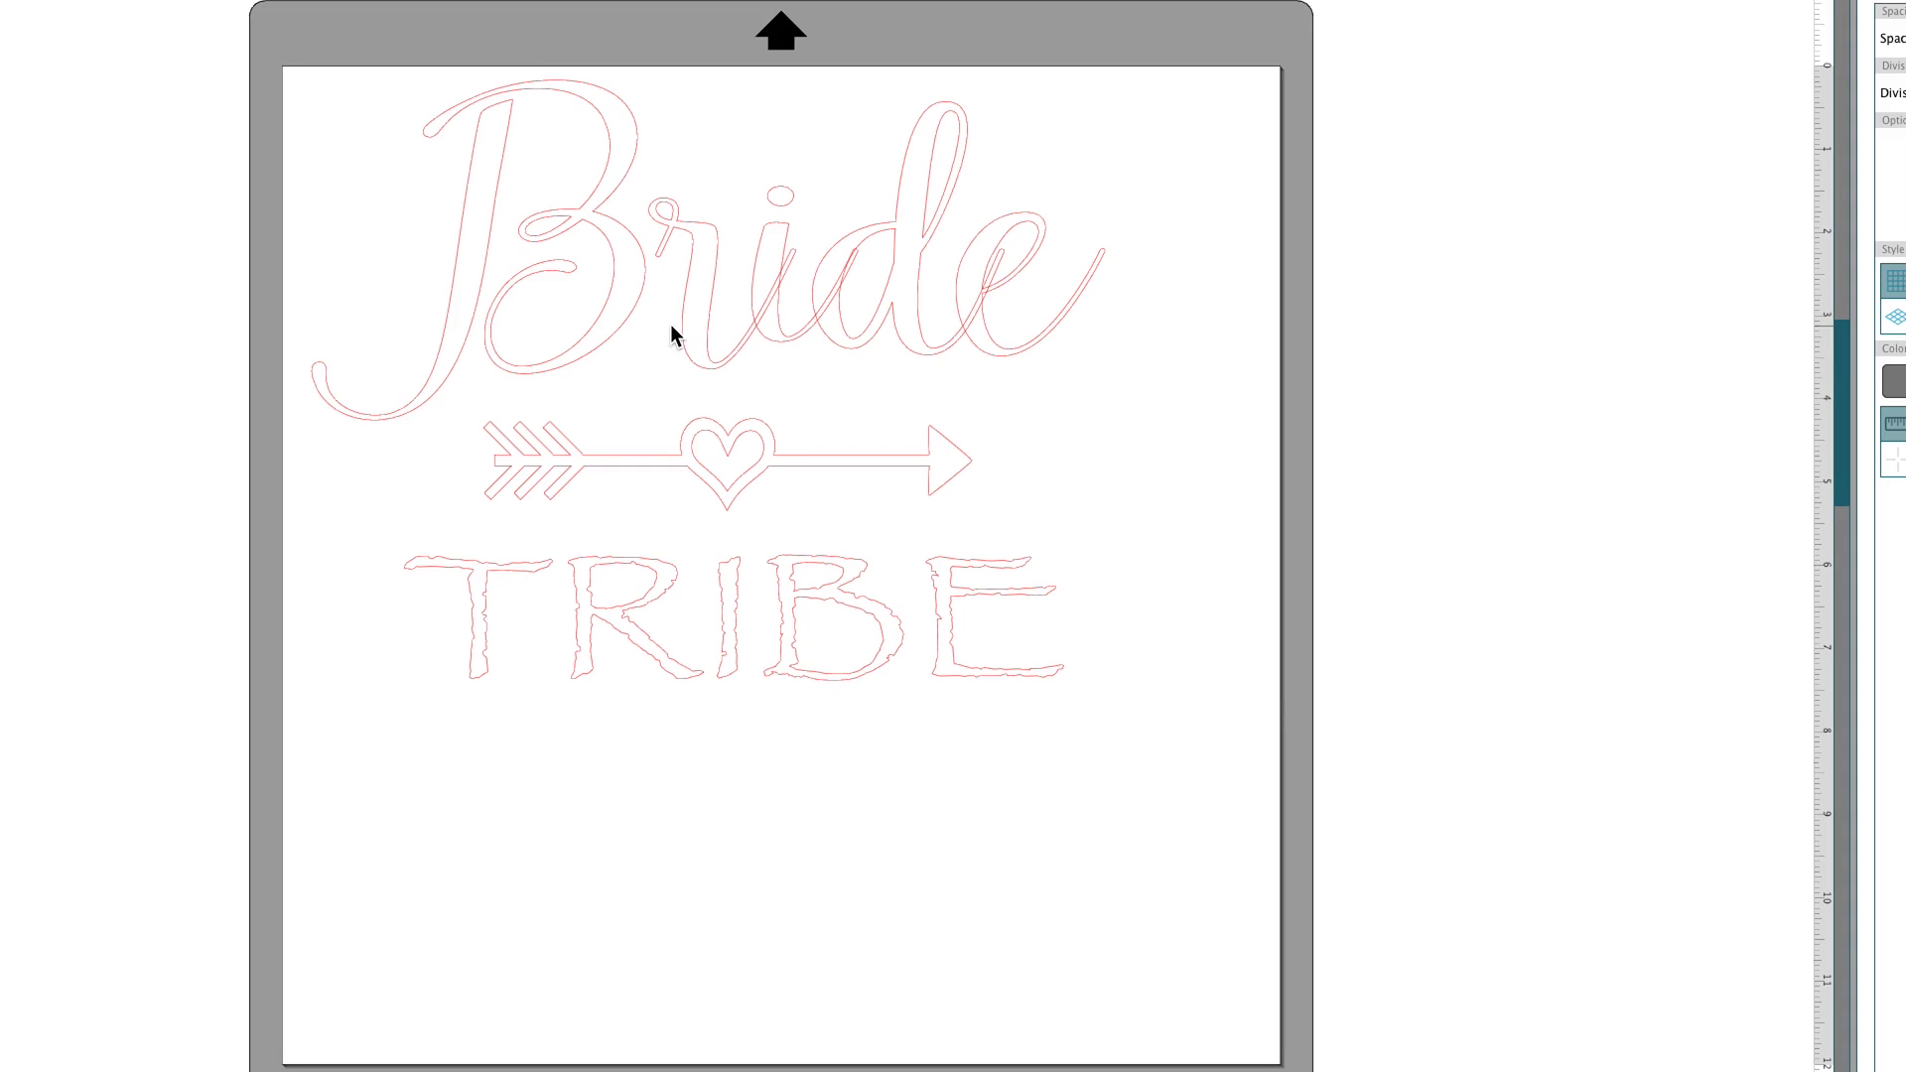
mouse_move(1019, 304)
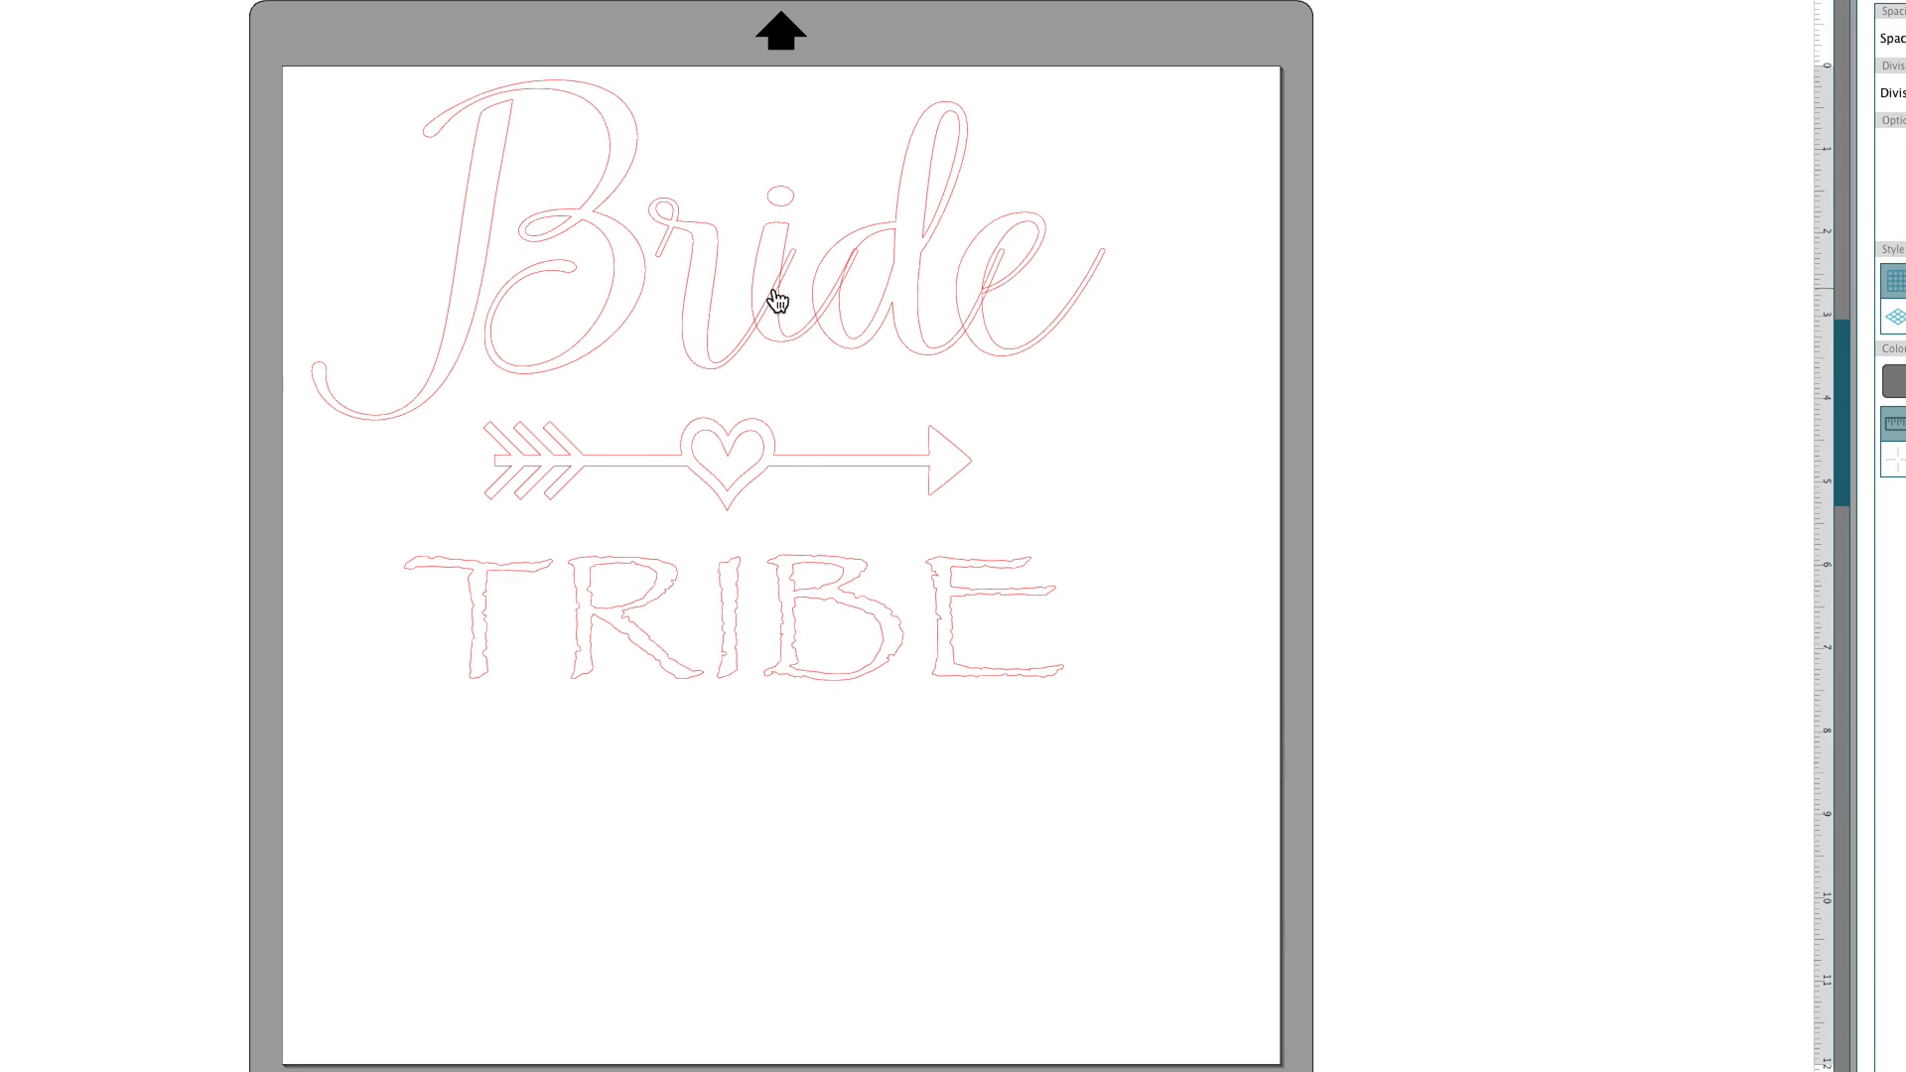
mouse_move(990, 298)
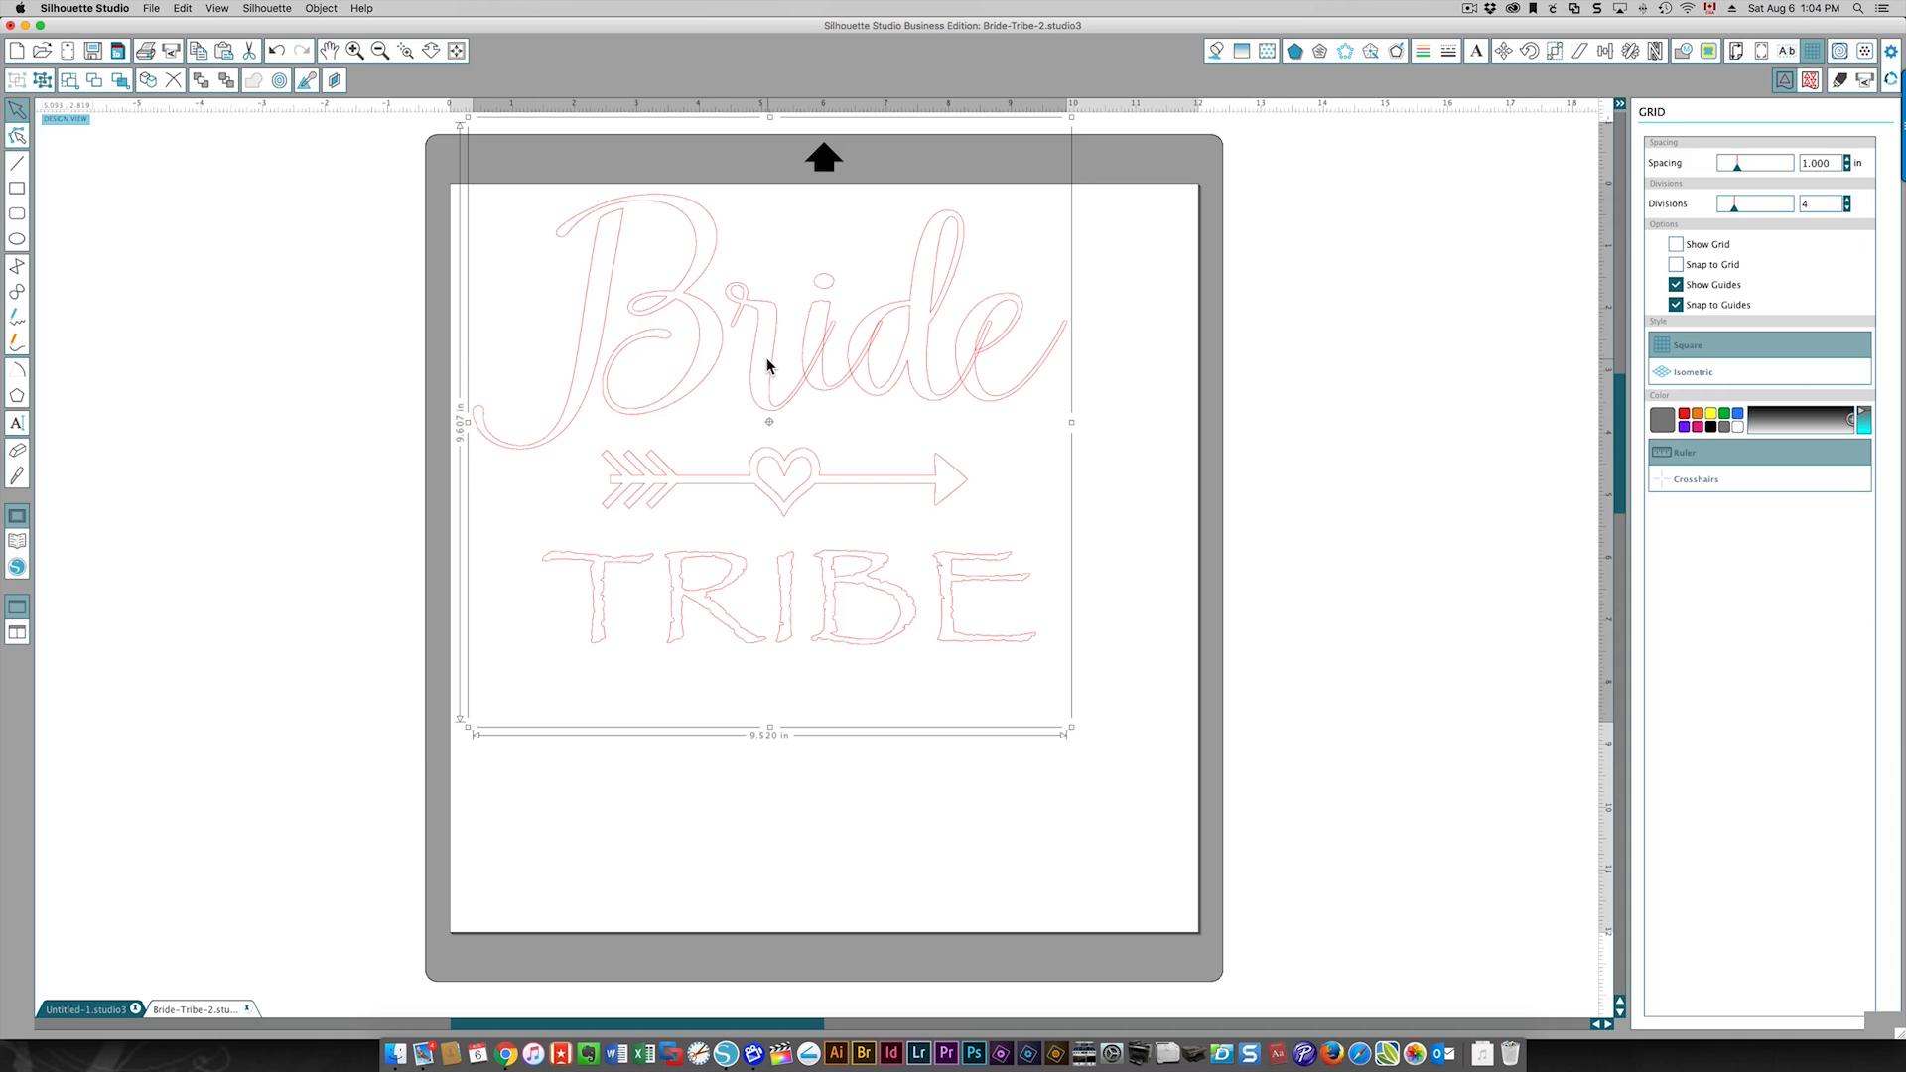
Drag the design lower on the mat, then ungroup the Bride script into letters.
drag(768, 364, 778, 441)
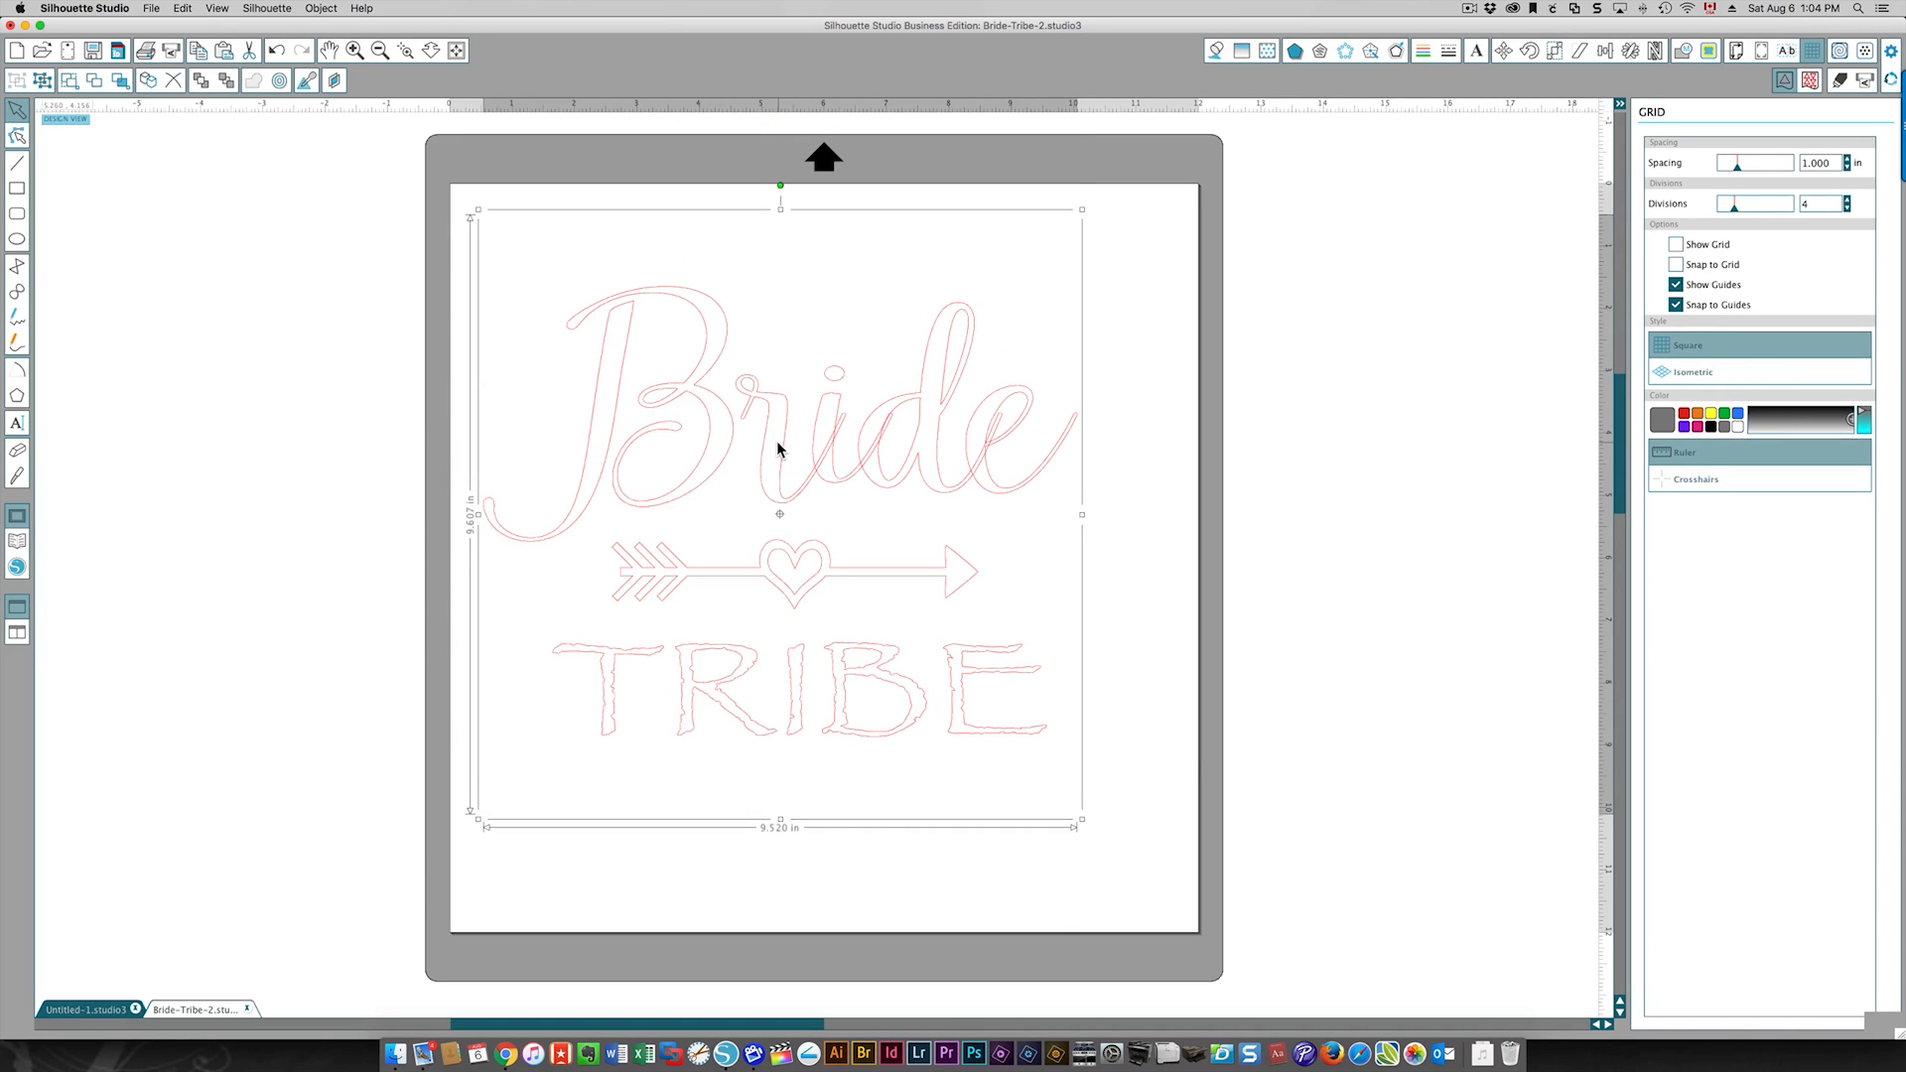
right_click(780, 449)
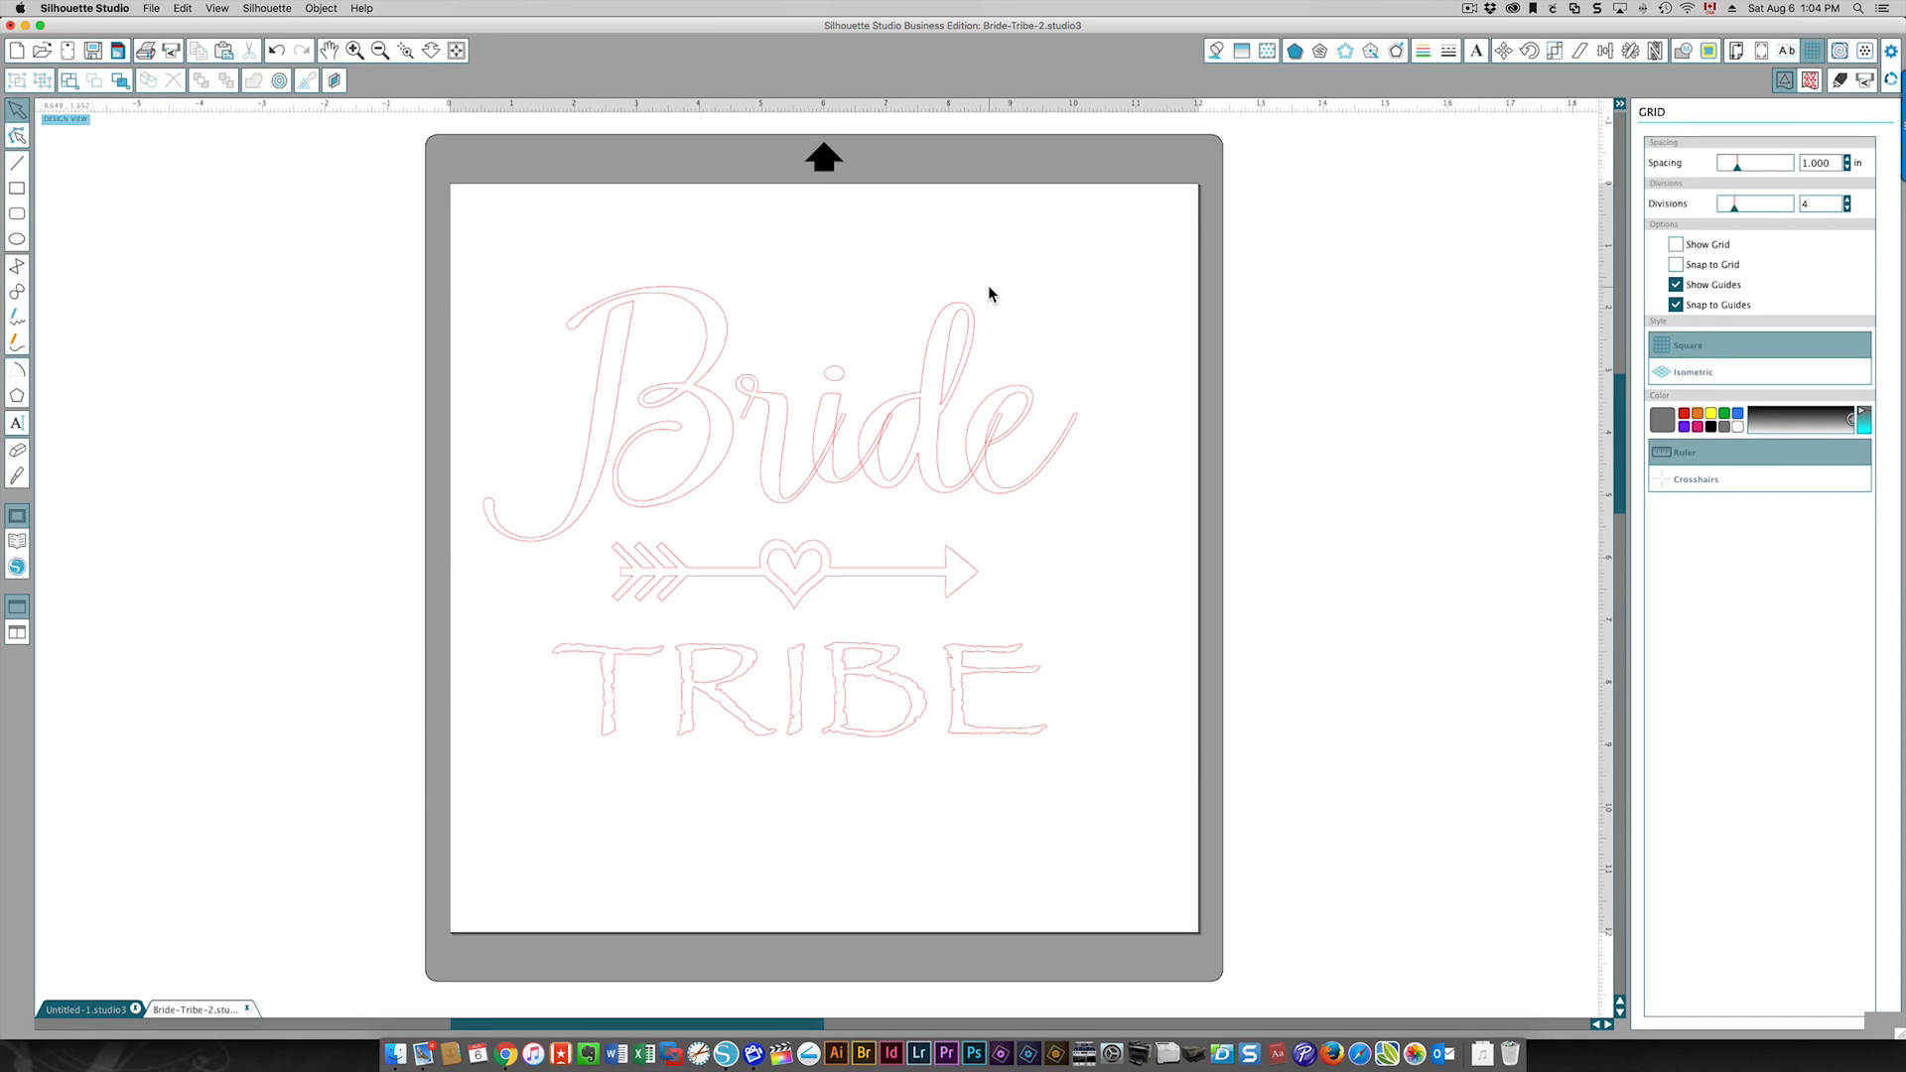
mouse_move(893, 445)
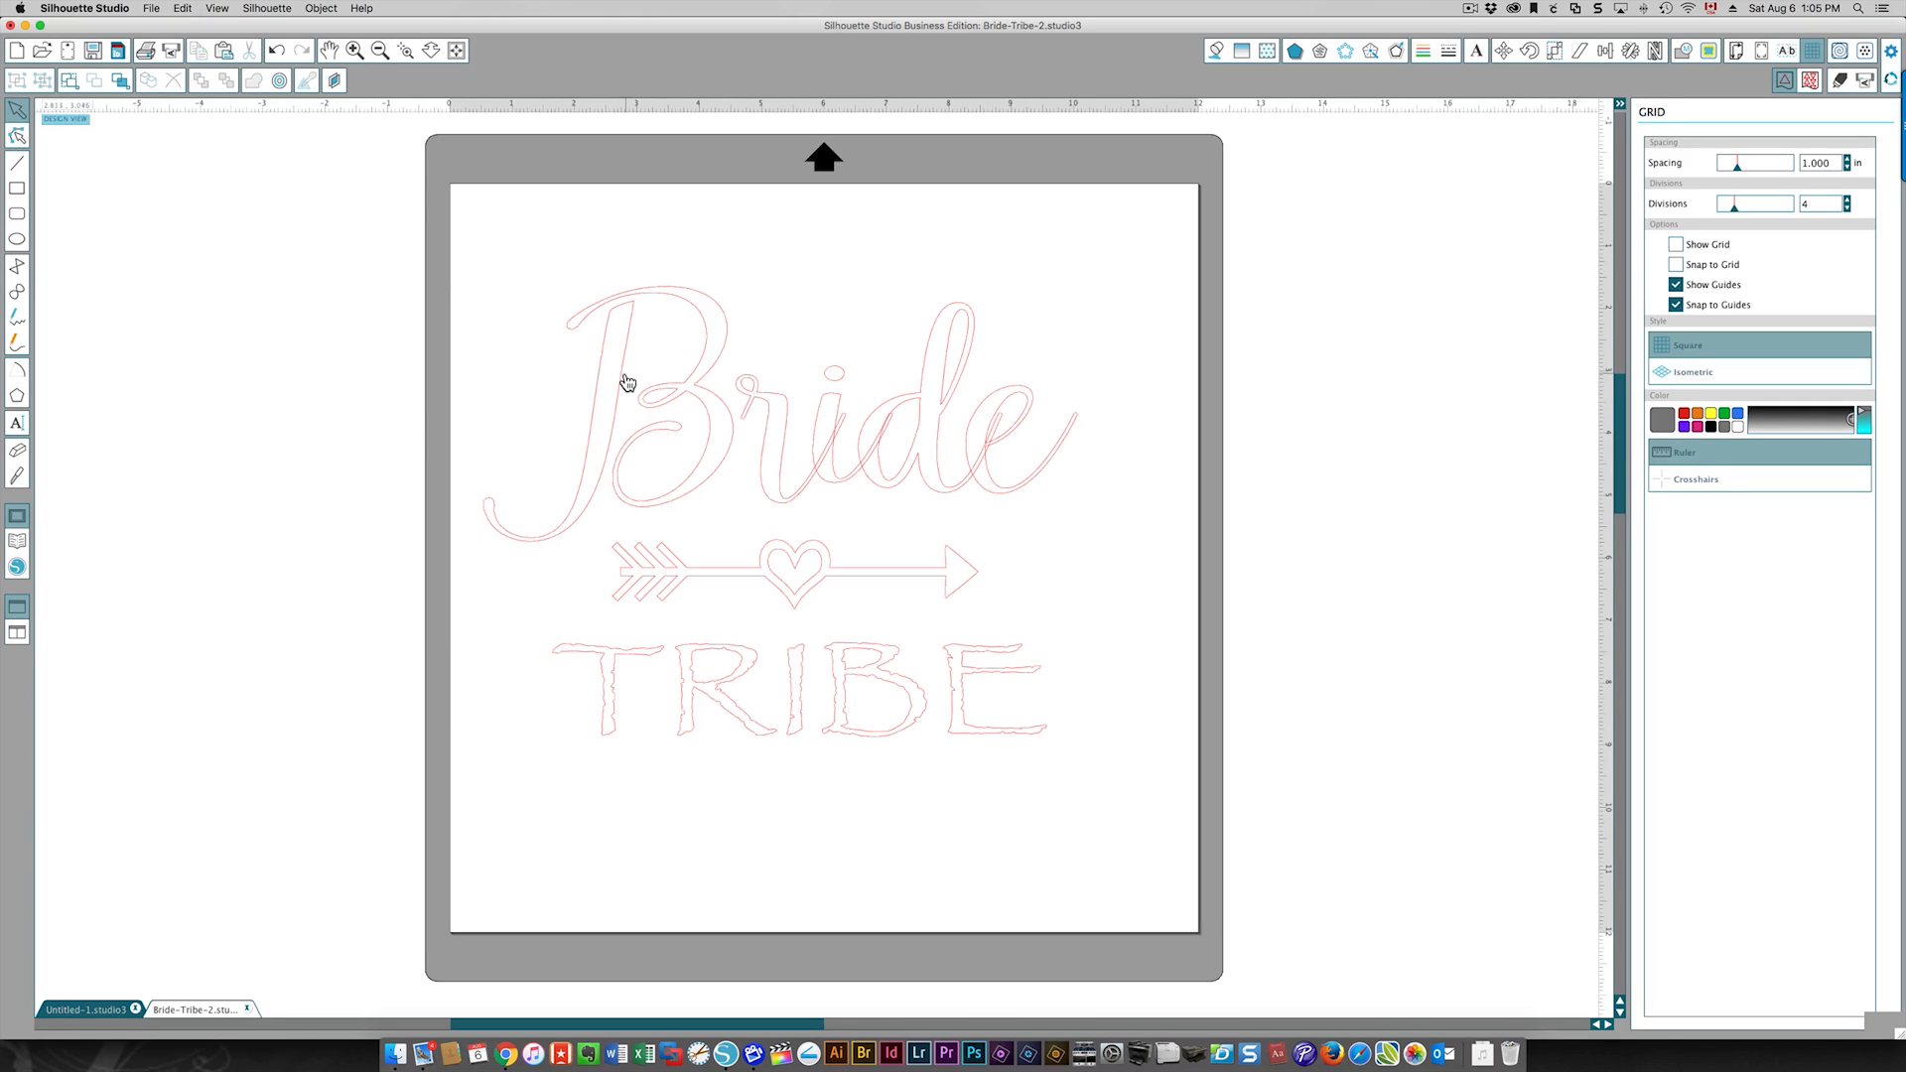
mouse_move(816, 494)
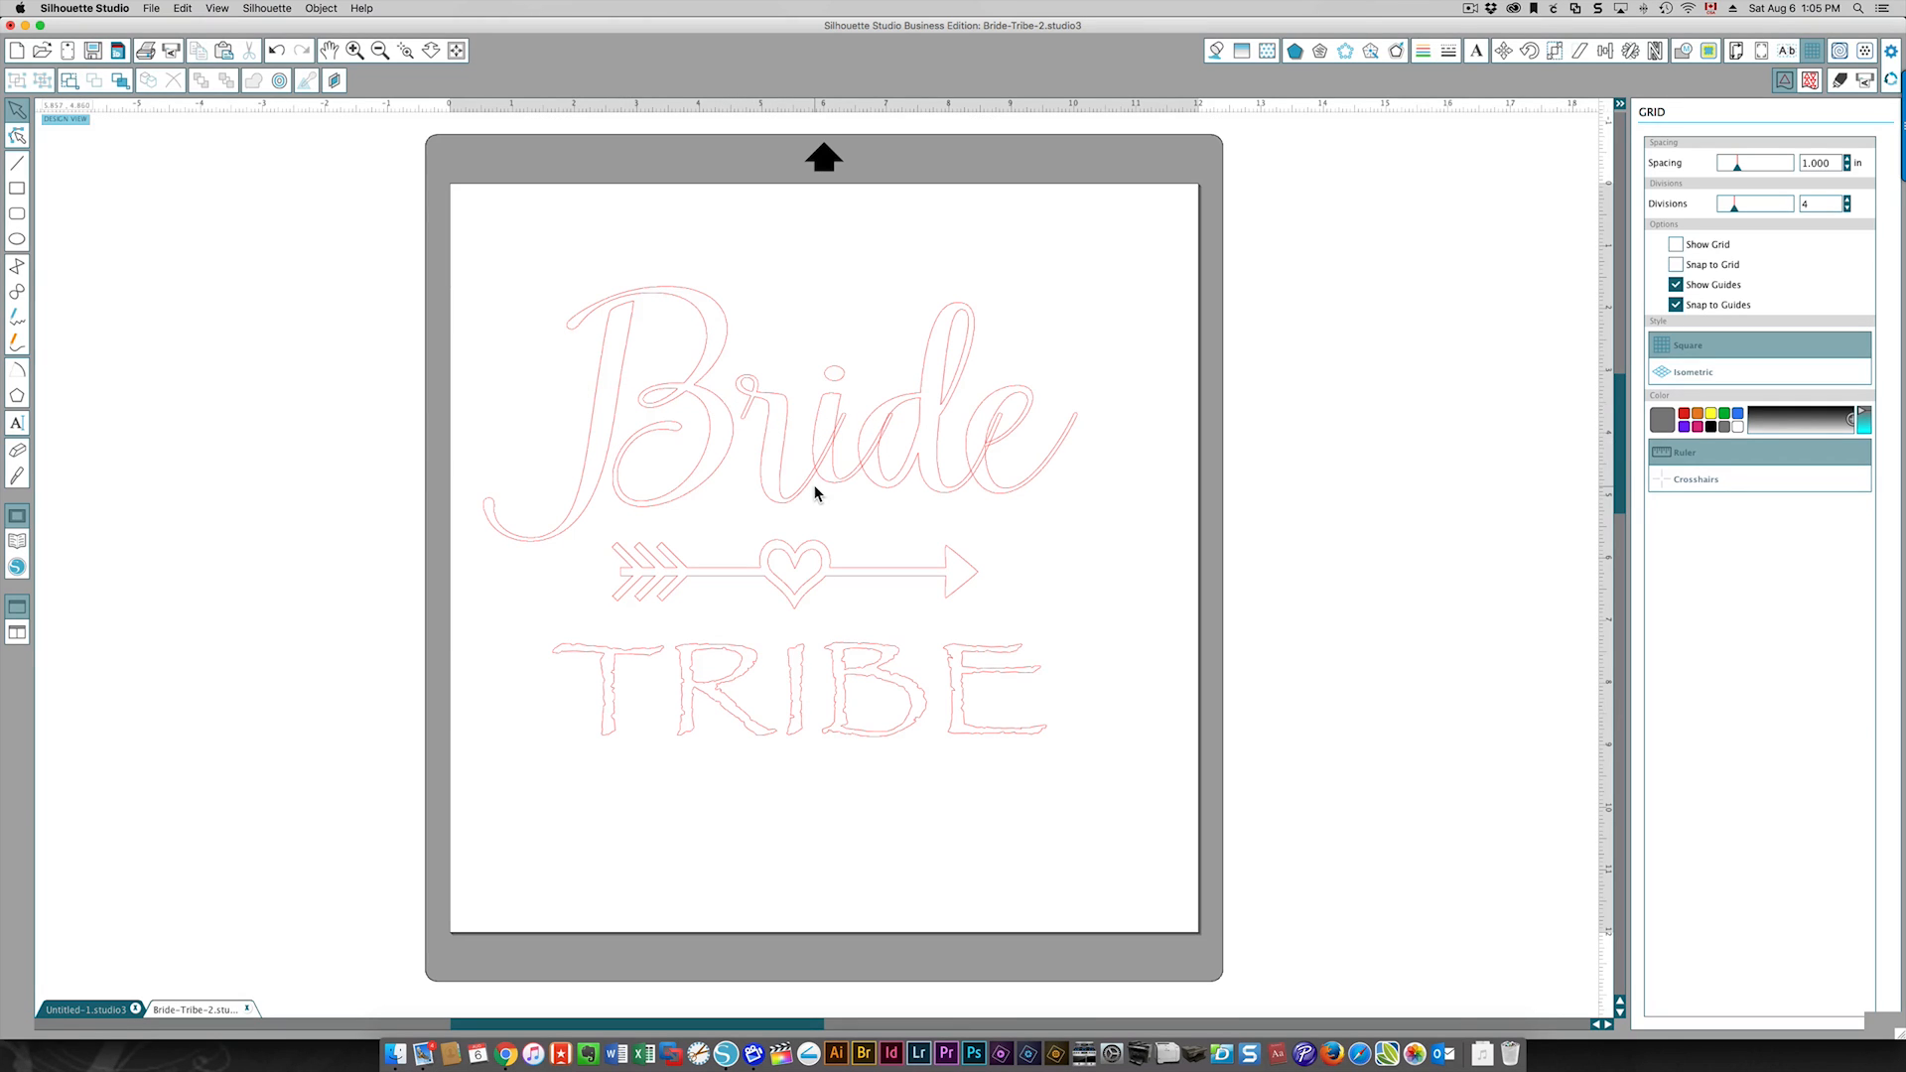
mouse_move(460, 225)
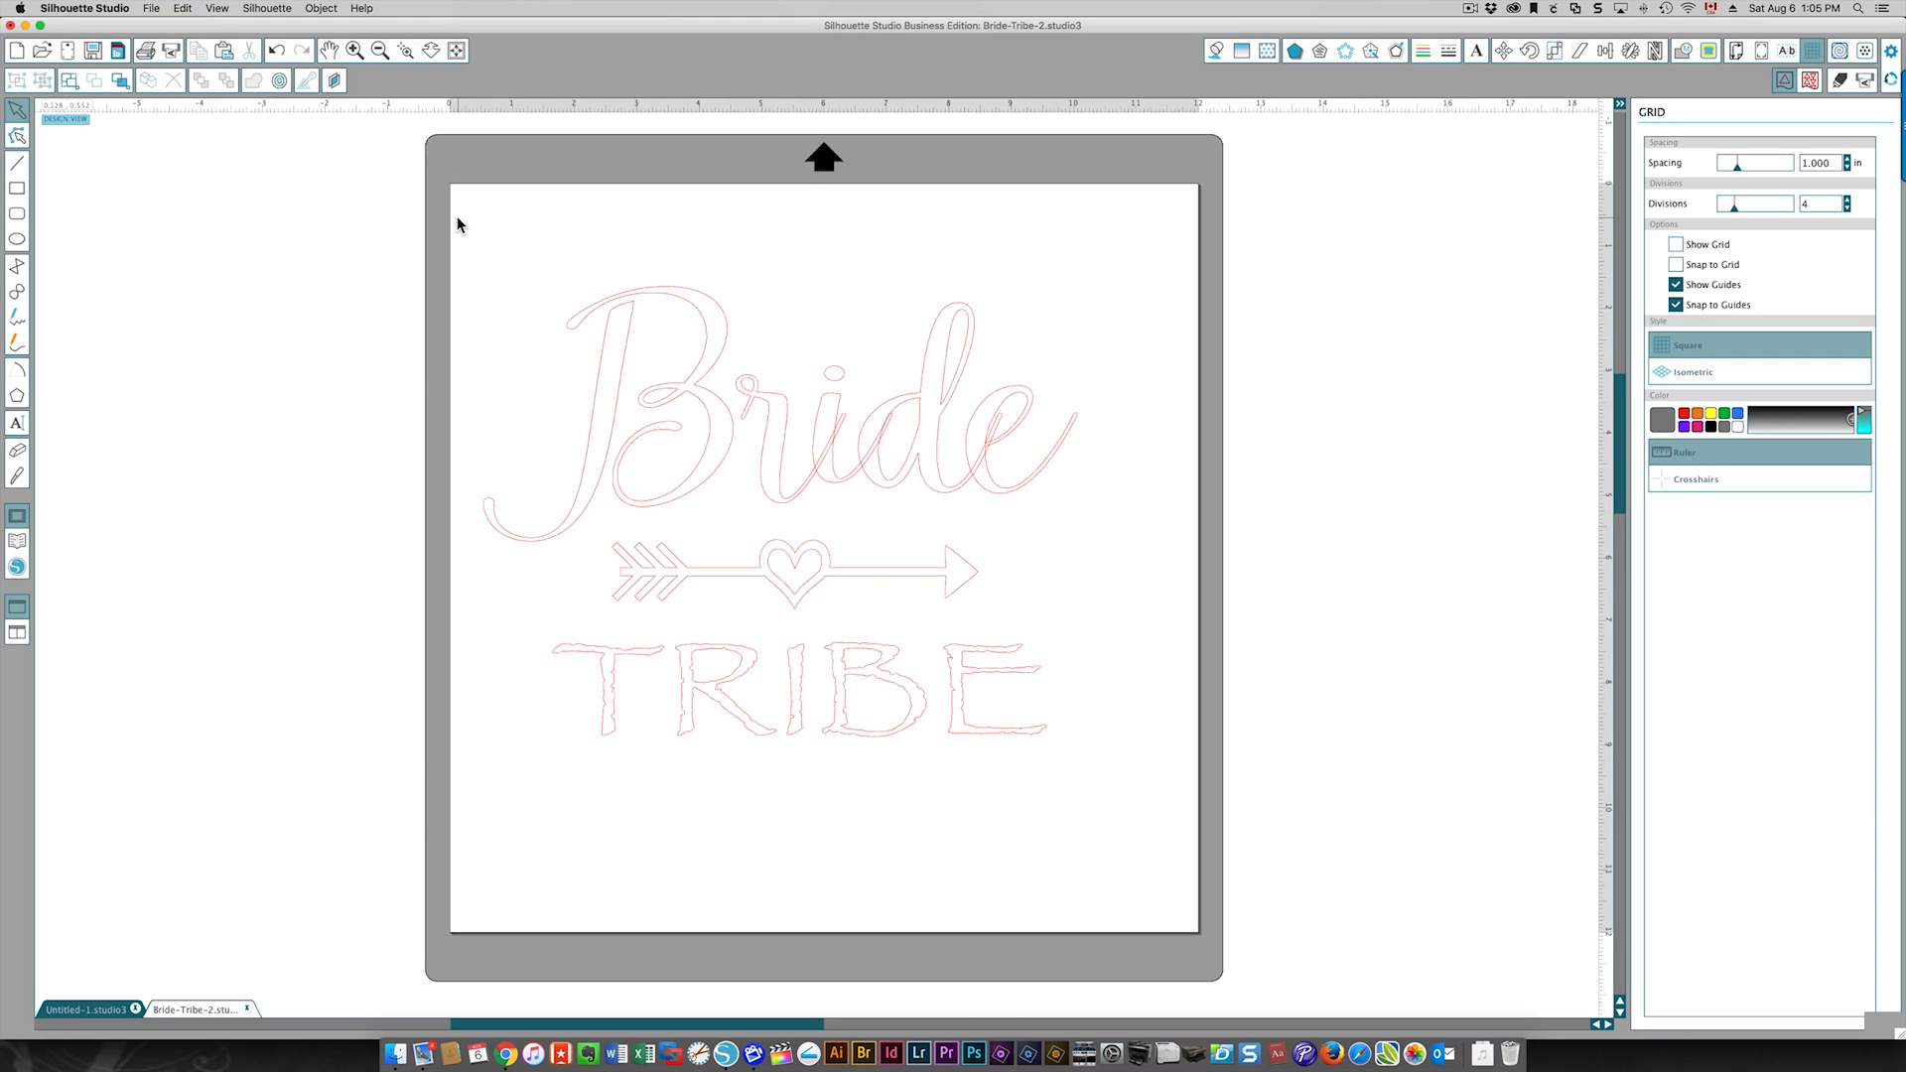
click(802, 413)
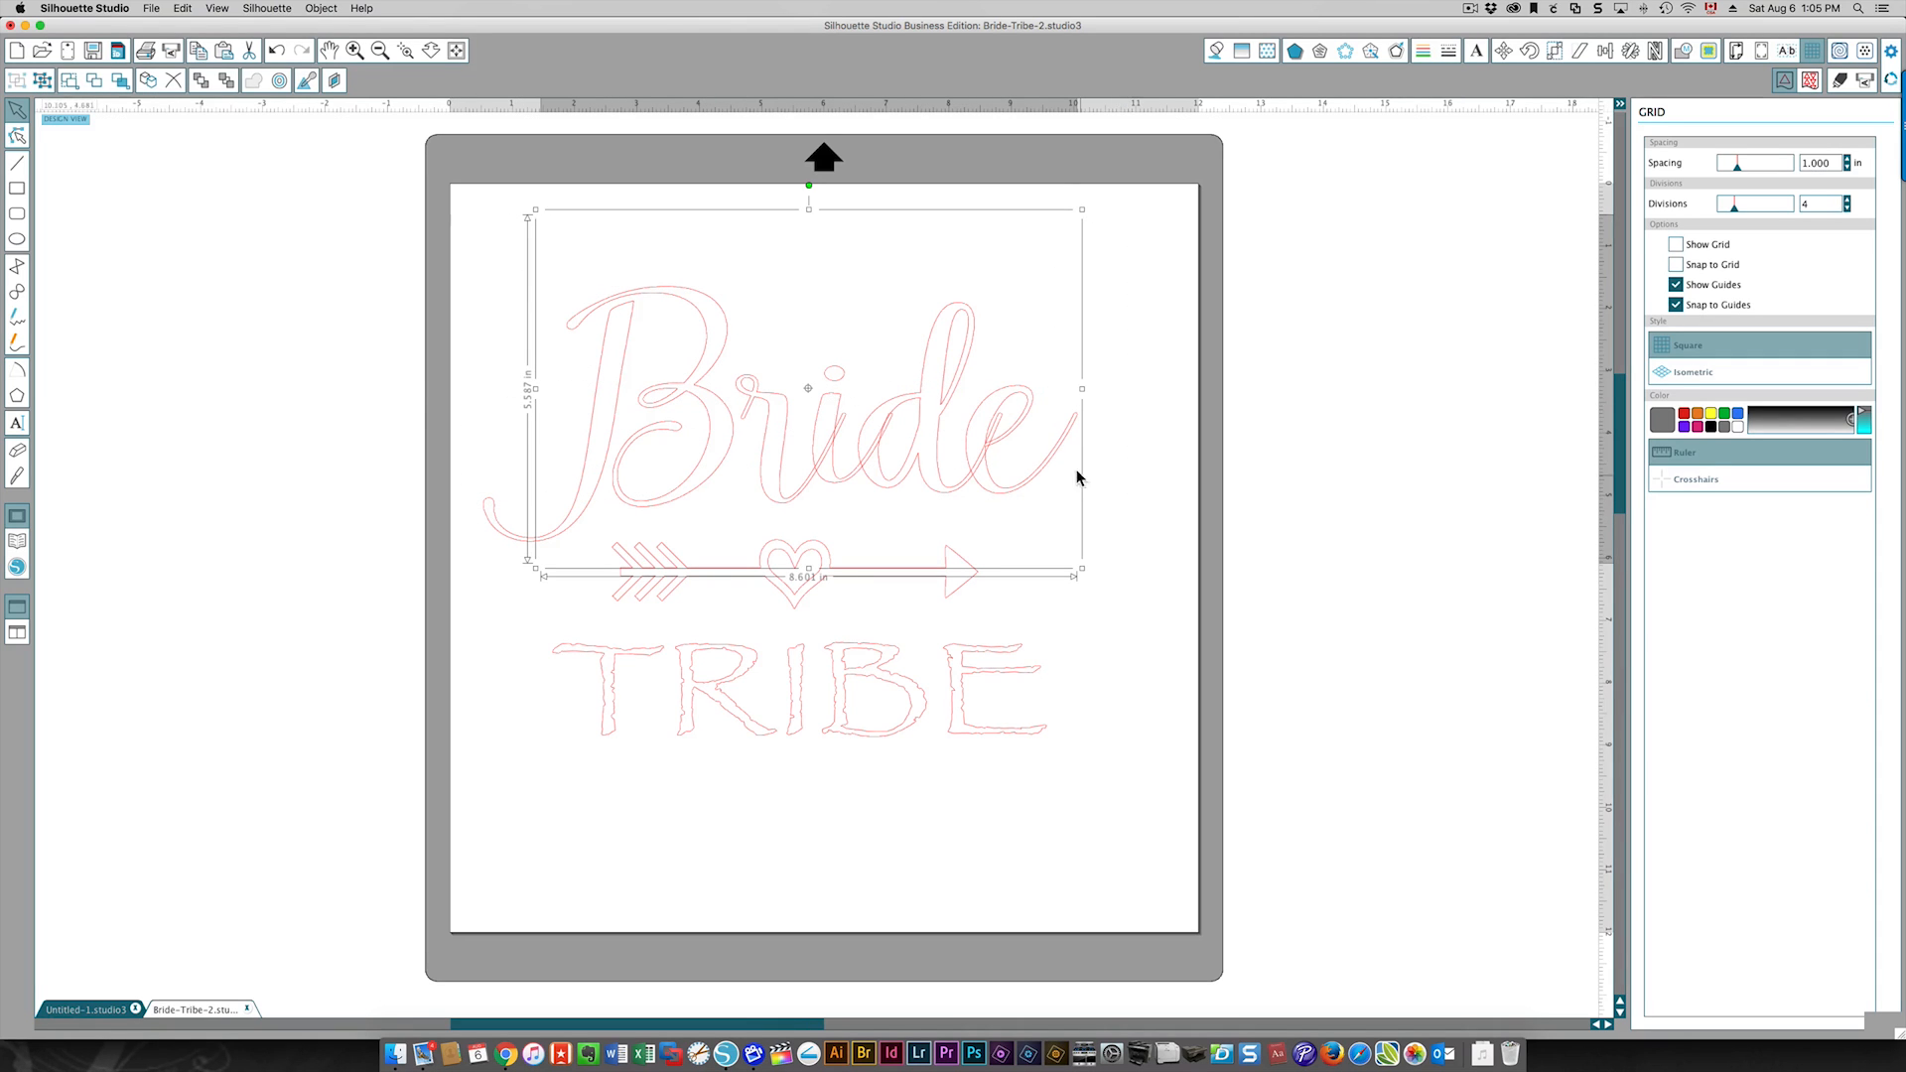
right_click(924, 435)
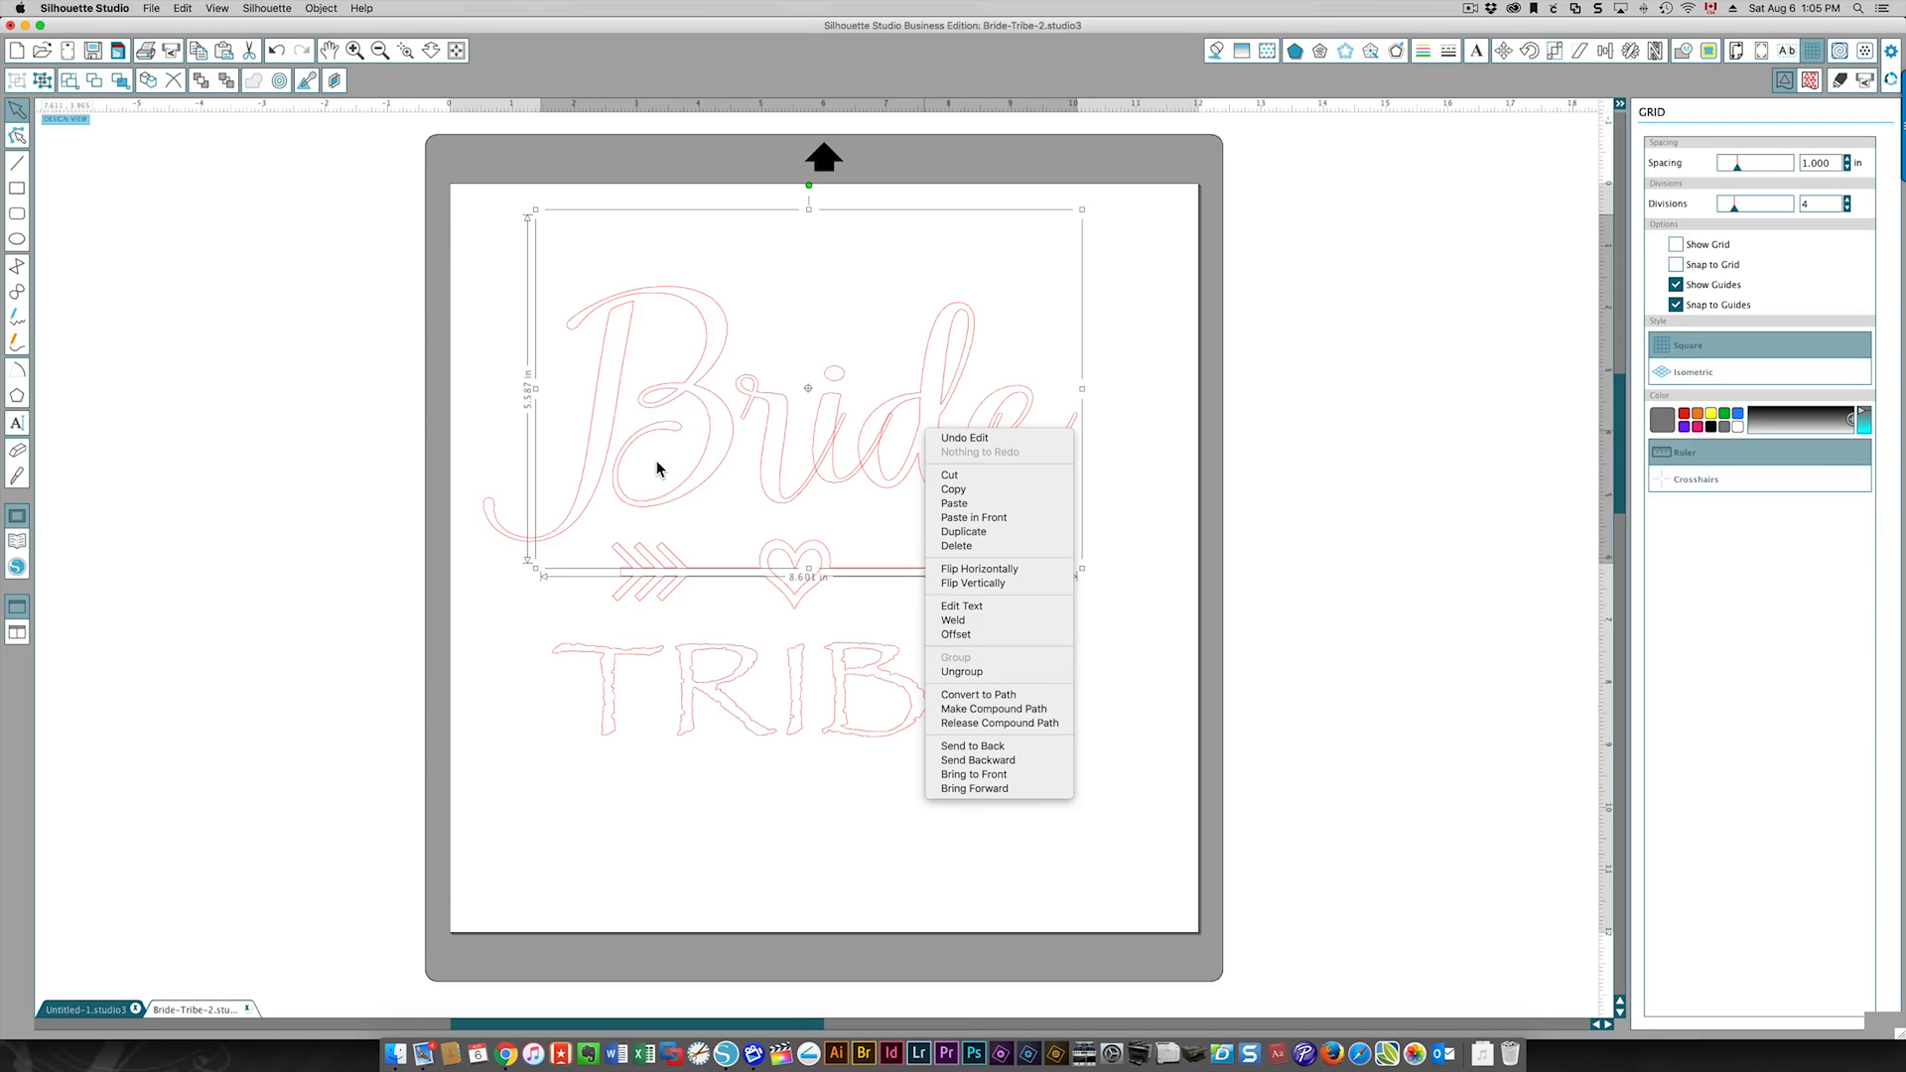
mouse_move(1174, 254)
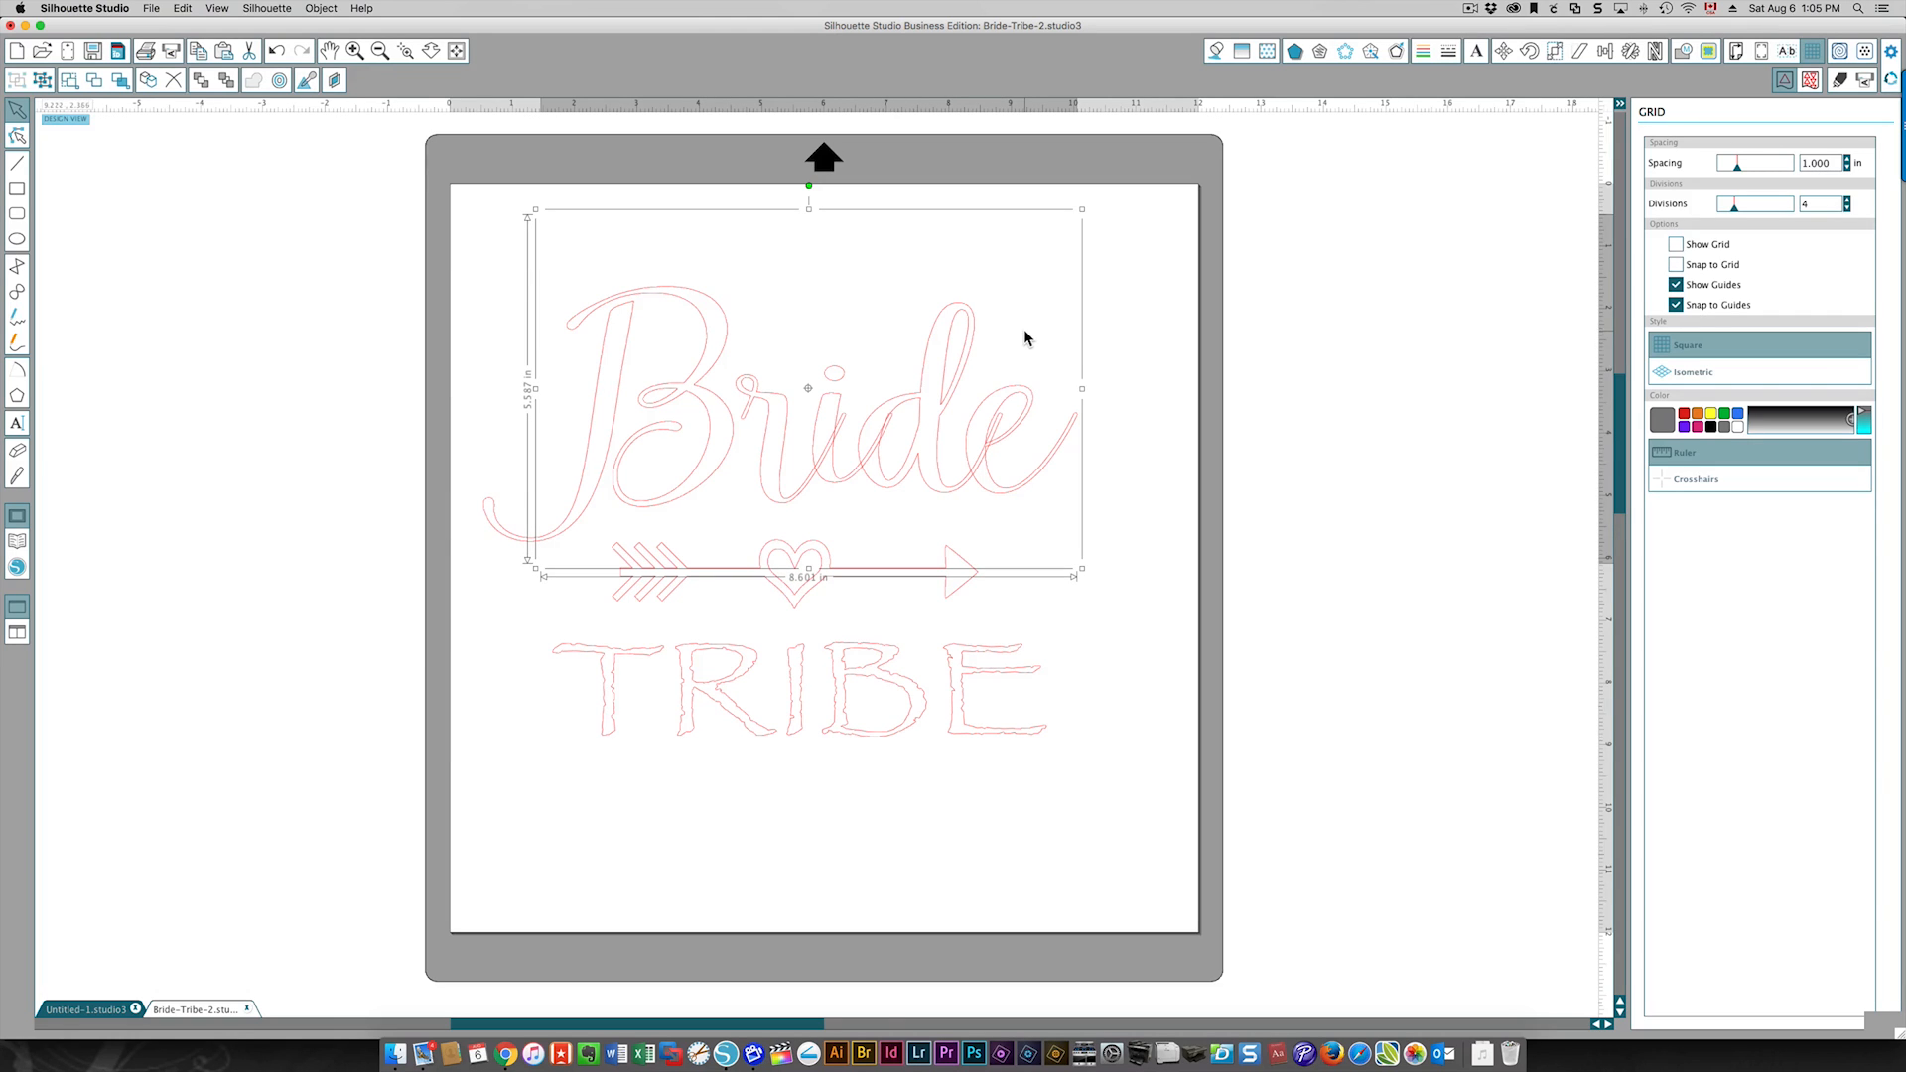
mouse_move(1122, 299)
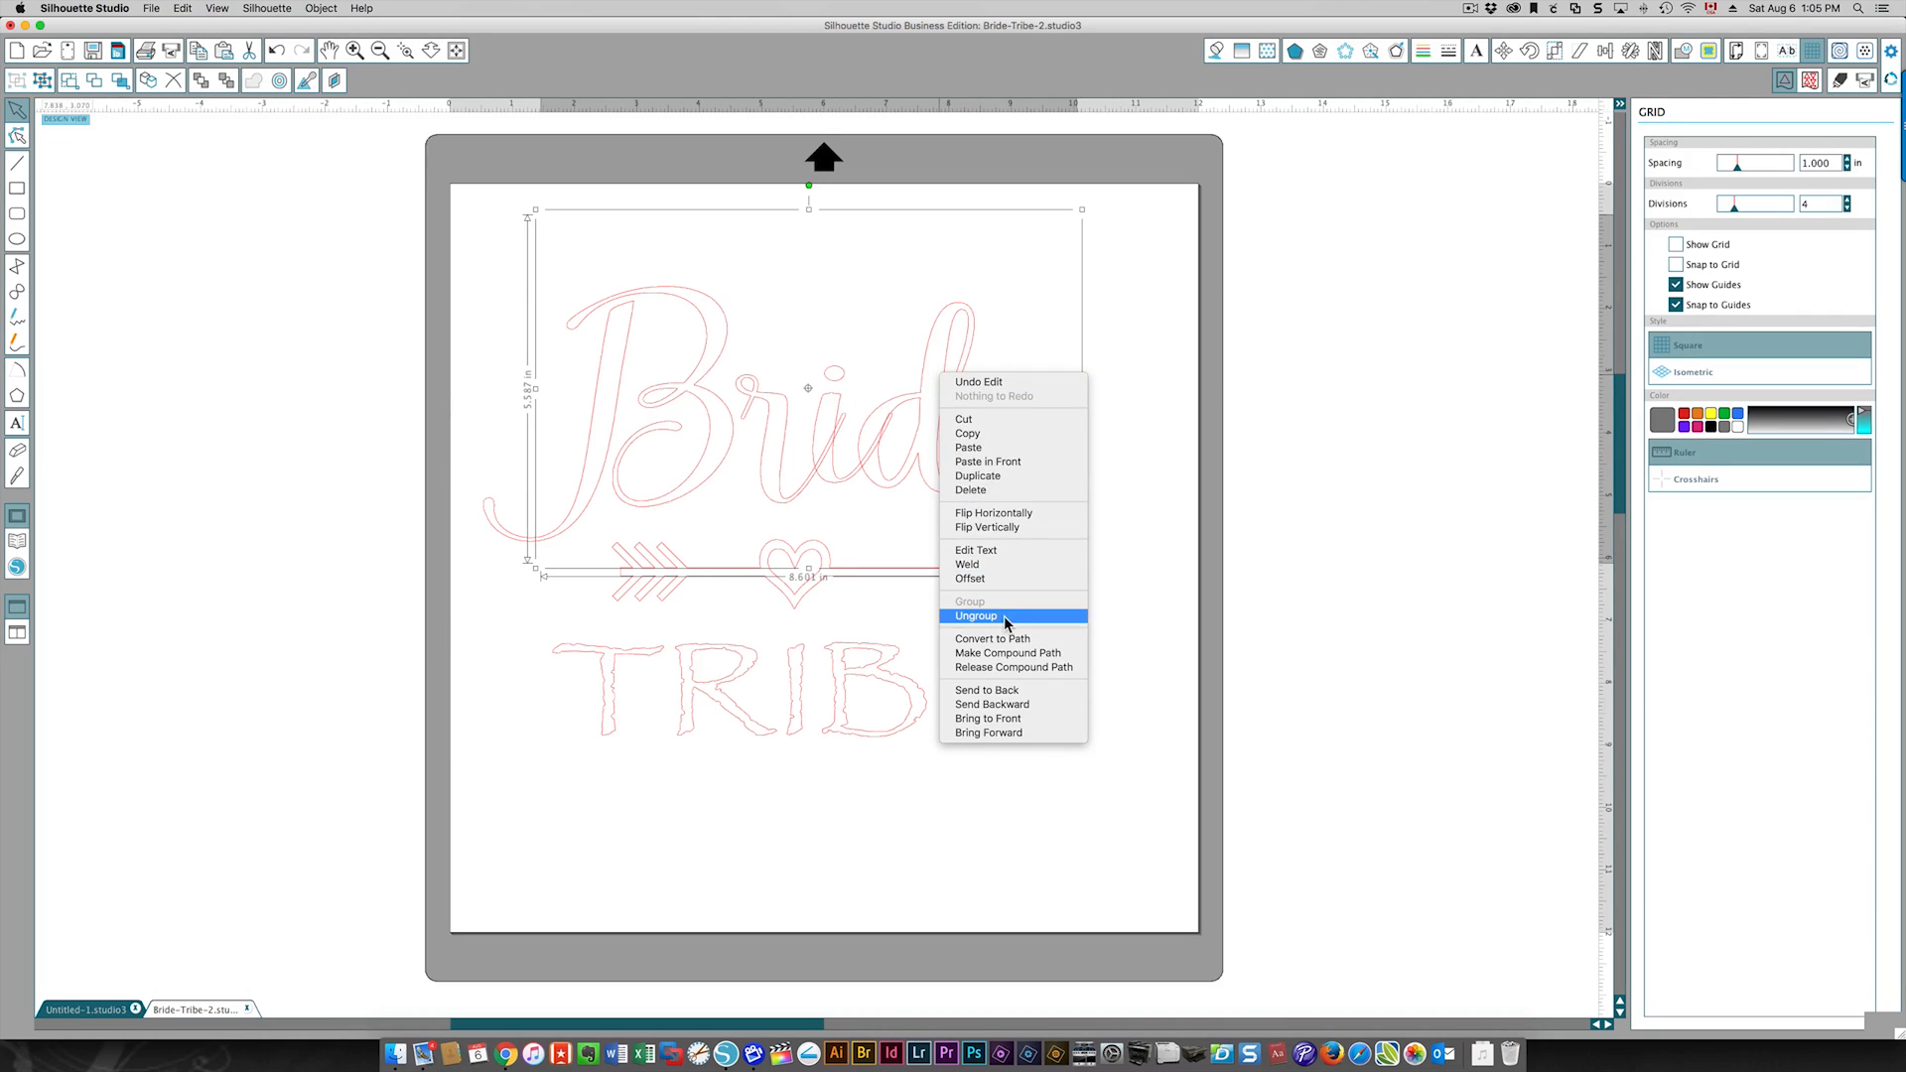
click(976, 615)
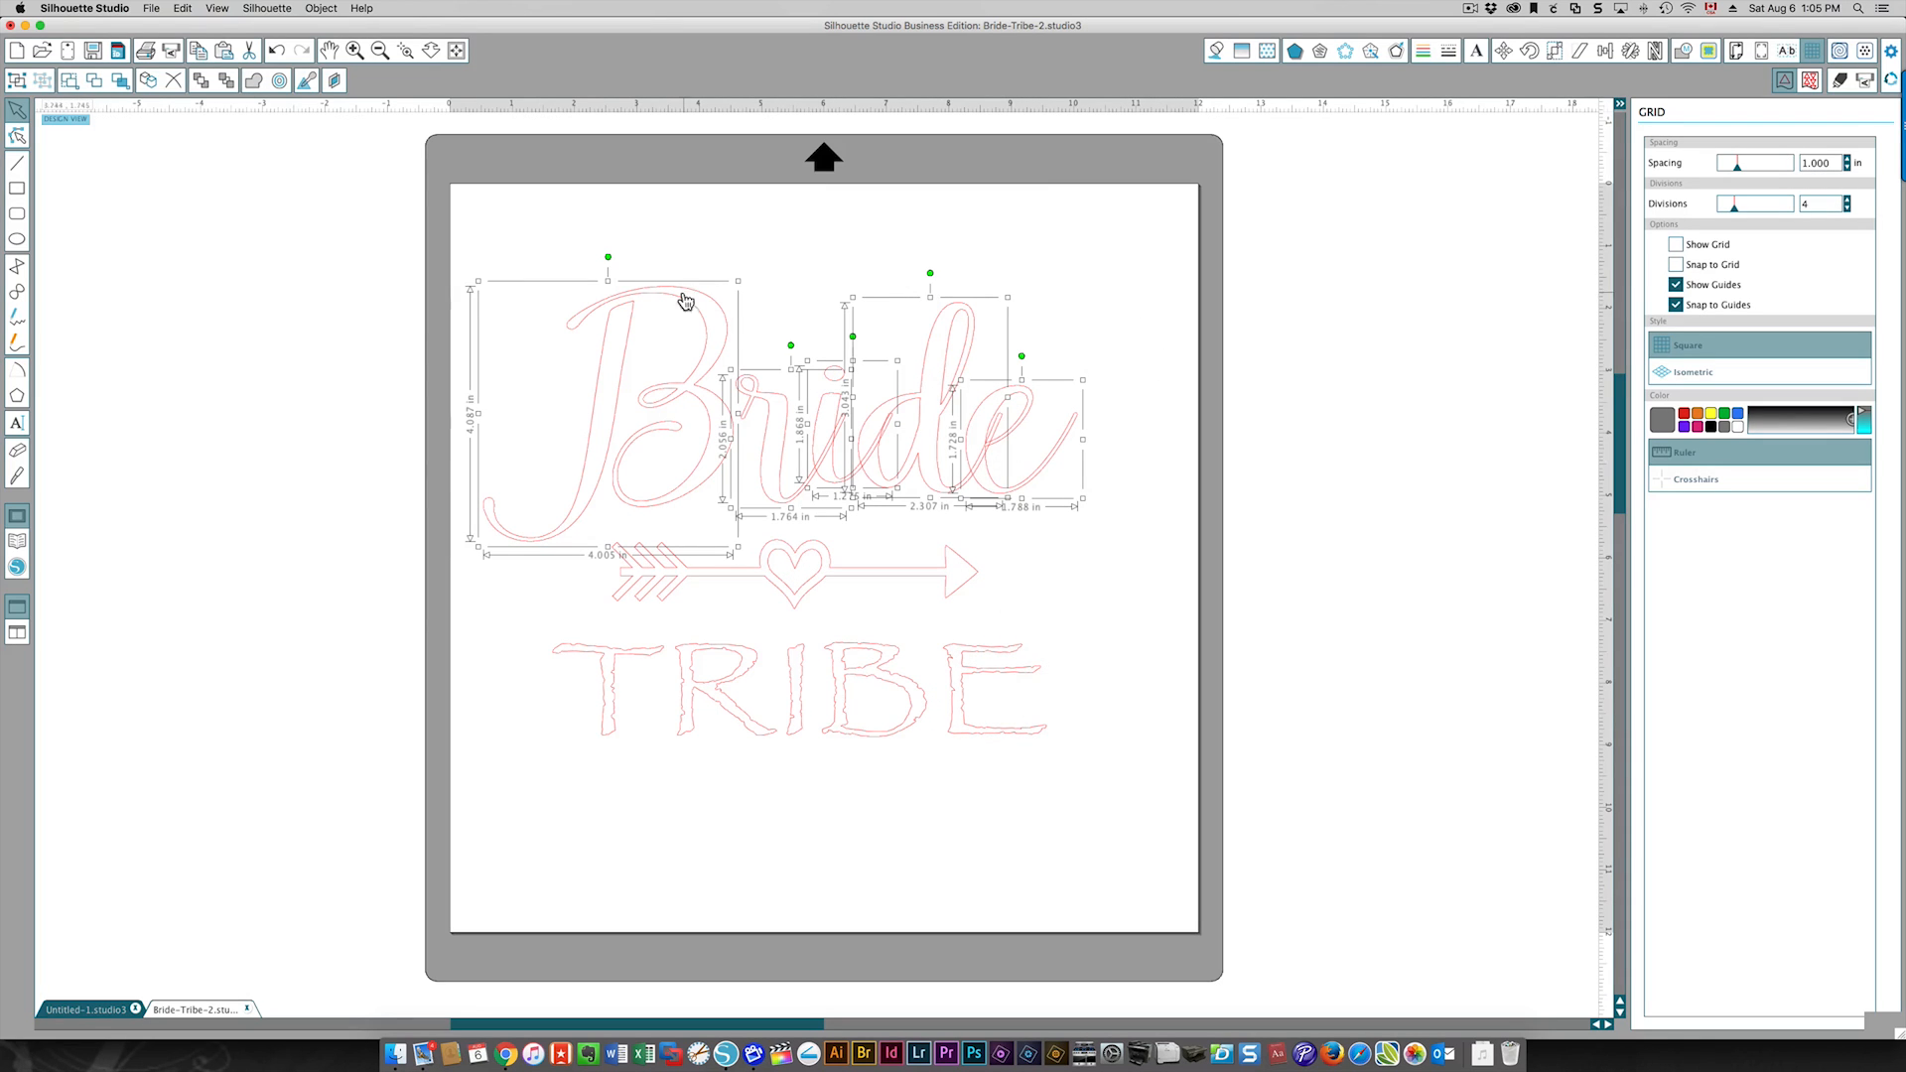
mouse_move(725, 392)
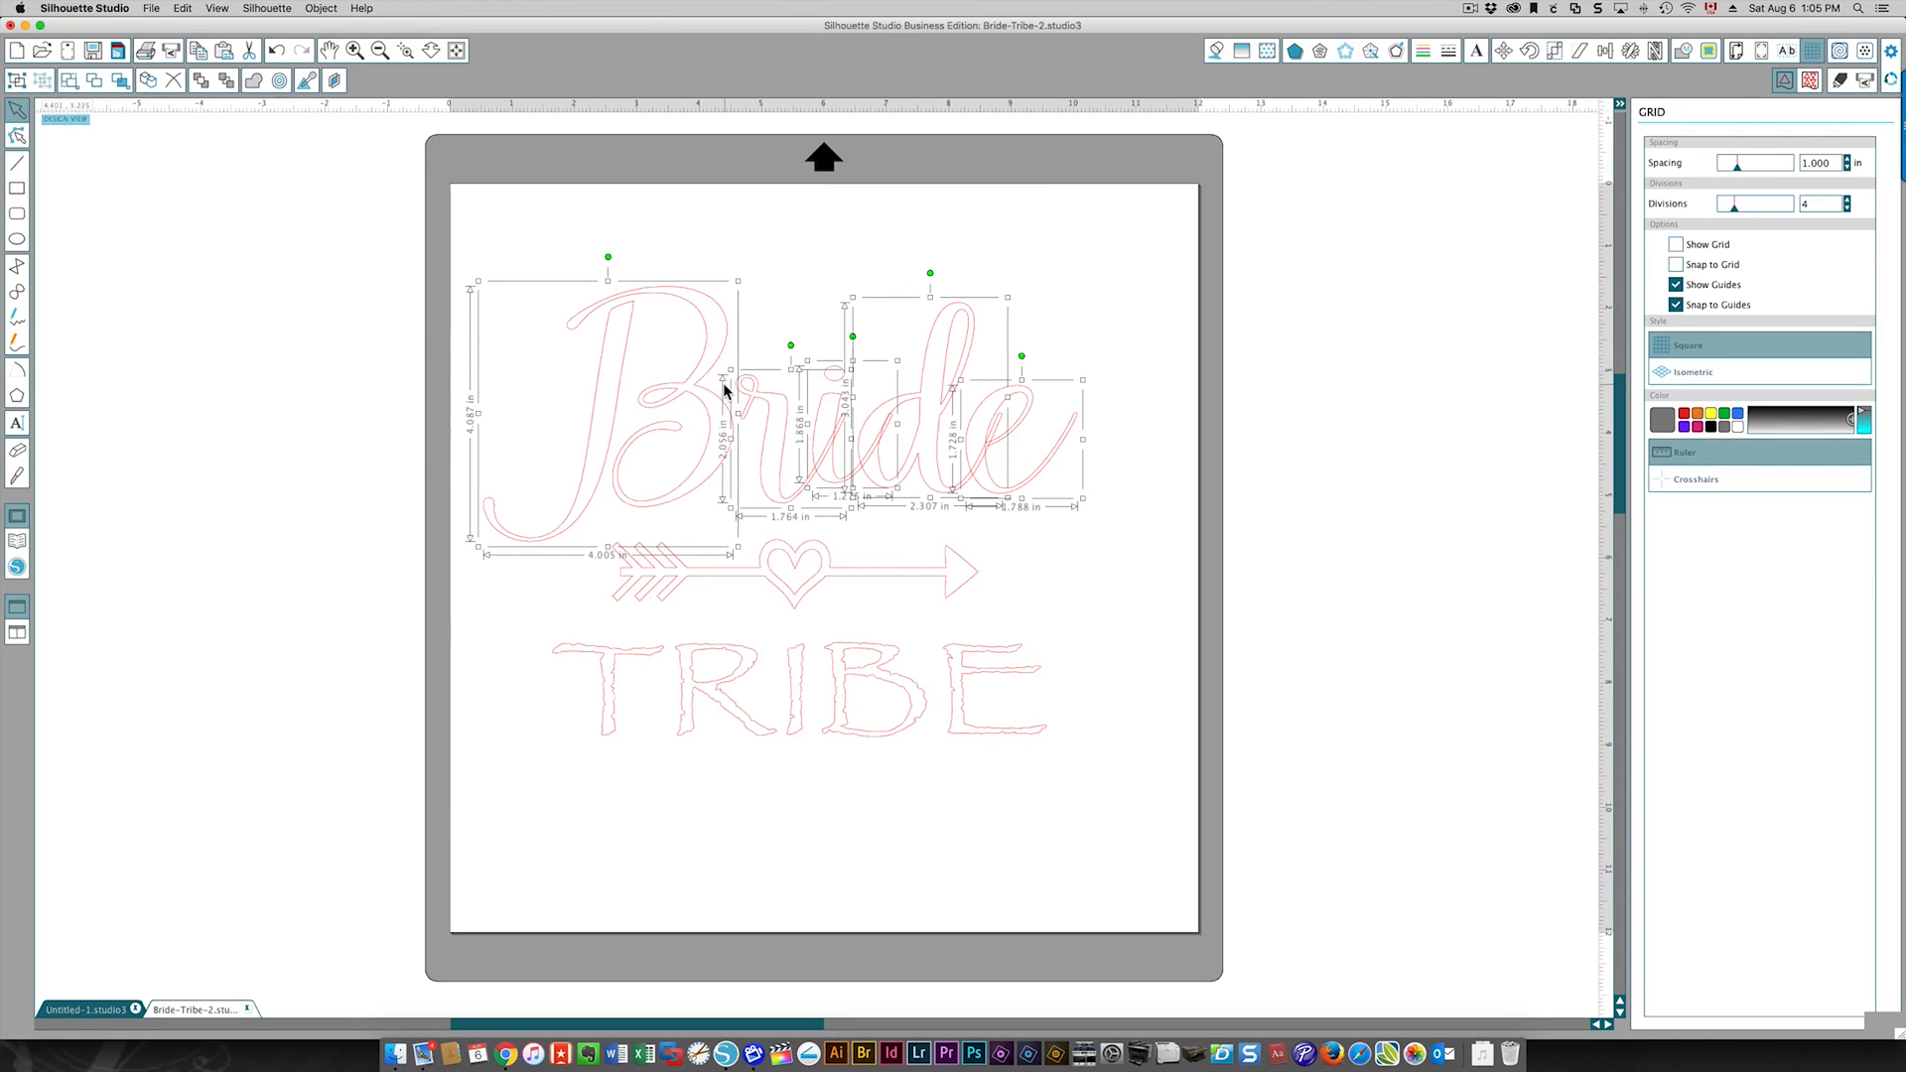
click(800, 237)
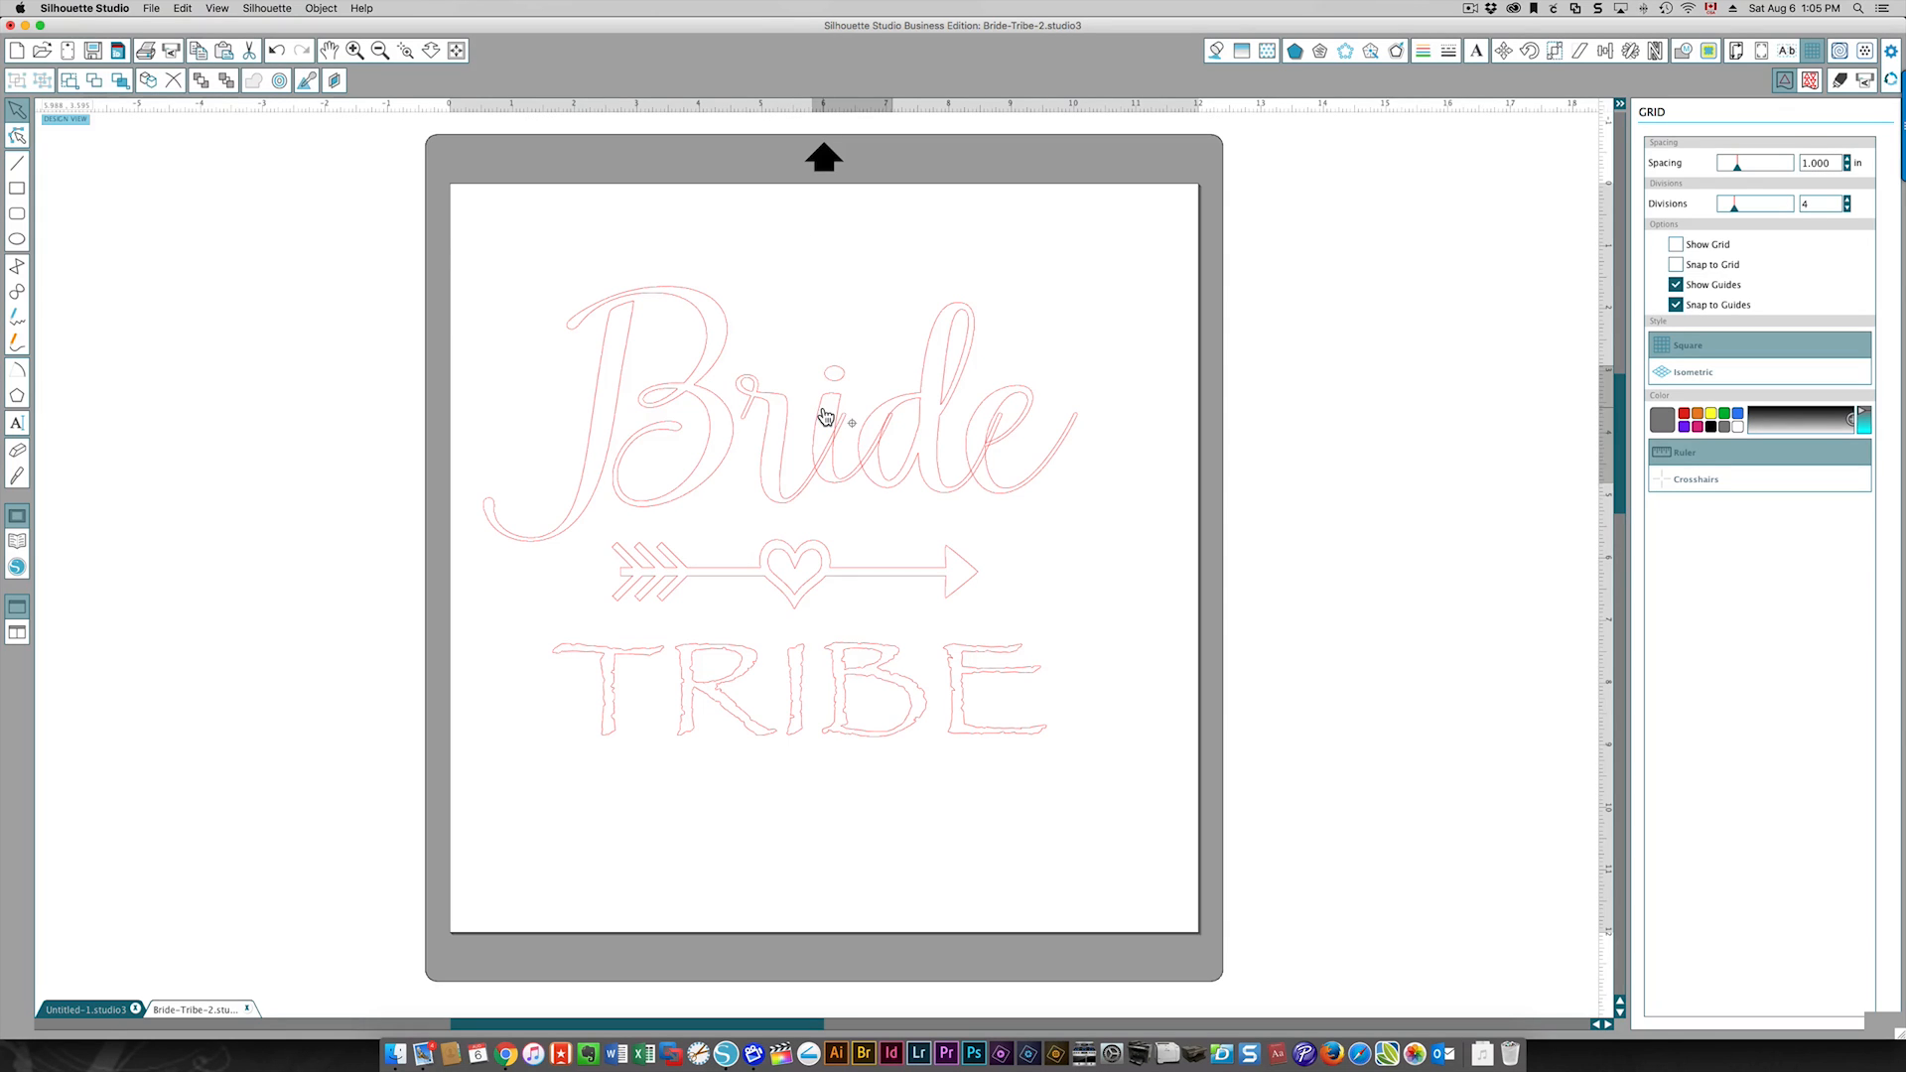
click(827, 413)
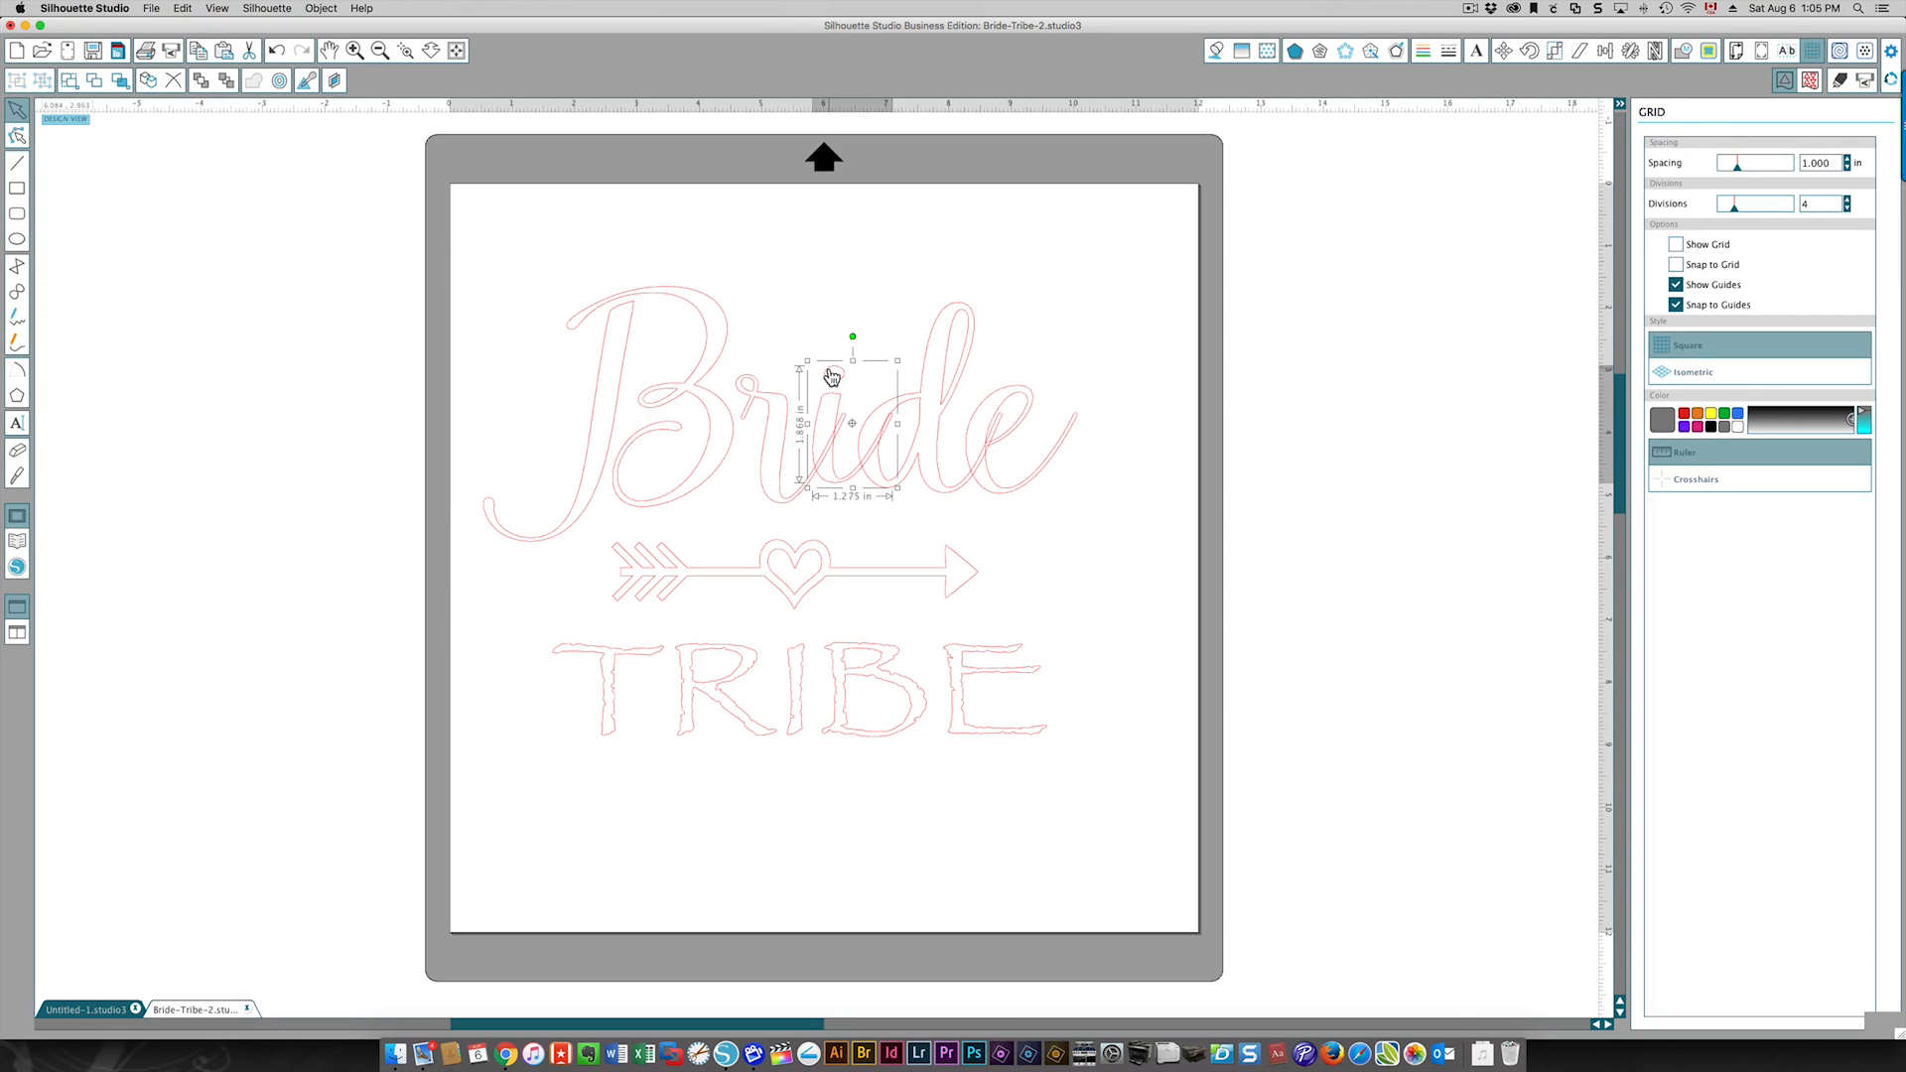
click(821, 283)
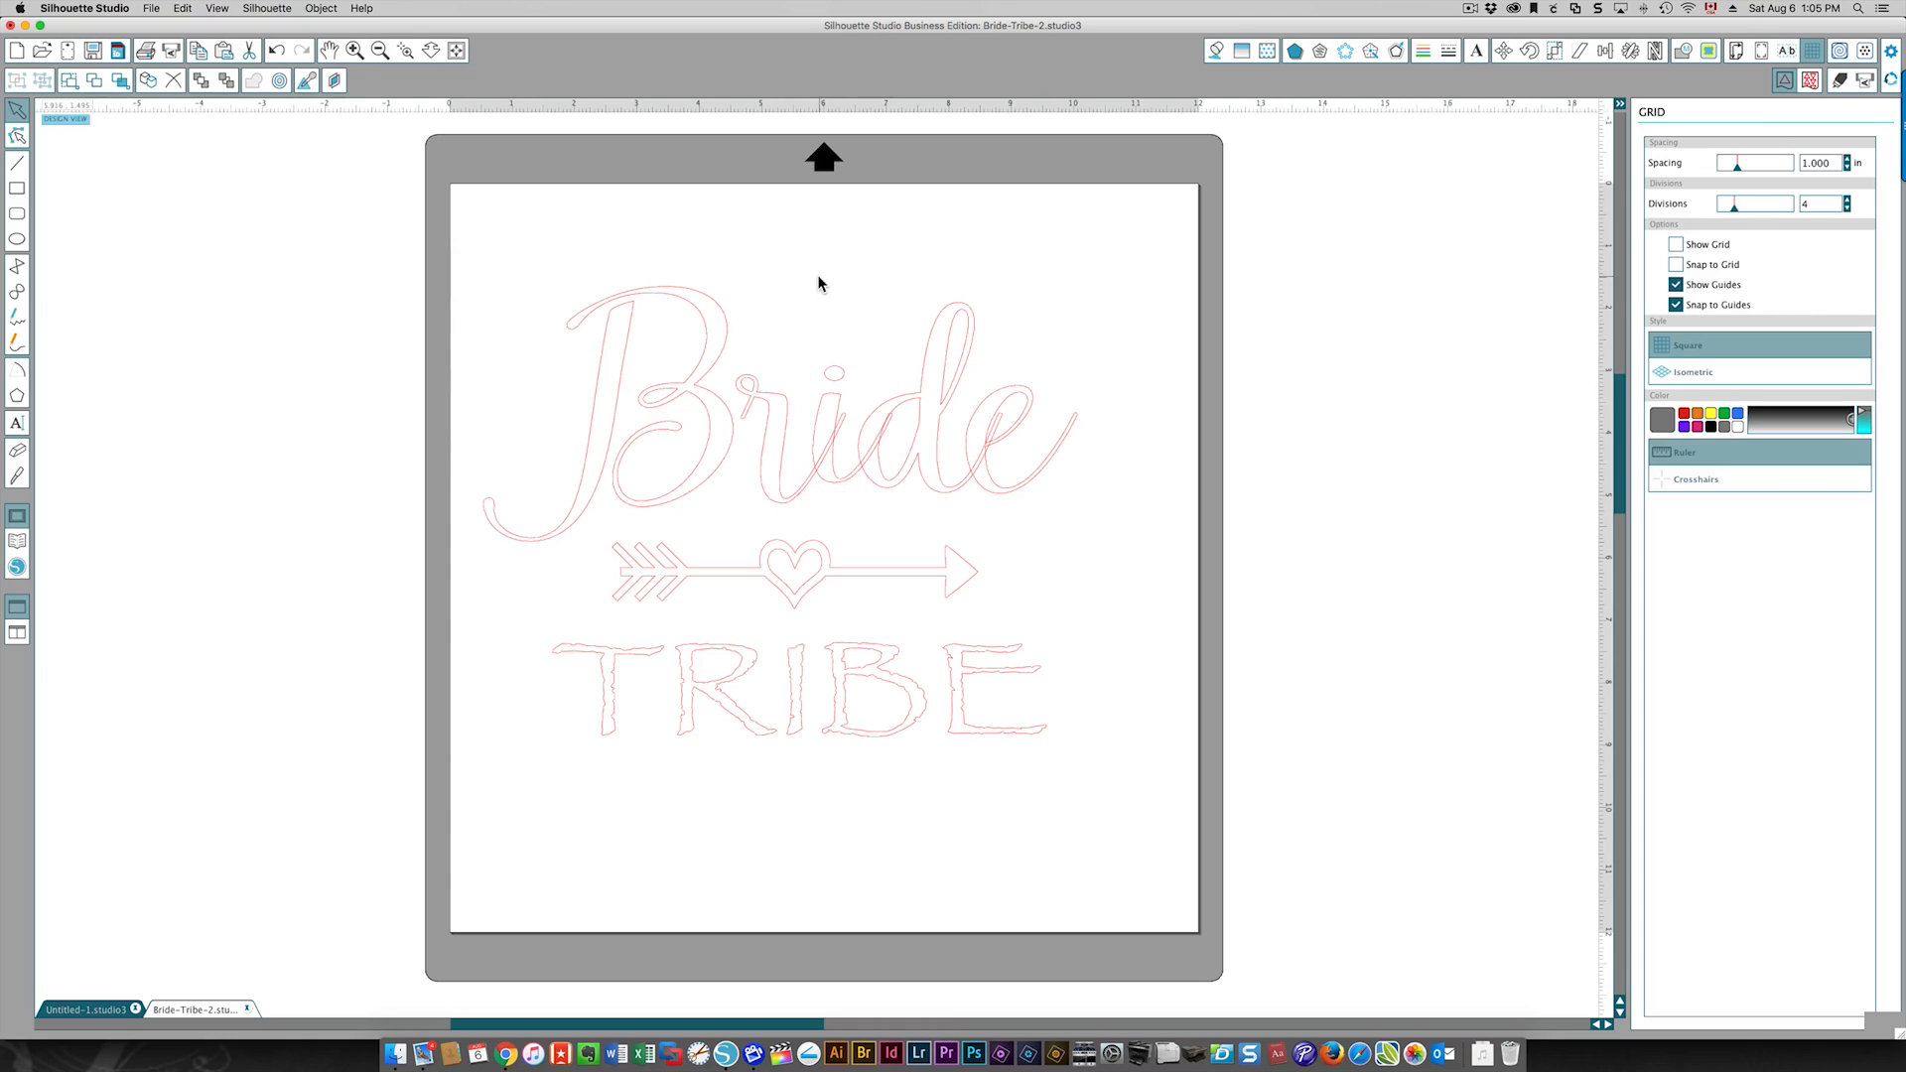
click(790, 438)
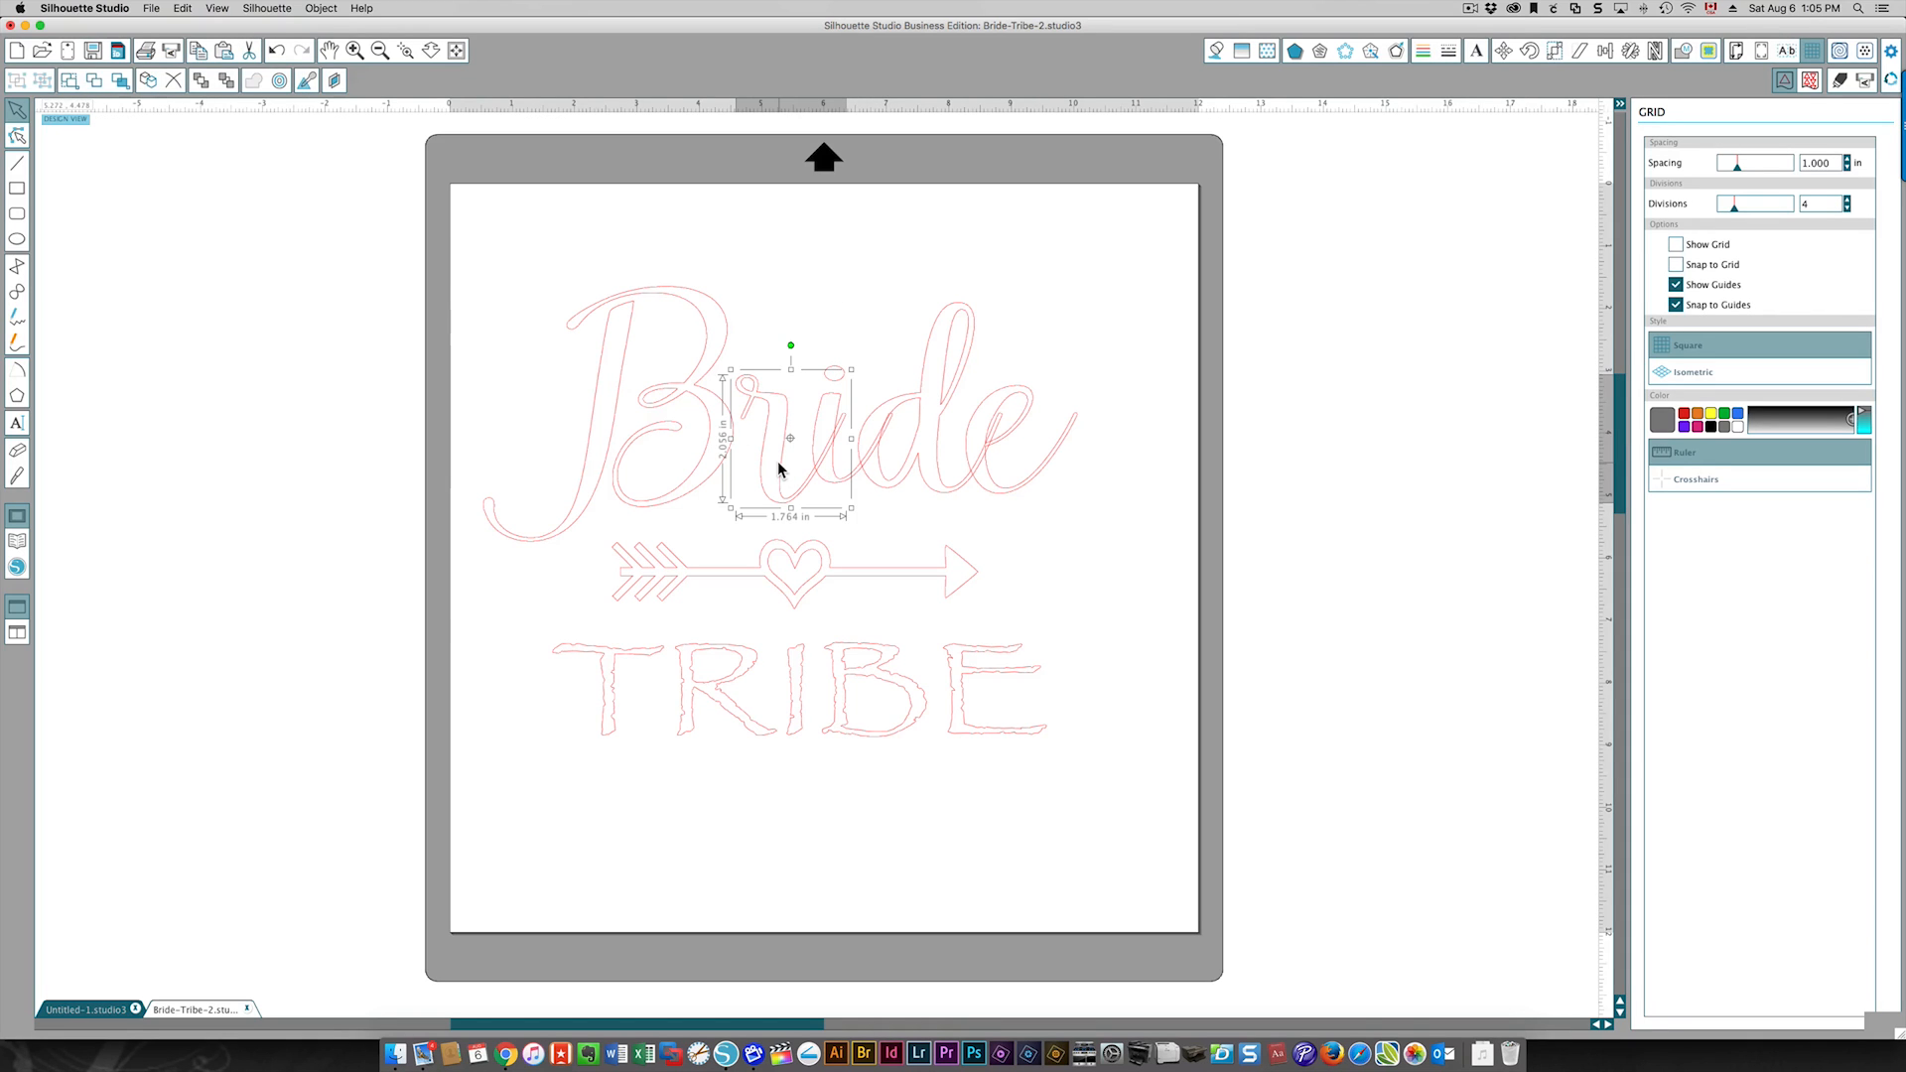
mouse_move(803, 348)
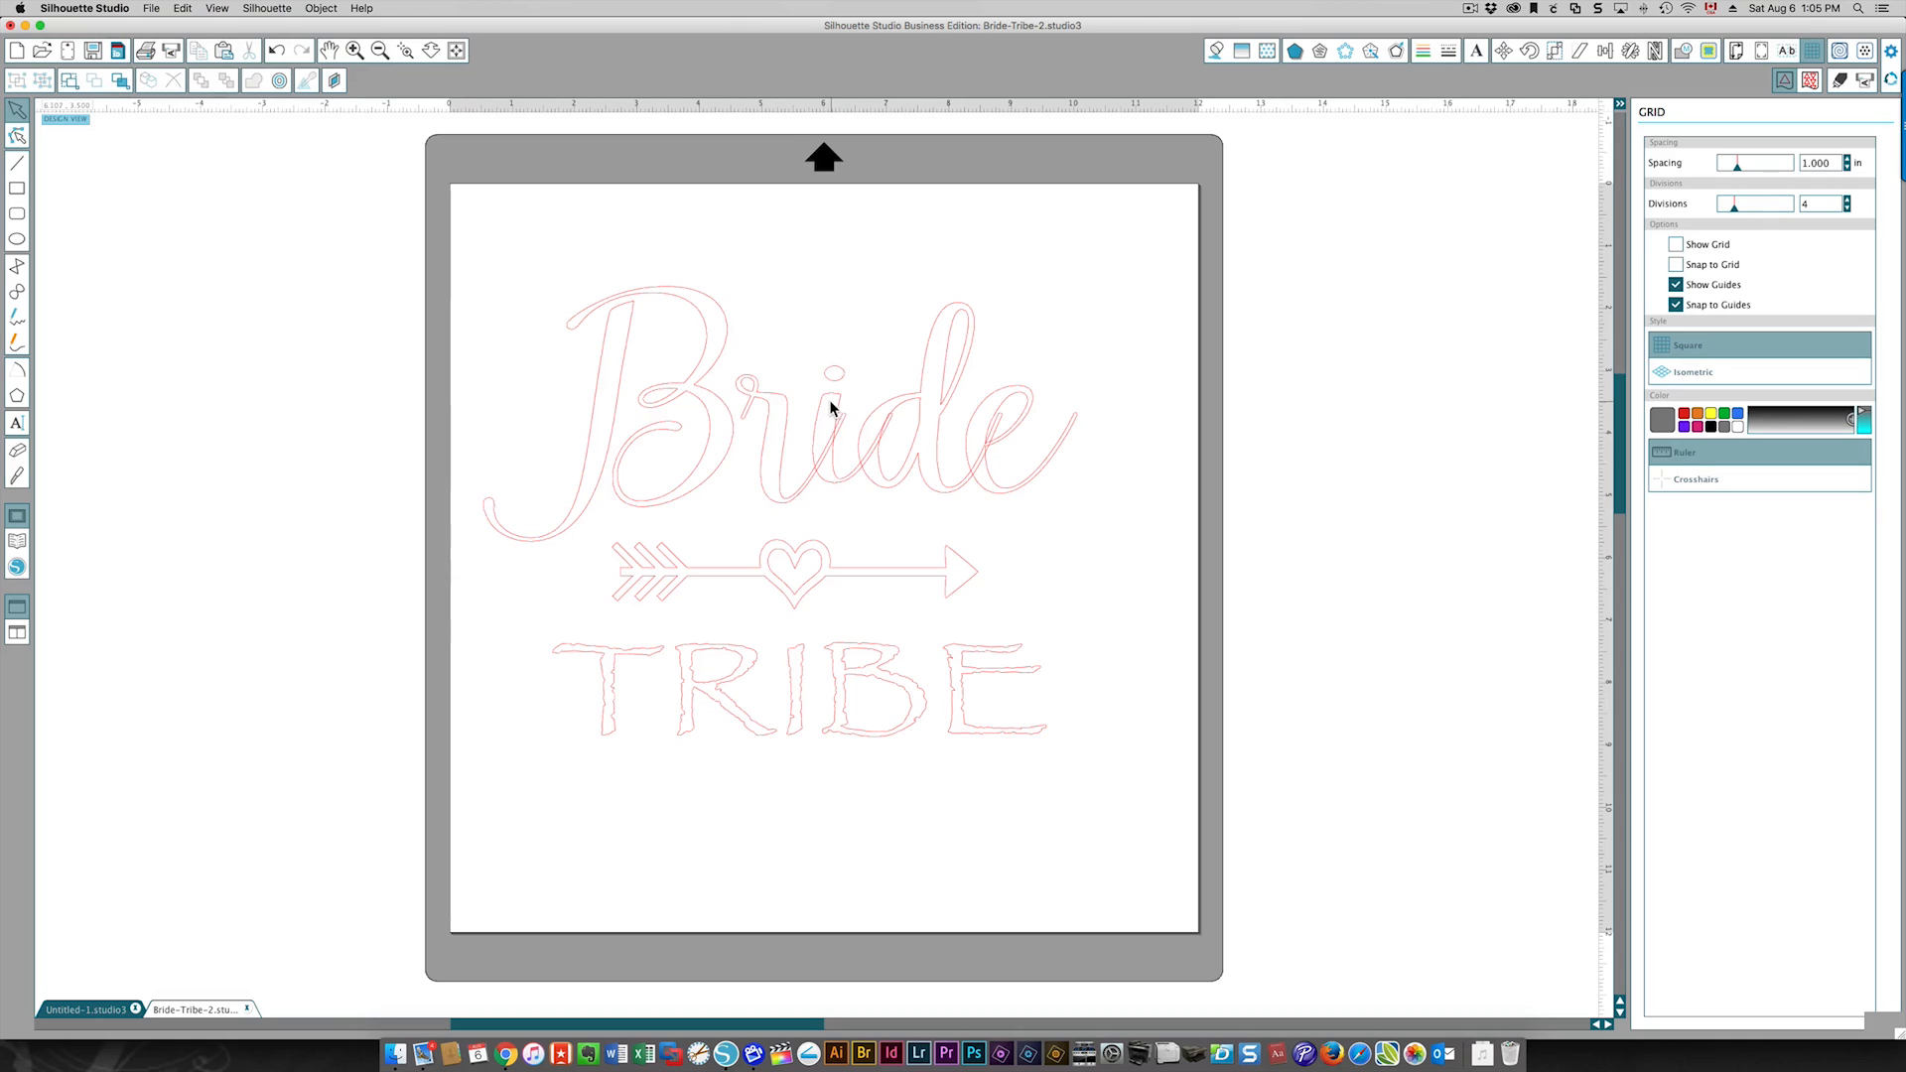
mouse_move(827, 402)
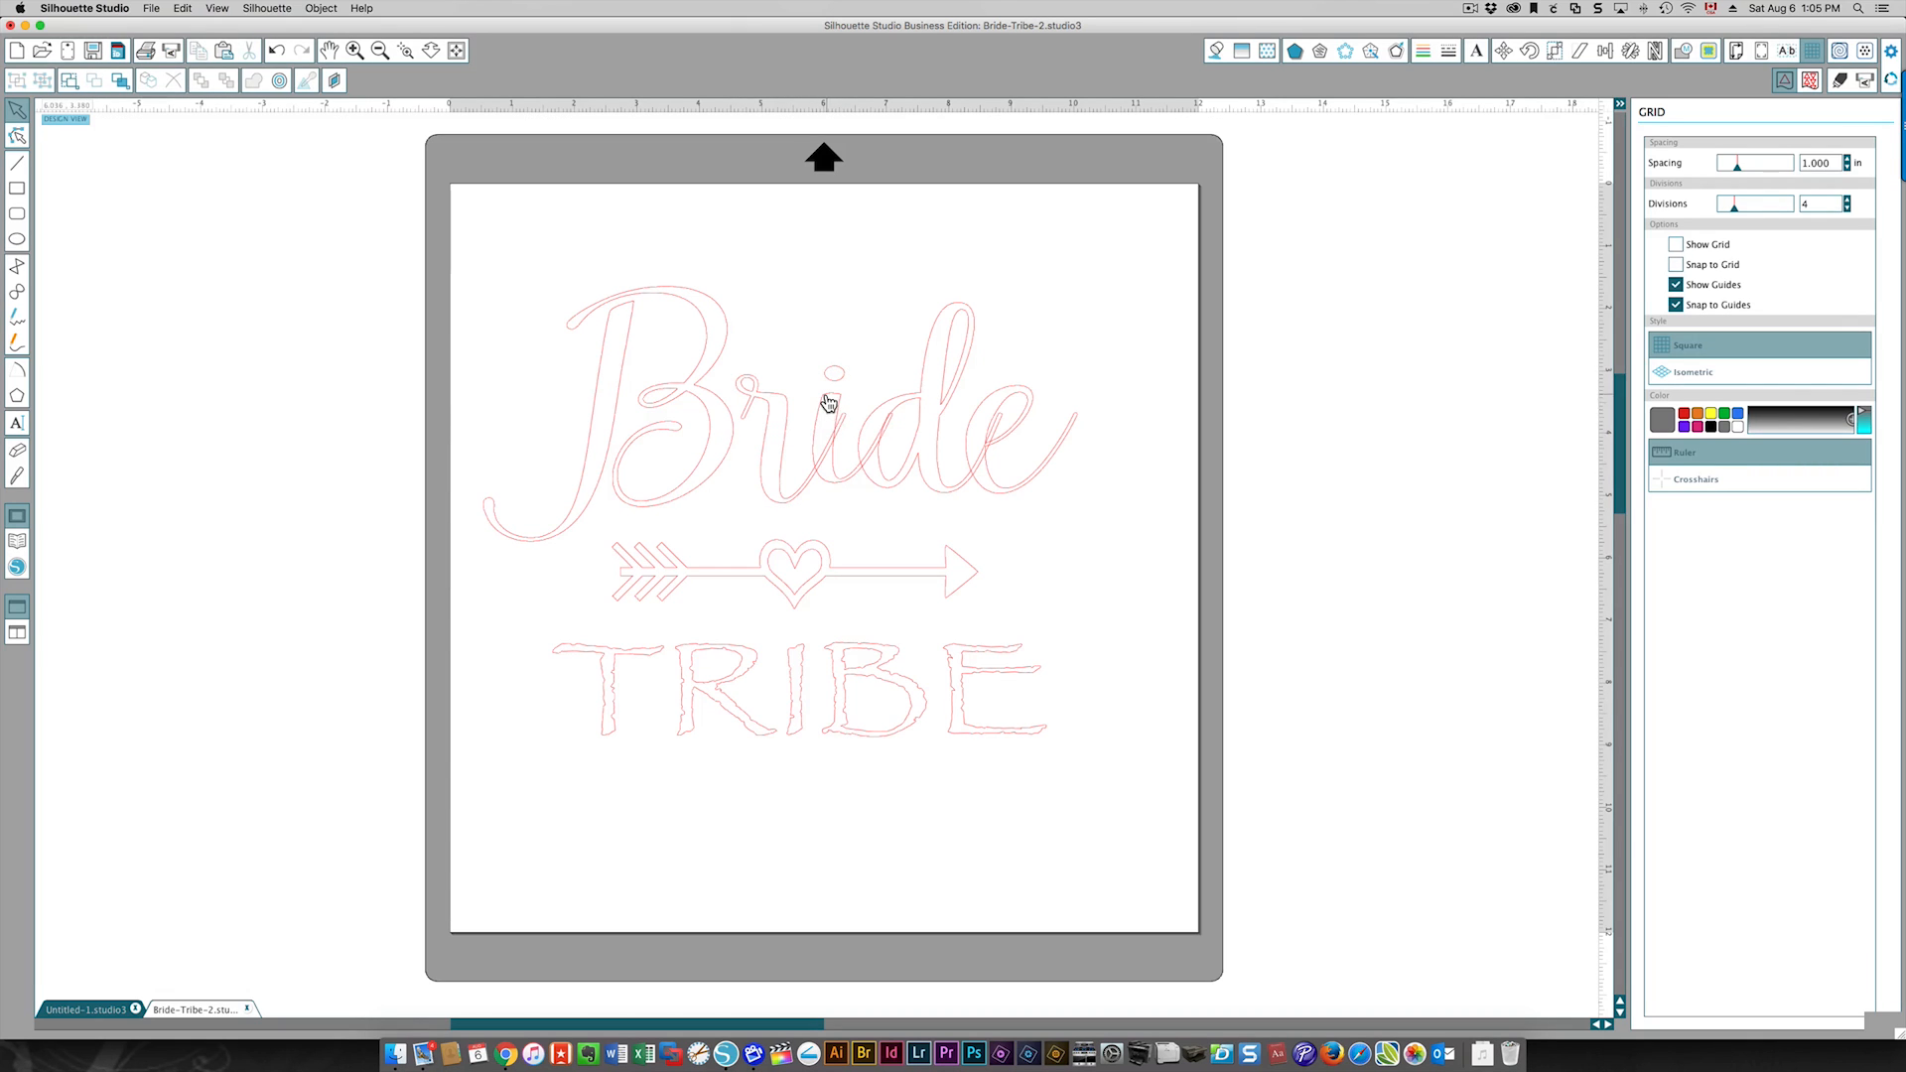
click(827, 401)
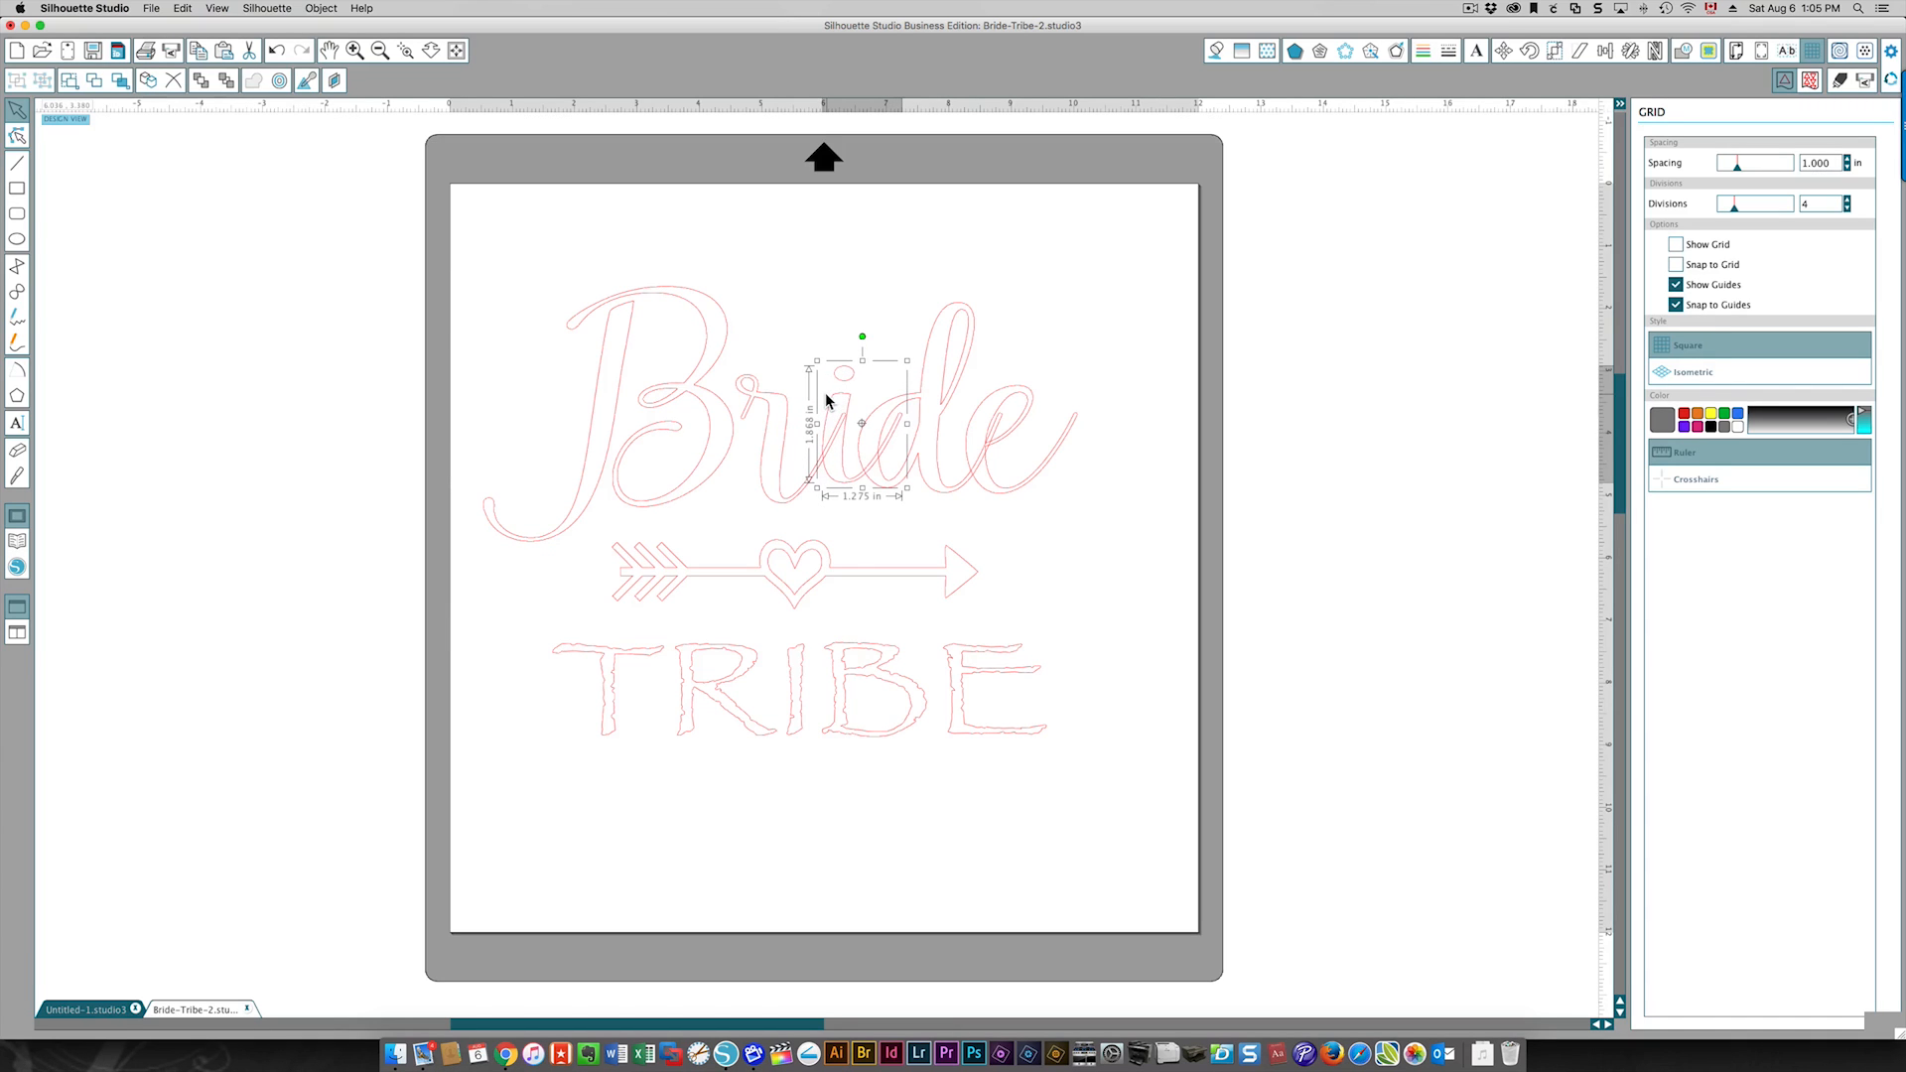
mouse_move(846, 421)
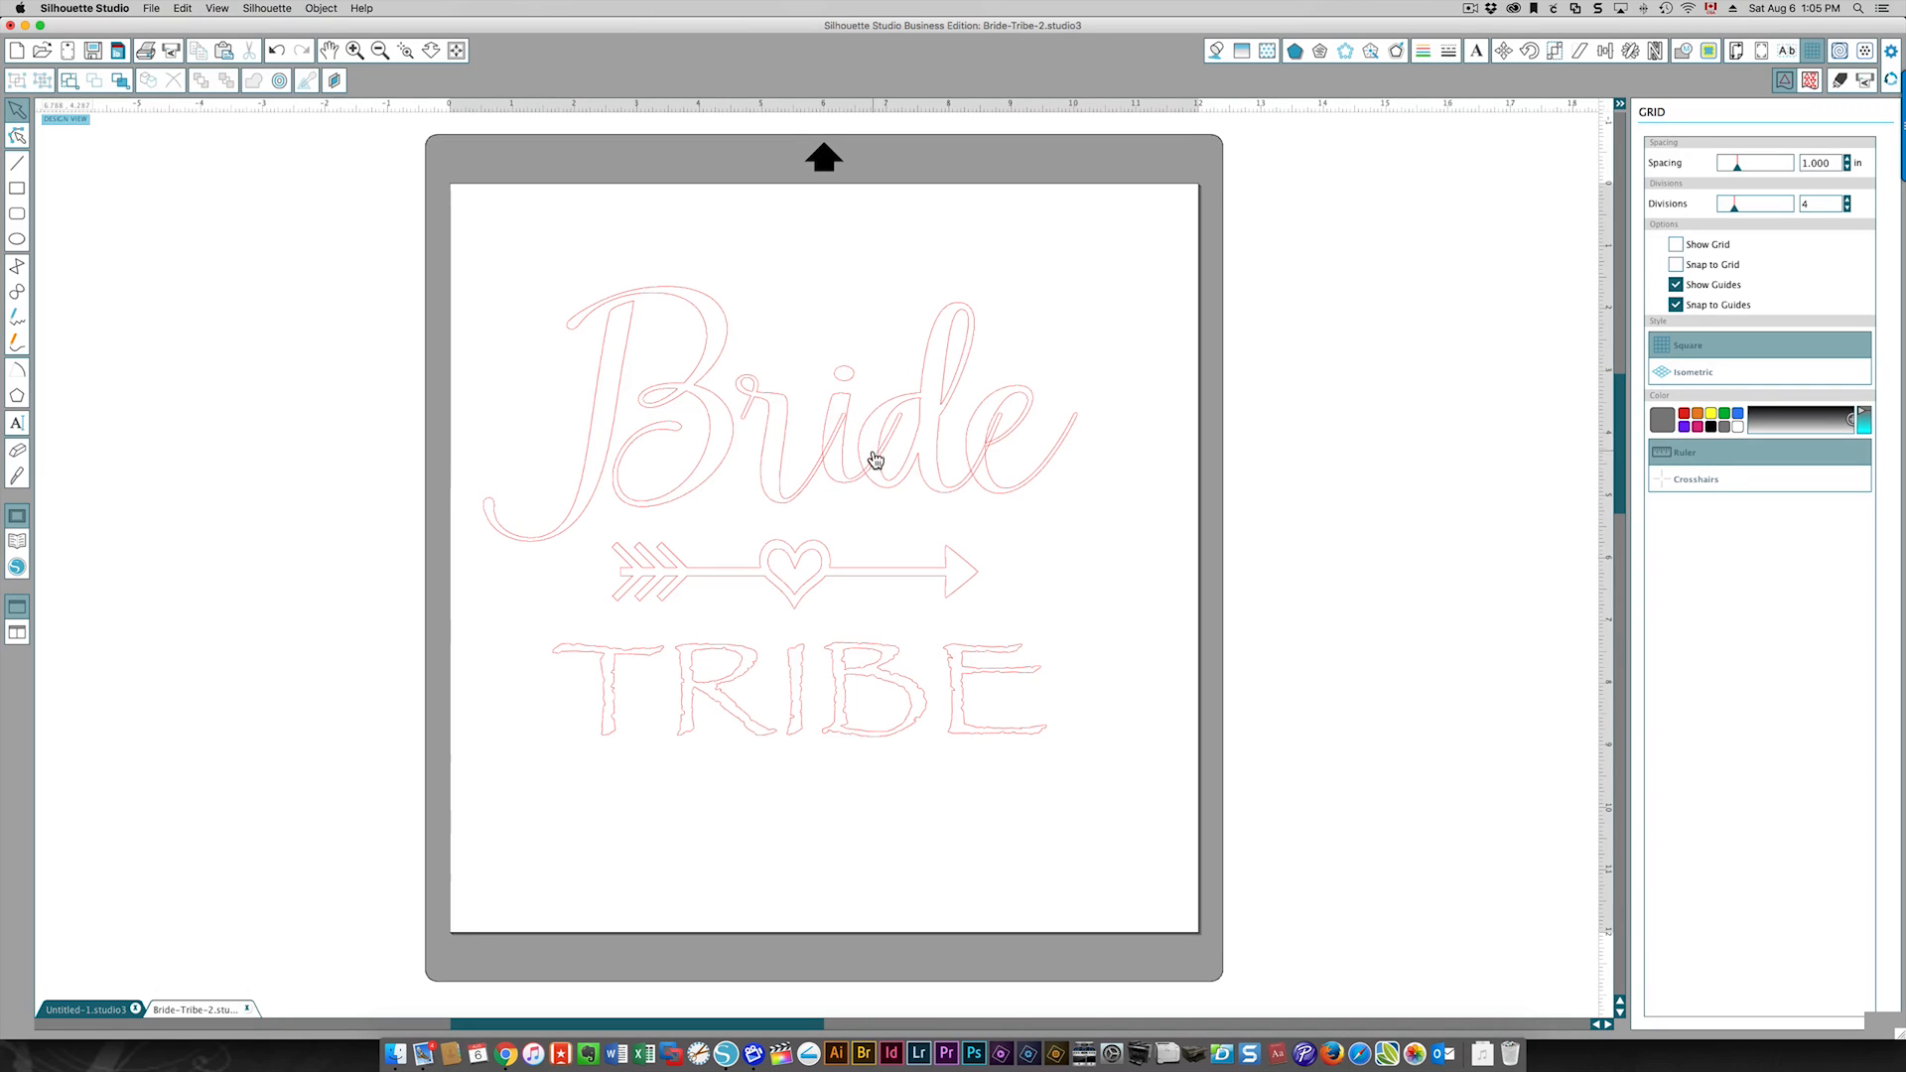
click(872, 433)
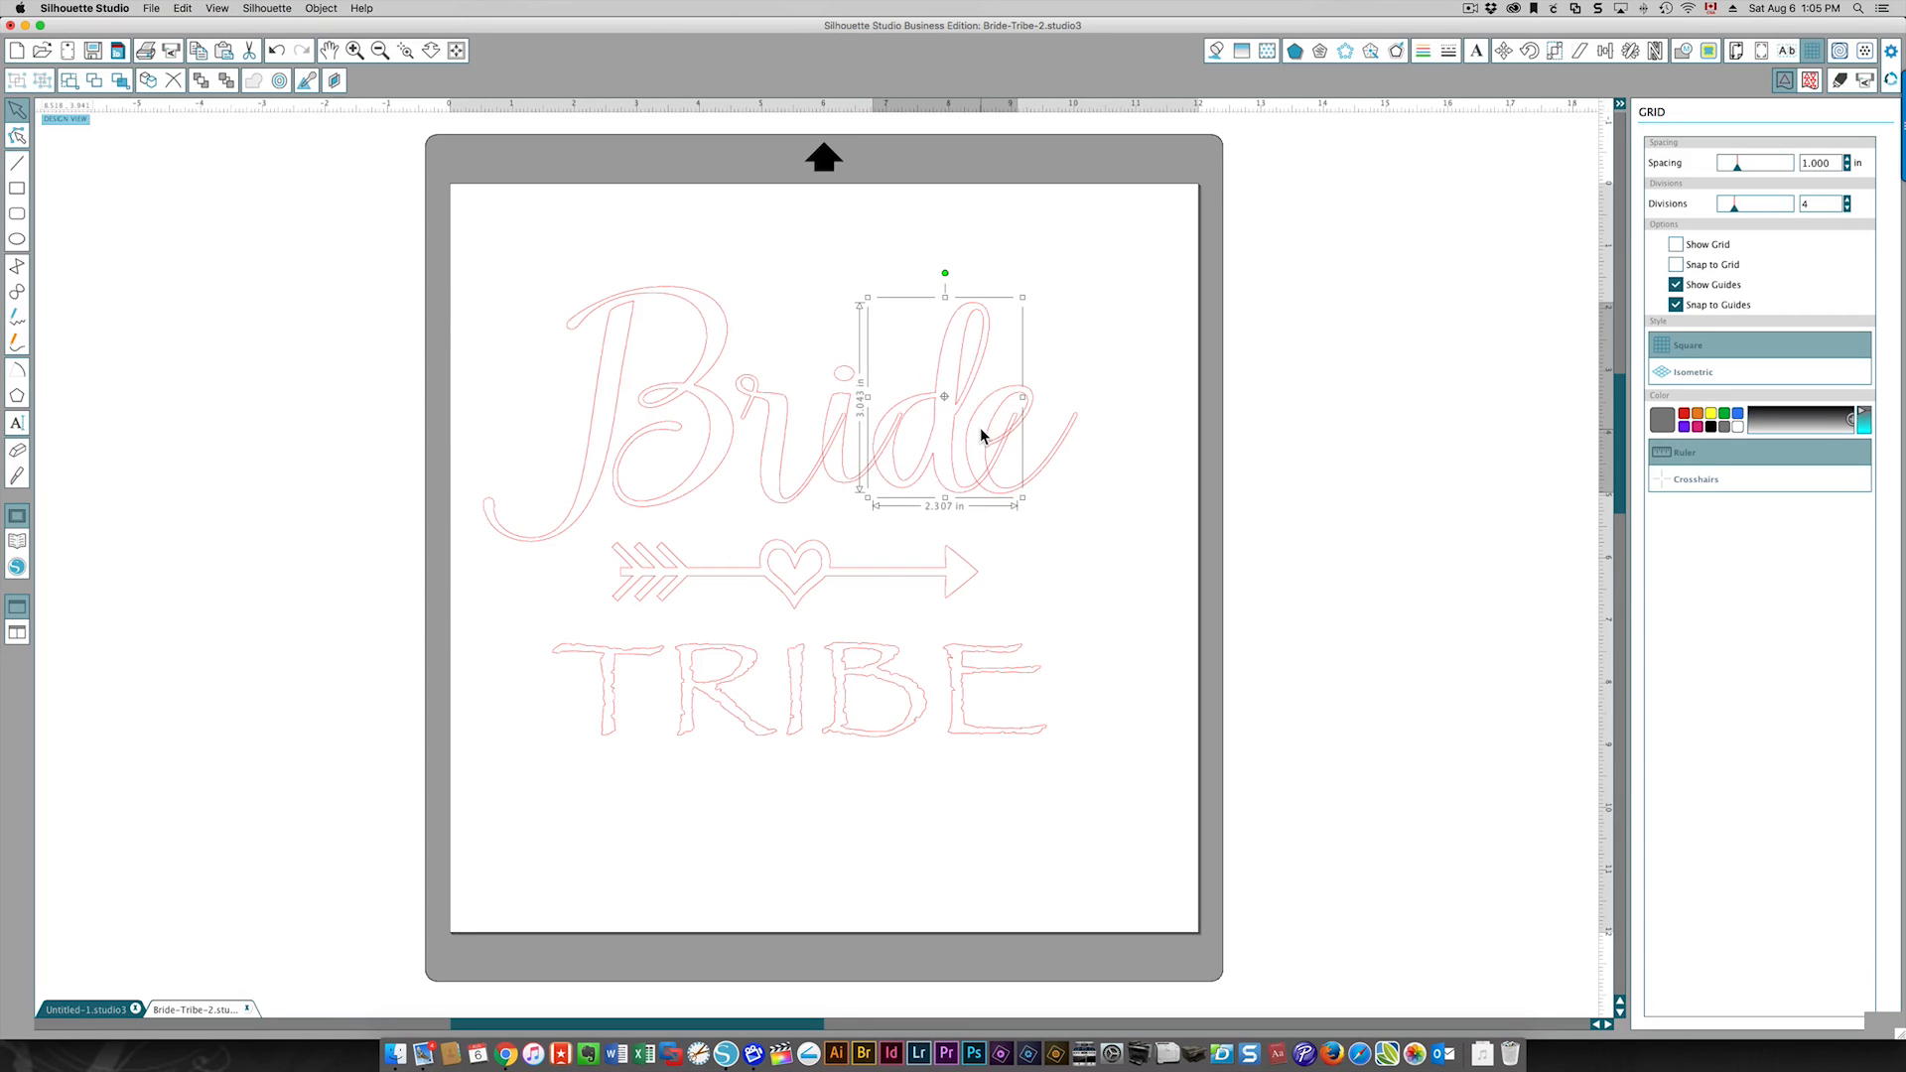
mouse_move(997, 413)
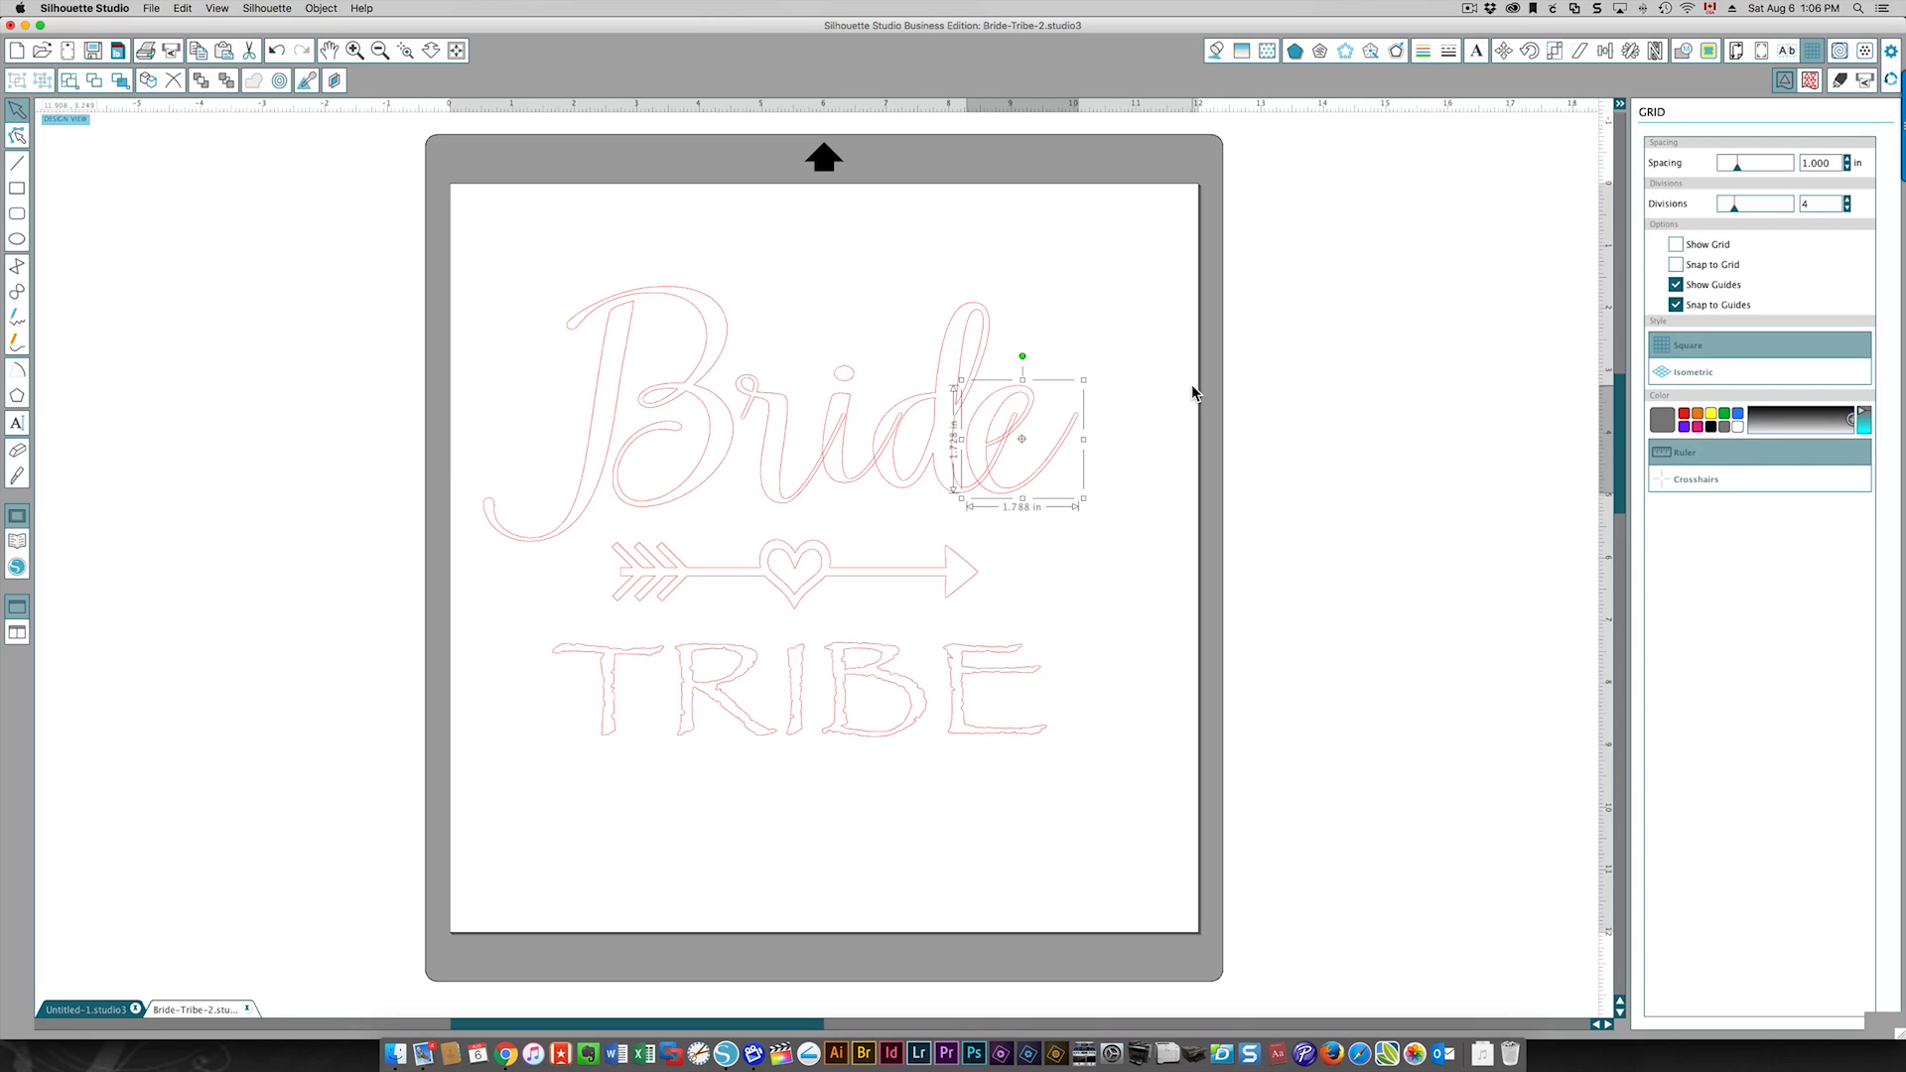
drag(1022, 438, 1040, 438)
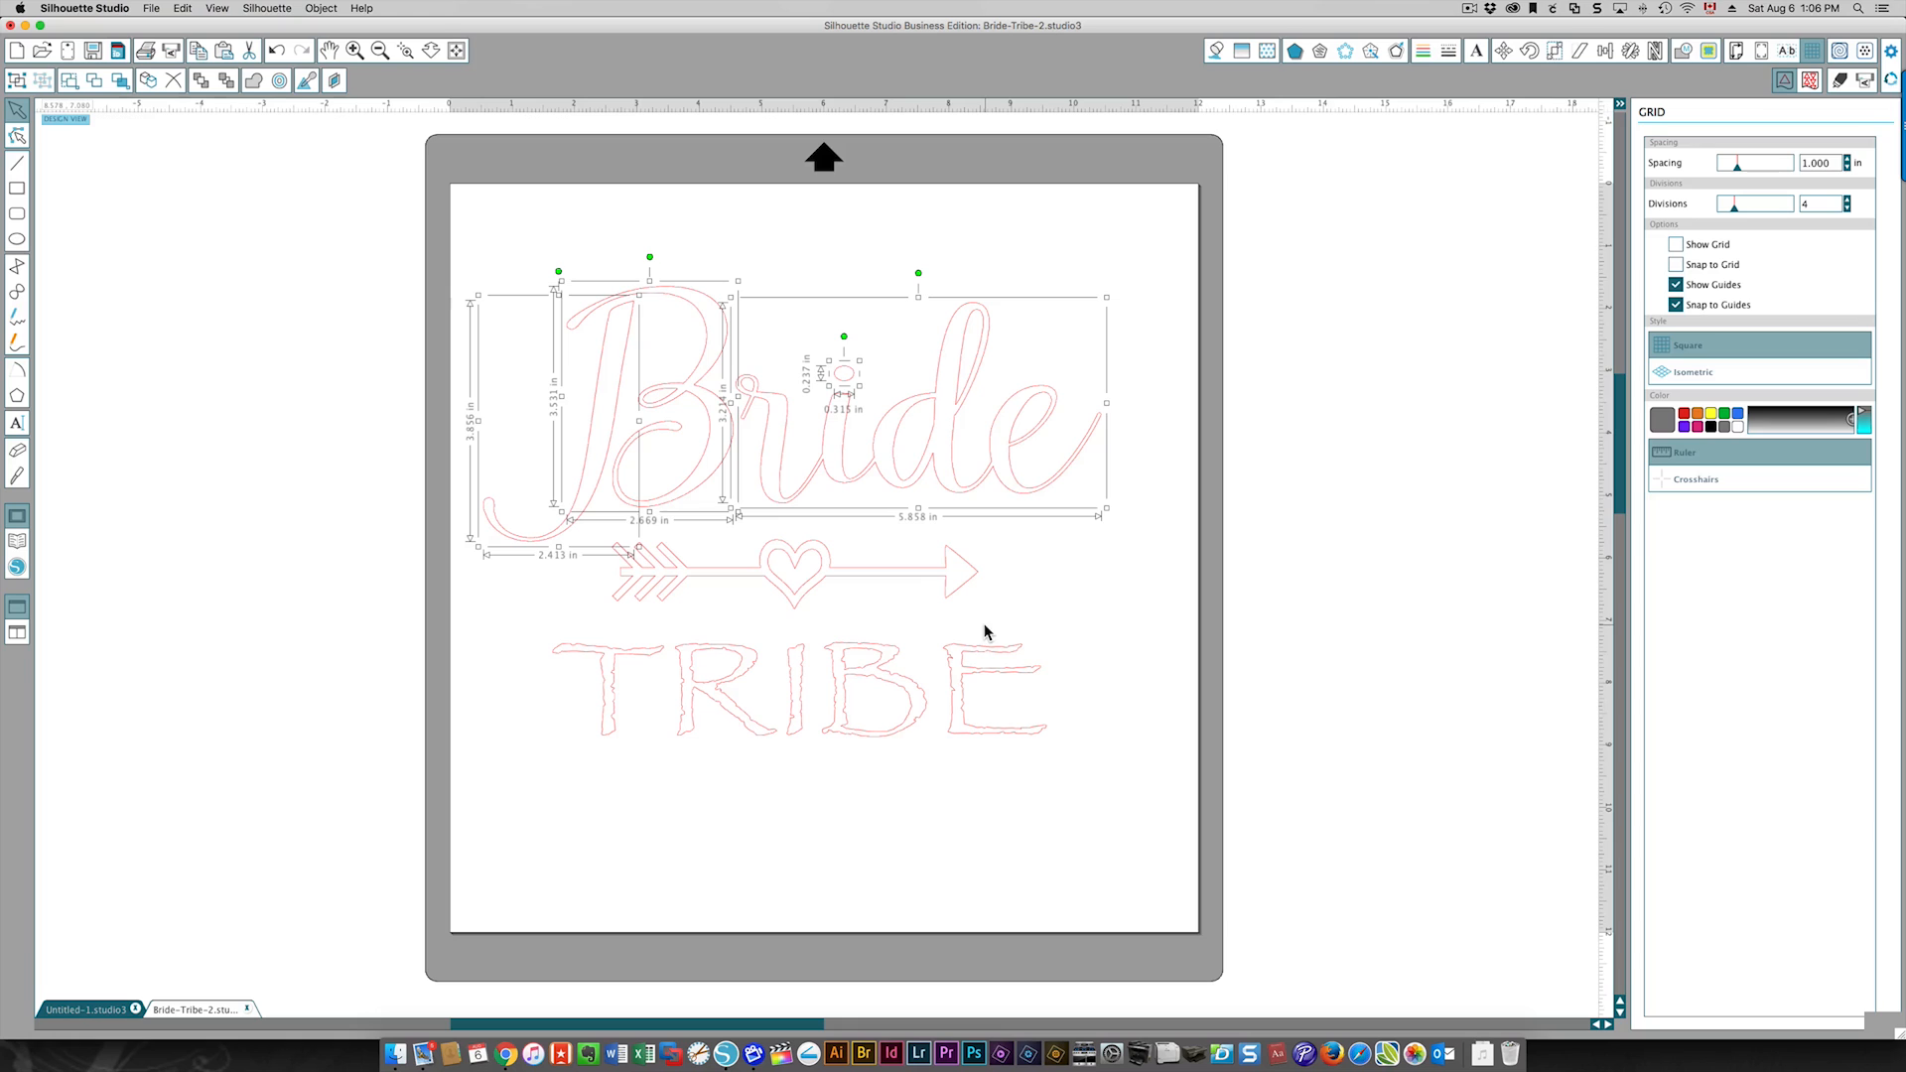
click(985, 633)
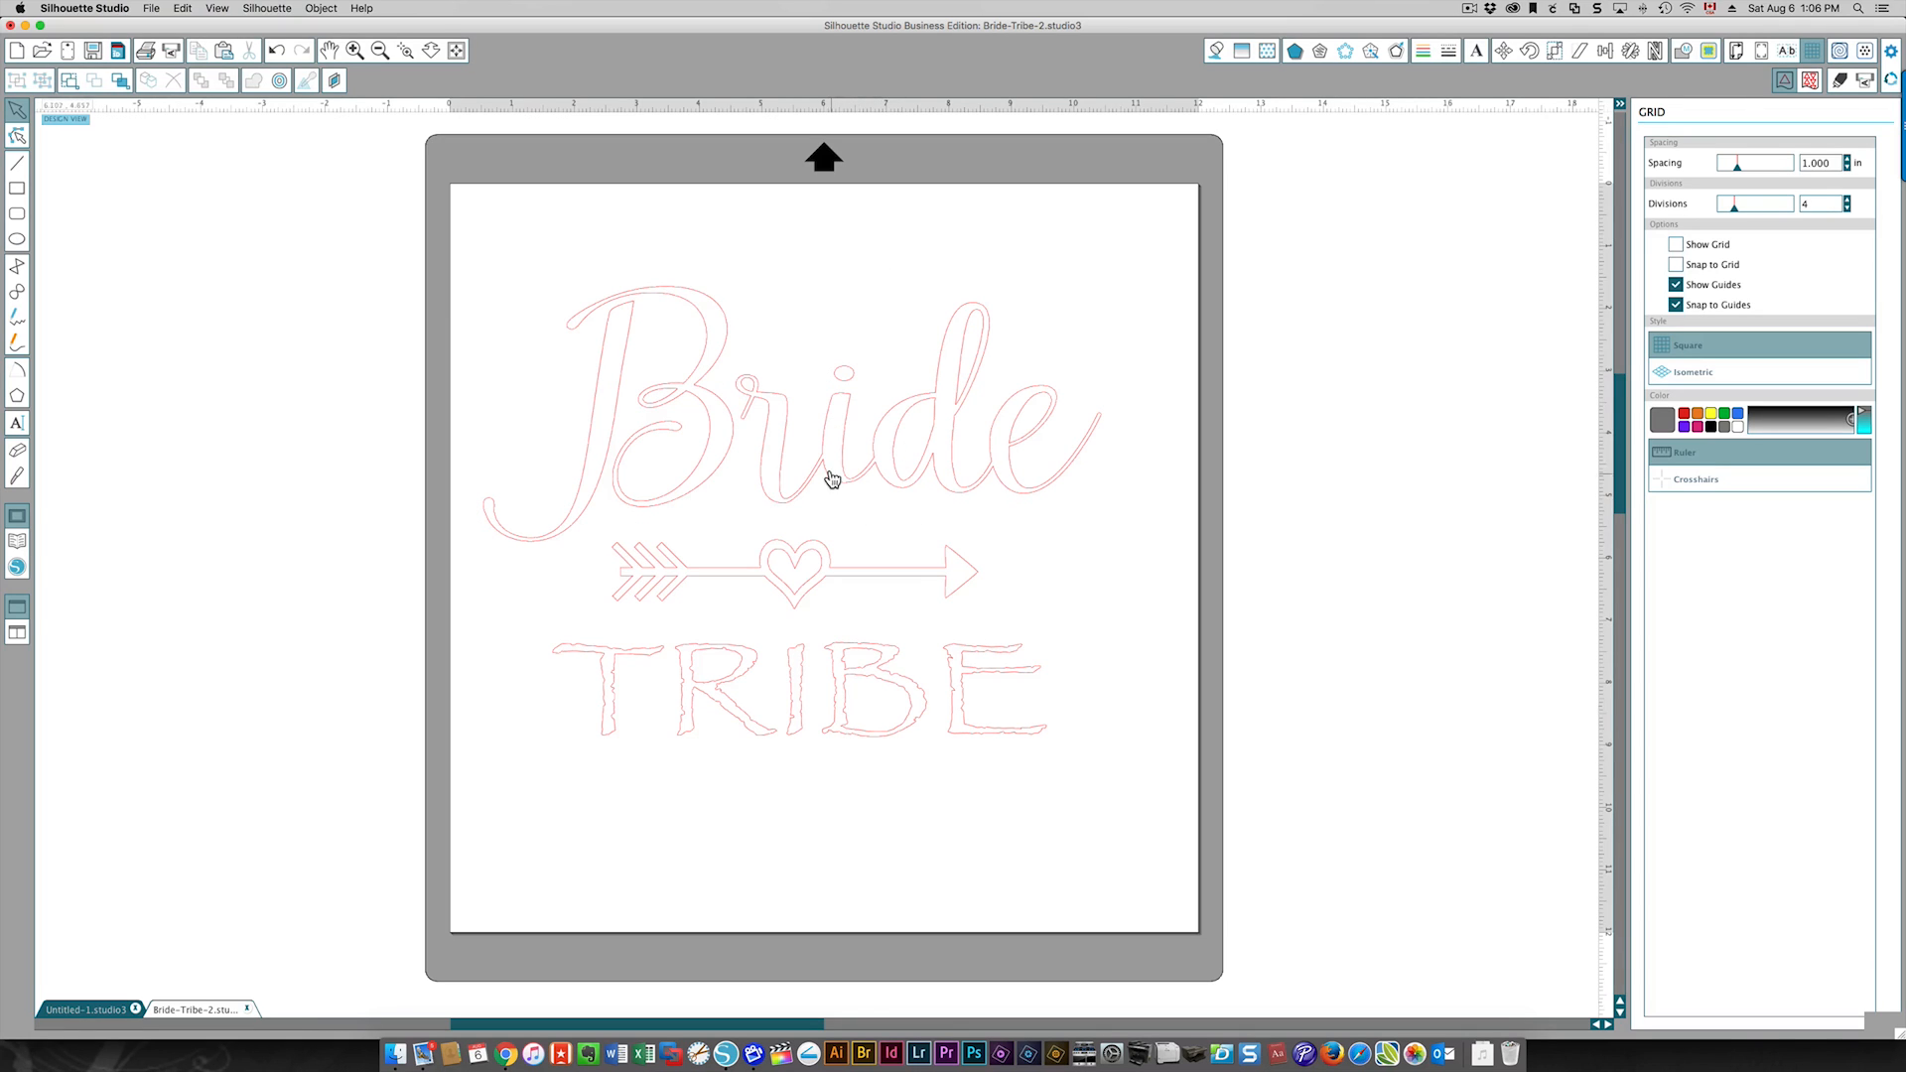
mouse_move(1068, 512)
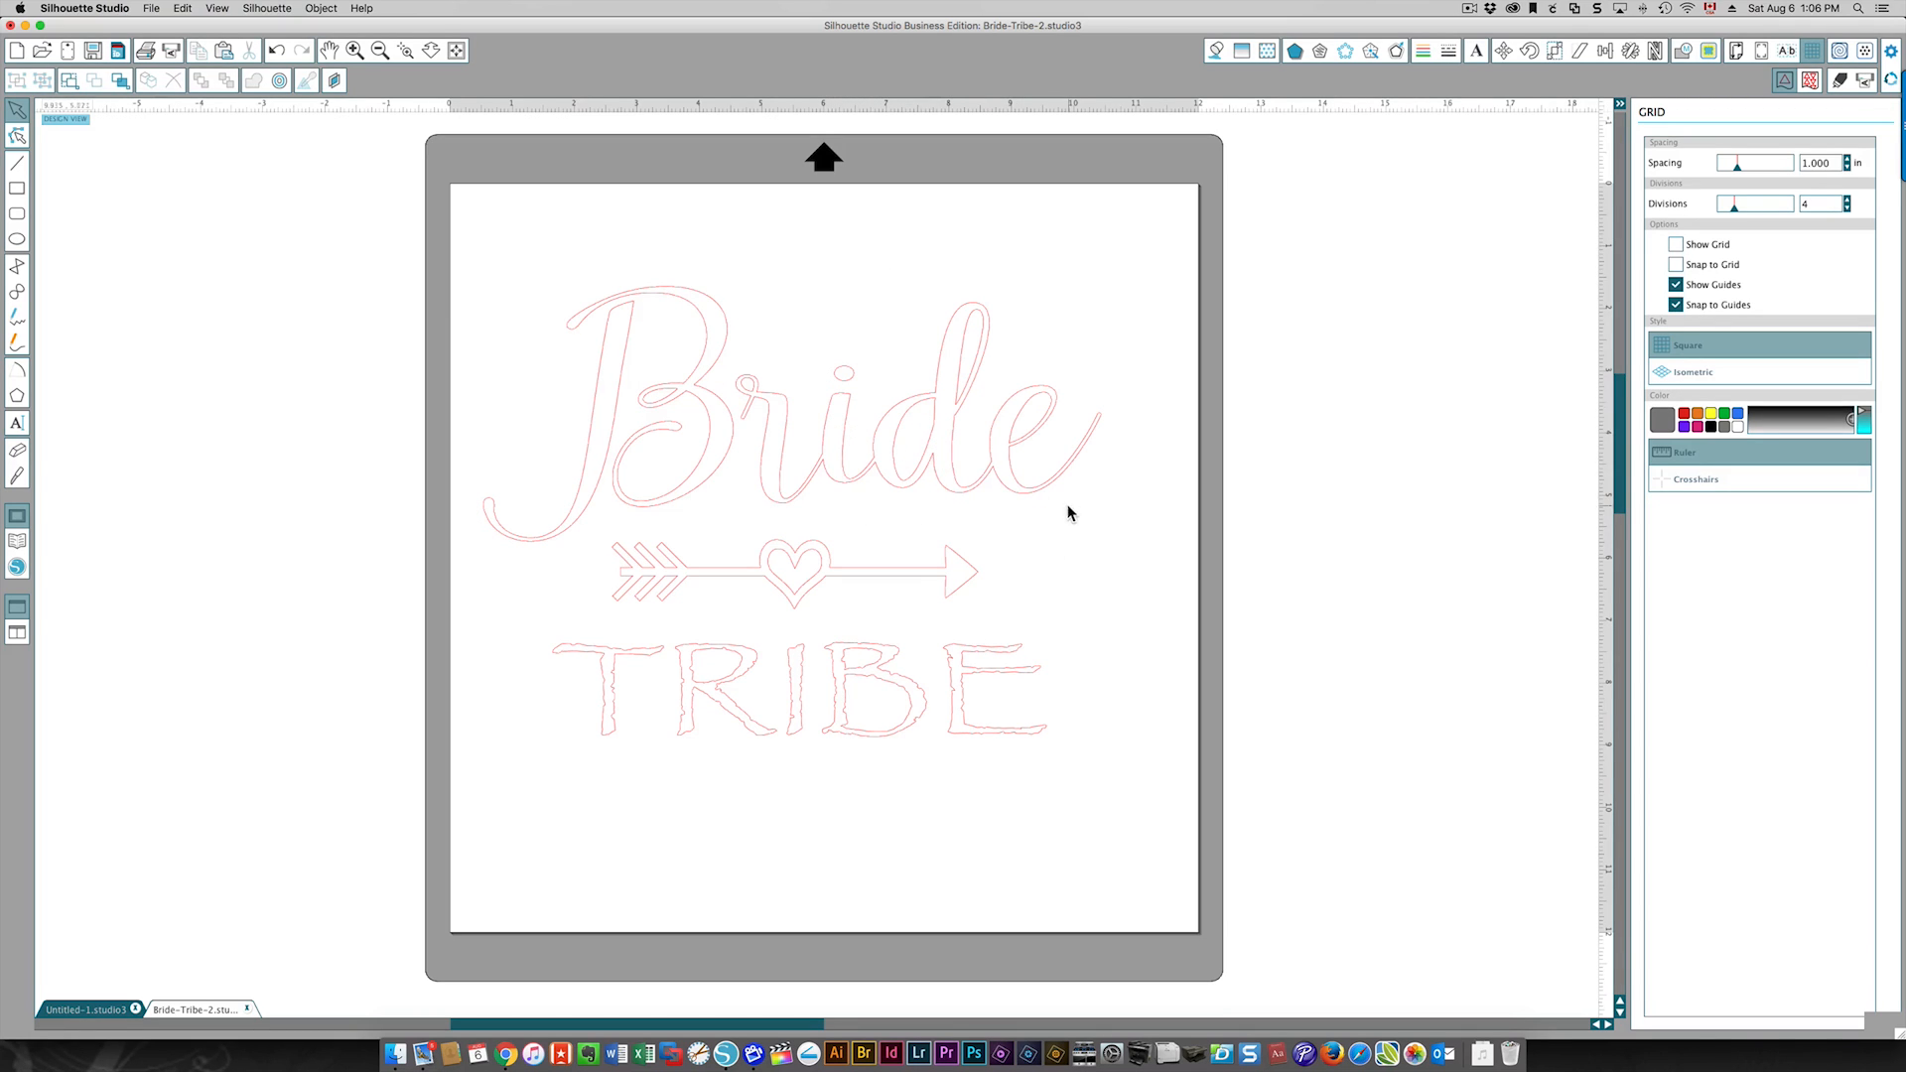
mouse_move(1022, 465)
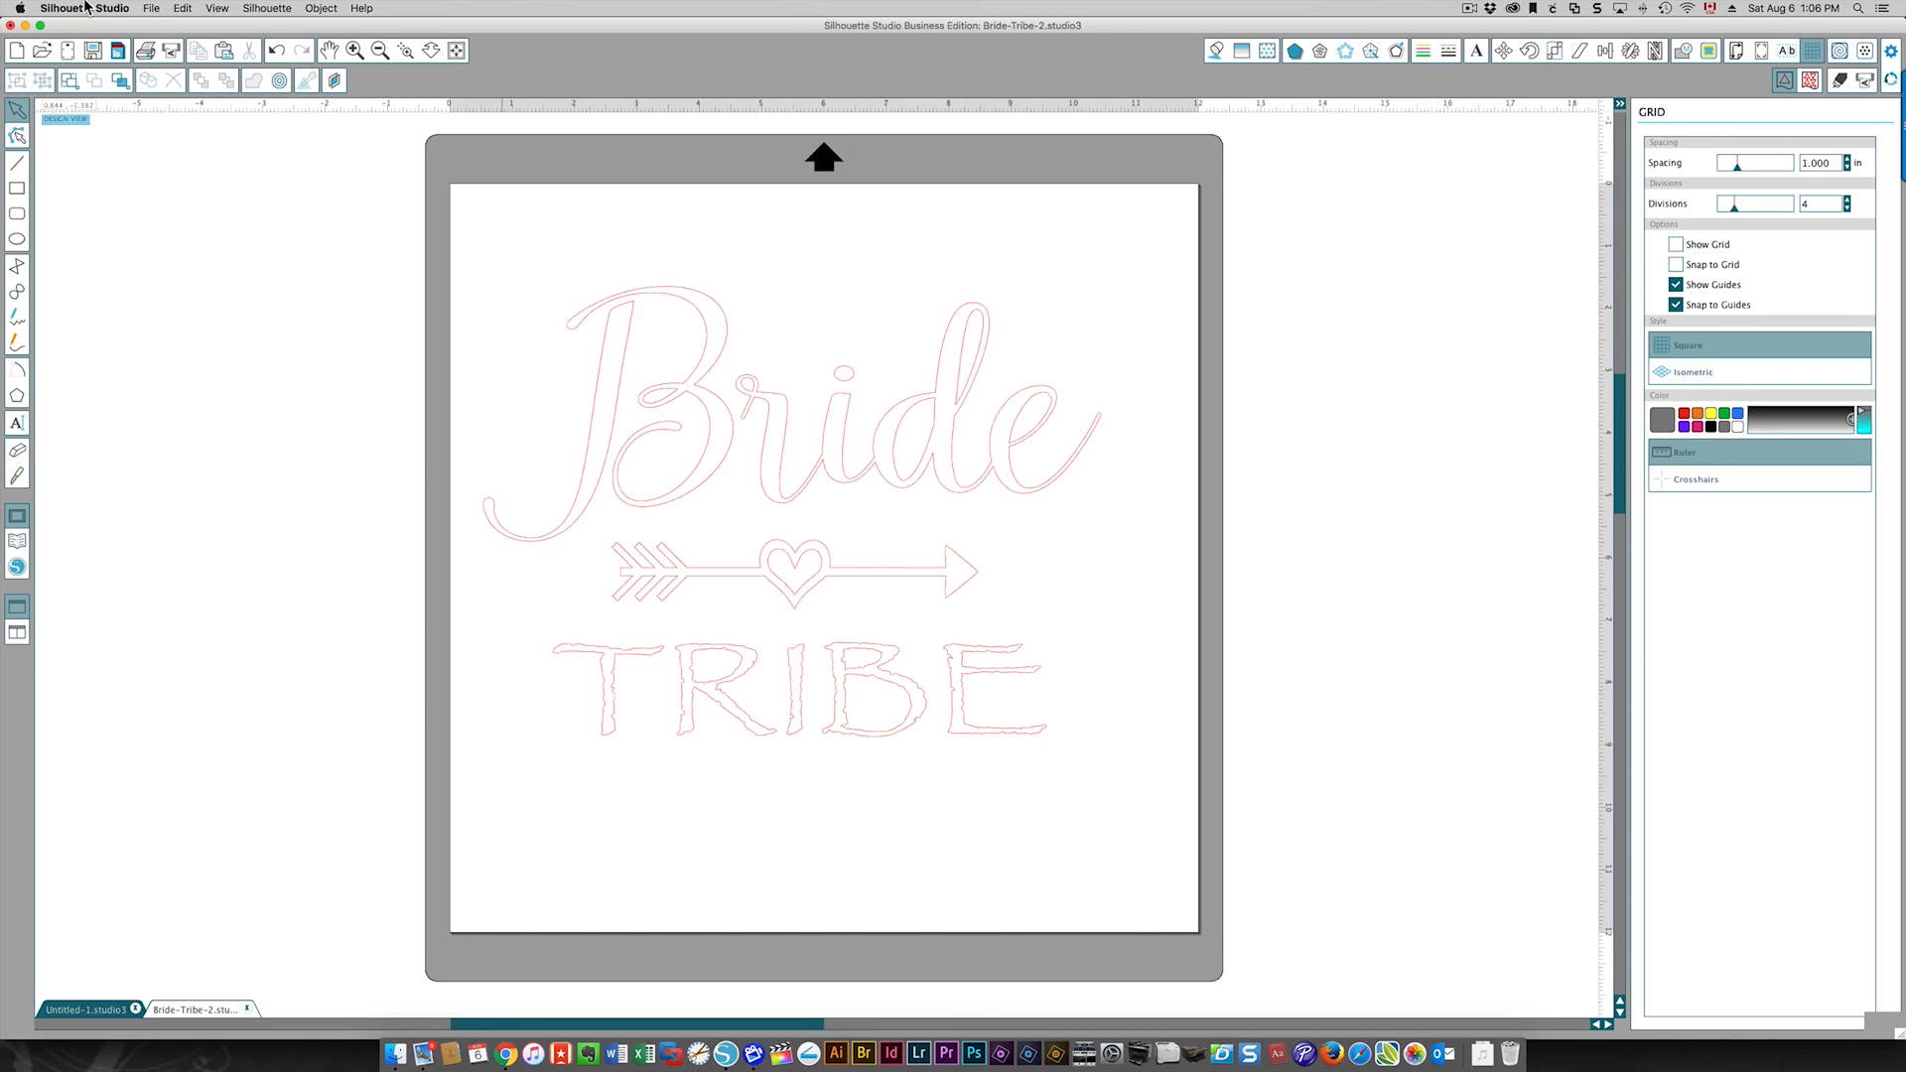
mouse_move(1155, 402)
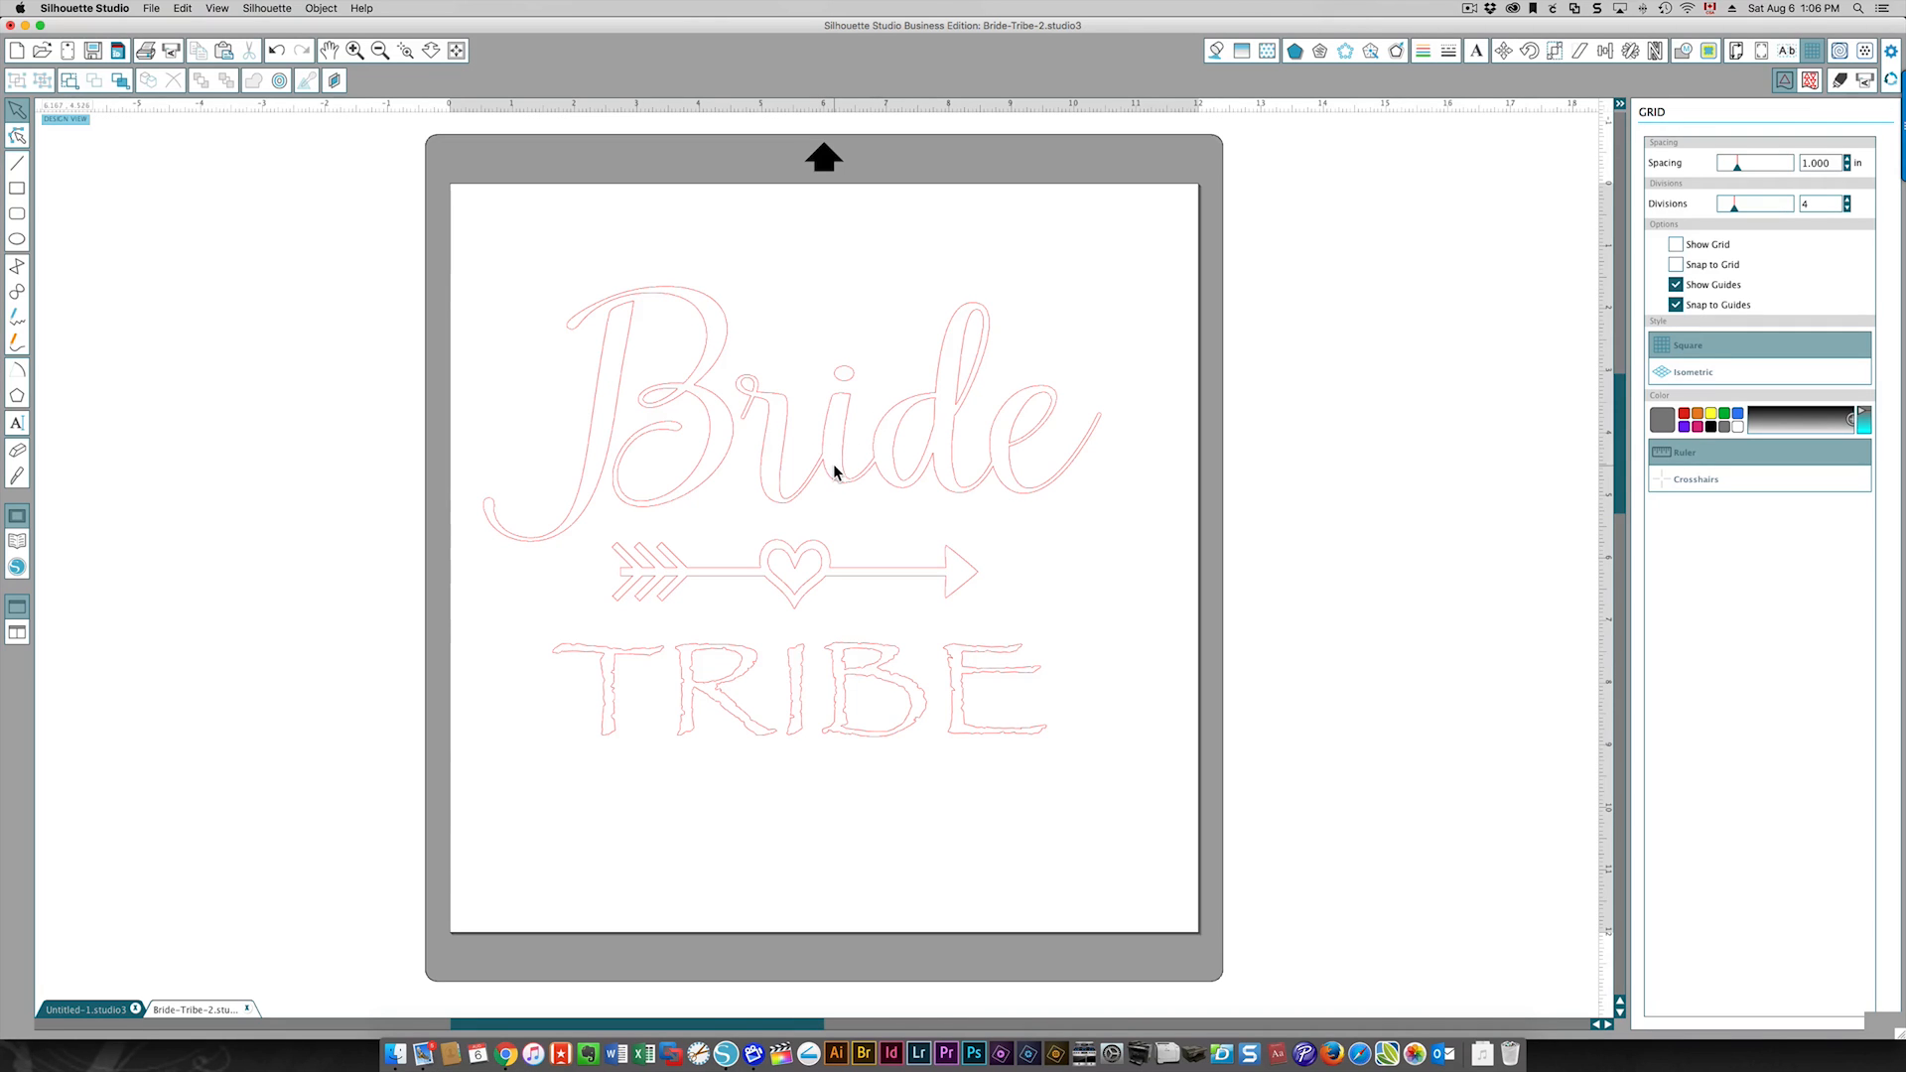
mouse_move(568, 379)
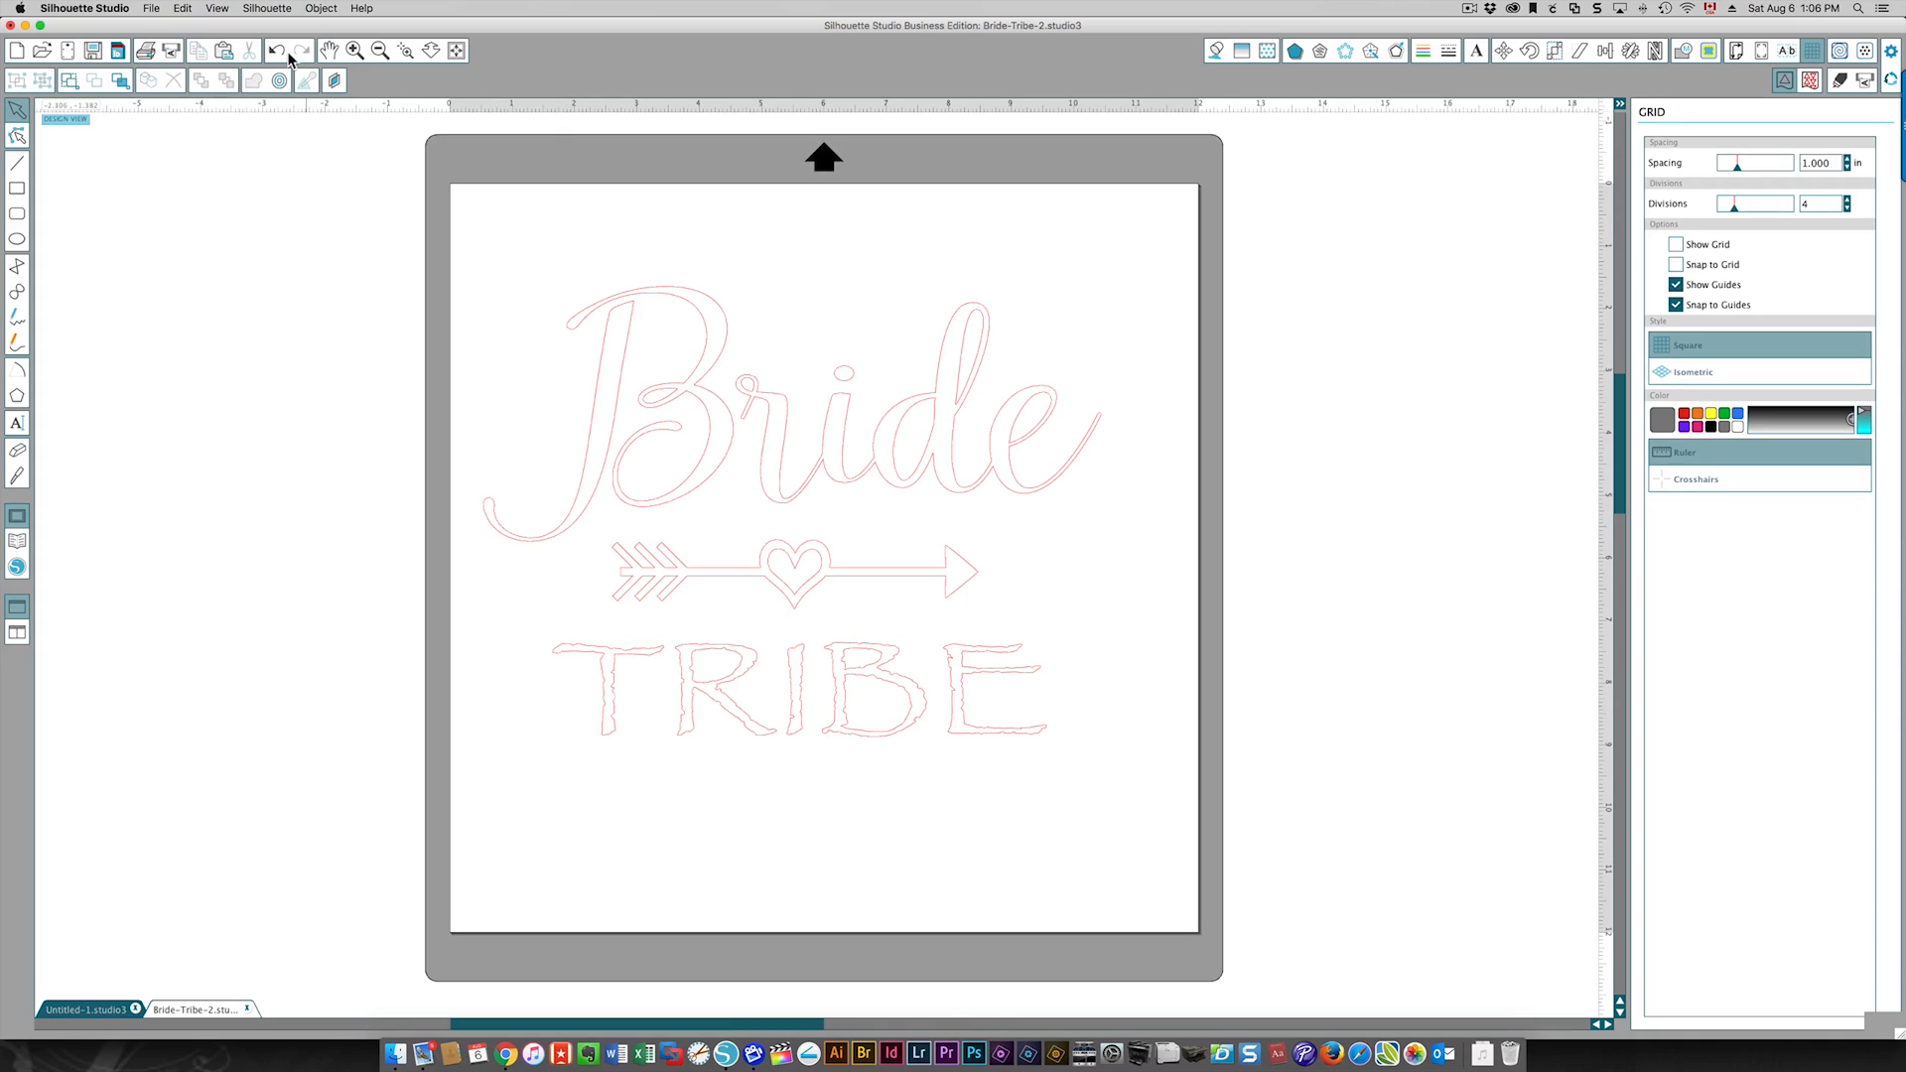
click(827, 413)
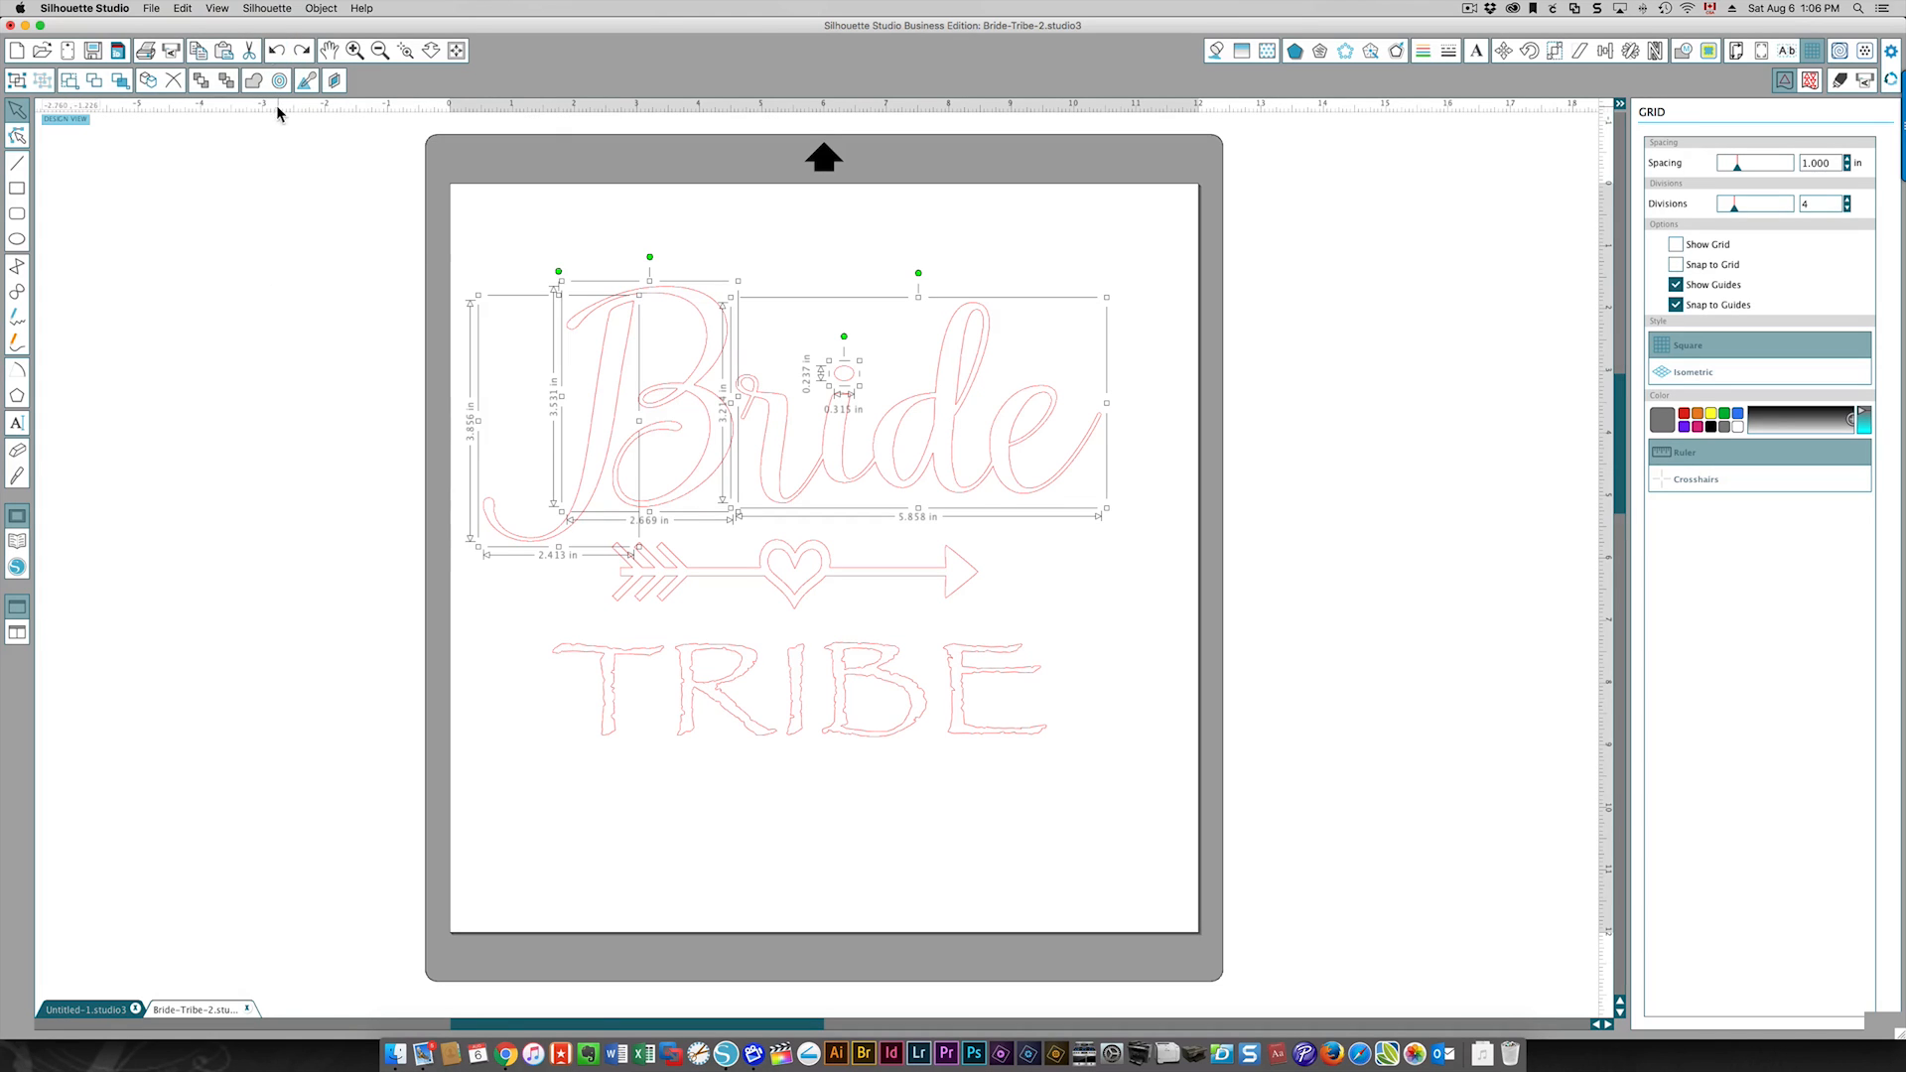
mouse_move(276, 51)
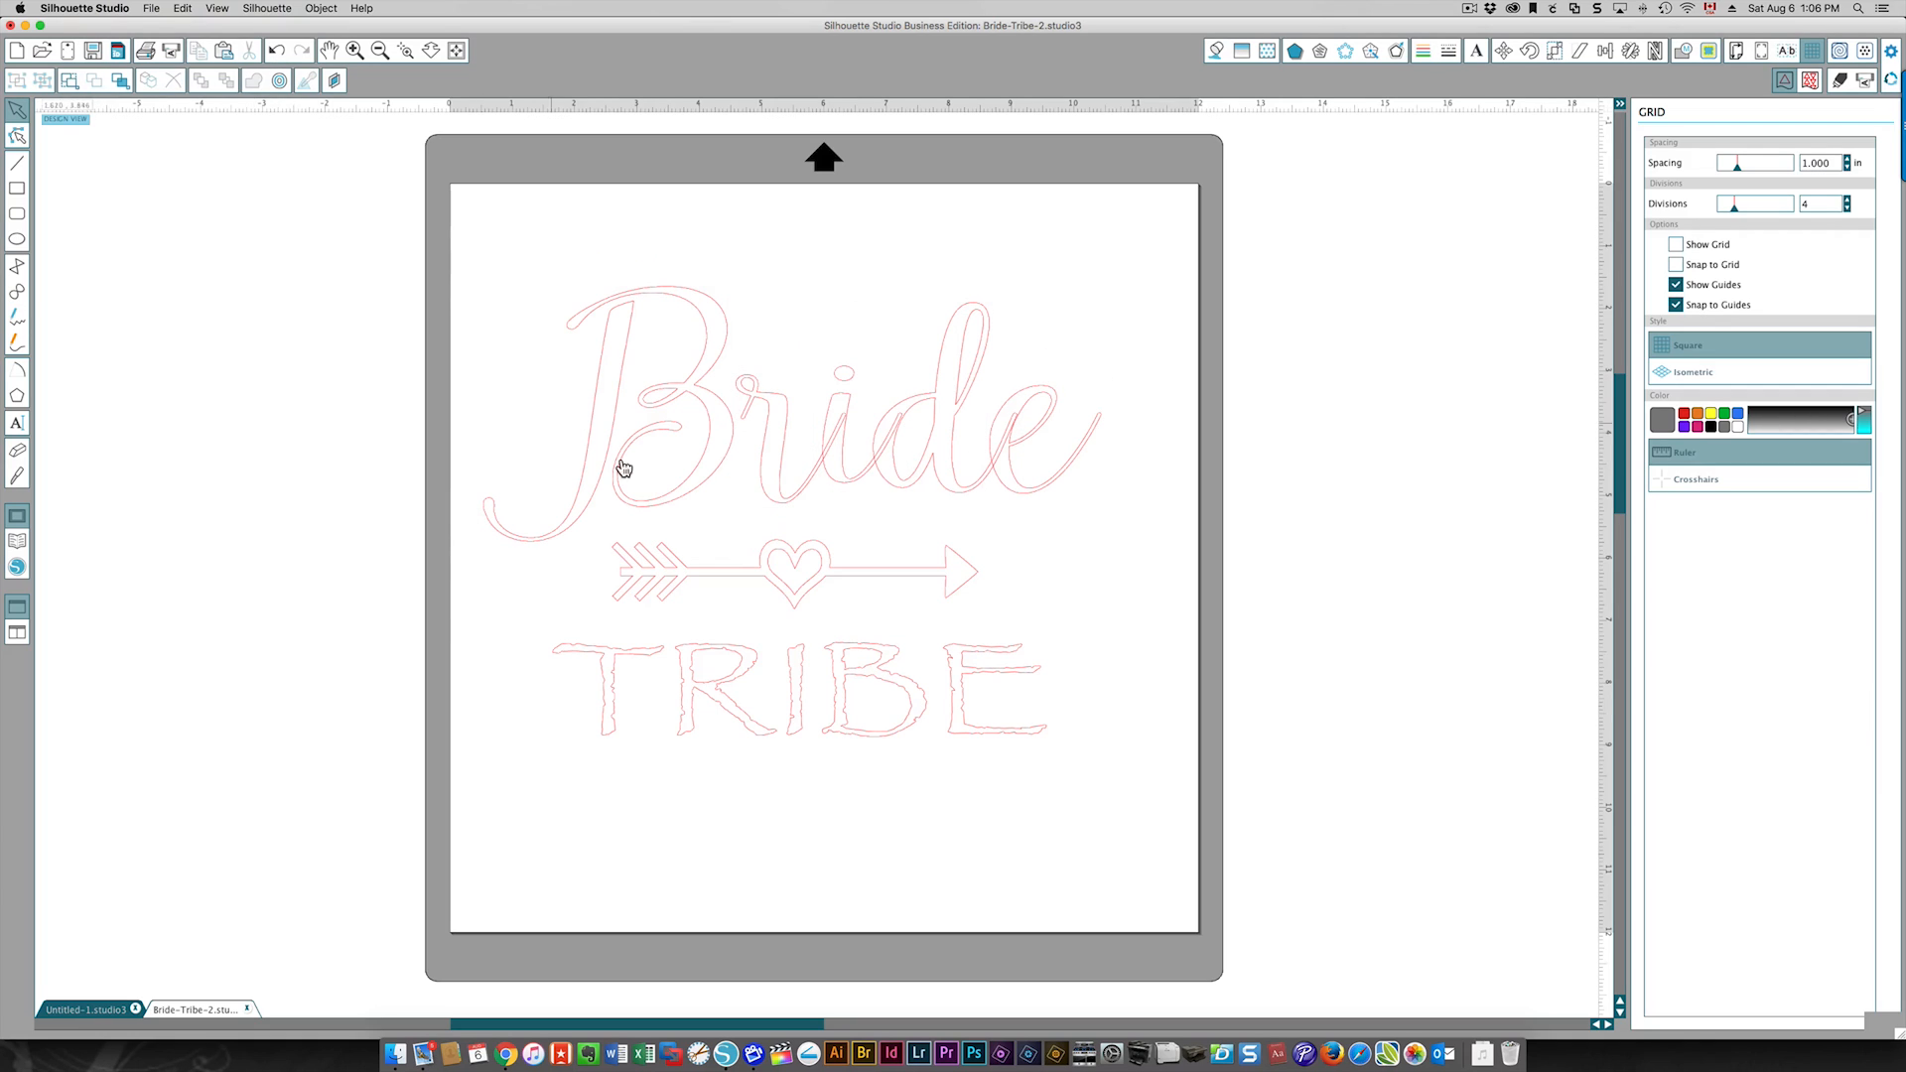
mouse_move(907, 431)
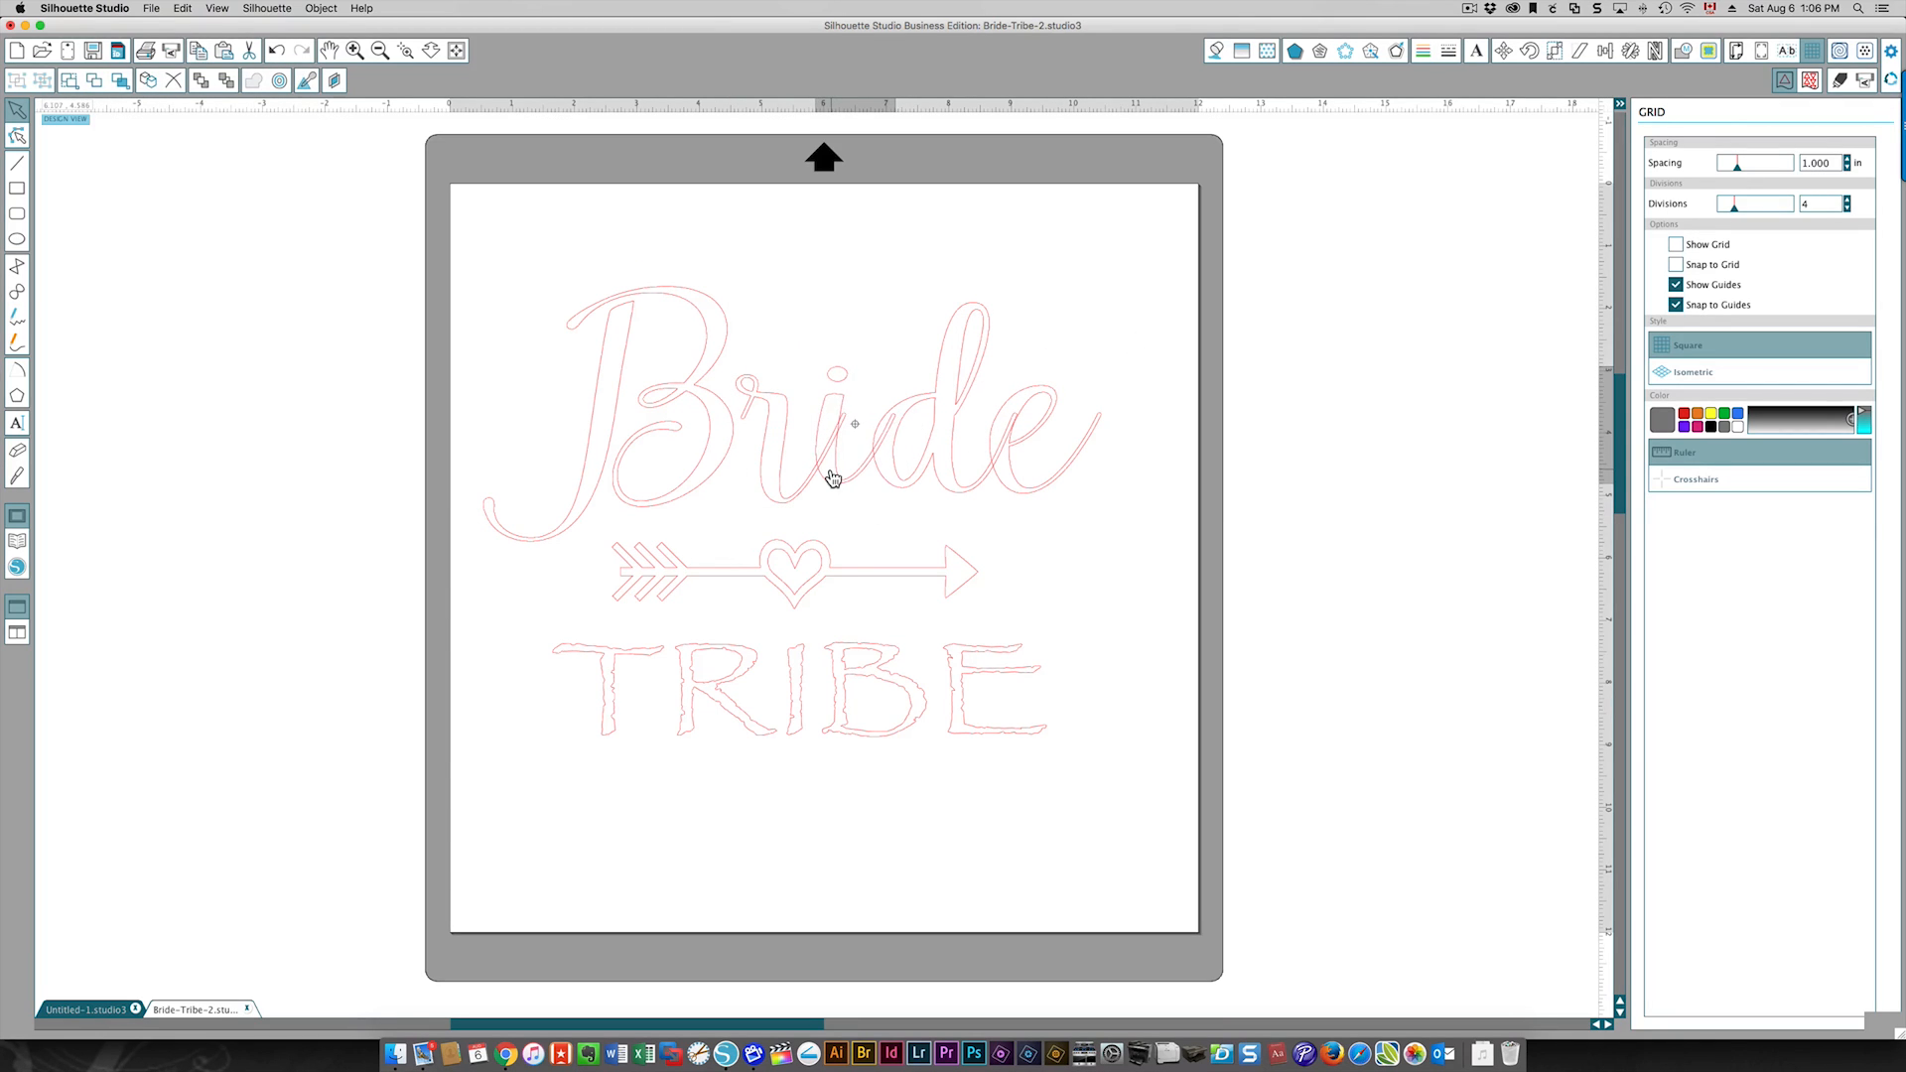
Select the separate Bride letters together and weld them.
click(833, 478)
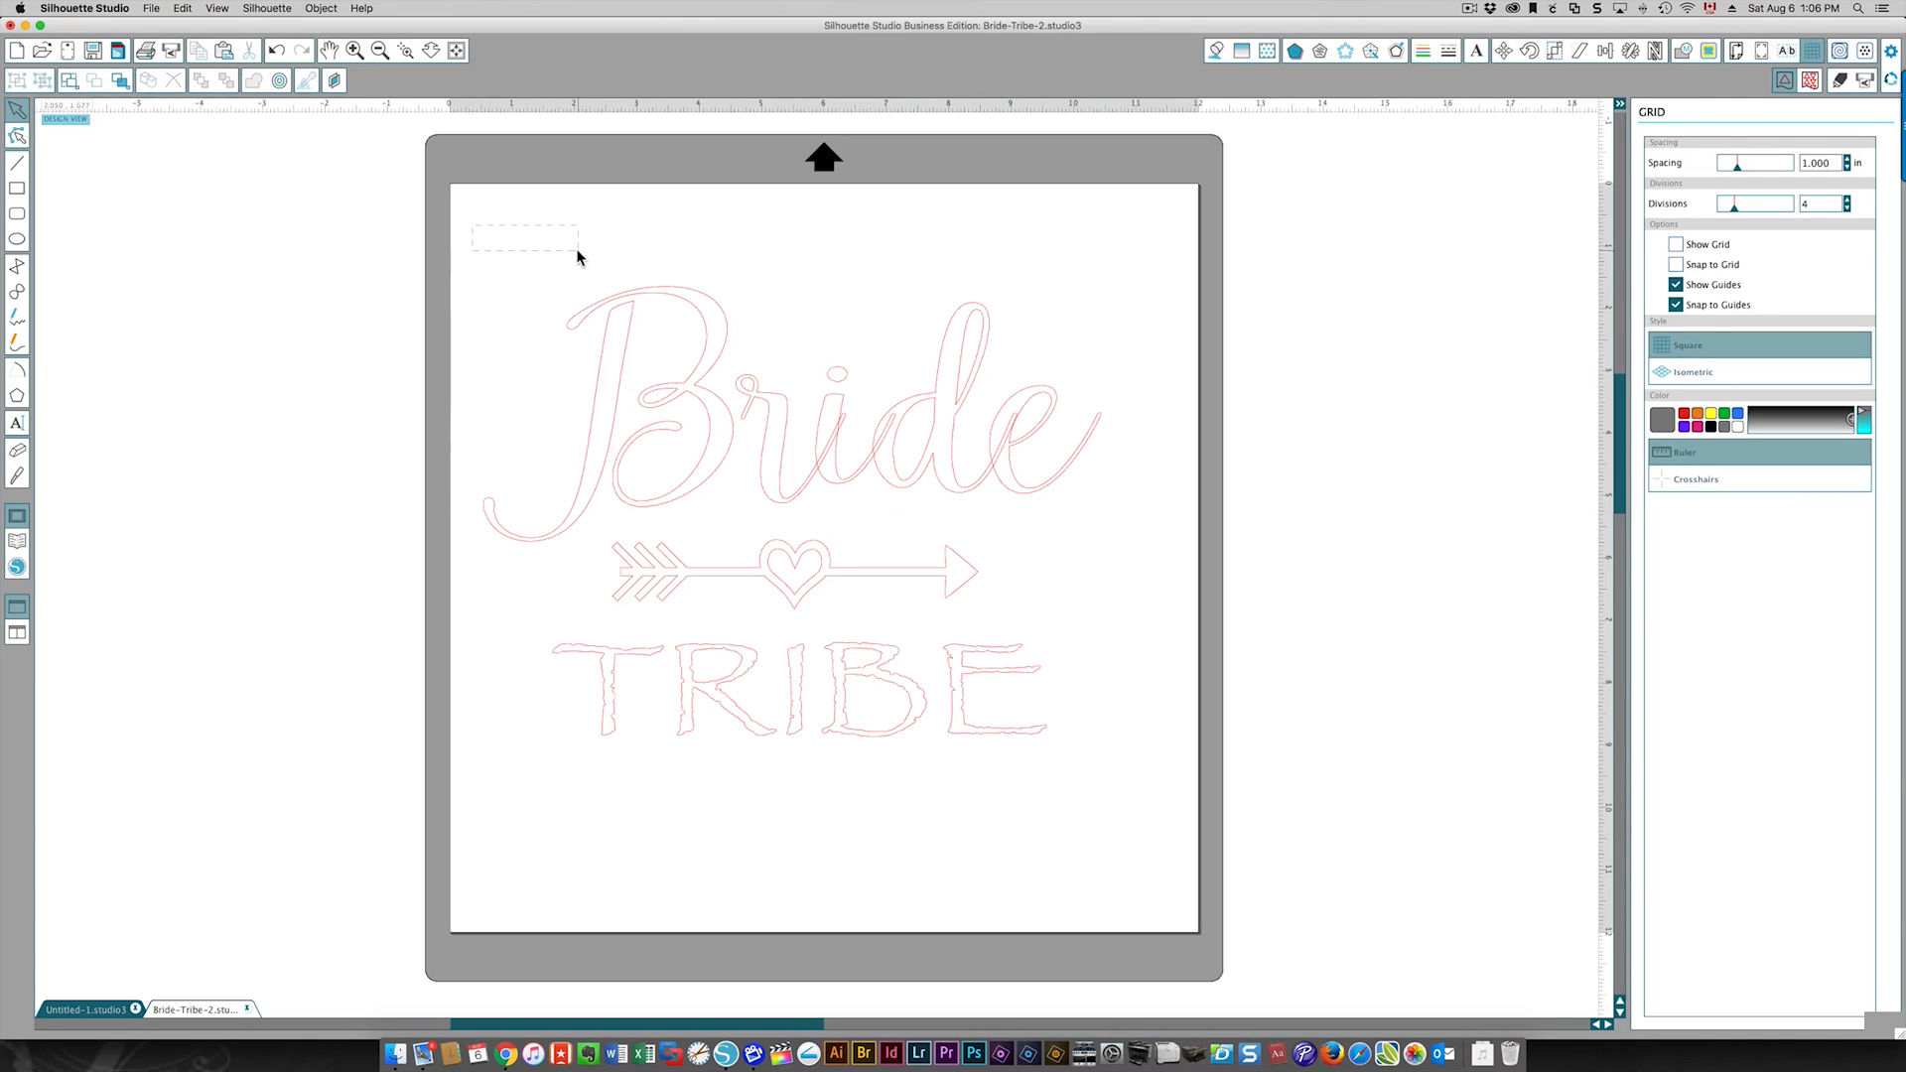
right_click(876, 499)
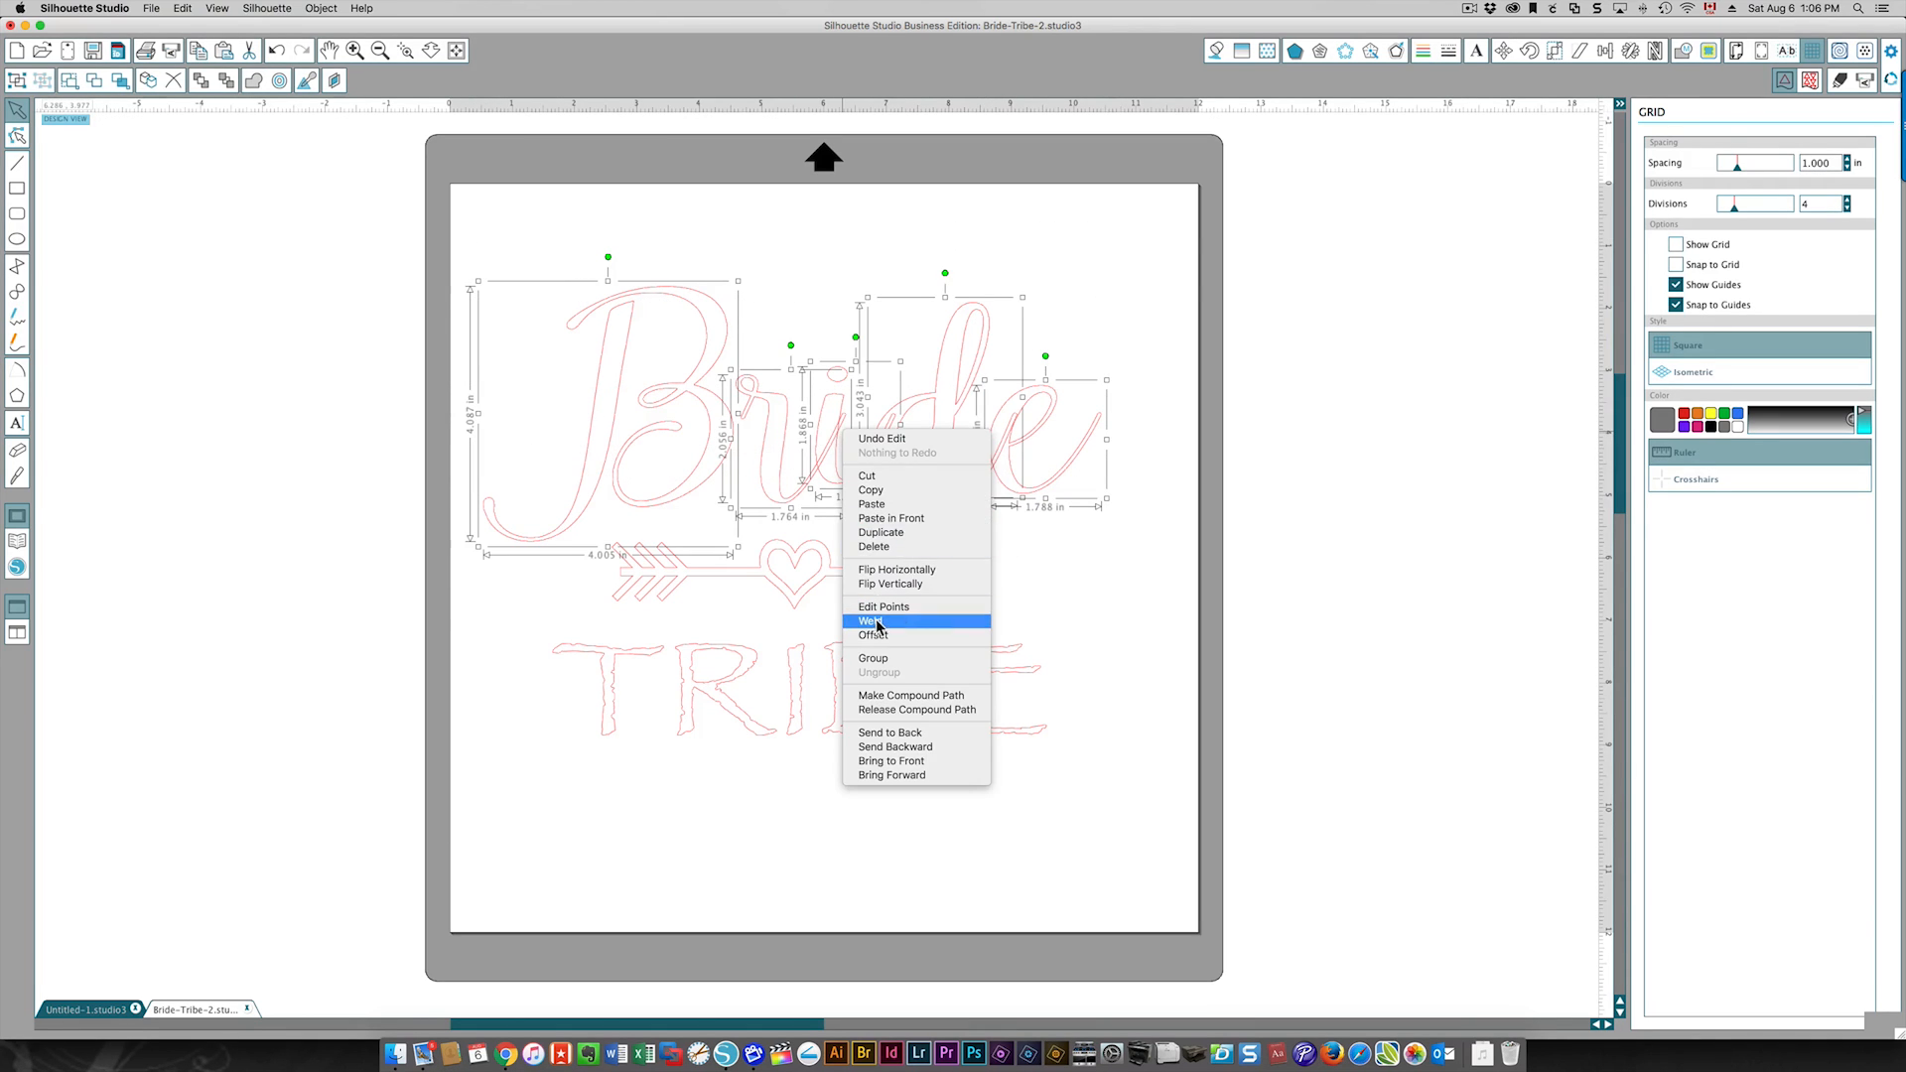
click(870, 622)
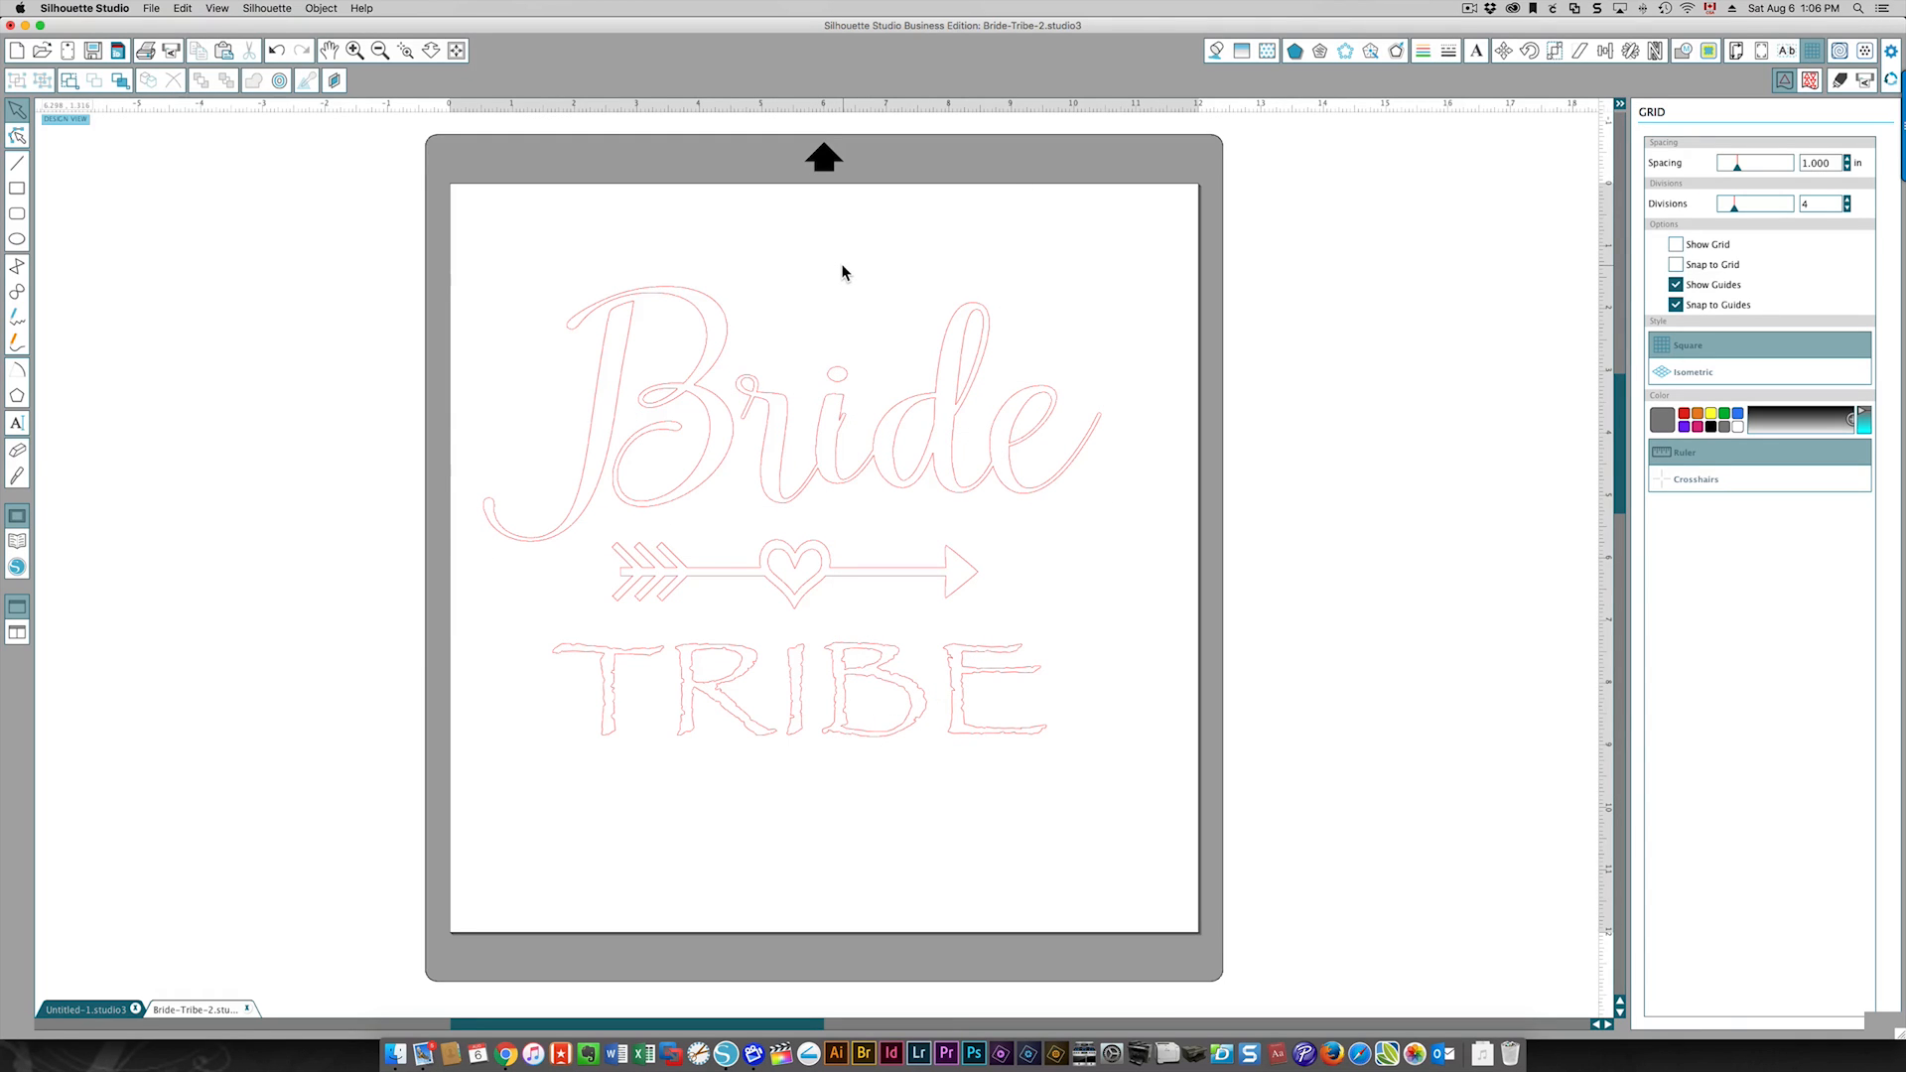
mouse_move(843, 426)
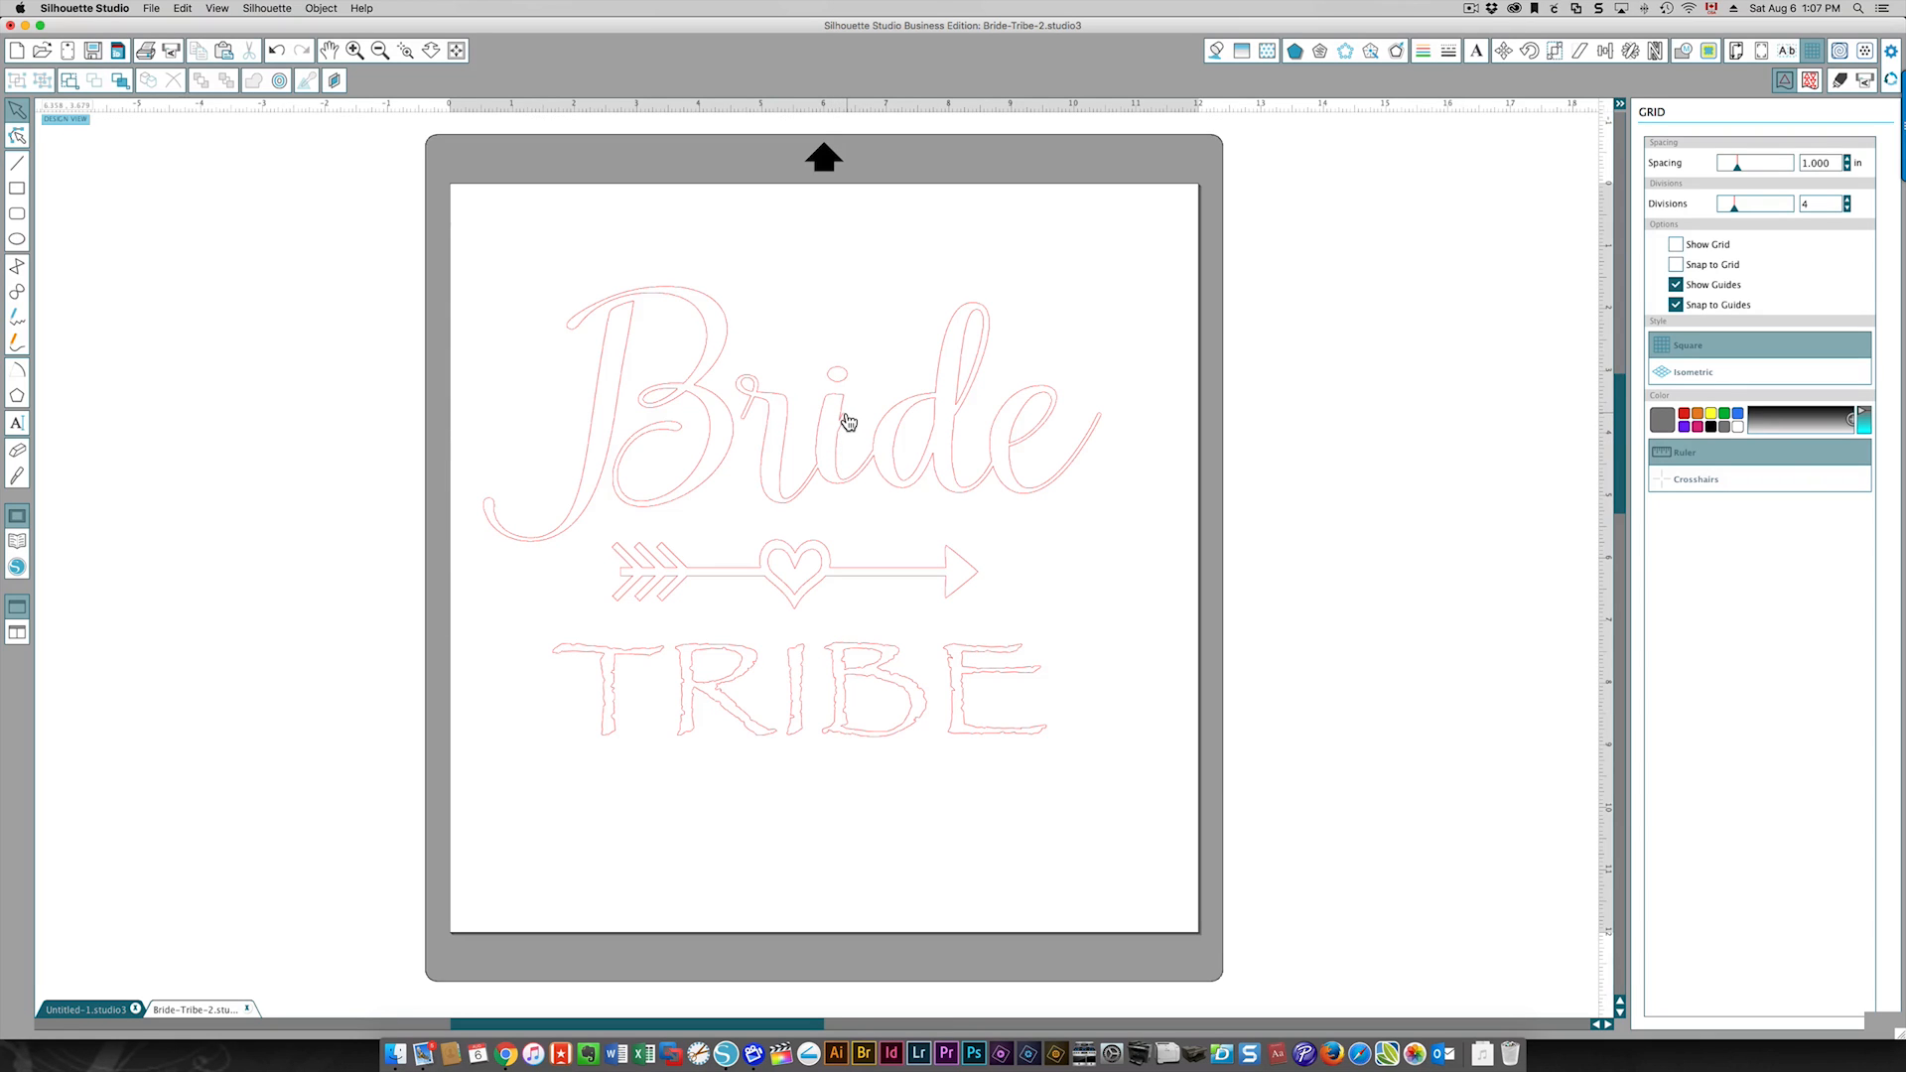
mouse_move(847, 426)
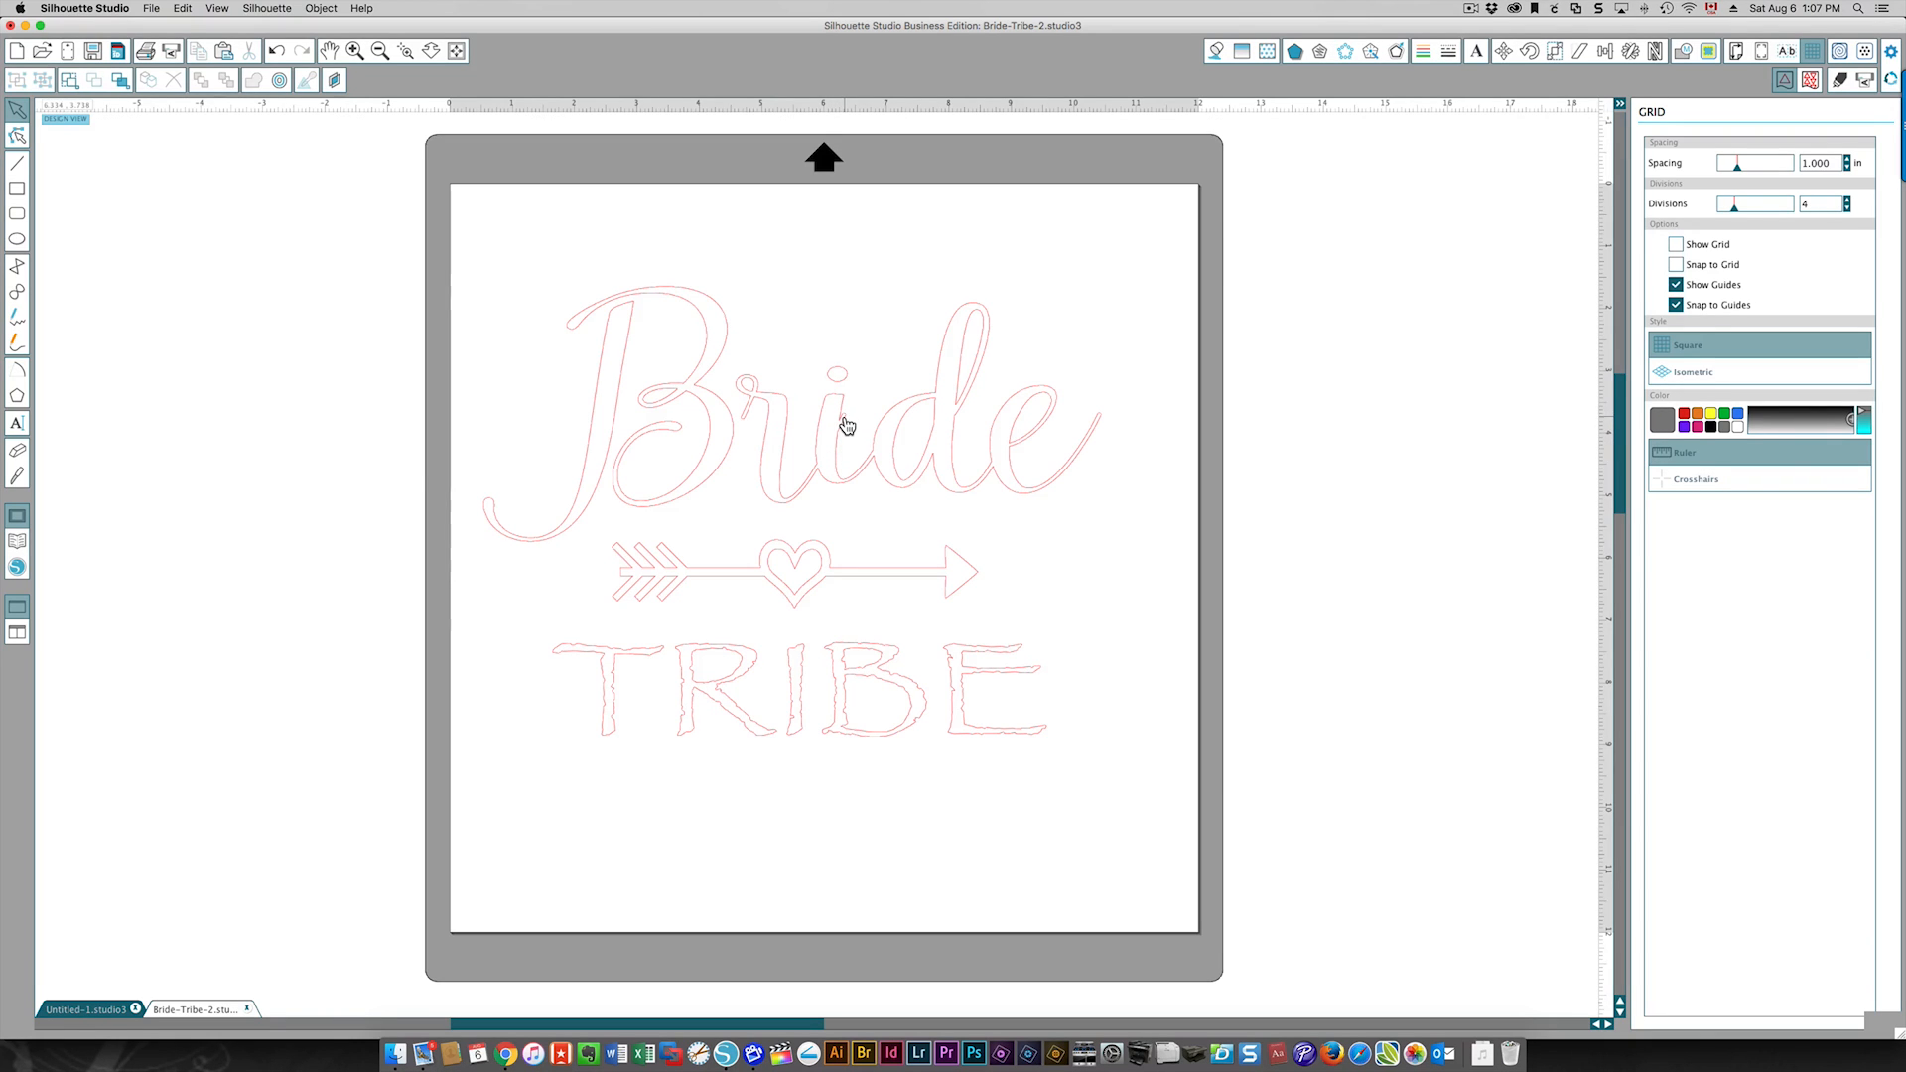
mouse_move(91, 197)
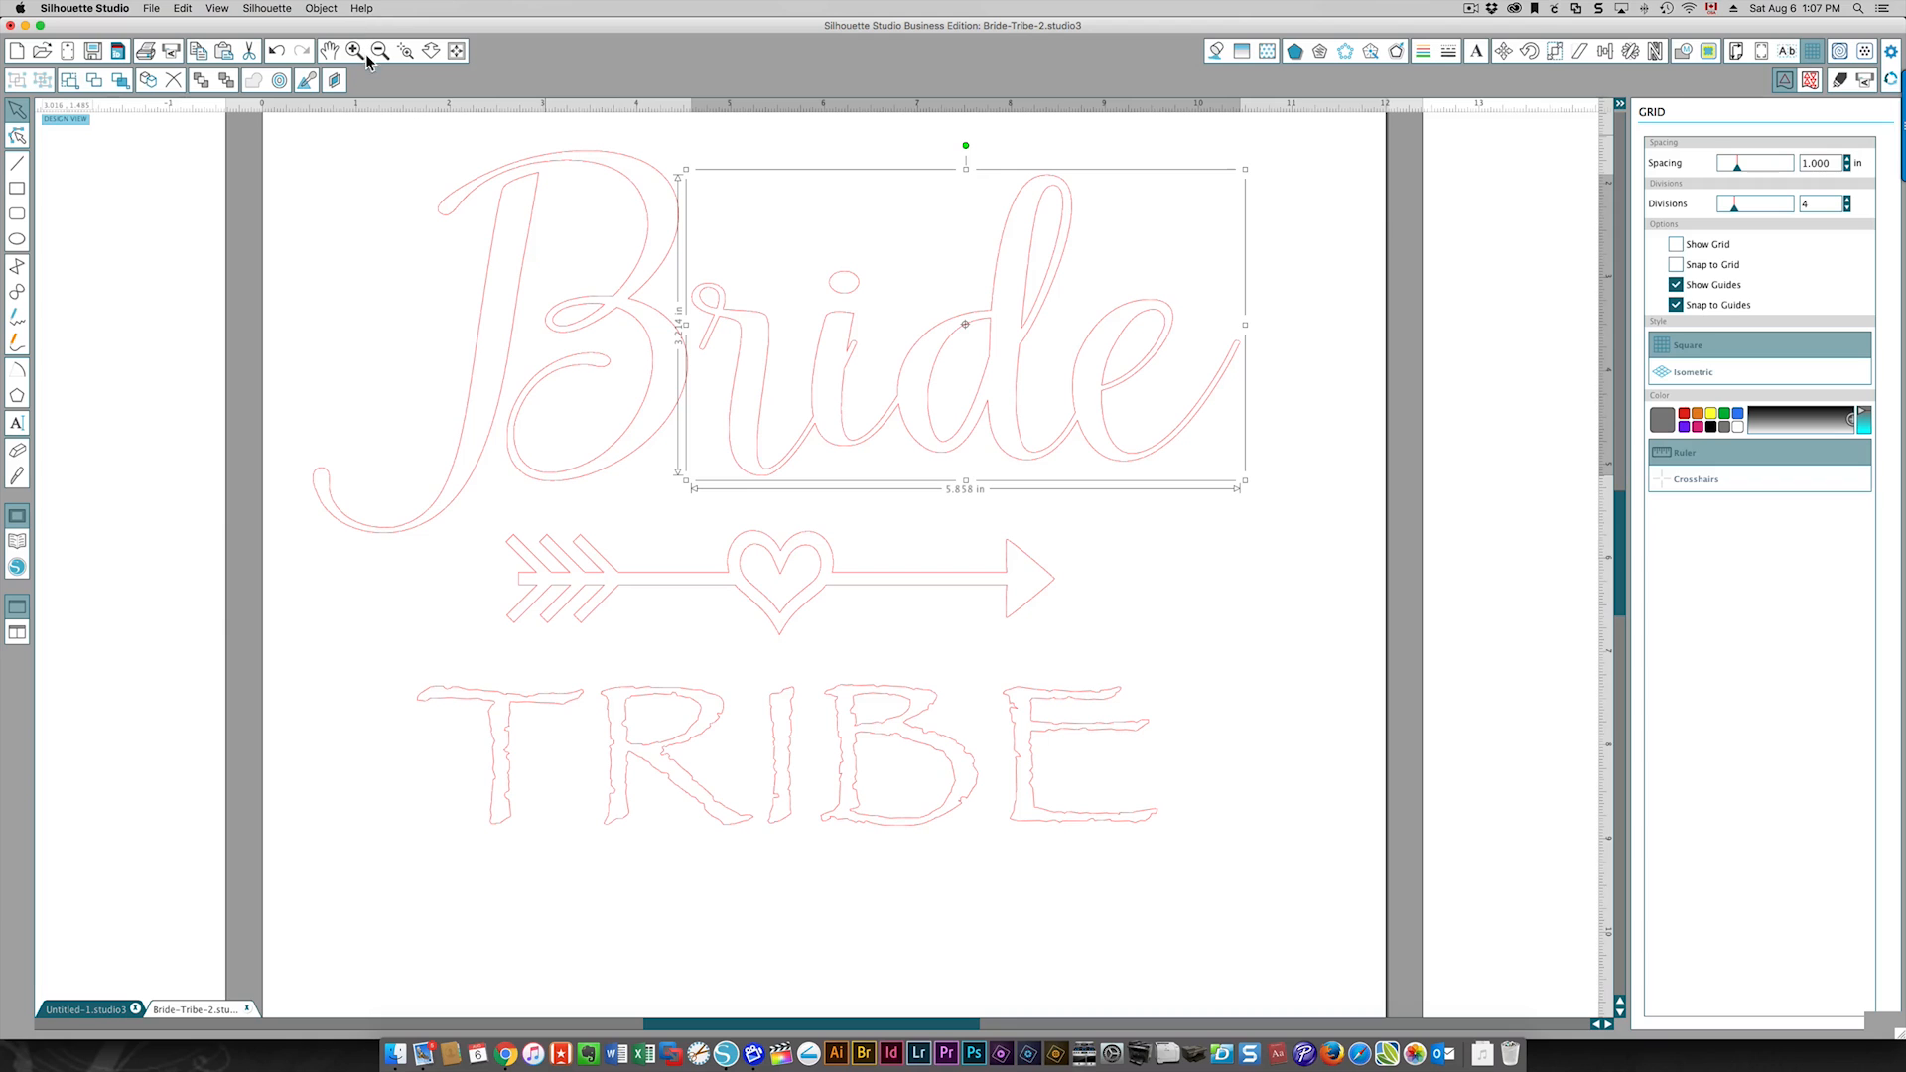
Zoom in on the welded ride shape where the r meets the i.
click(406, 49)
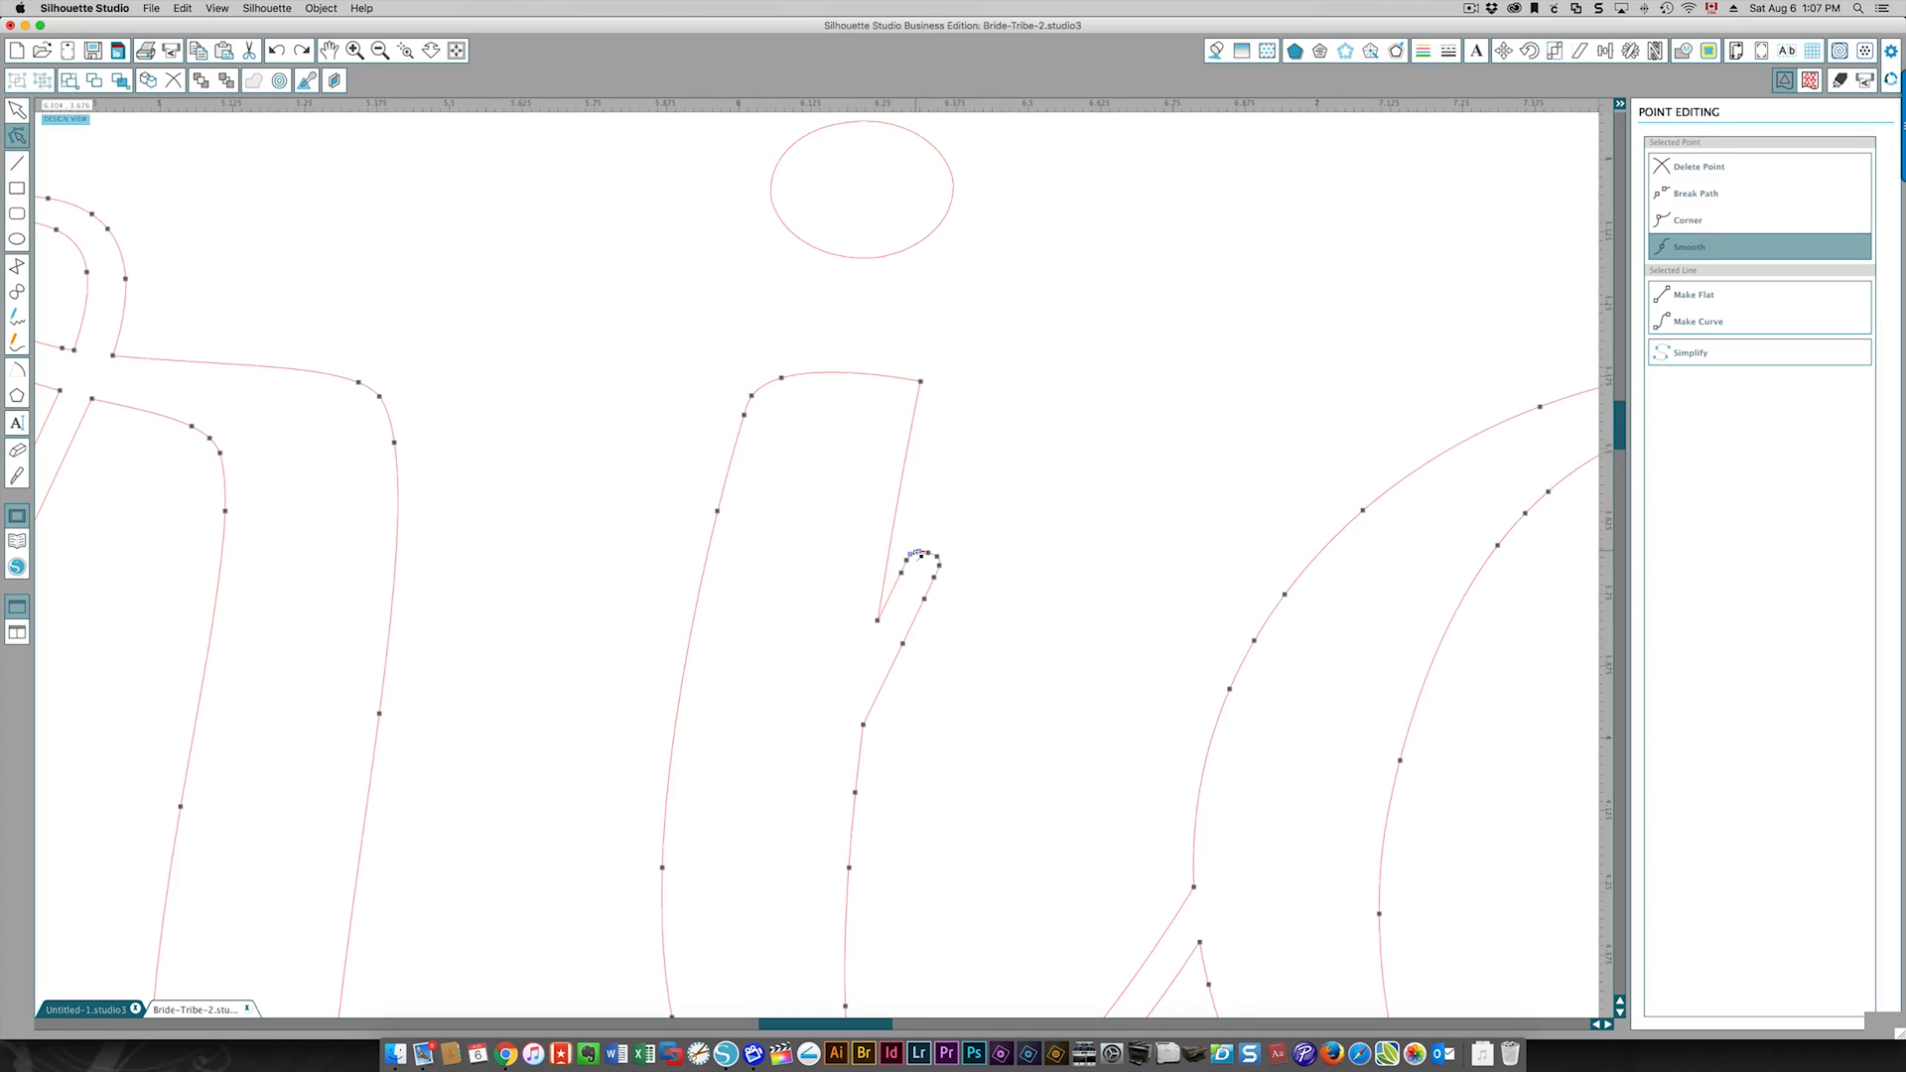
Undo the two previous path edits on the notch.
right_click(918, 557)
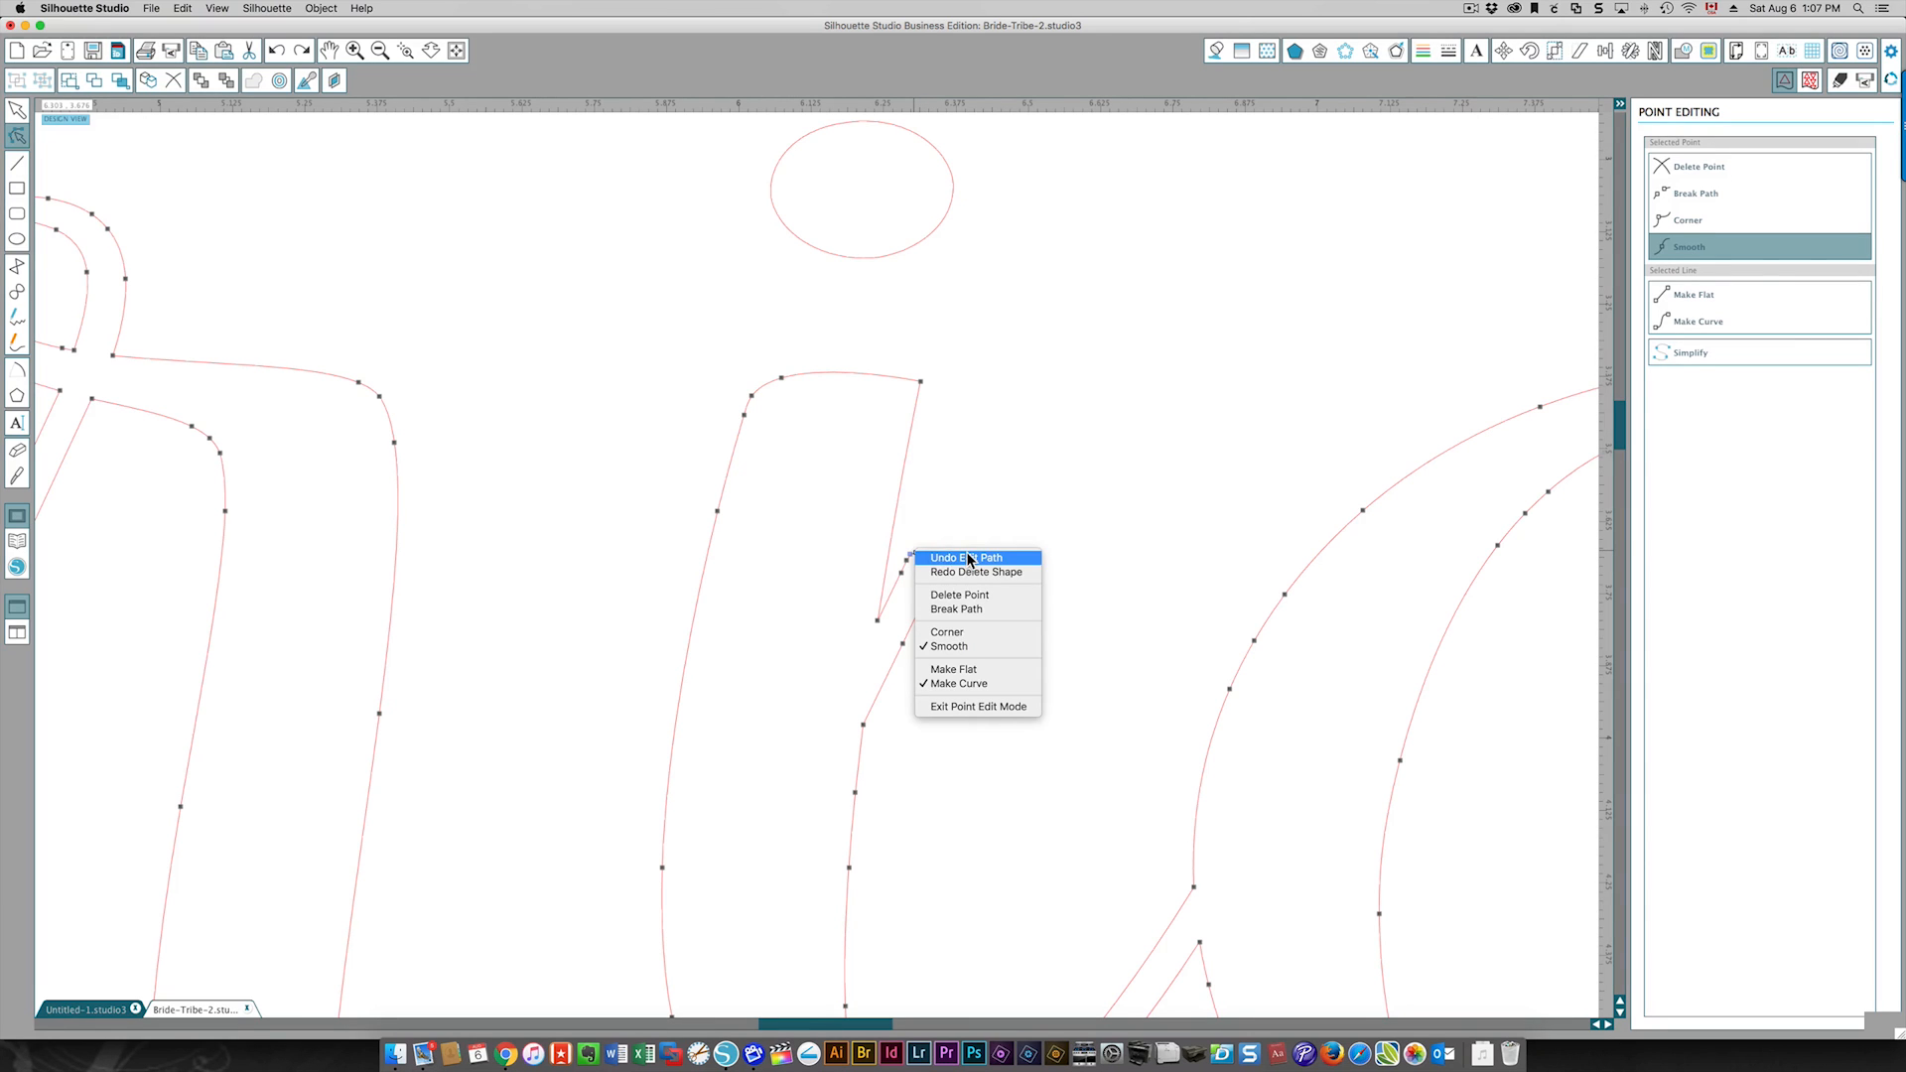
click(964, 557)
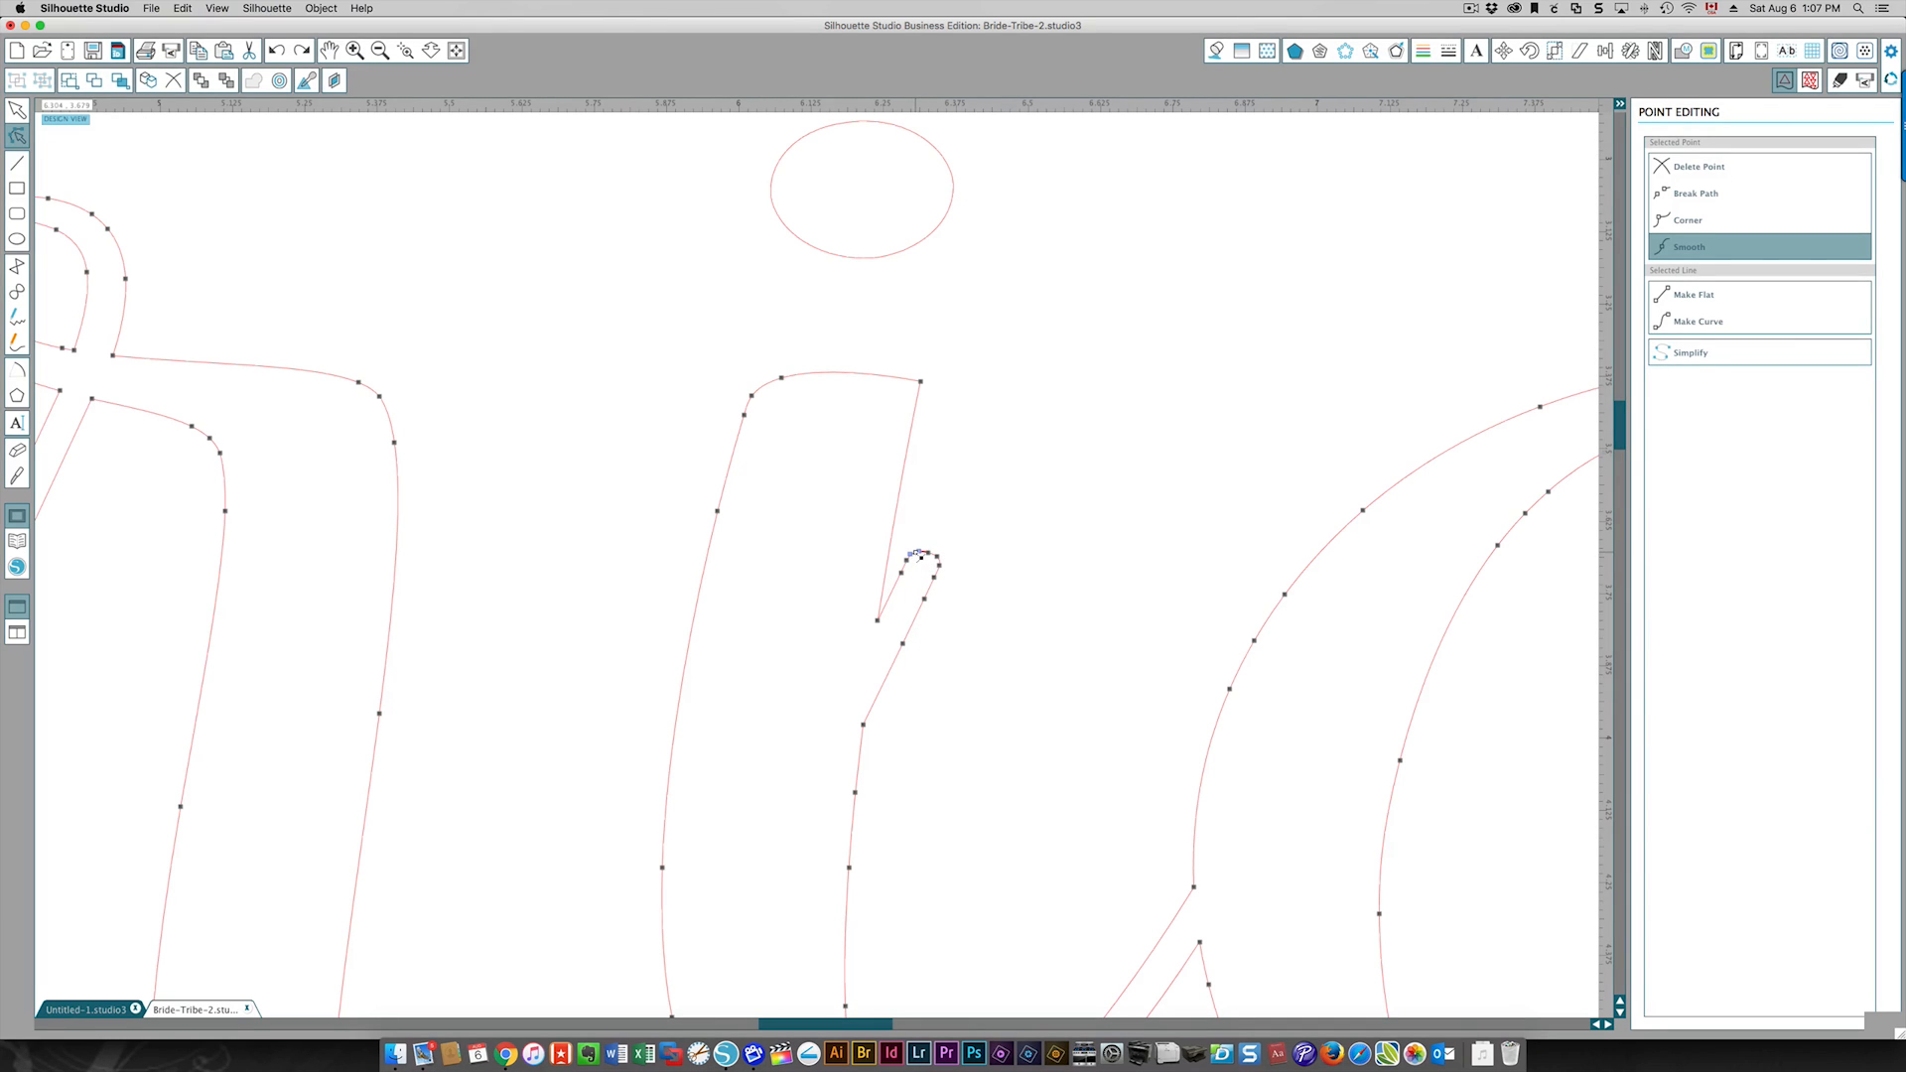
right_click(920, 559)
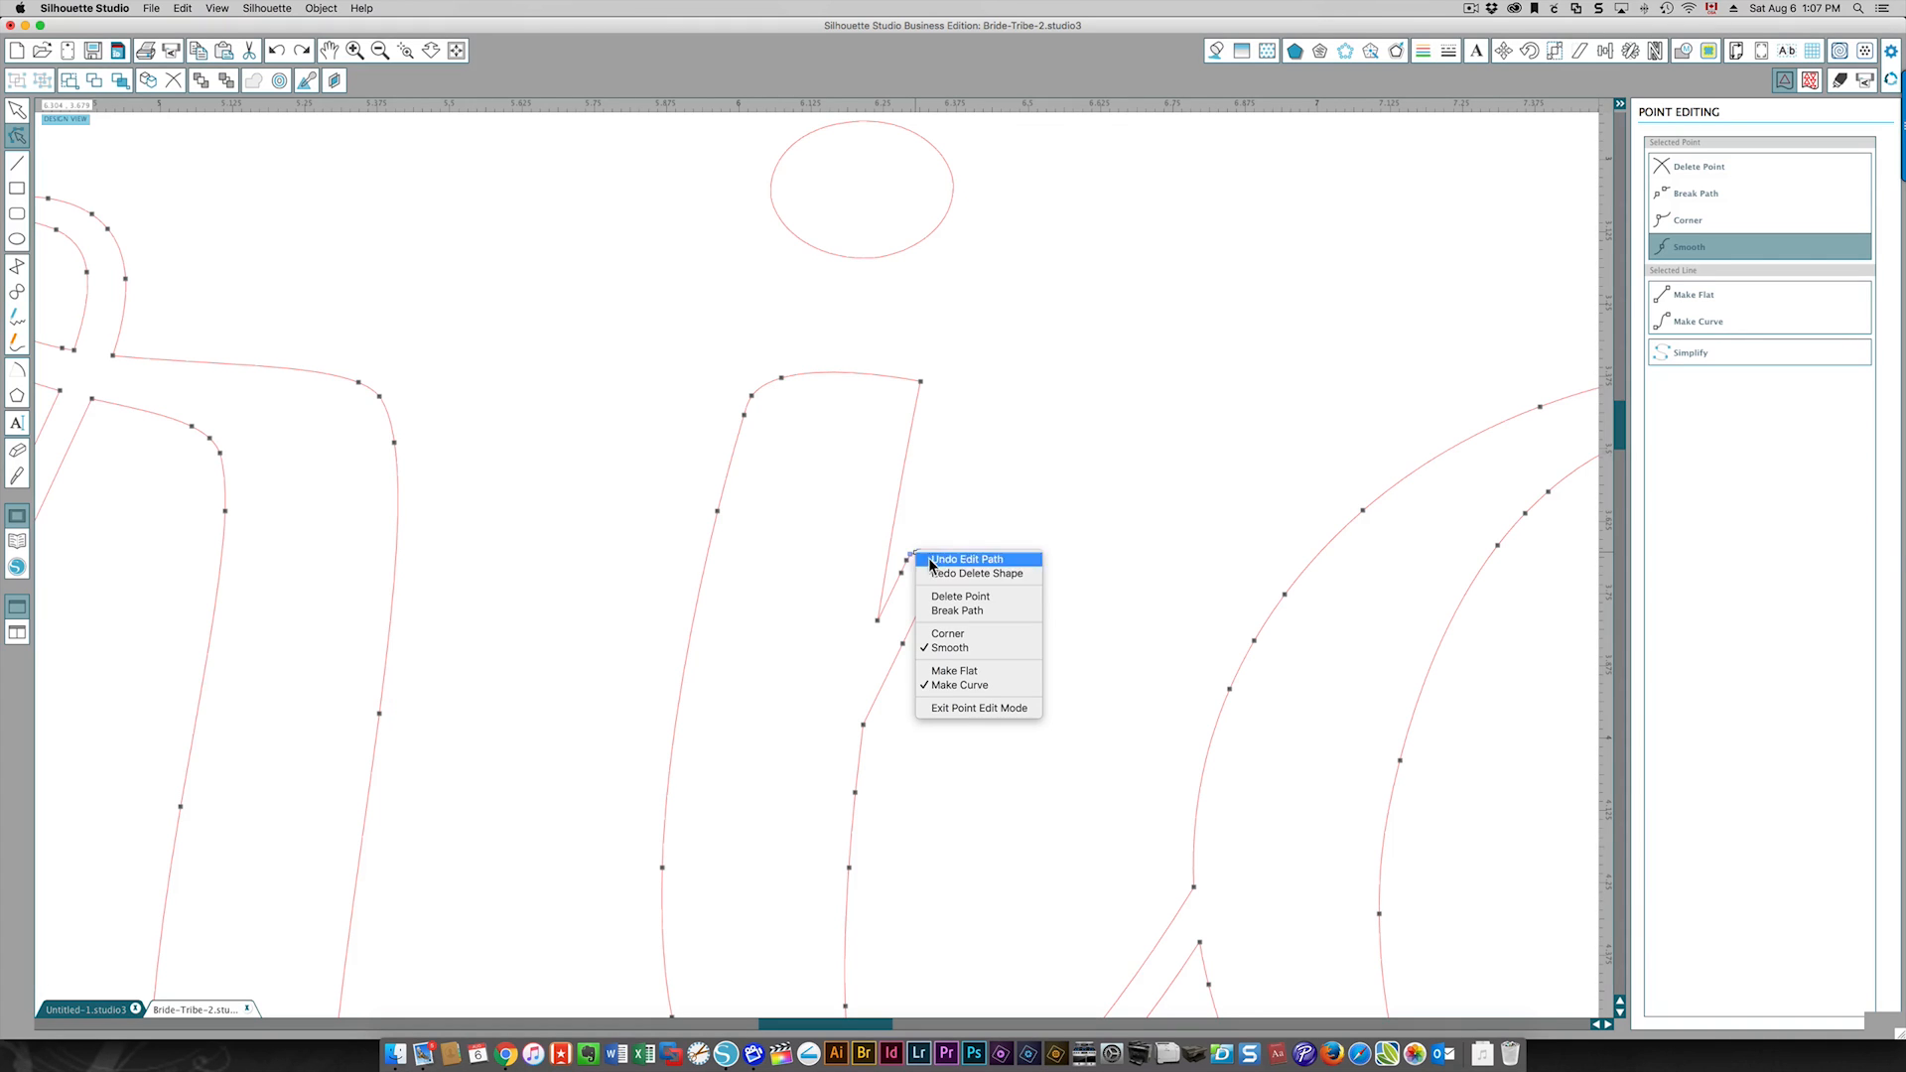
click(966, 559)
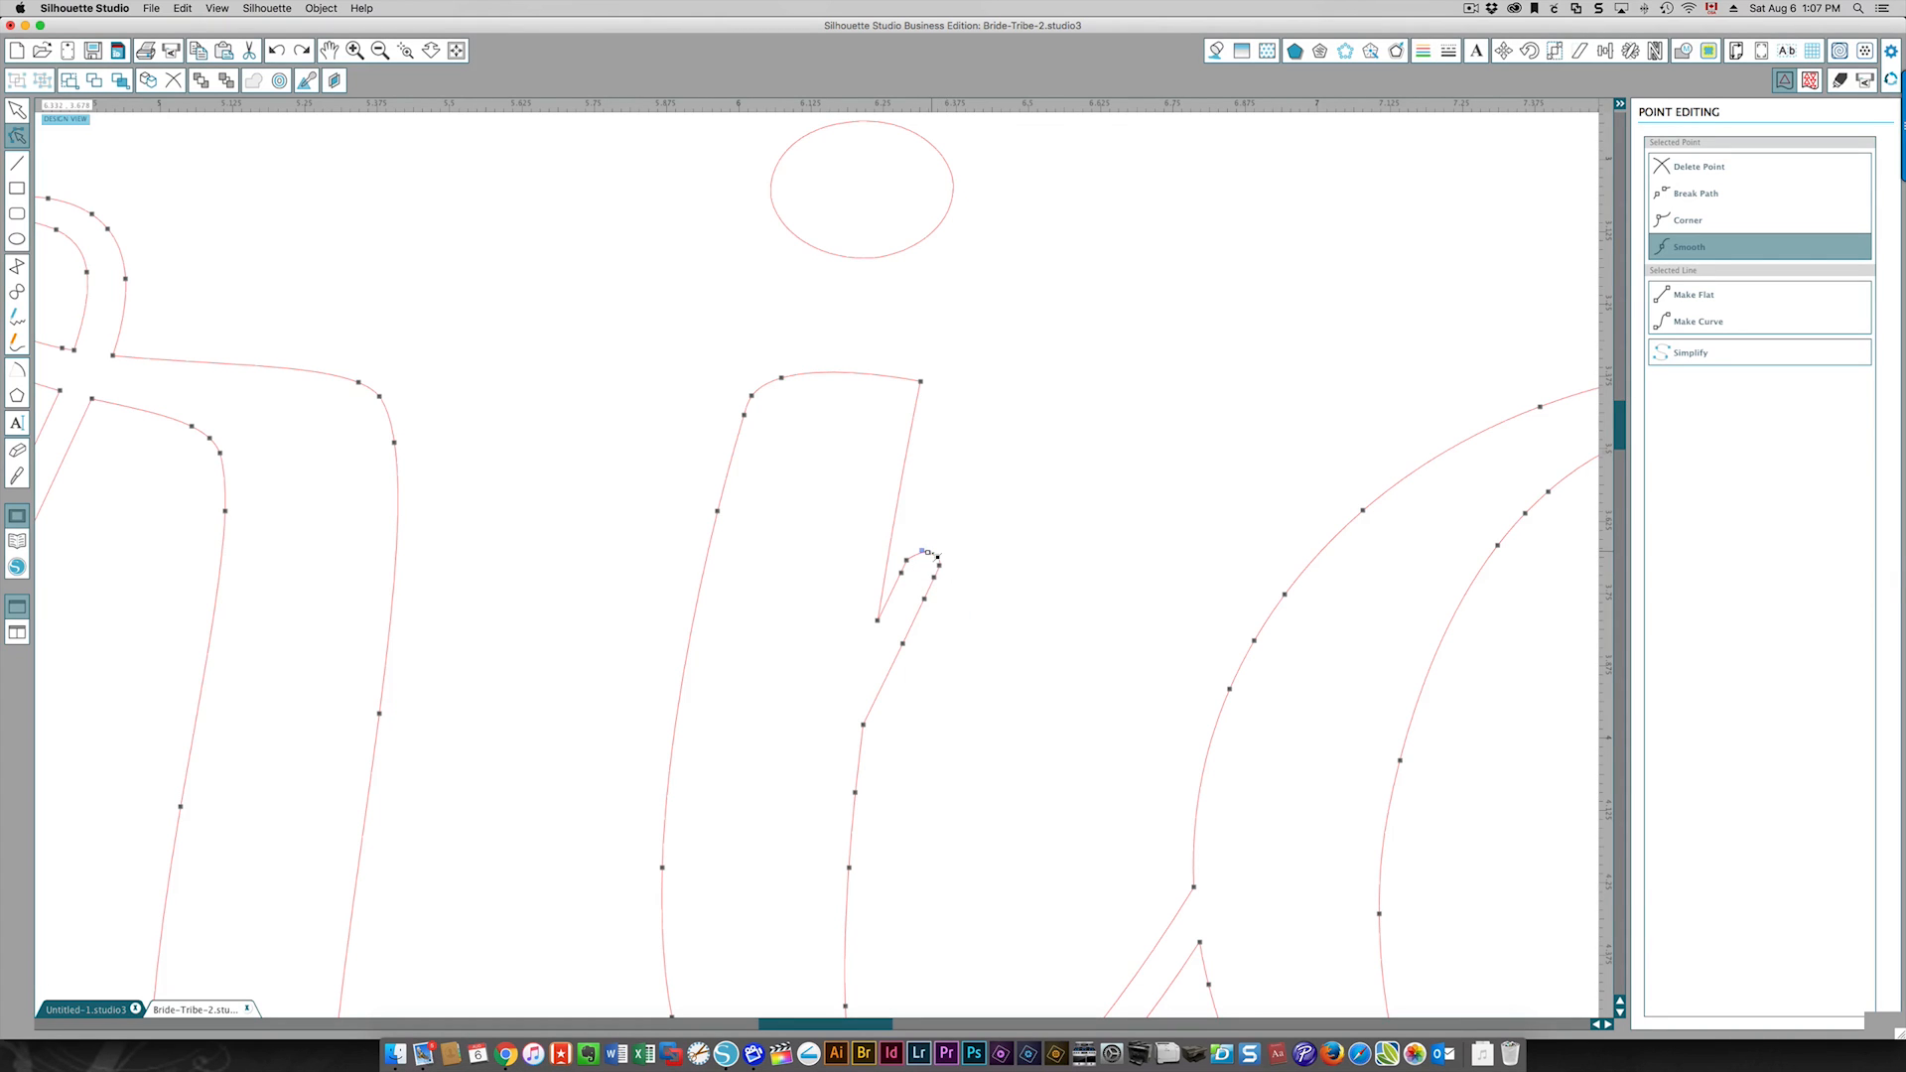
Delete the stray anchor points where the r joins the i stroke.
right_click(924, 554)
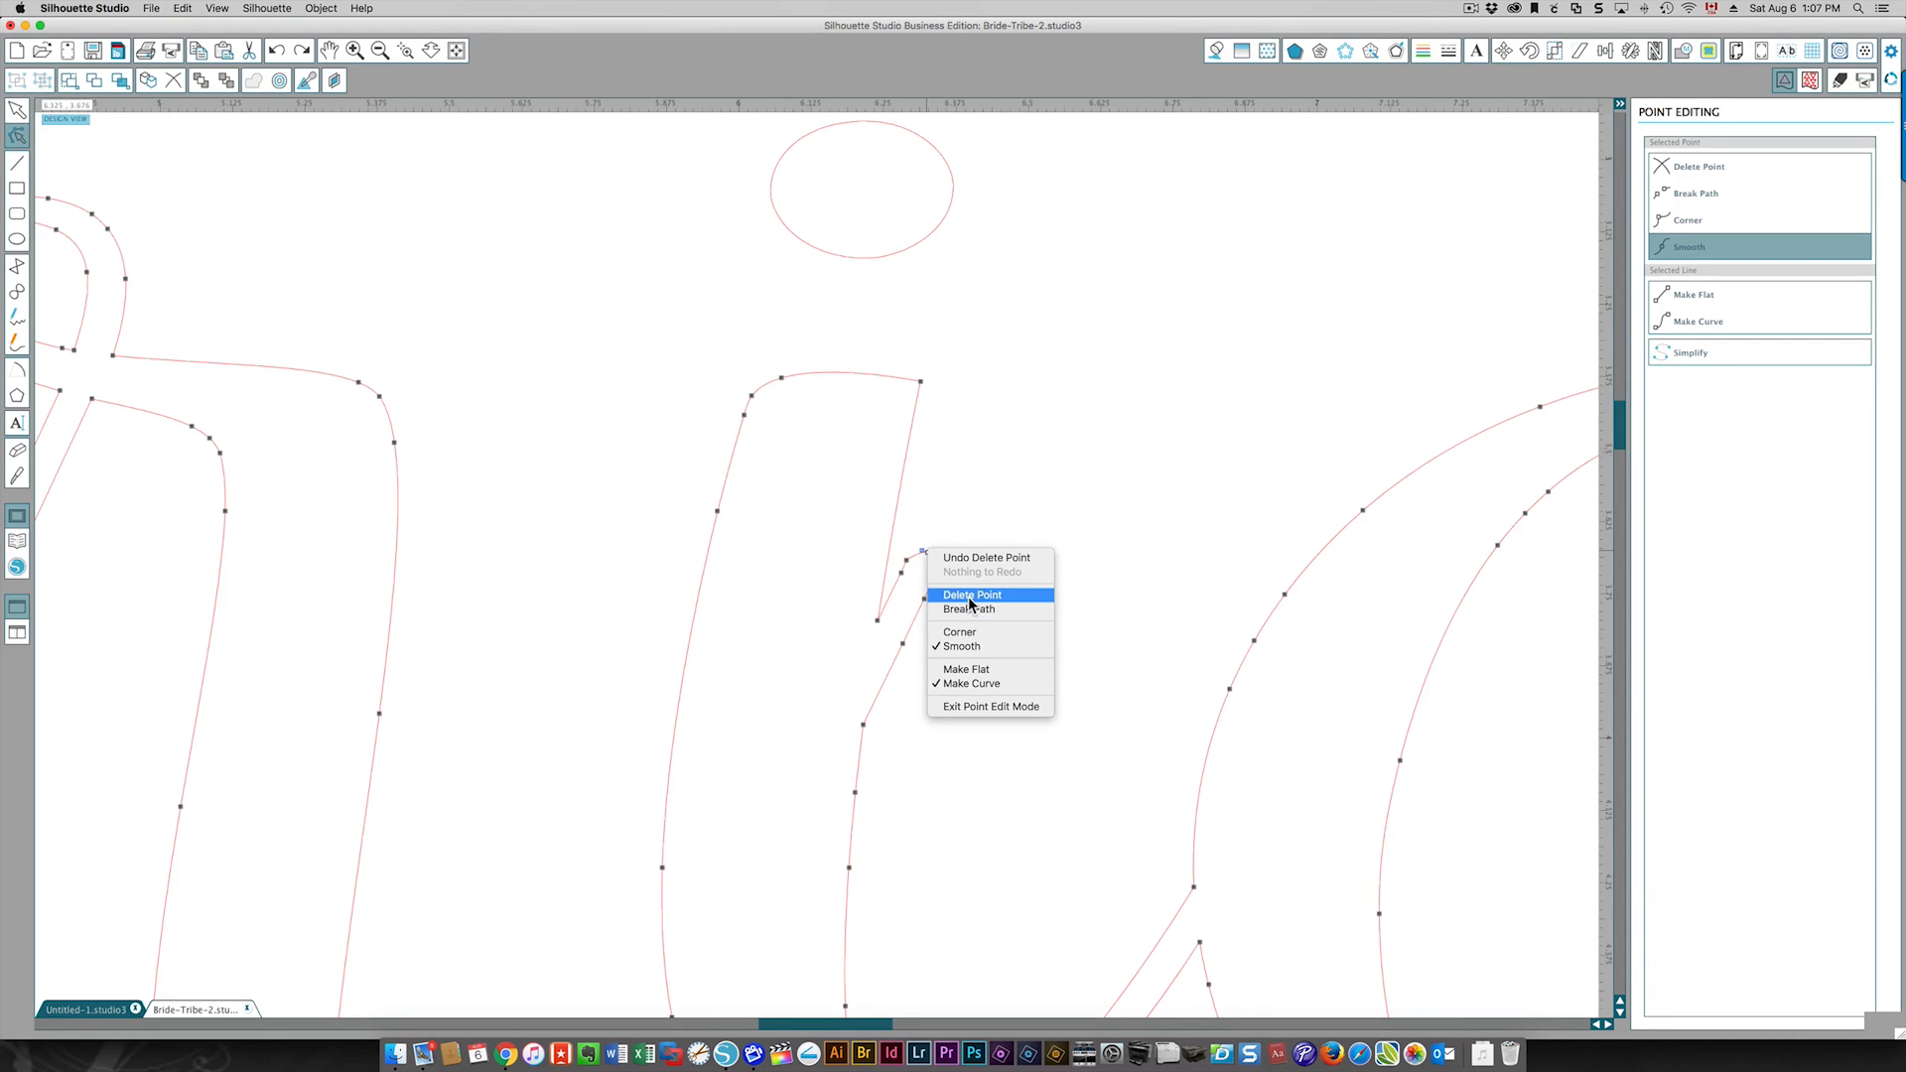
click(971, 595)
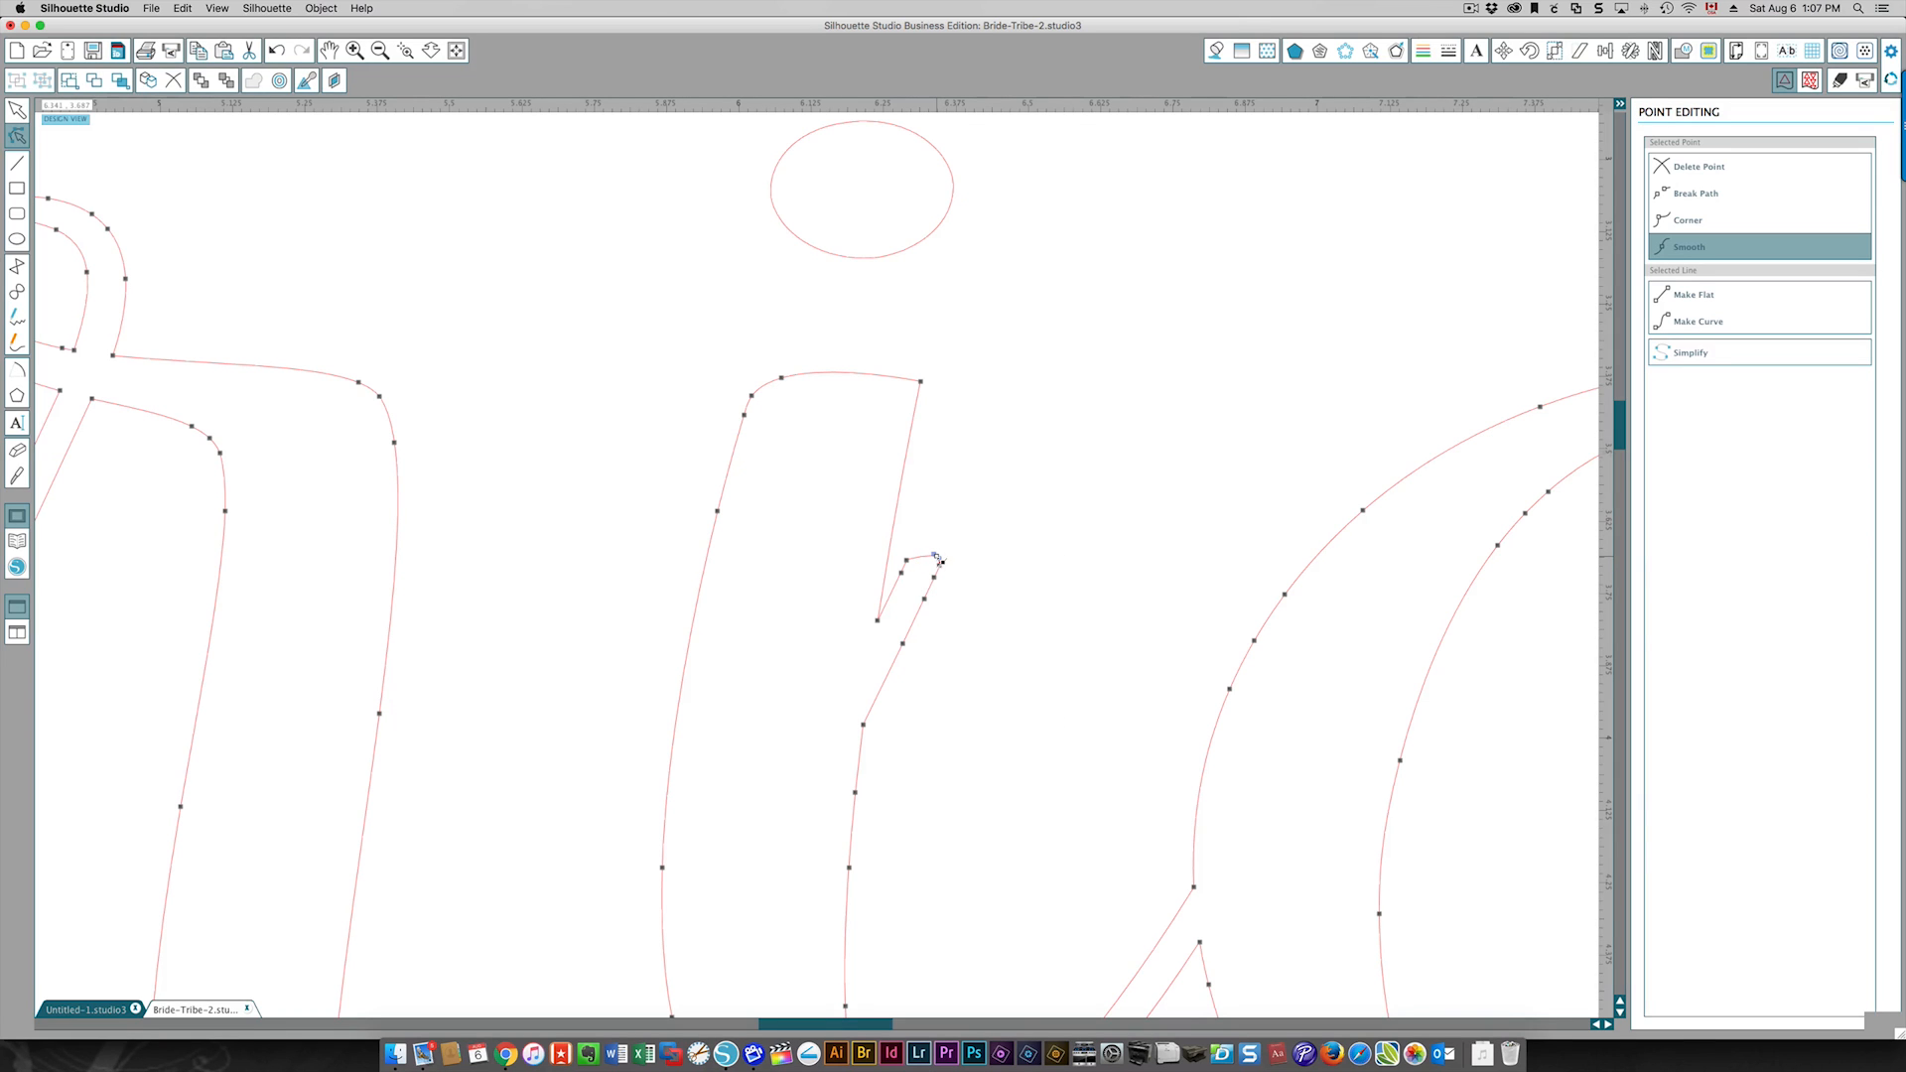
right_click(936, 562)
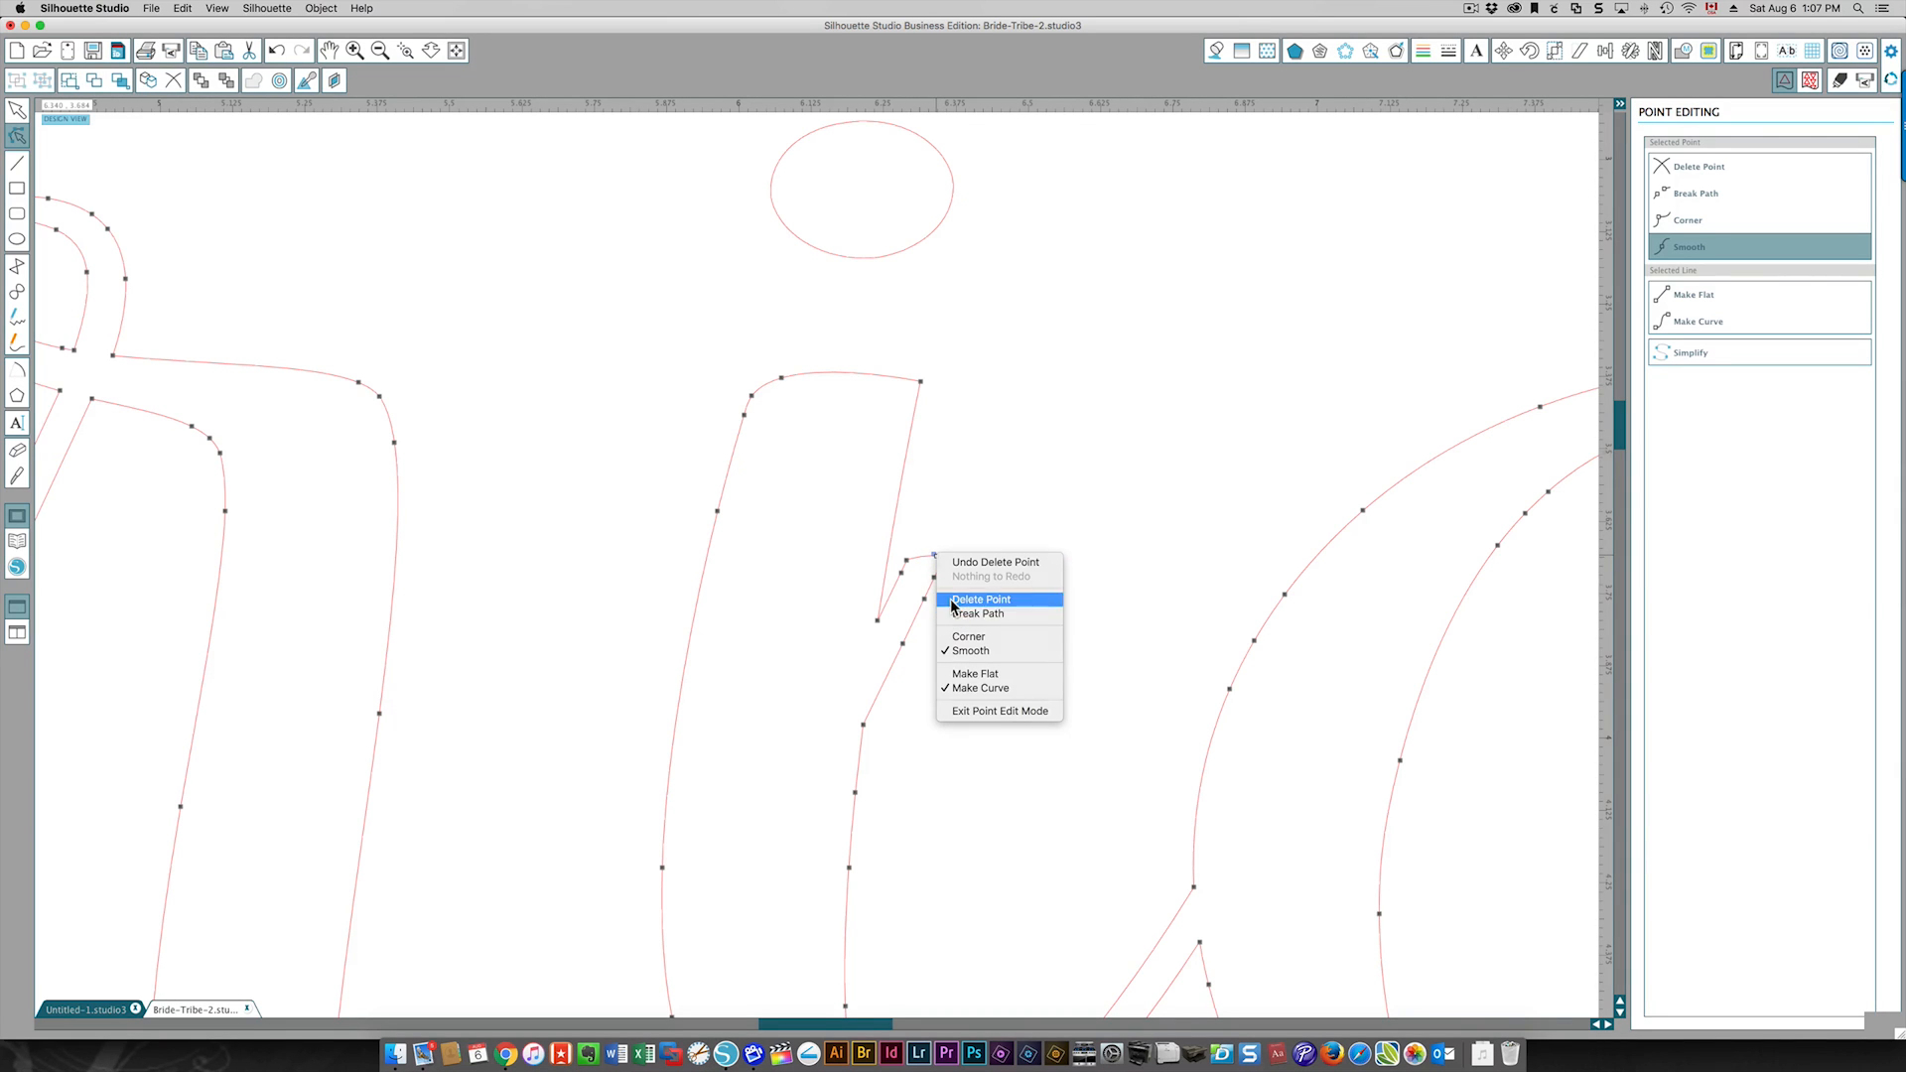
click(980, 599)
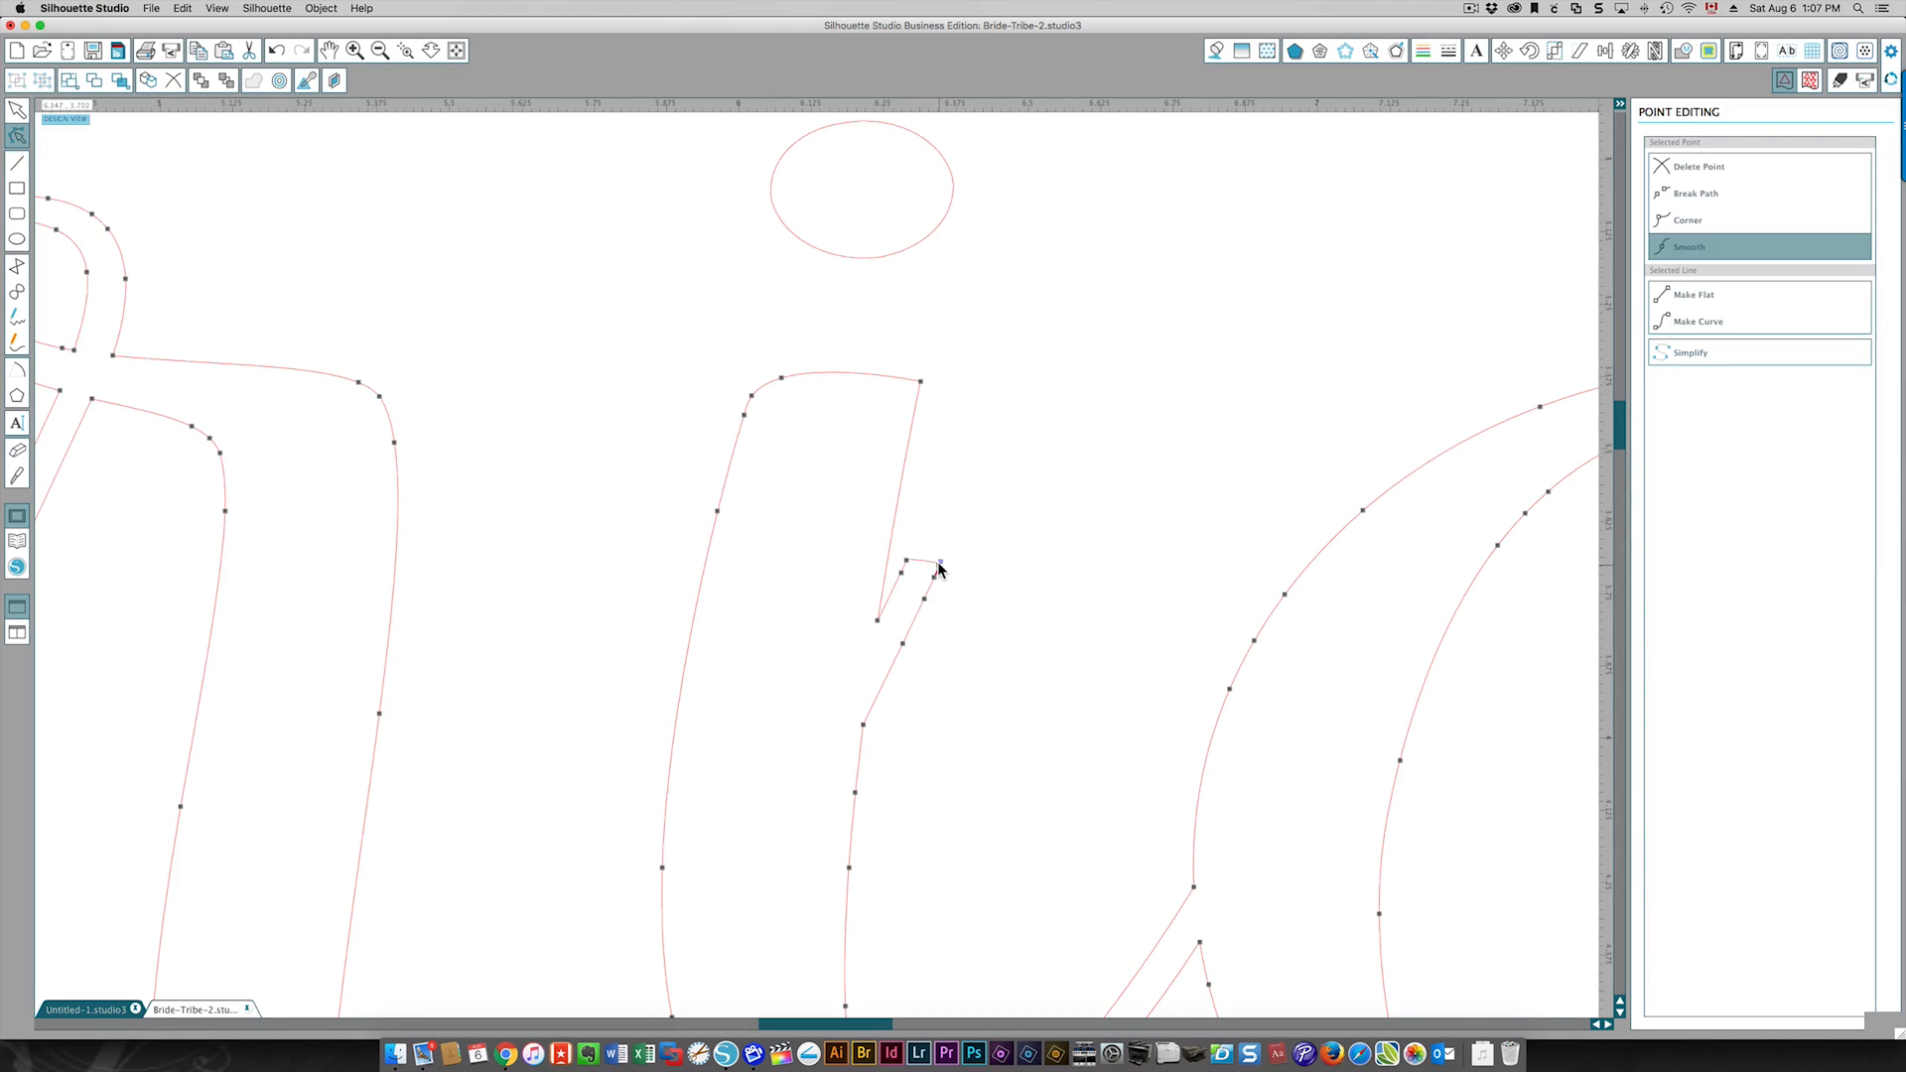
right_click(938, 565)
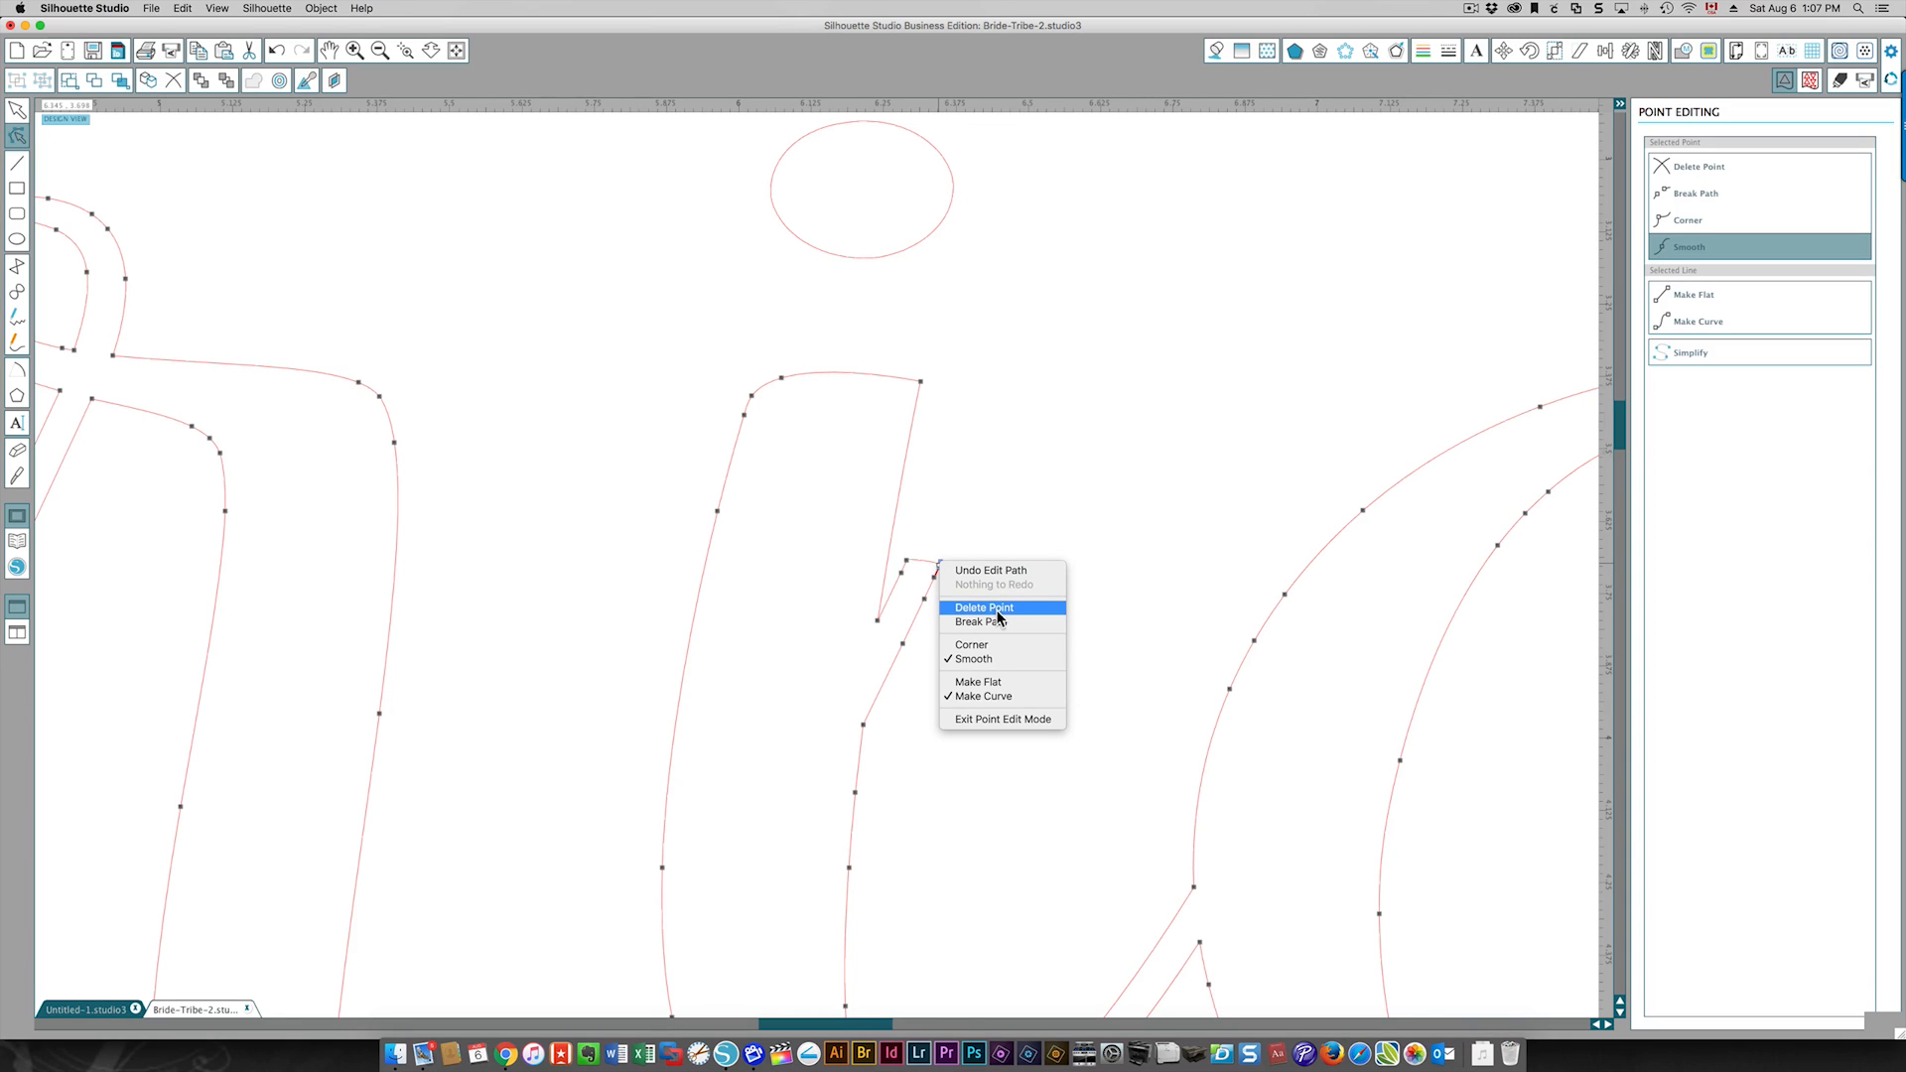
click(982, 607)
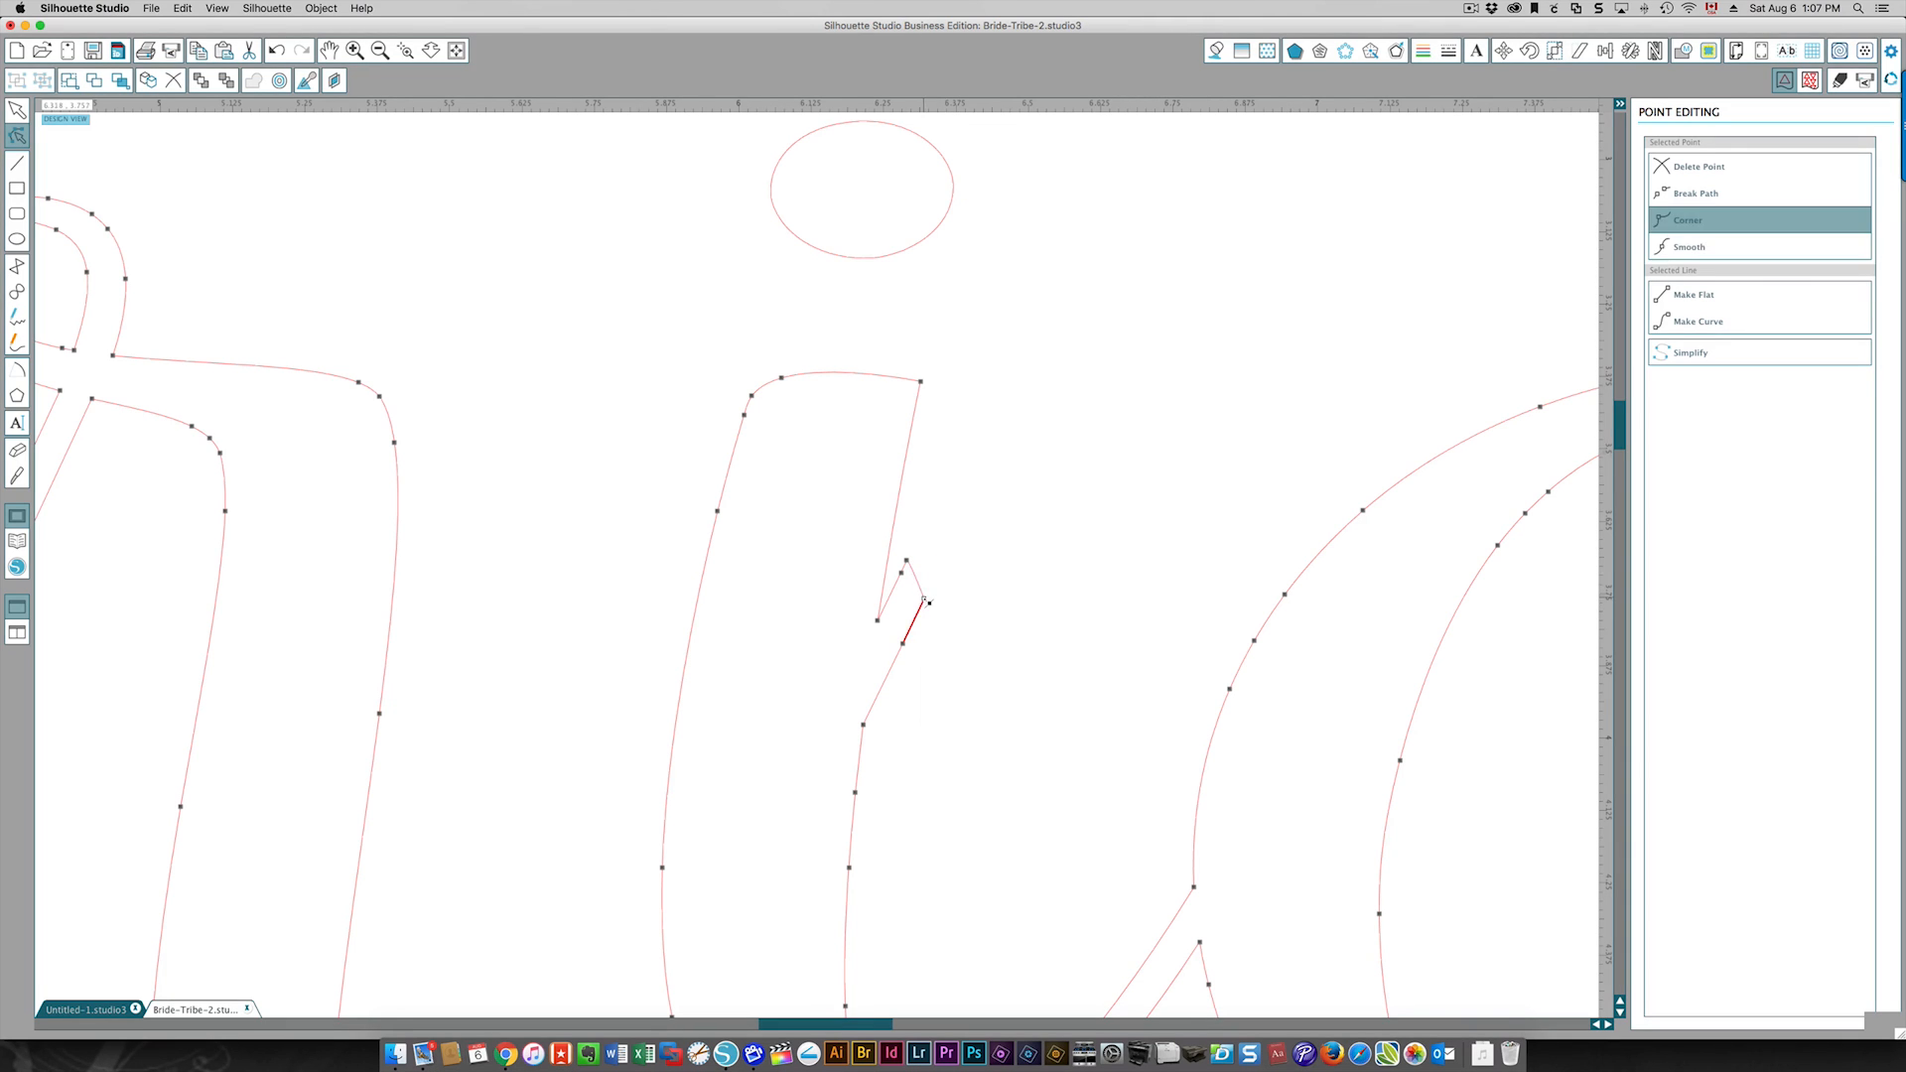
right_click(927, 603)
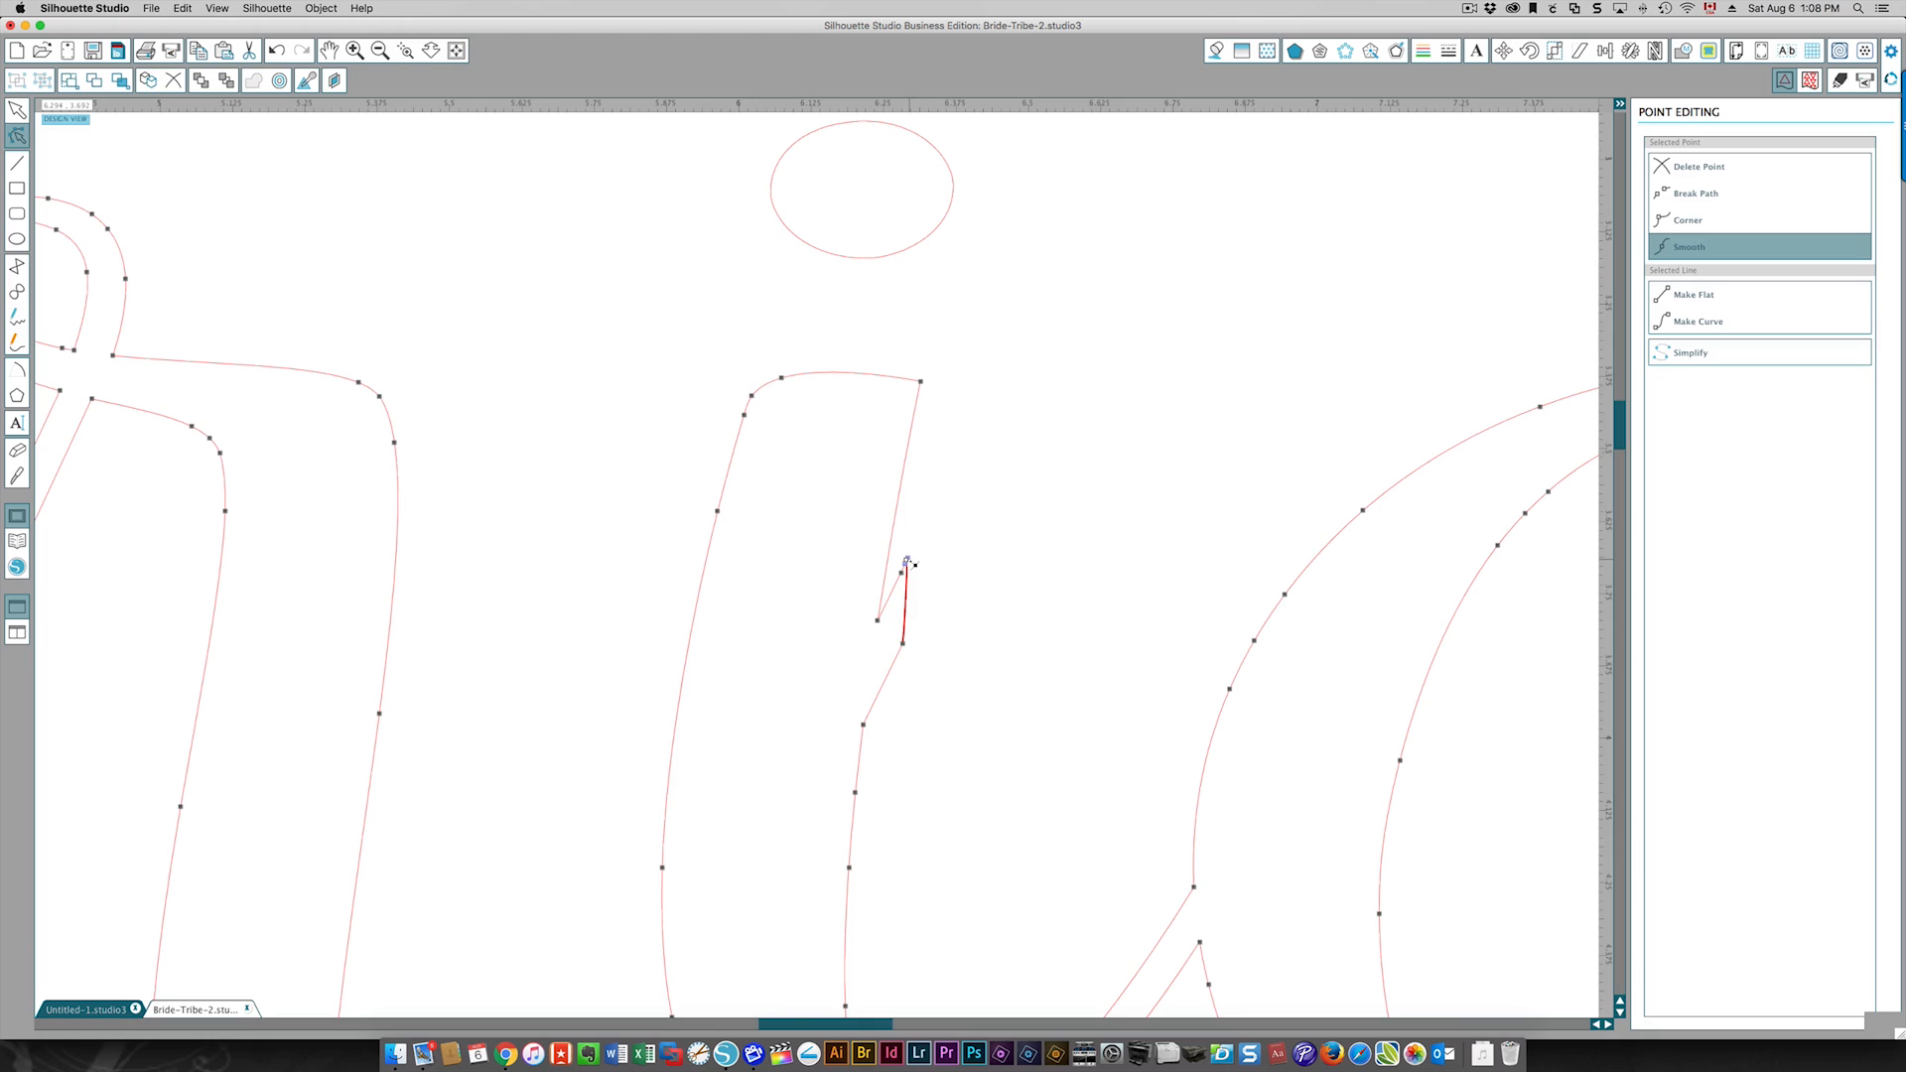
Drag the notch point down onto the i's stroke edge and back up.
drag(905, 563, 888, 639)
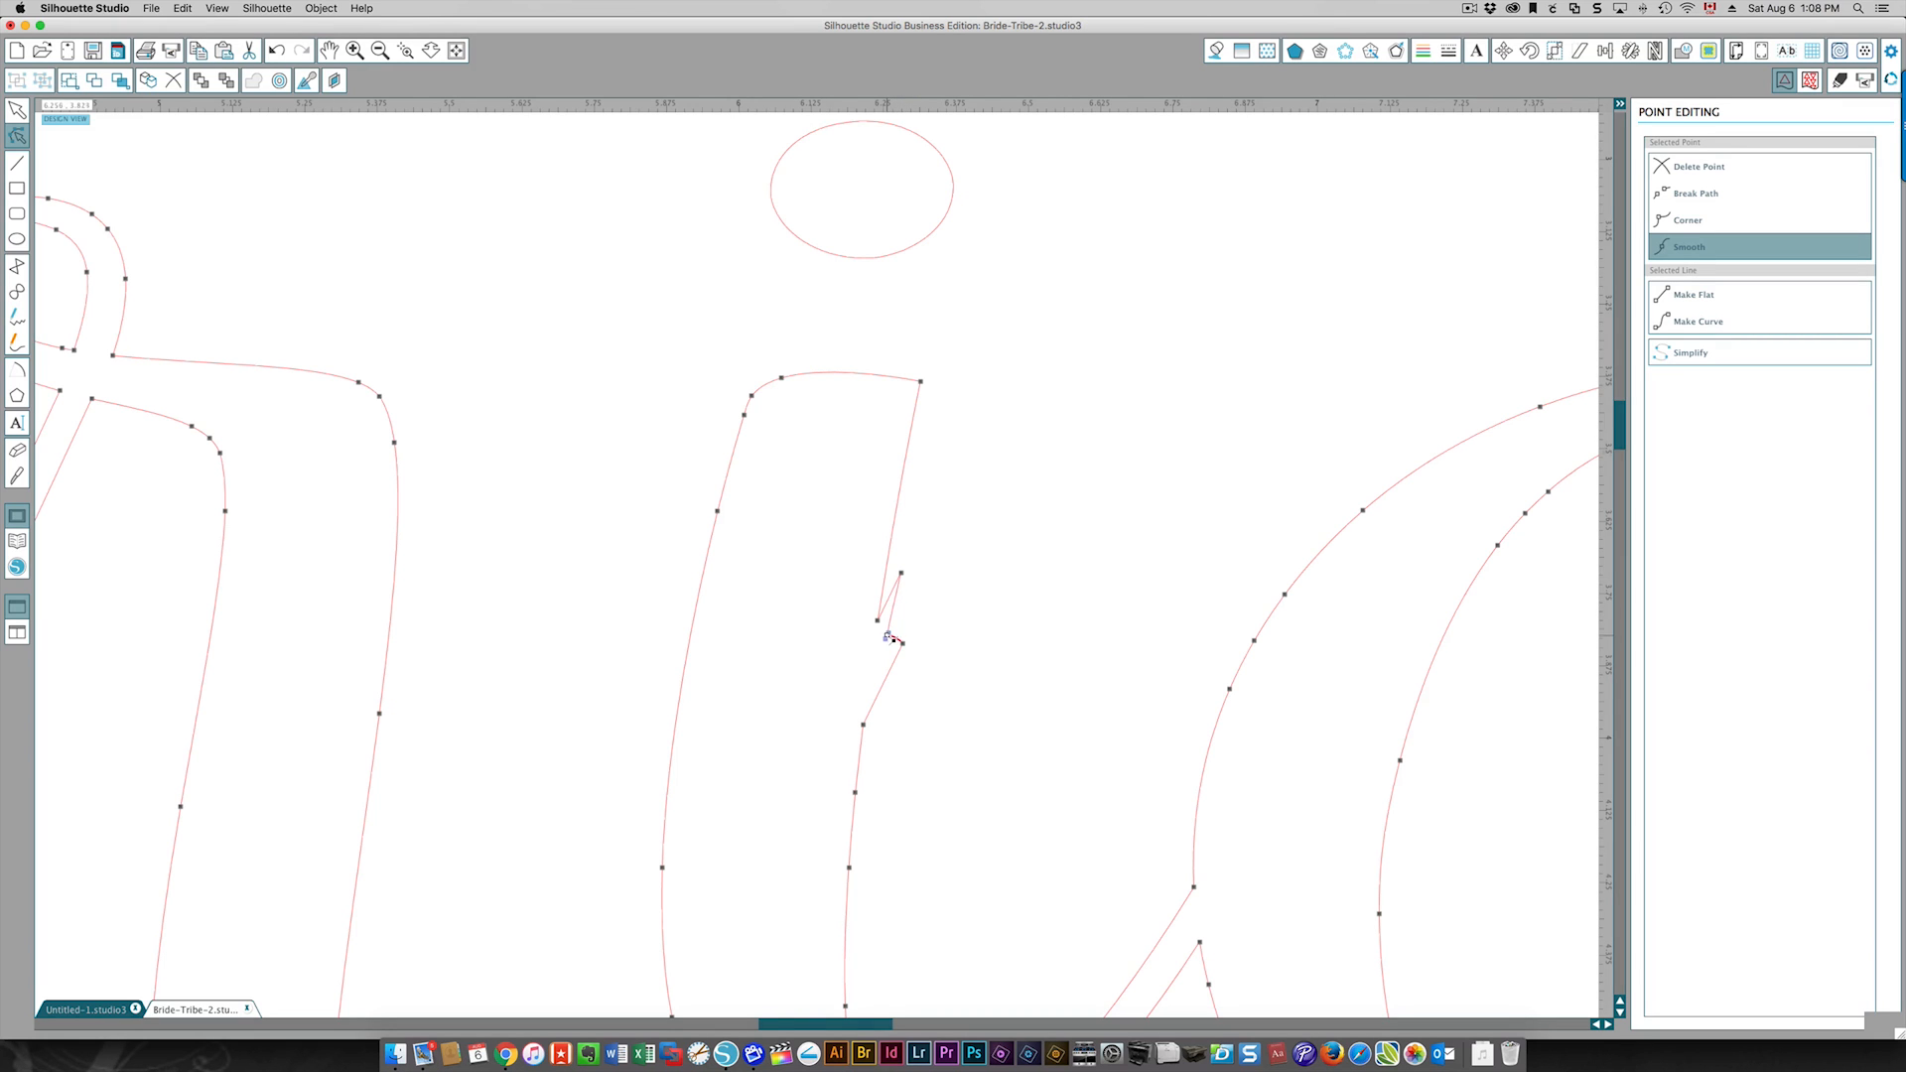
drag(893, 639, 878, 668)
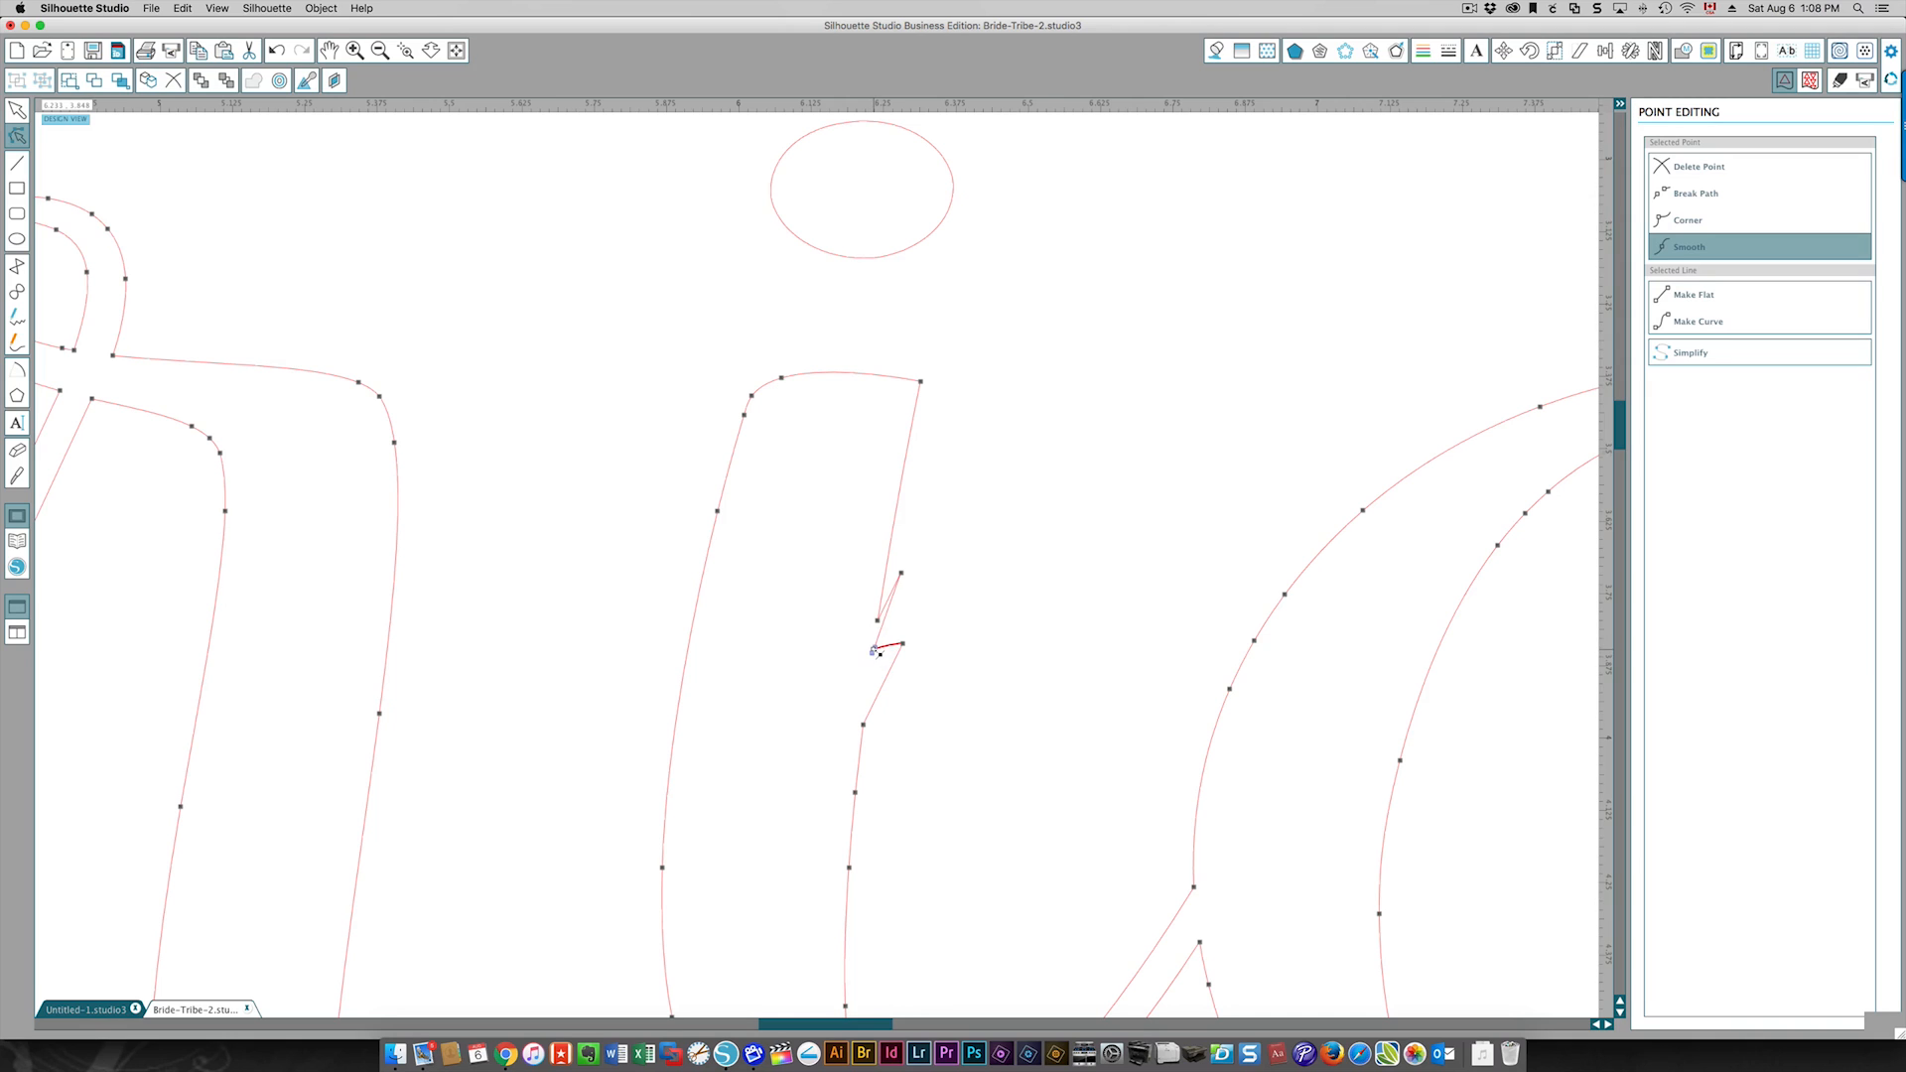
drag(873, 651, 915, 605)
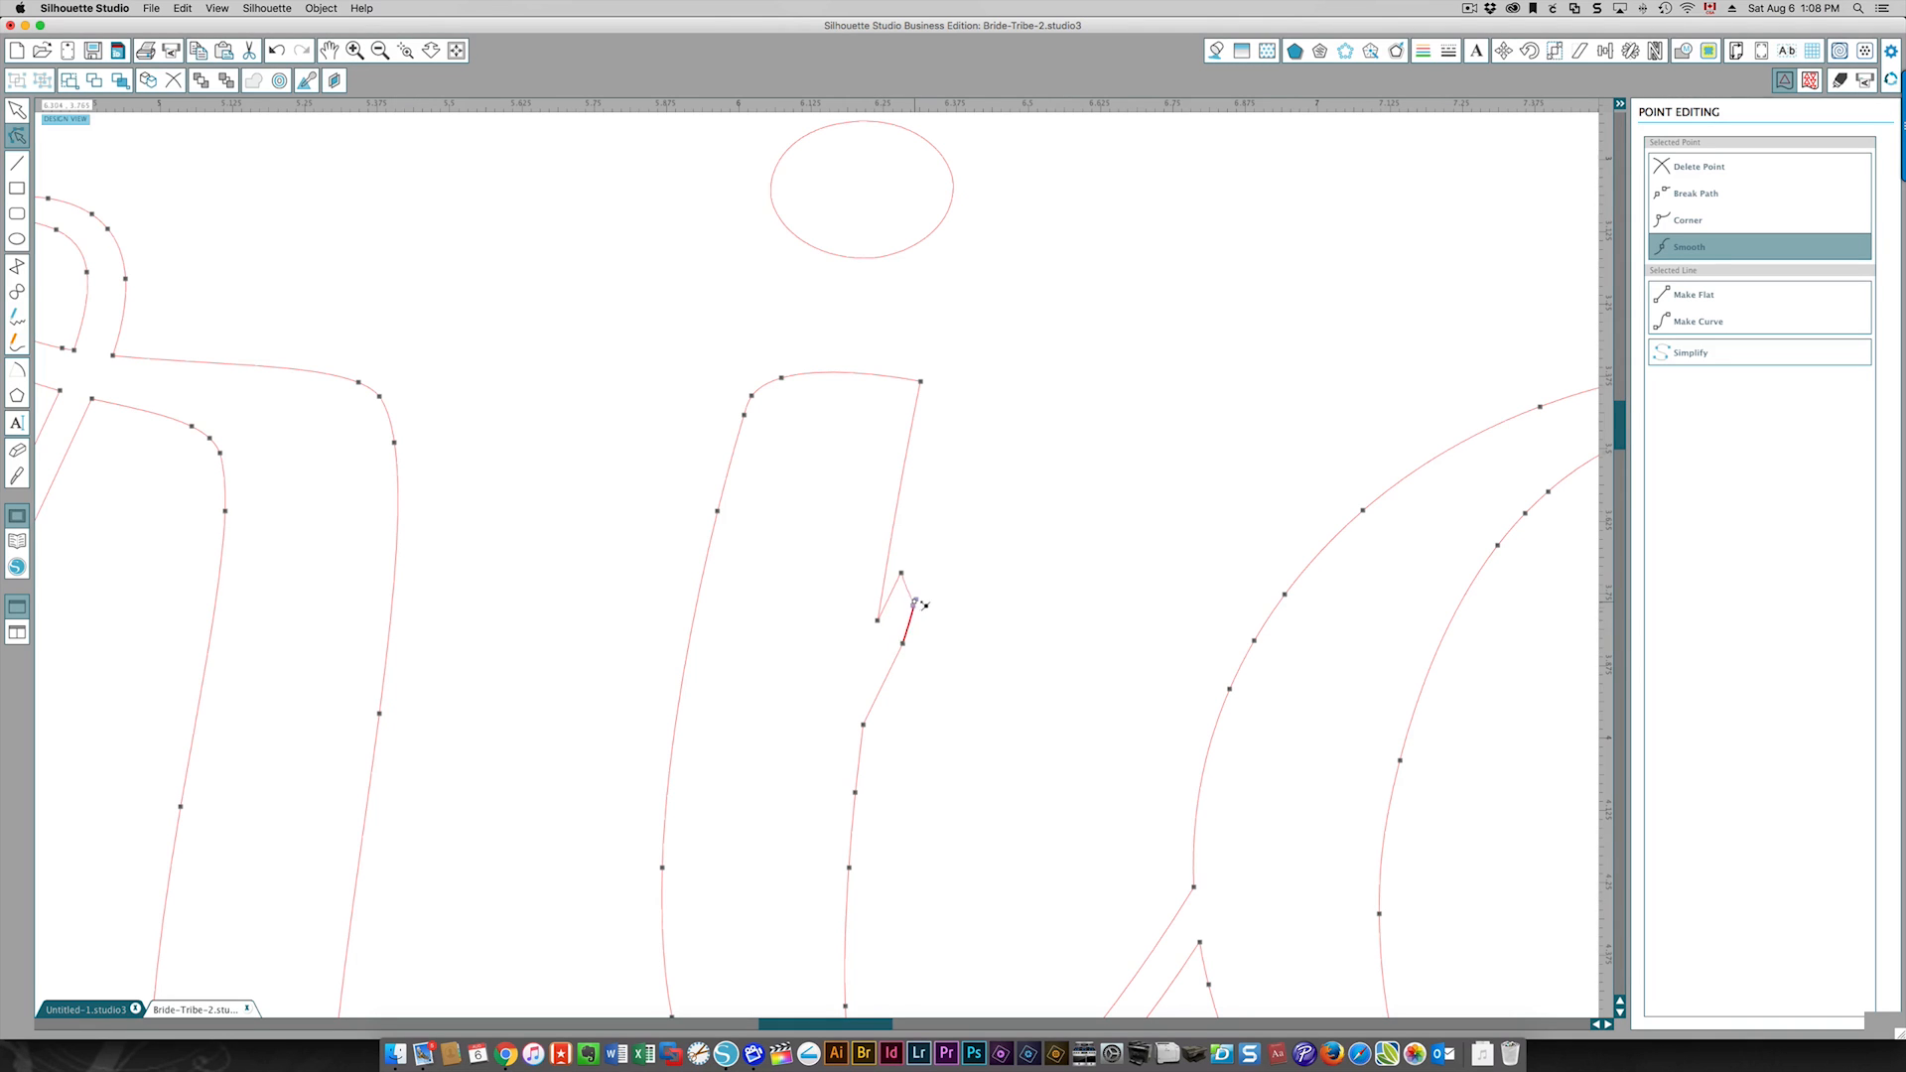
Set the notch point to Corner, break the path at its tip, and exit point editing.
right_click(917, 606)
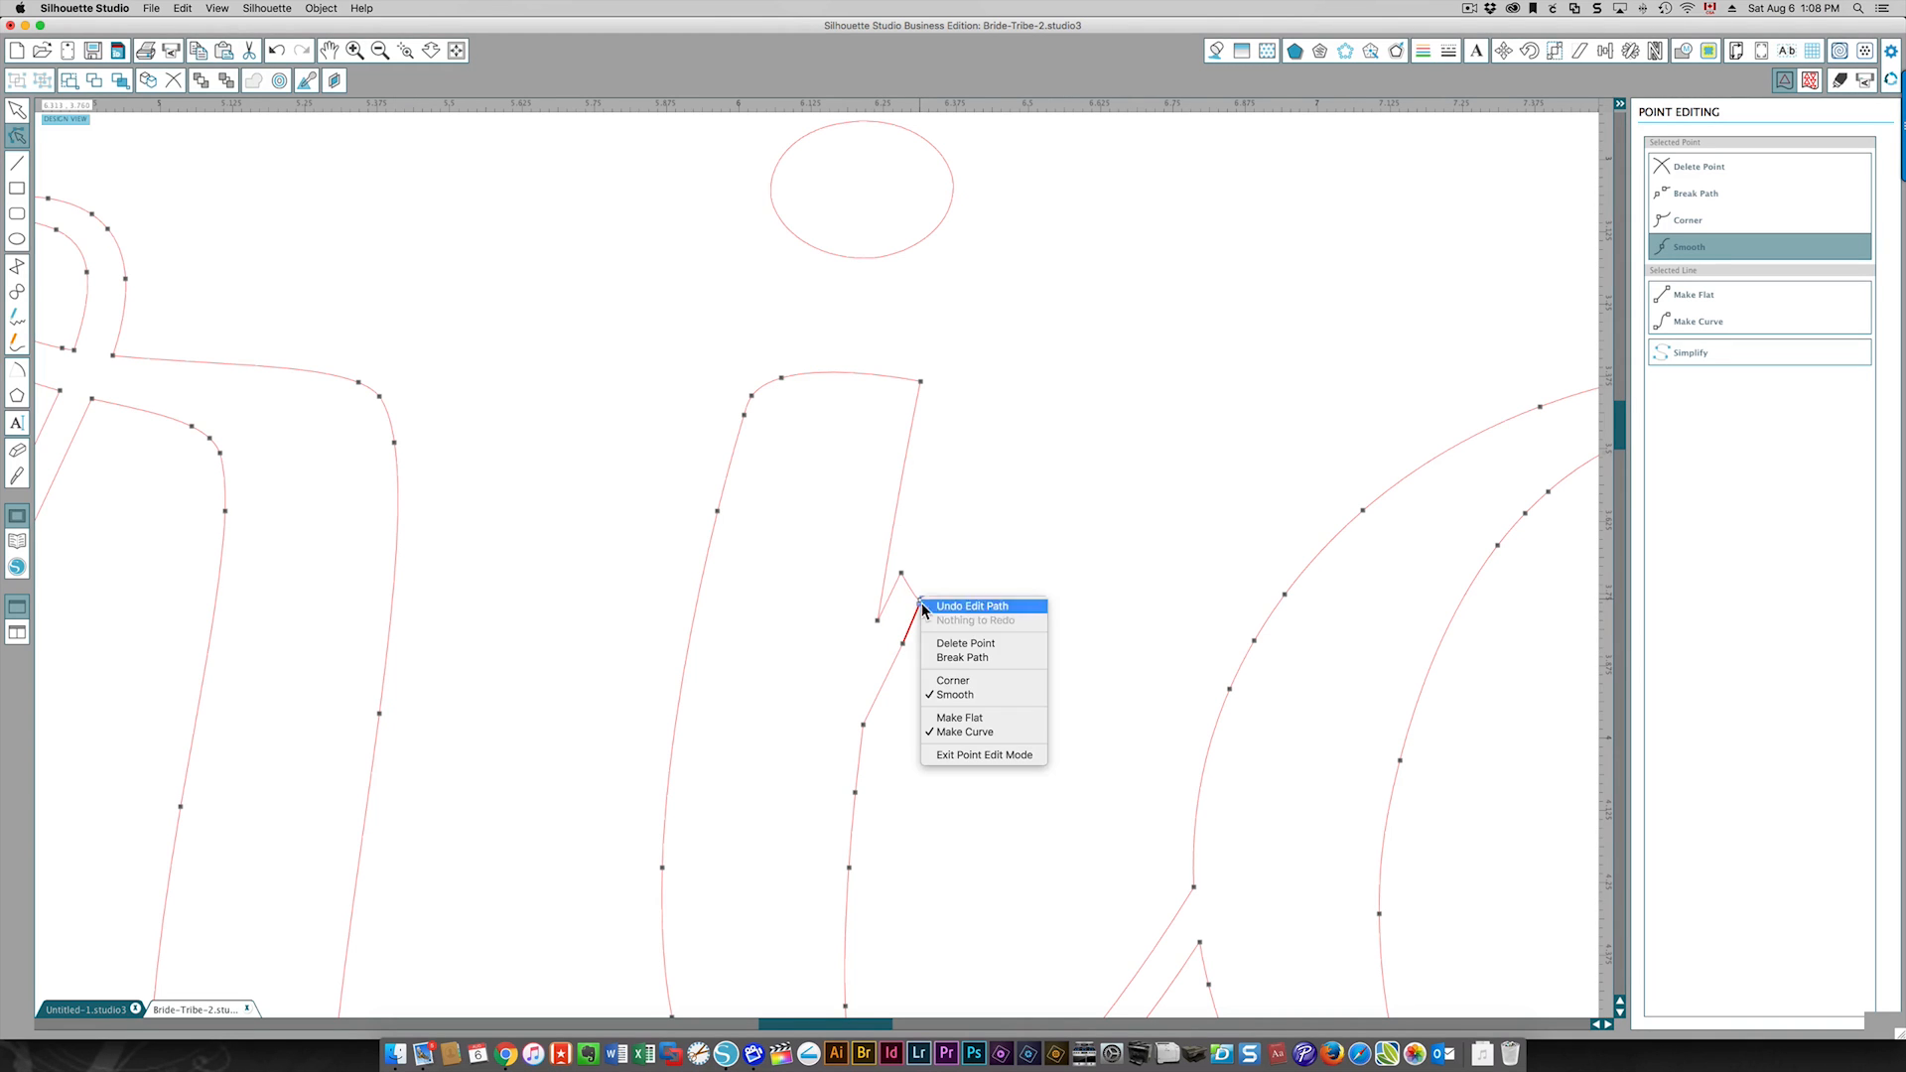
click(973, 606)
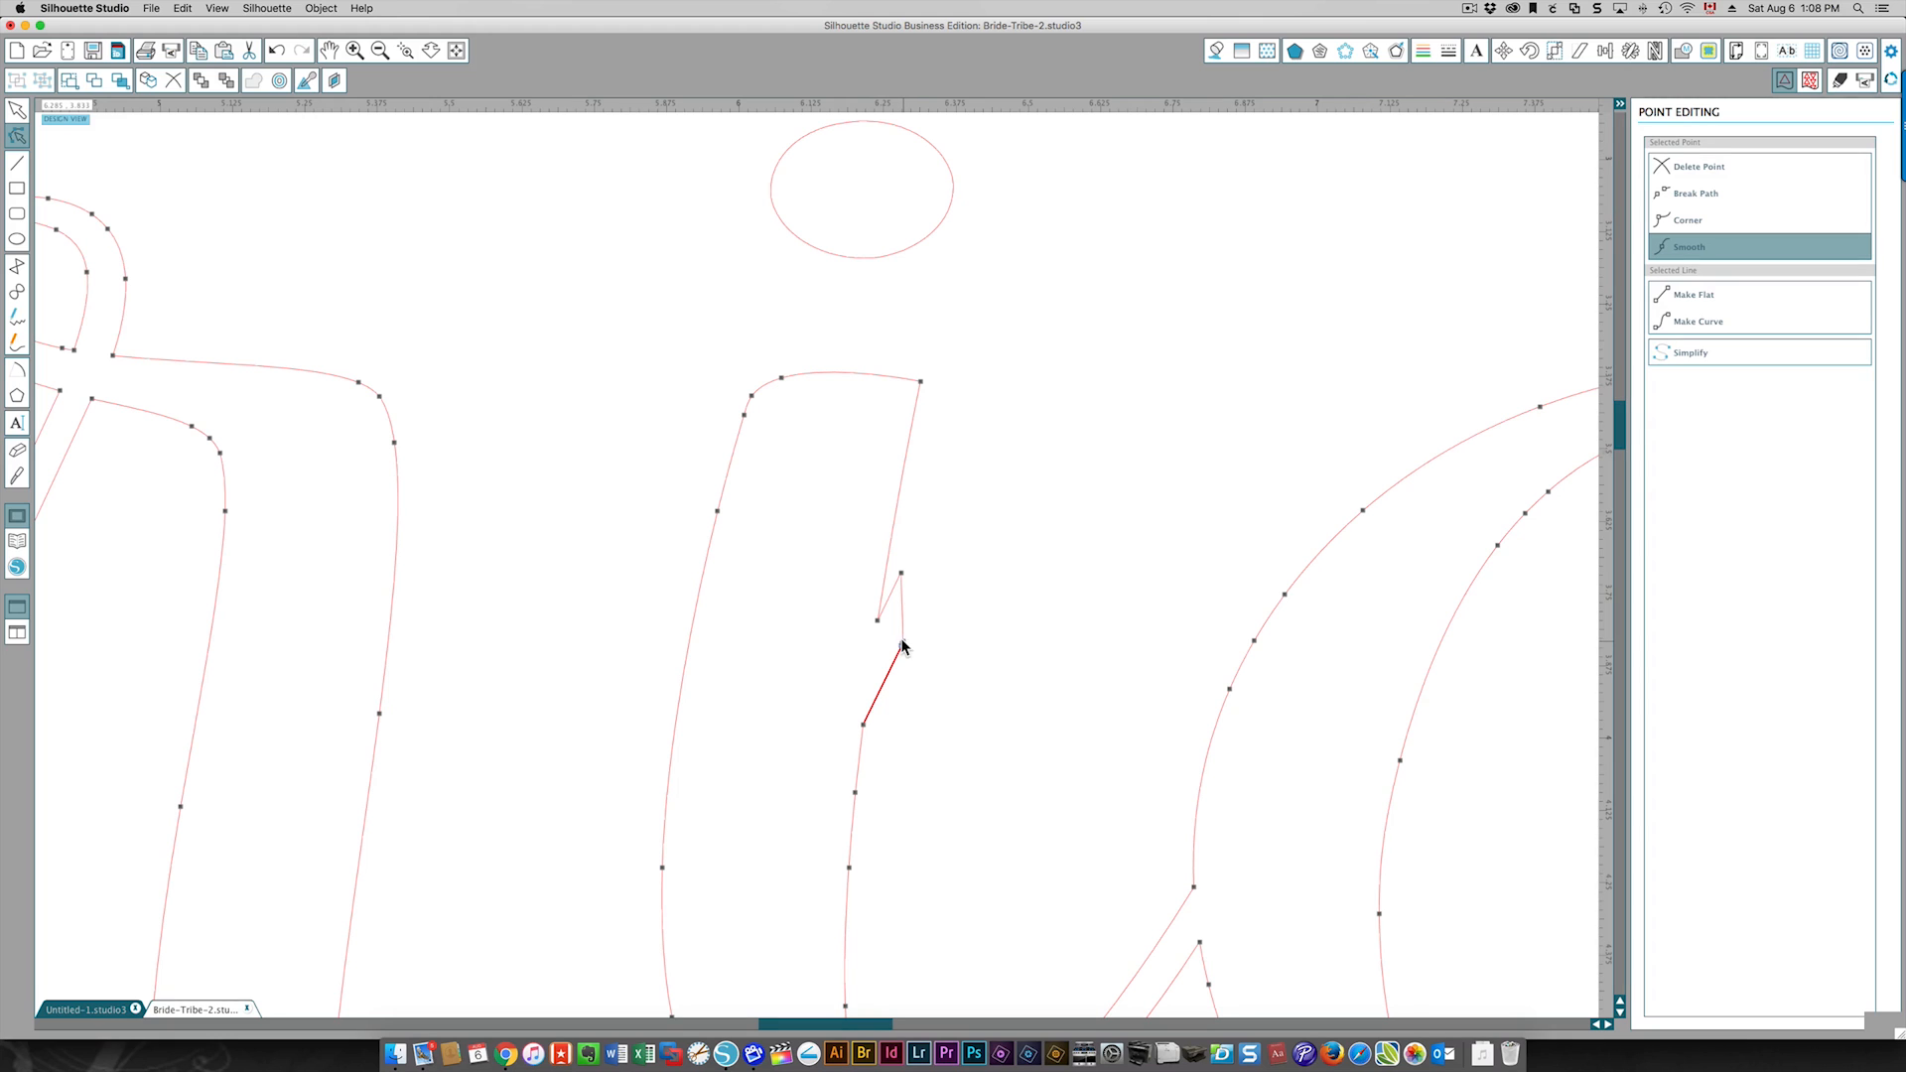
click(1689, 220)
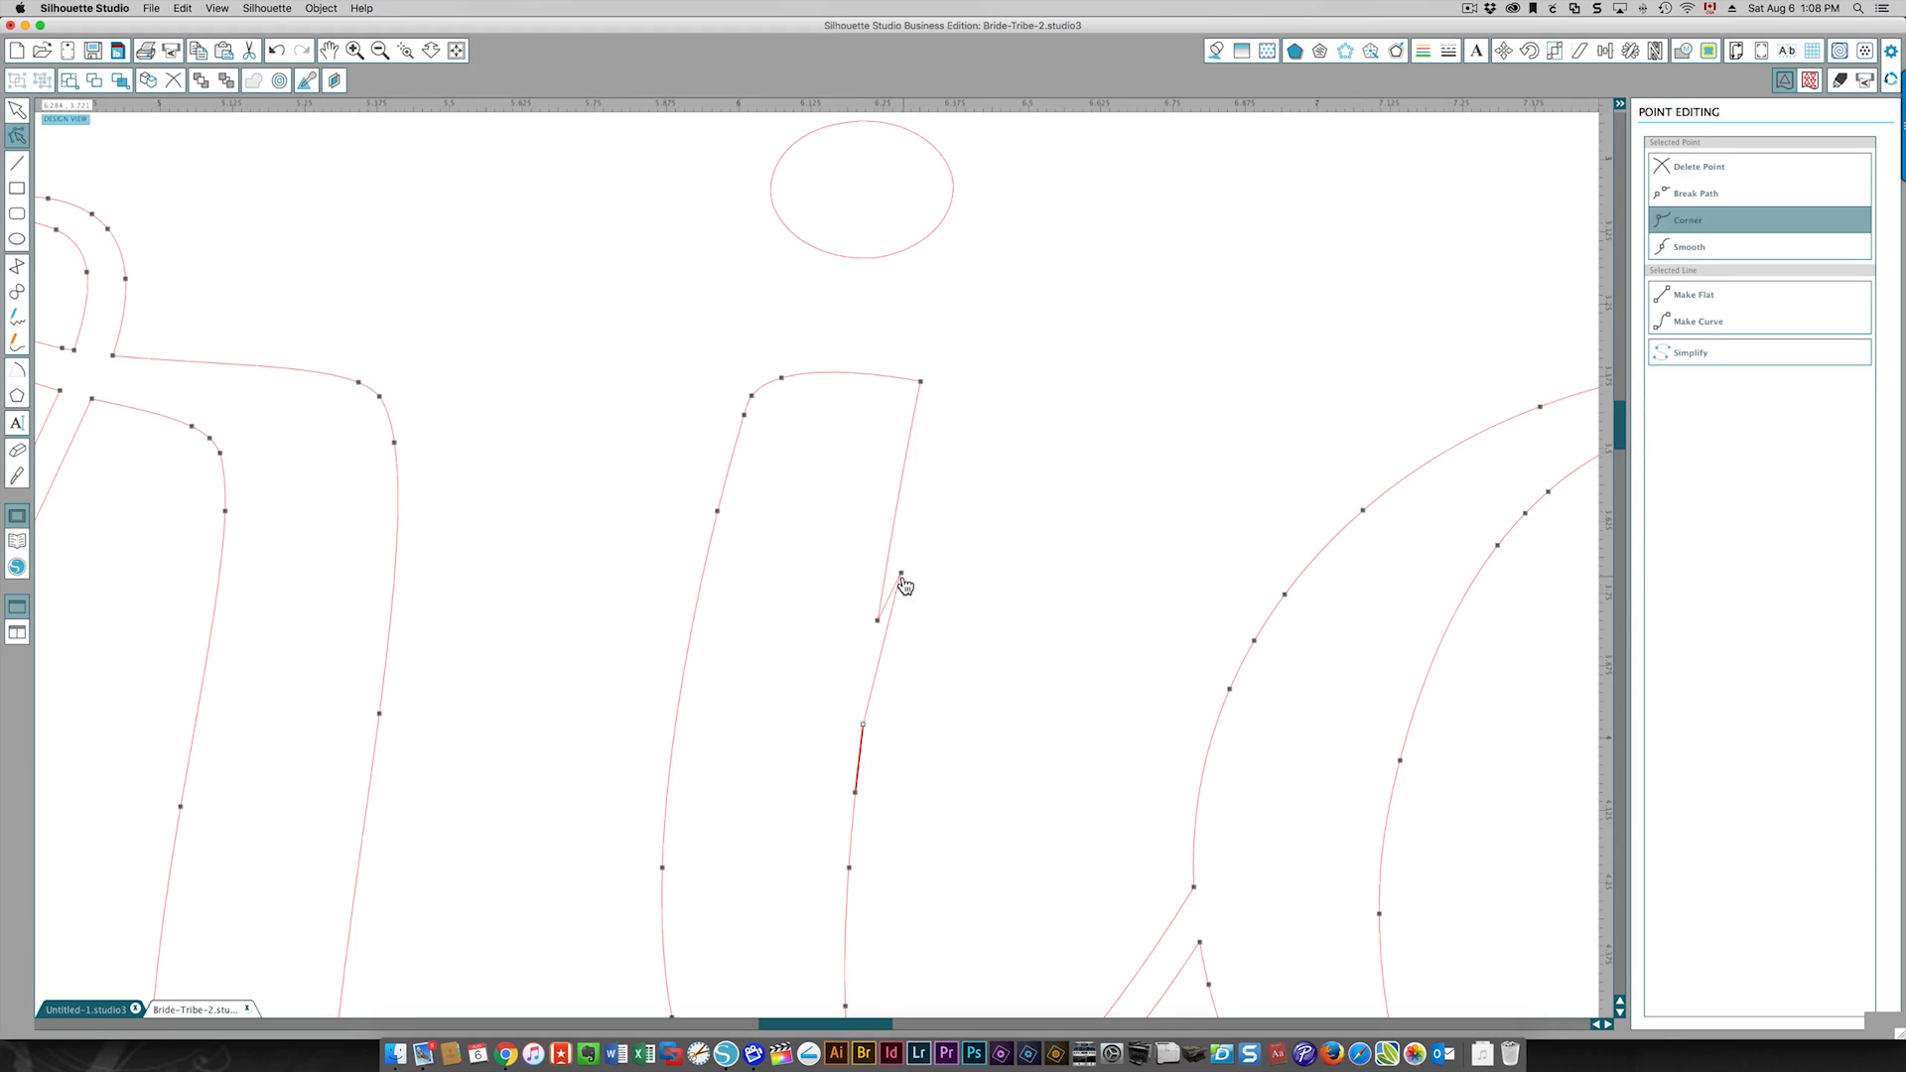
right_click(902, 581)
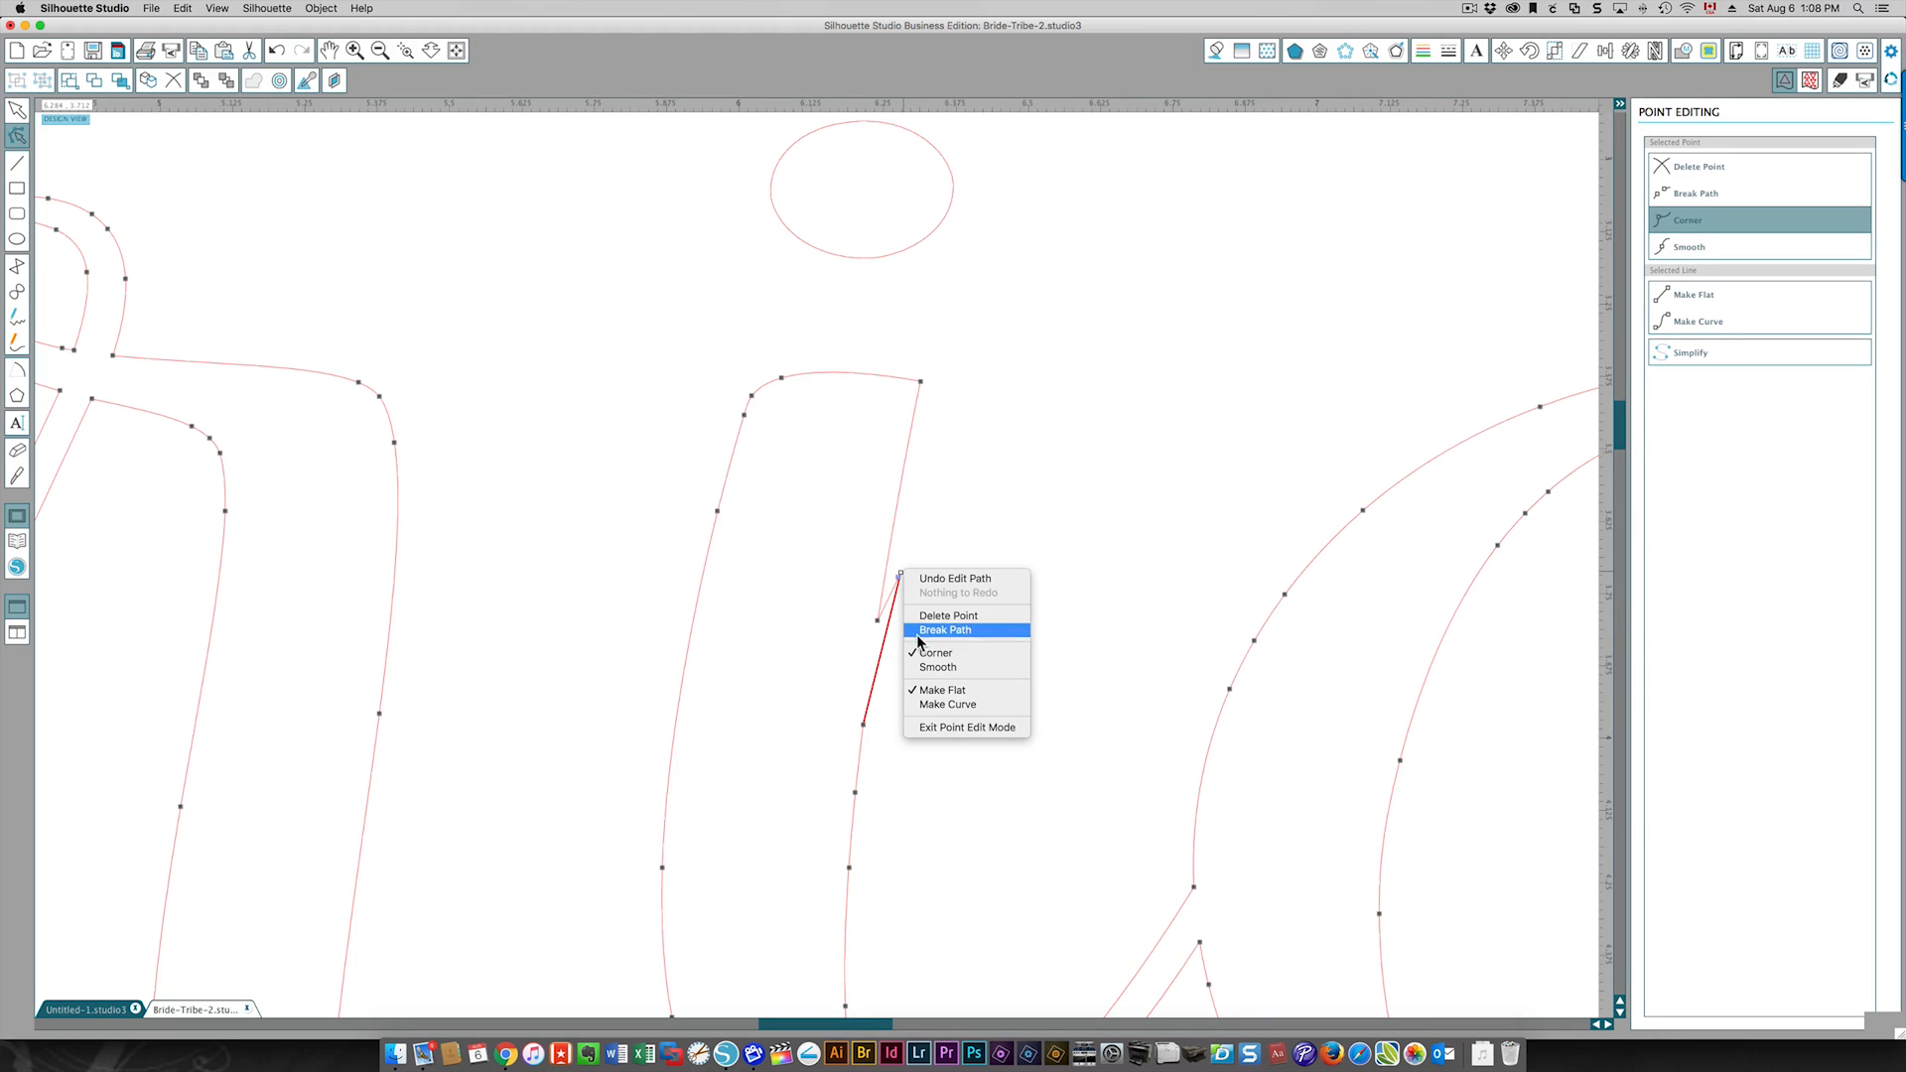
click(946, 630)
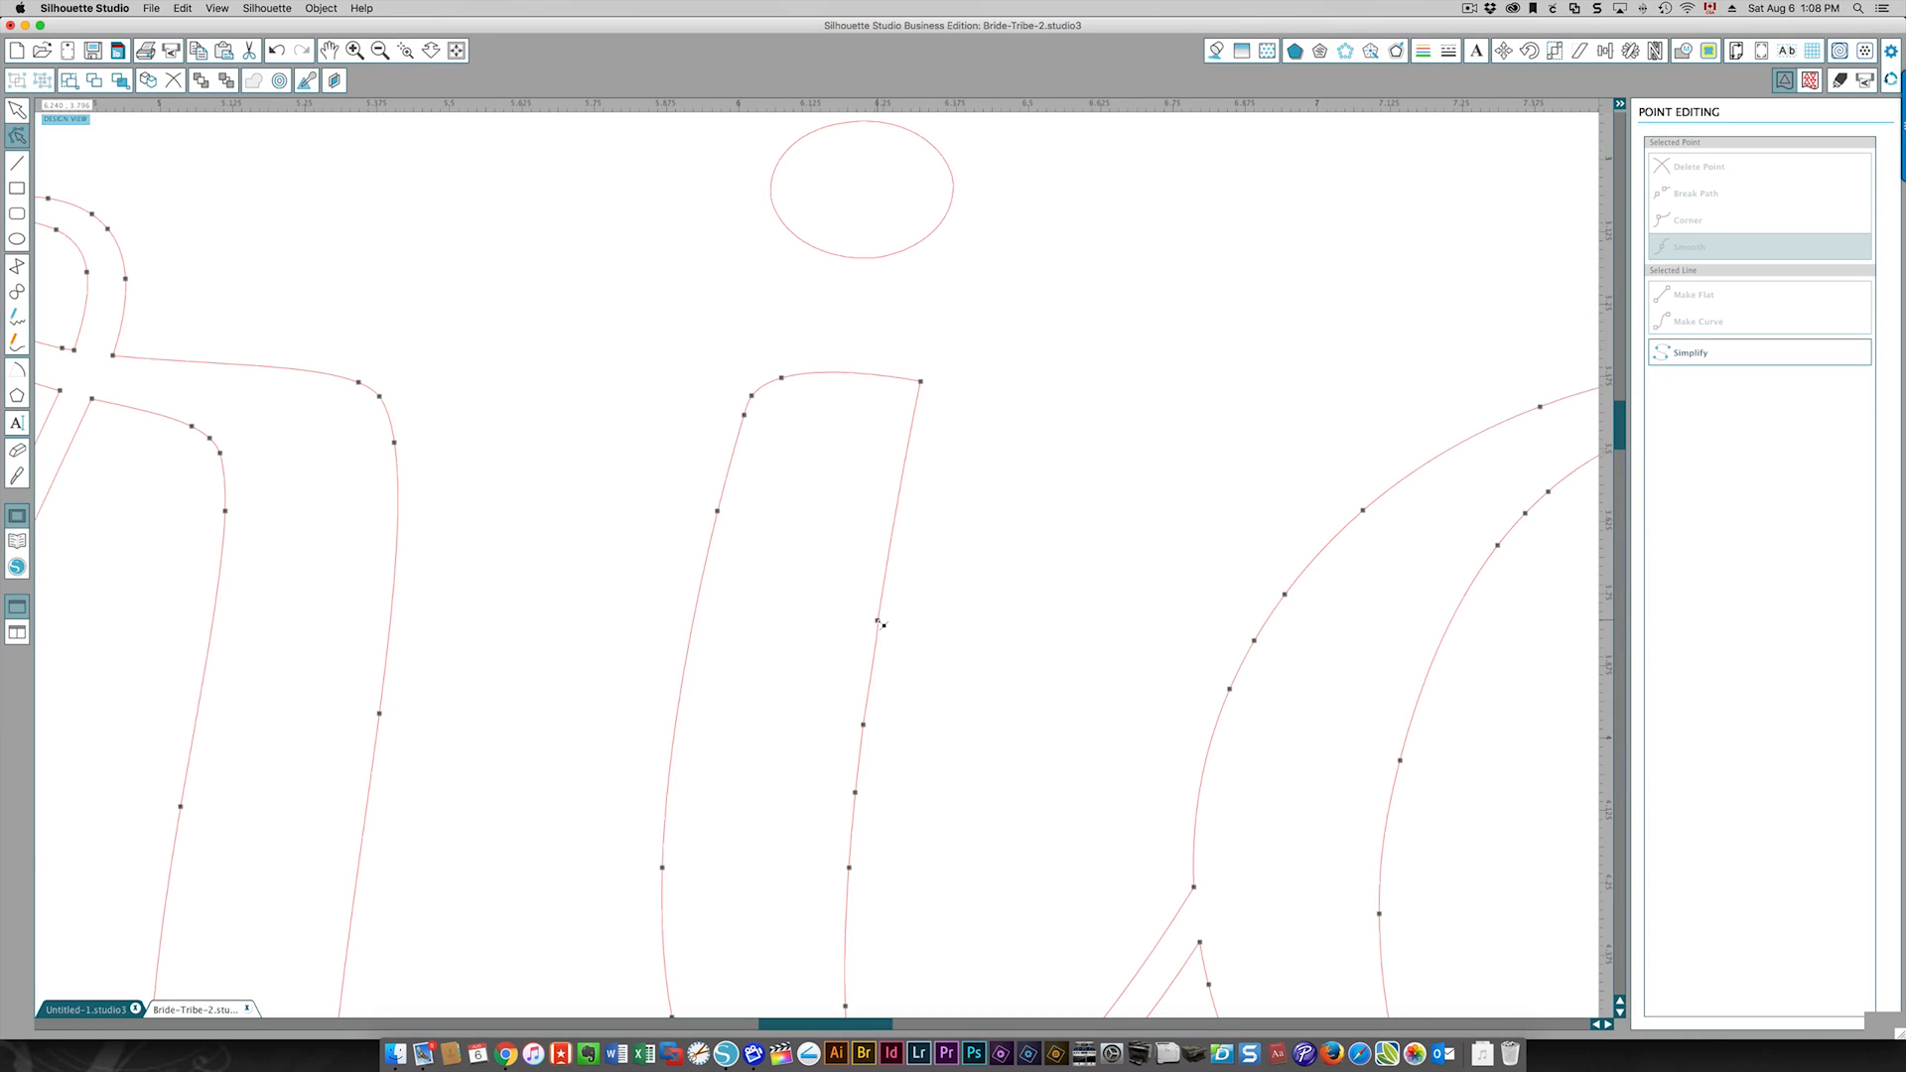
right_click(878, 623)
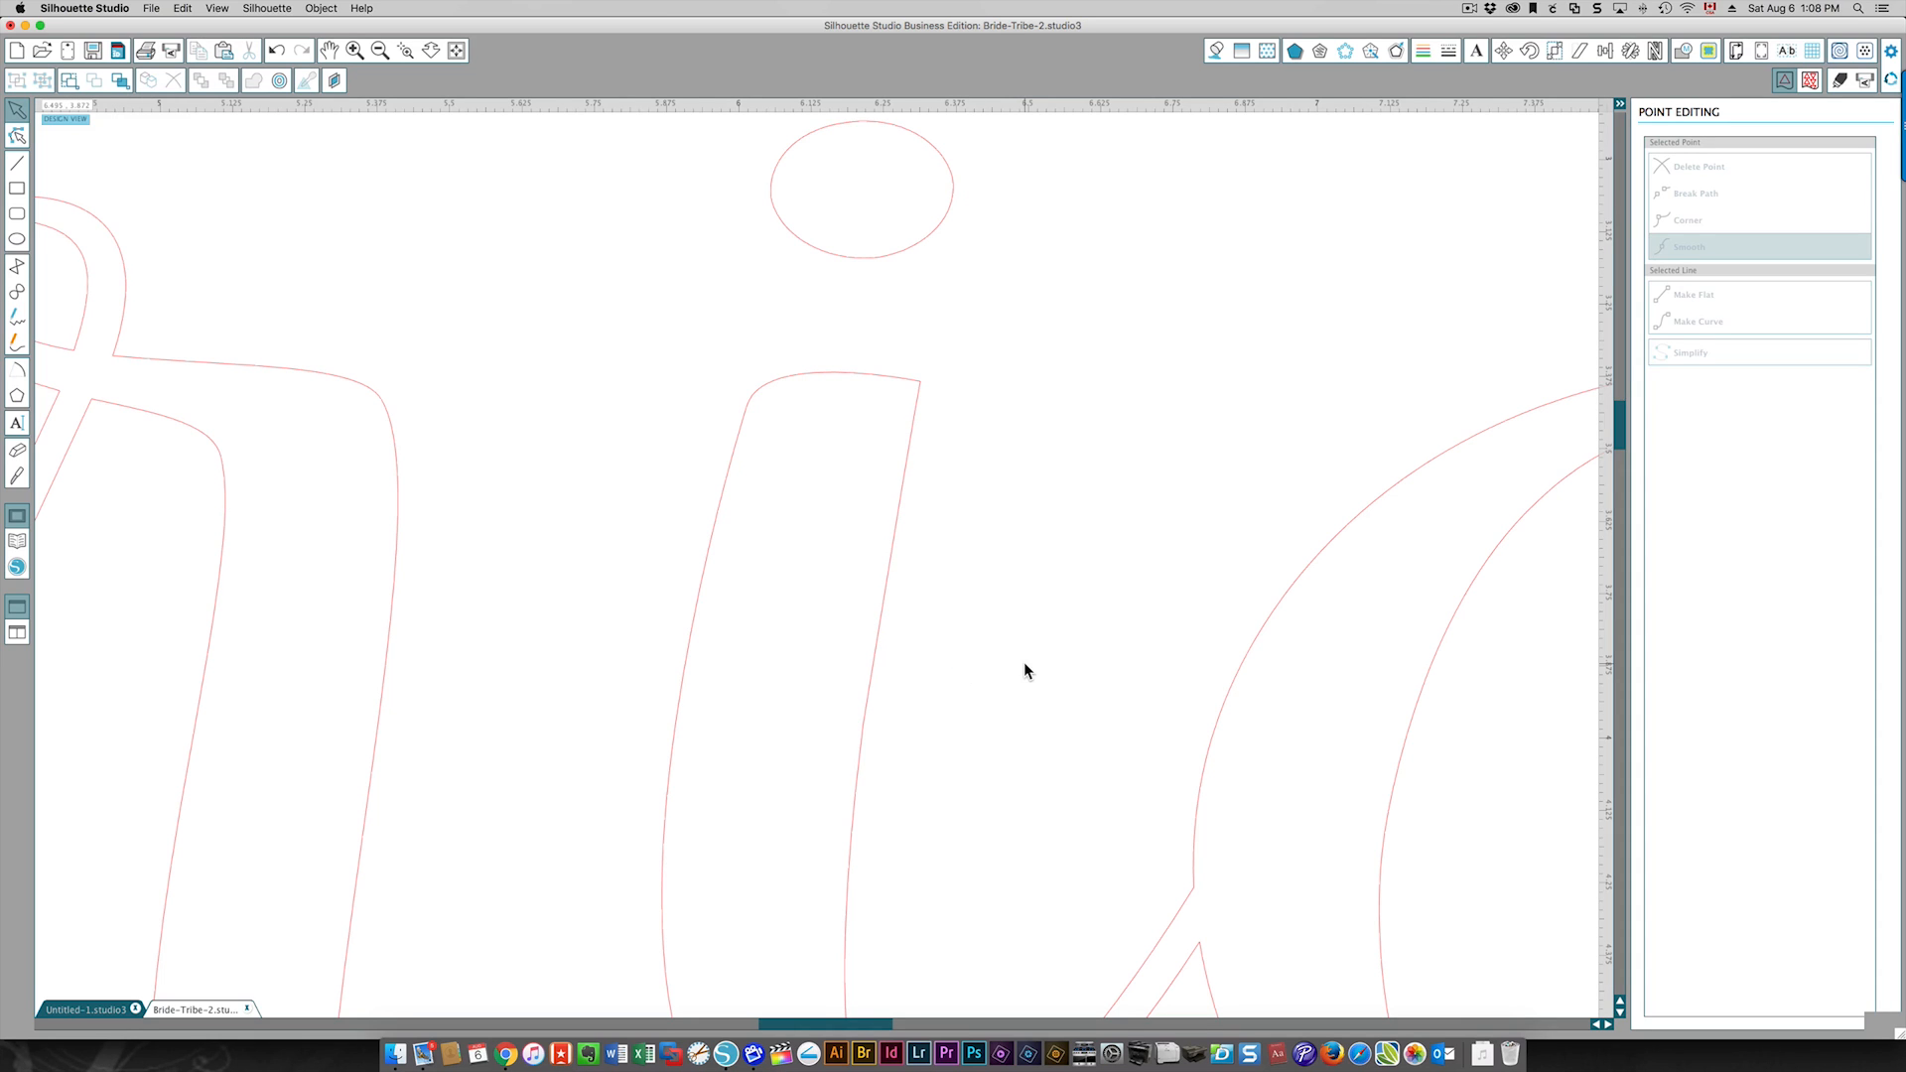
mouse_move(1089, 721)
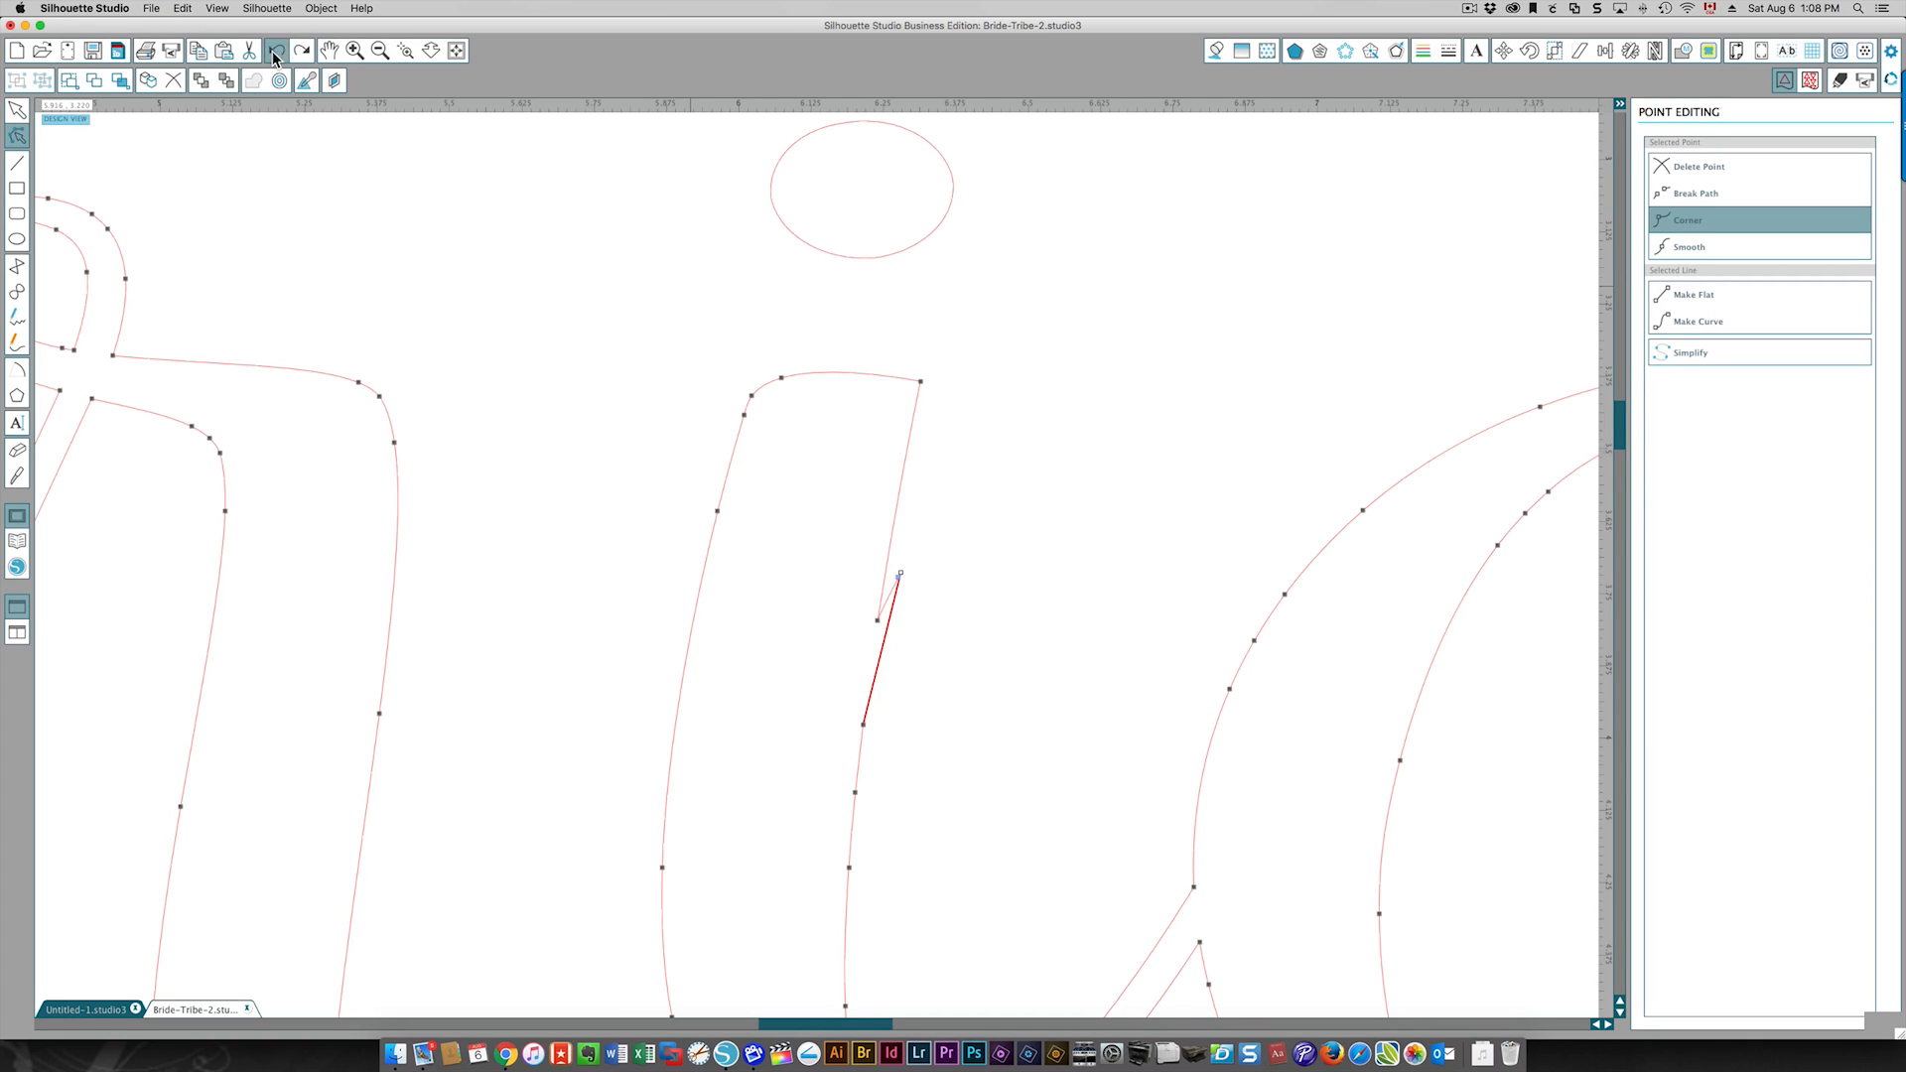
Restore the i's stem notch and switch to the Knife tool.
drag(900, 576, 905, 563)
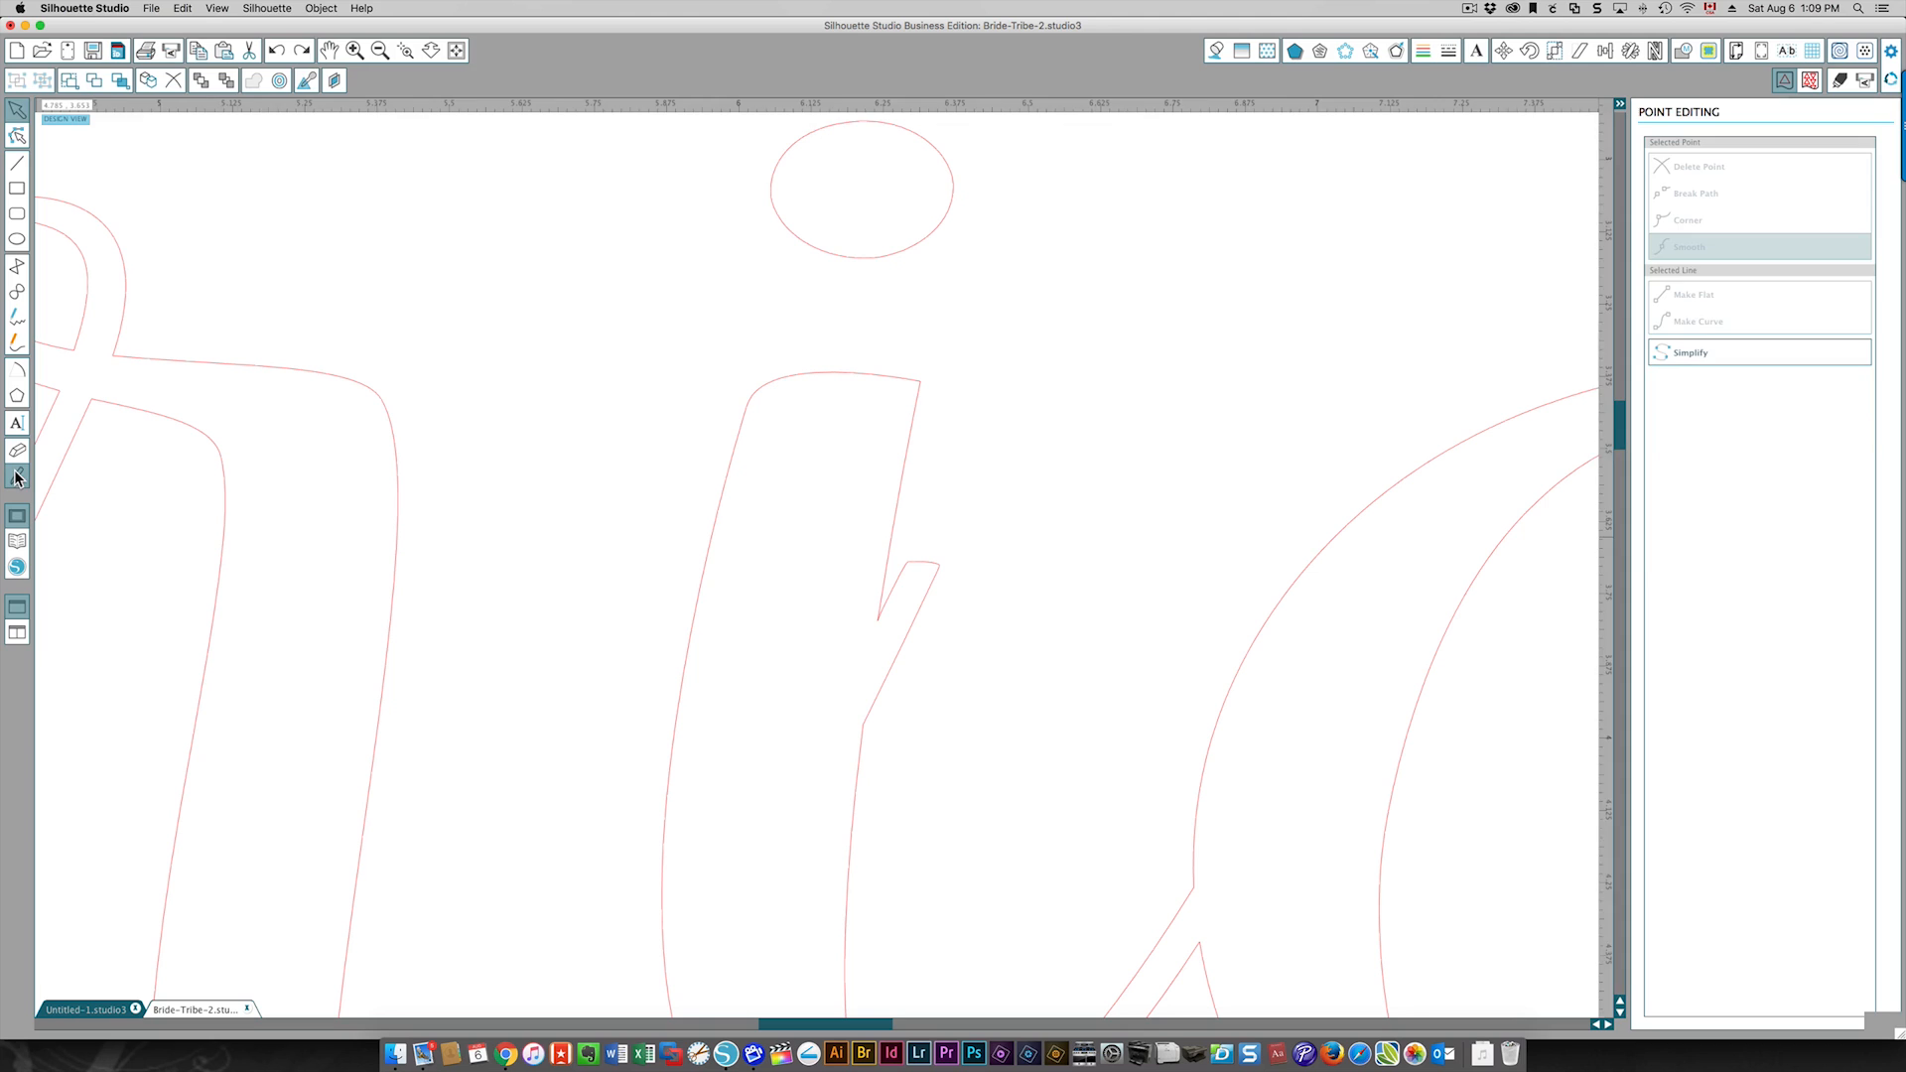
click(18, 477)
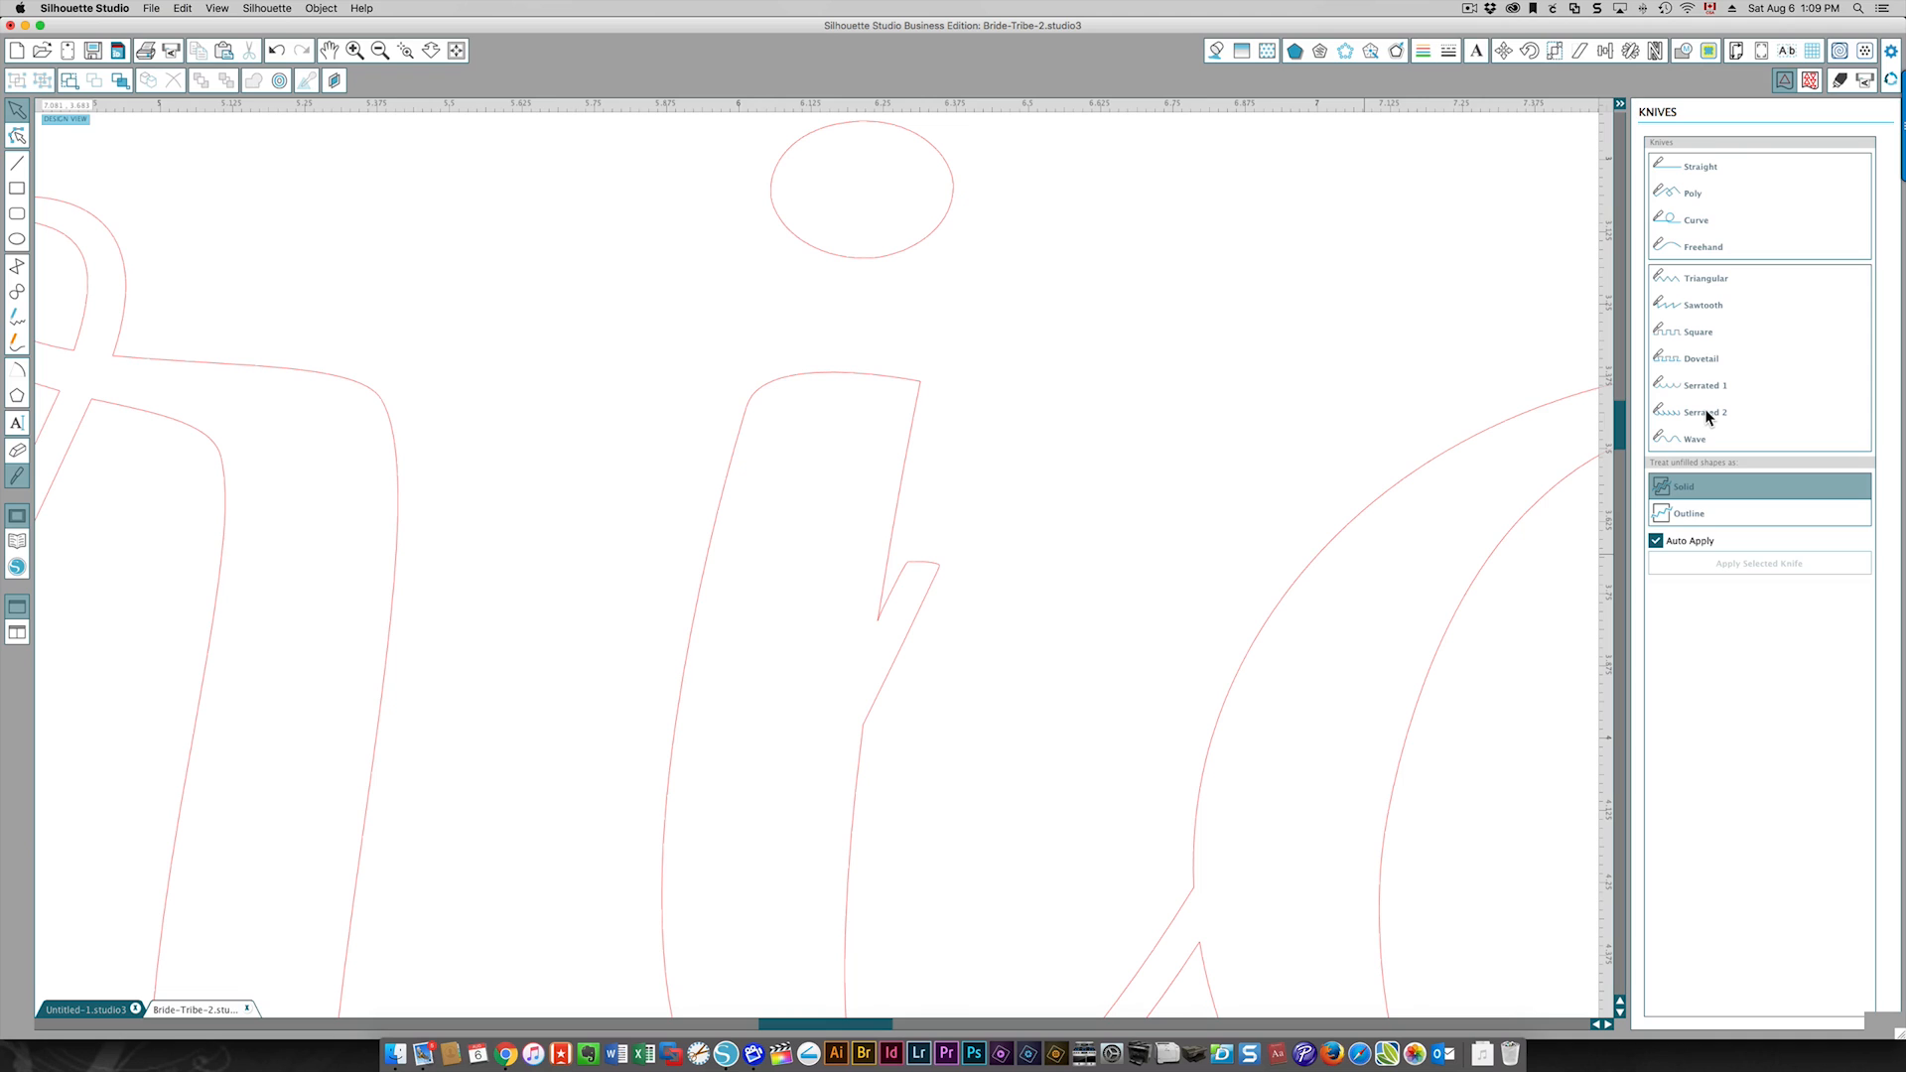
mouse_move(1715, 494)
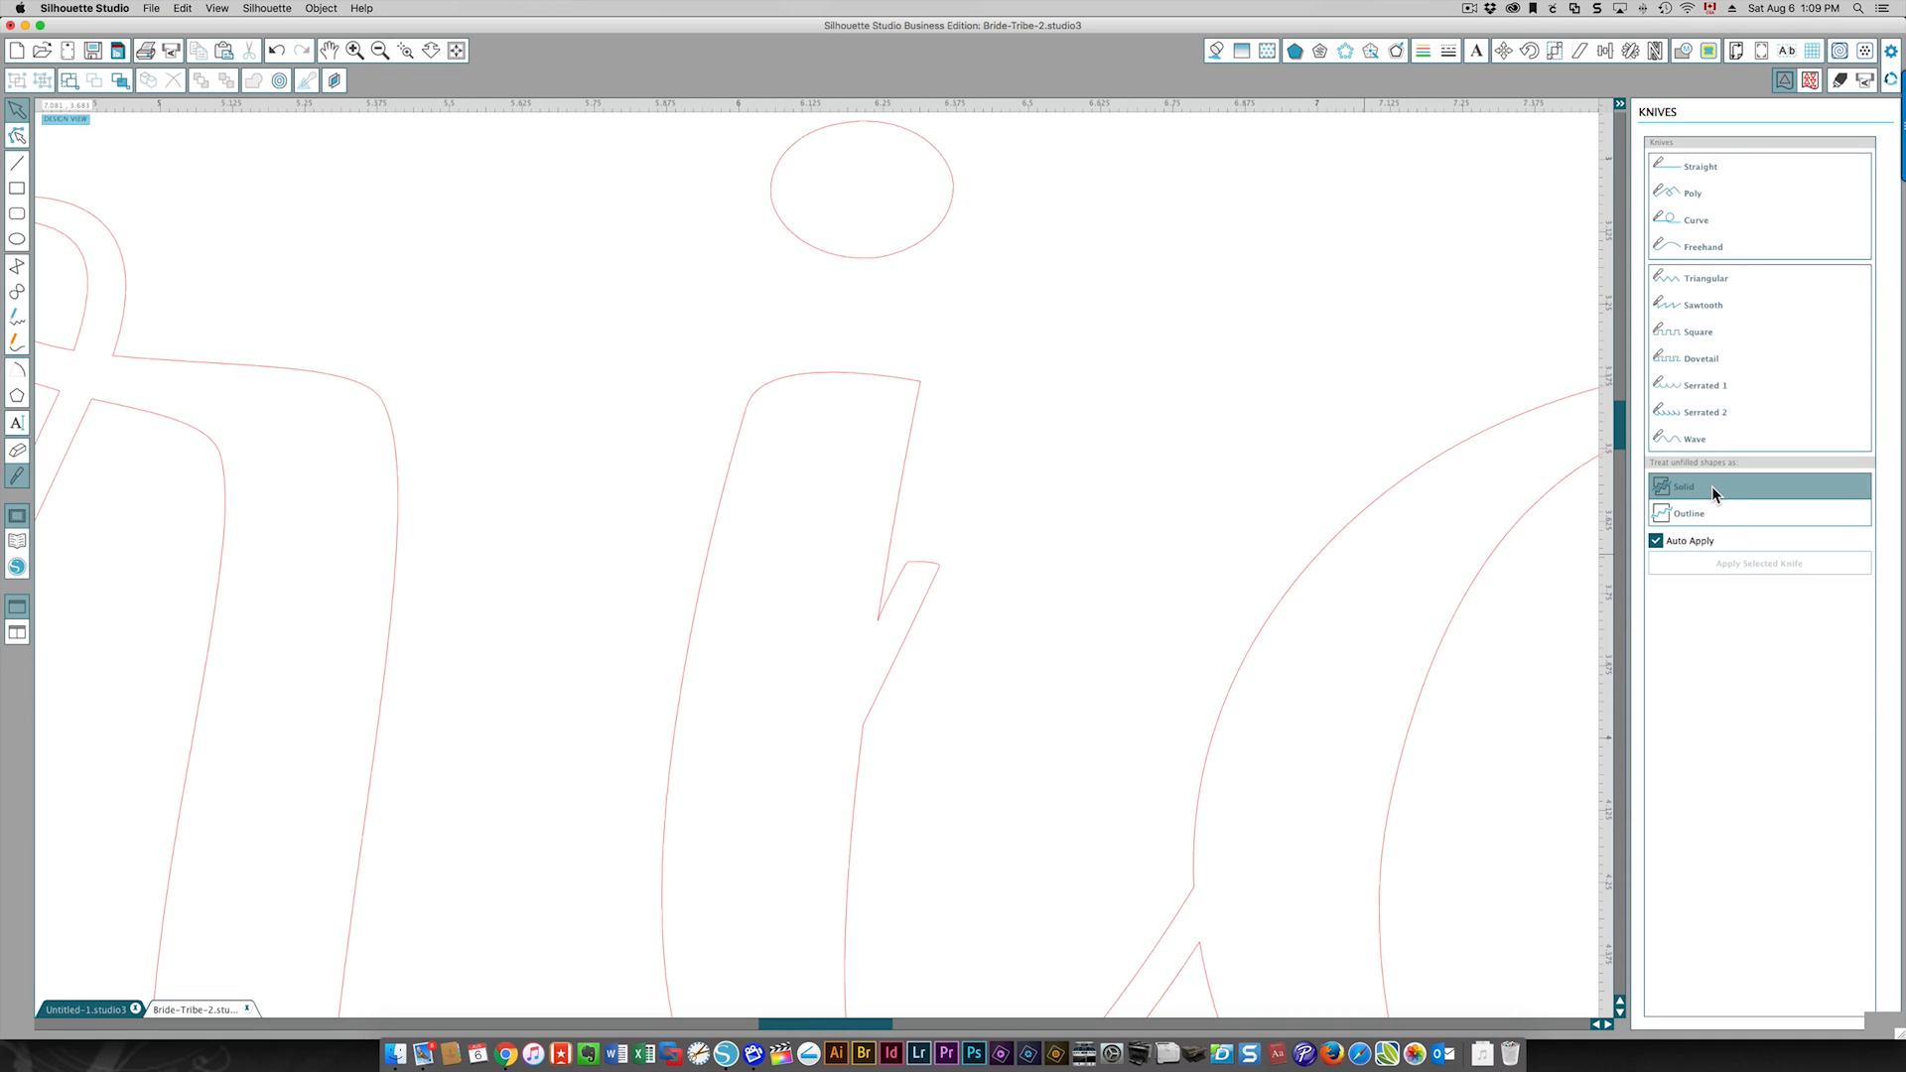
mouse_move(1695, 493)
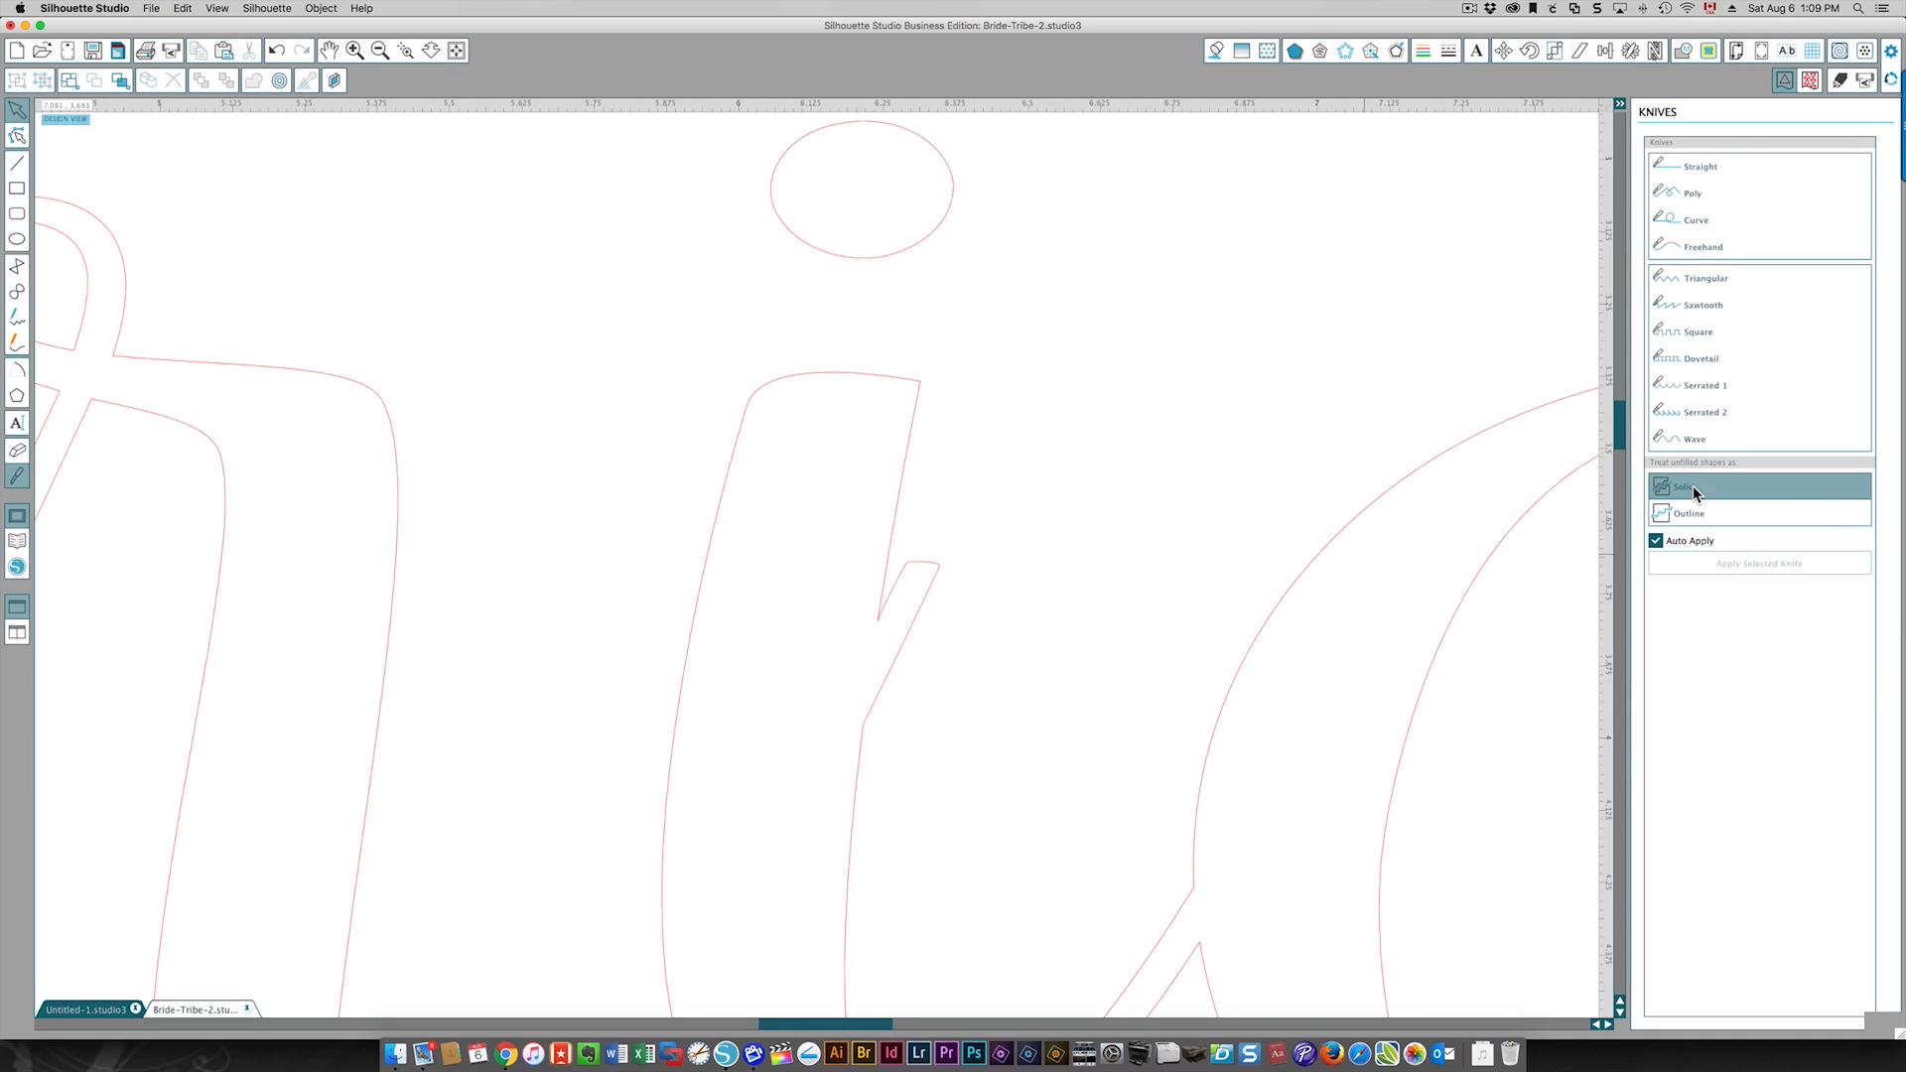
mouse_move(1680, 487)
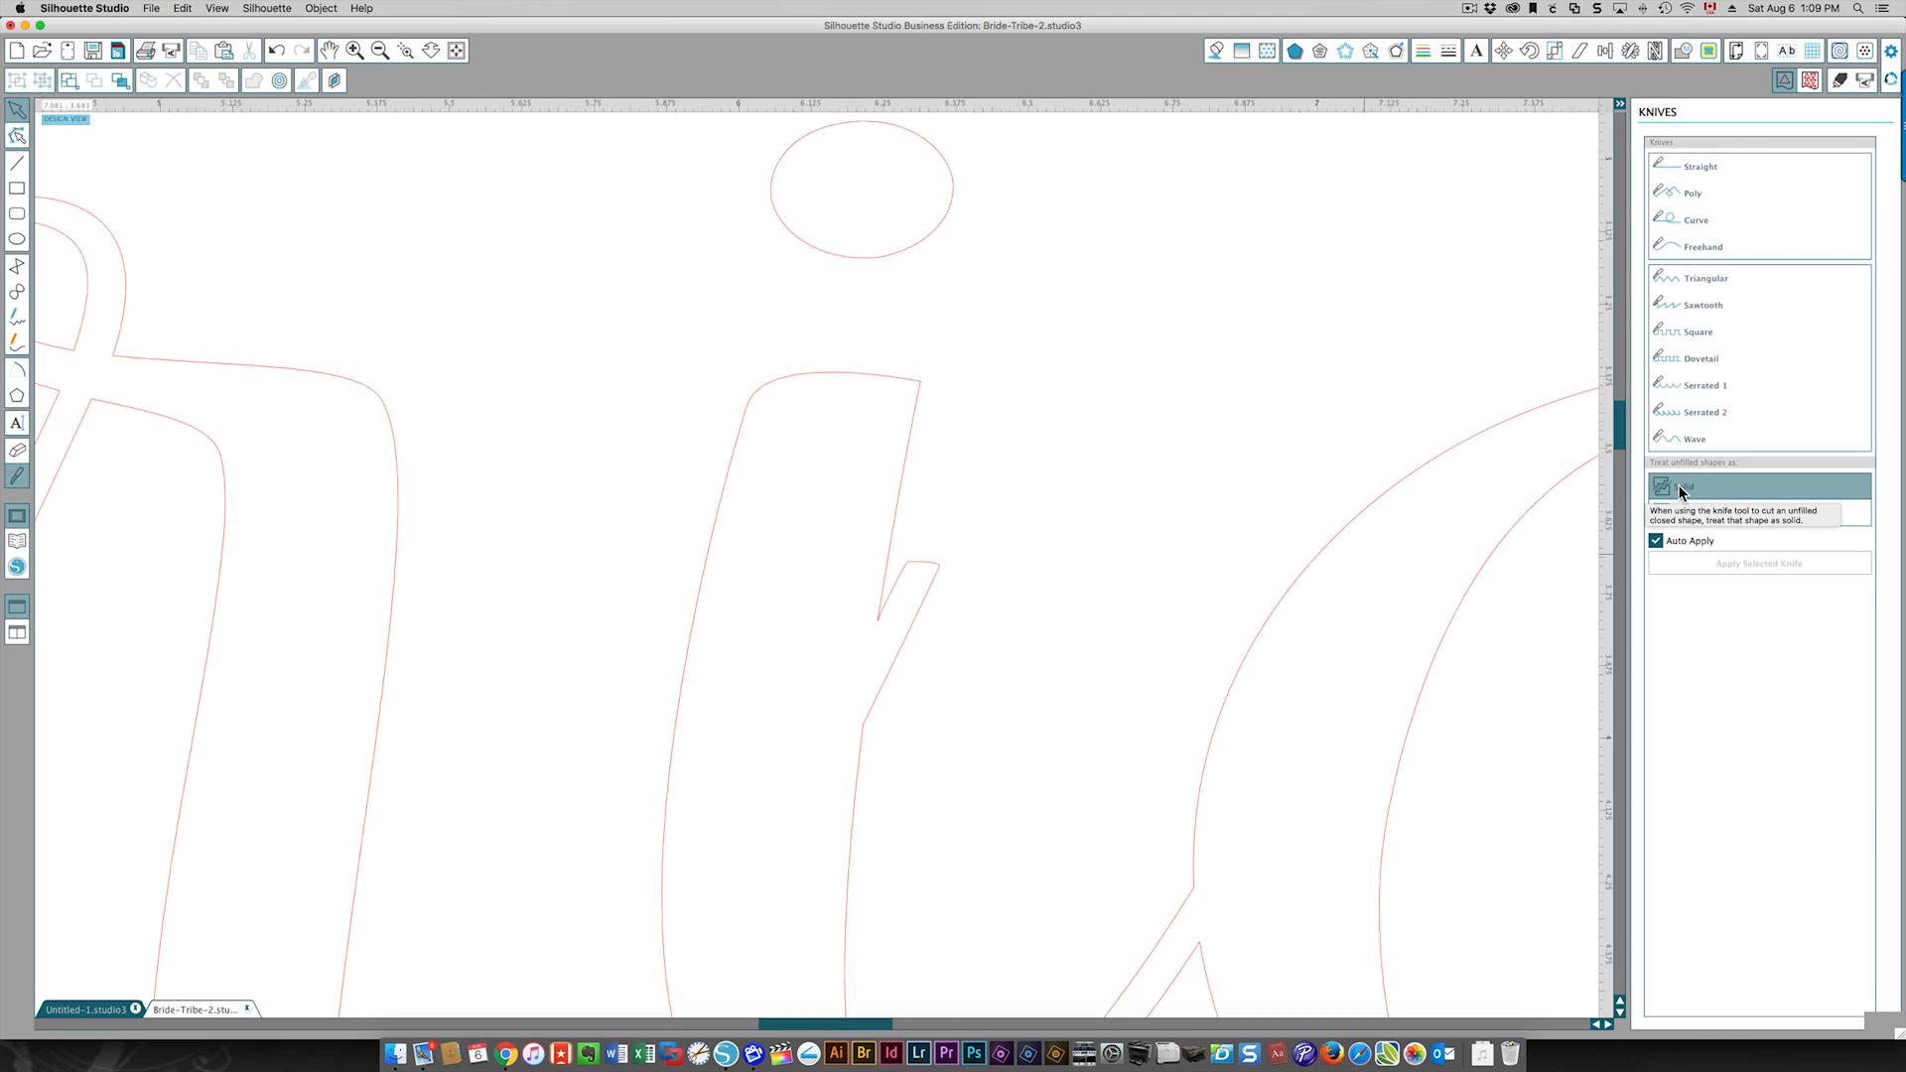
mouse_move(1688, 567)
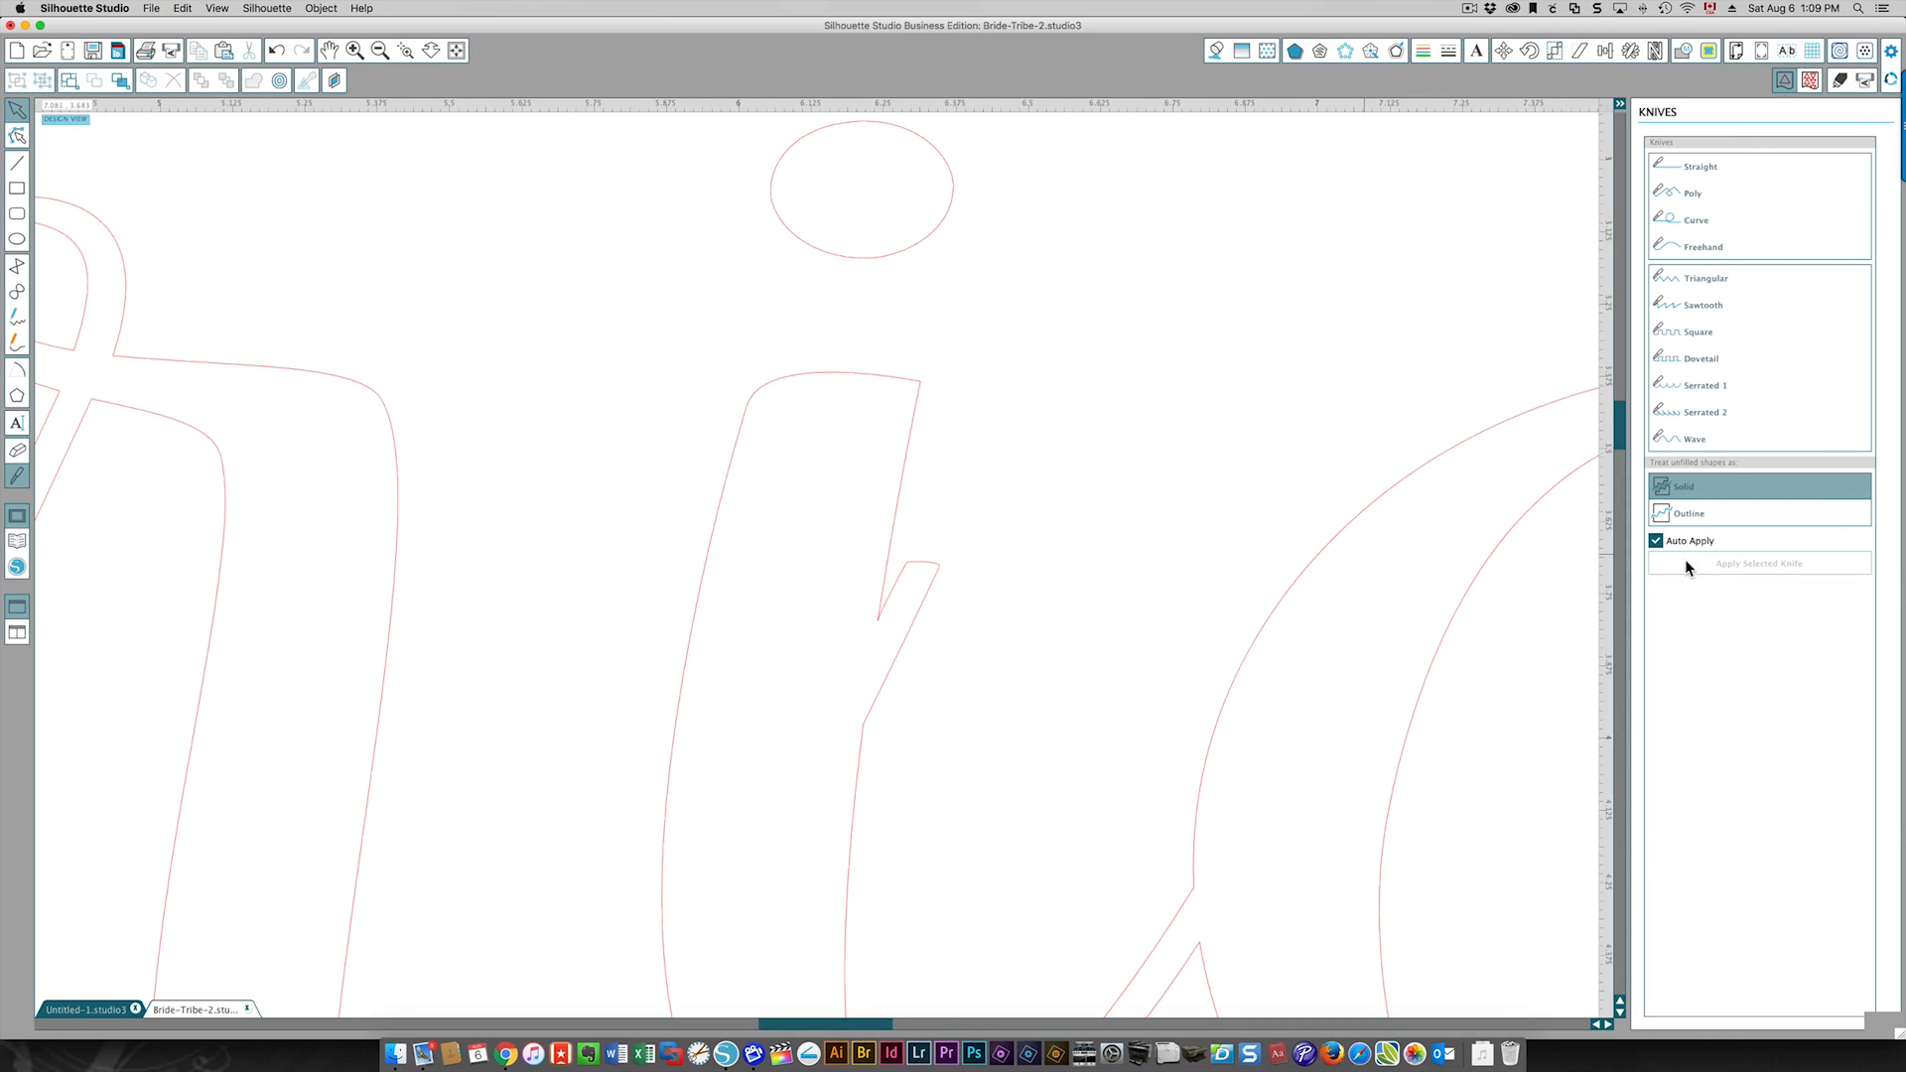
mouse_move(1688, 514)
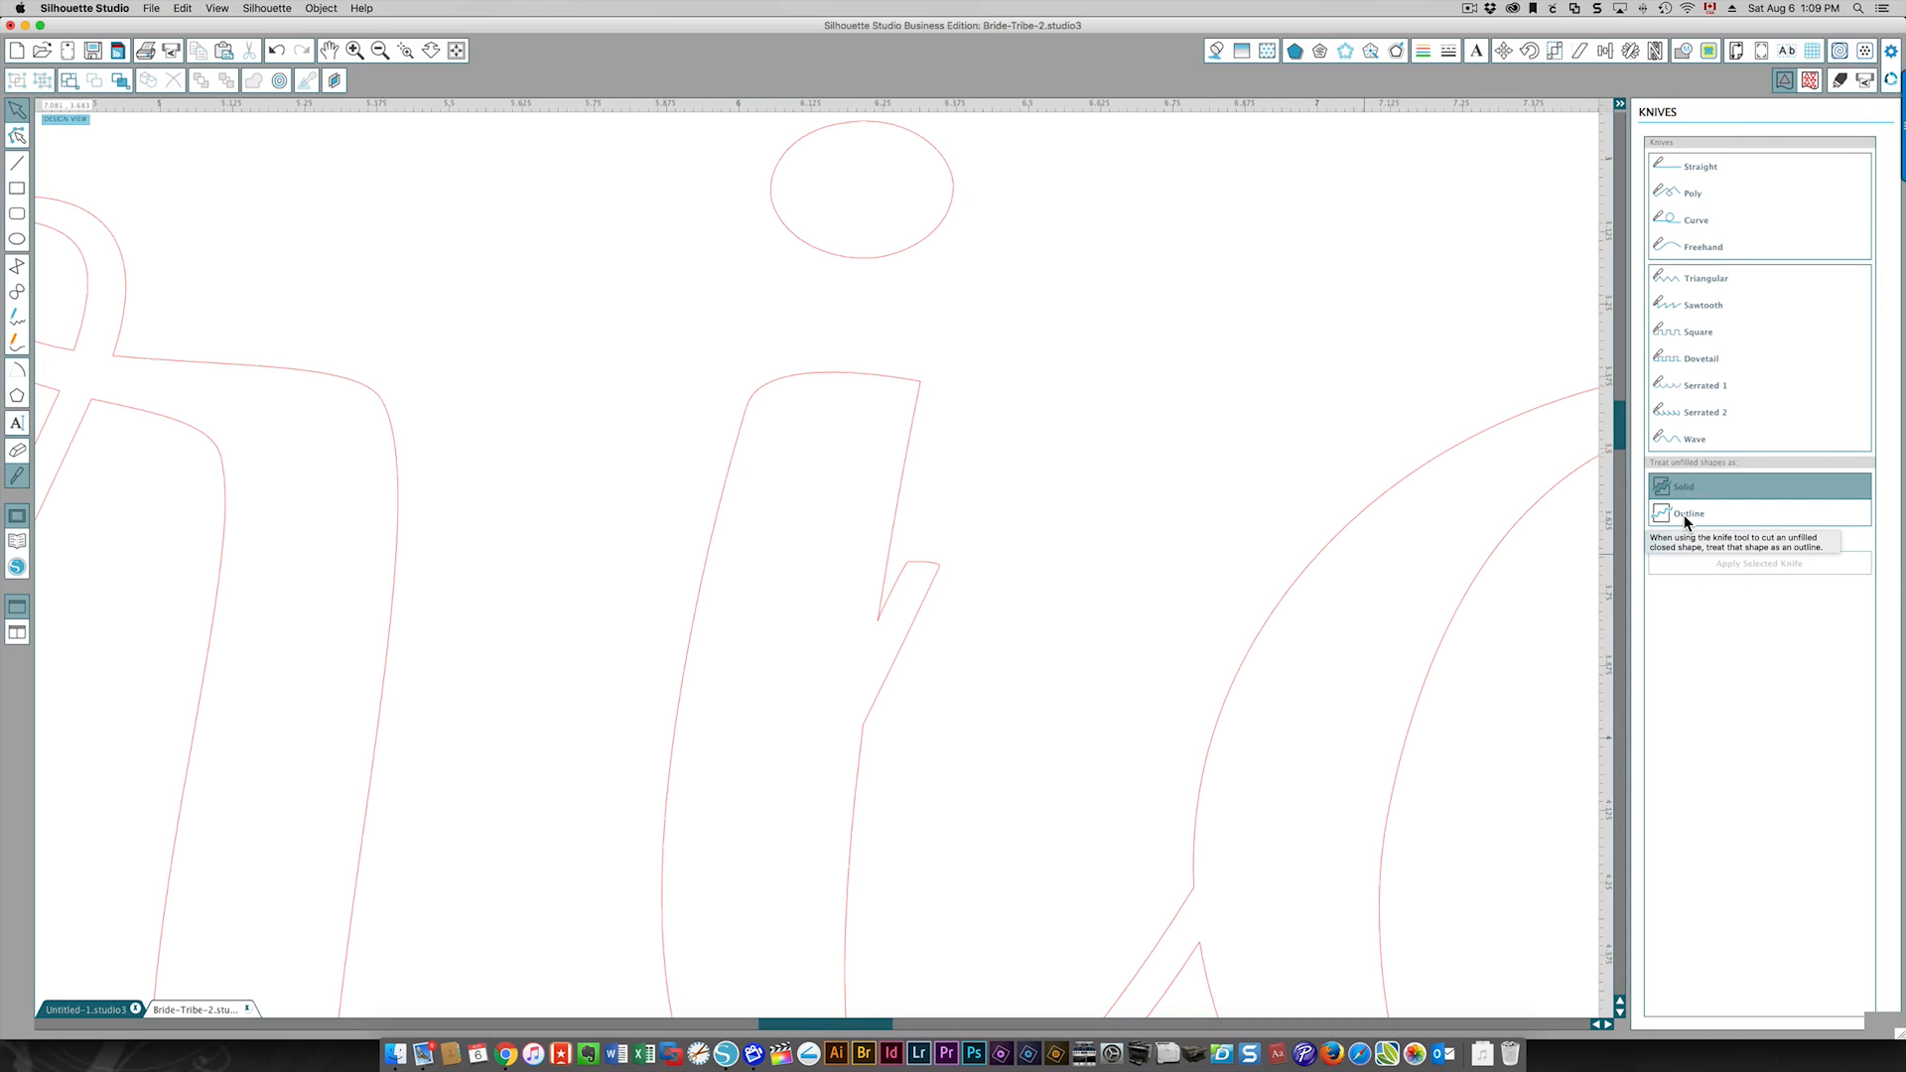
mouse_move(1690, 516)
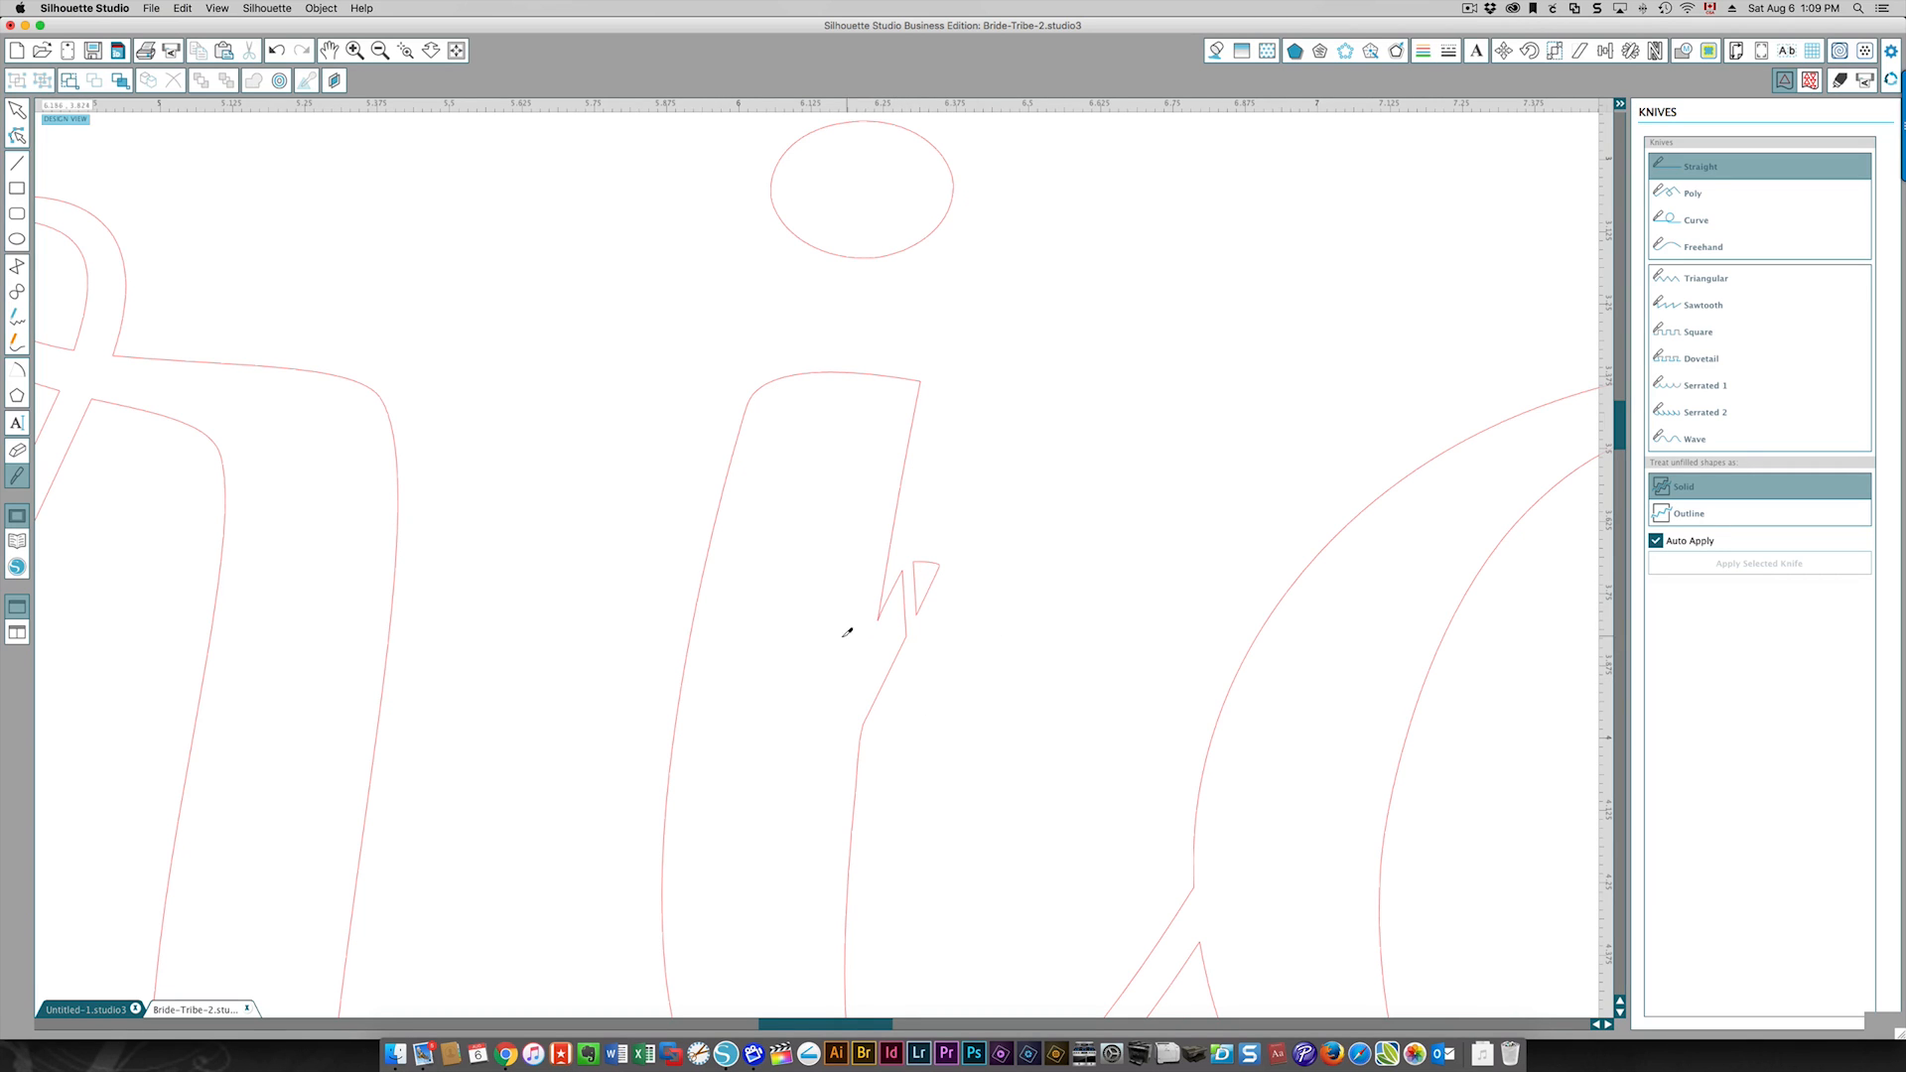
mouse_move(813, 637)
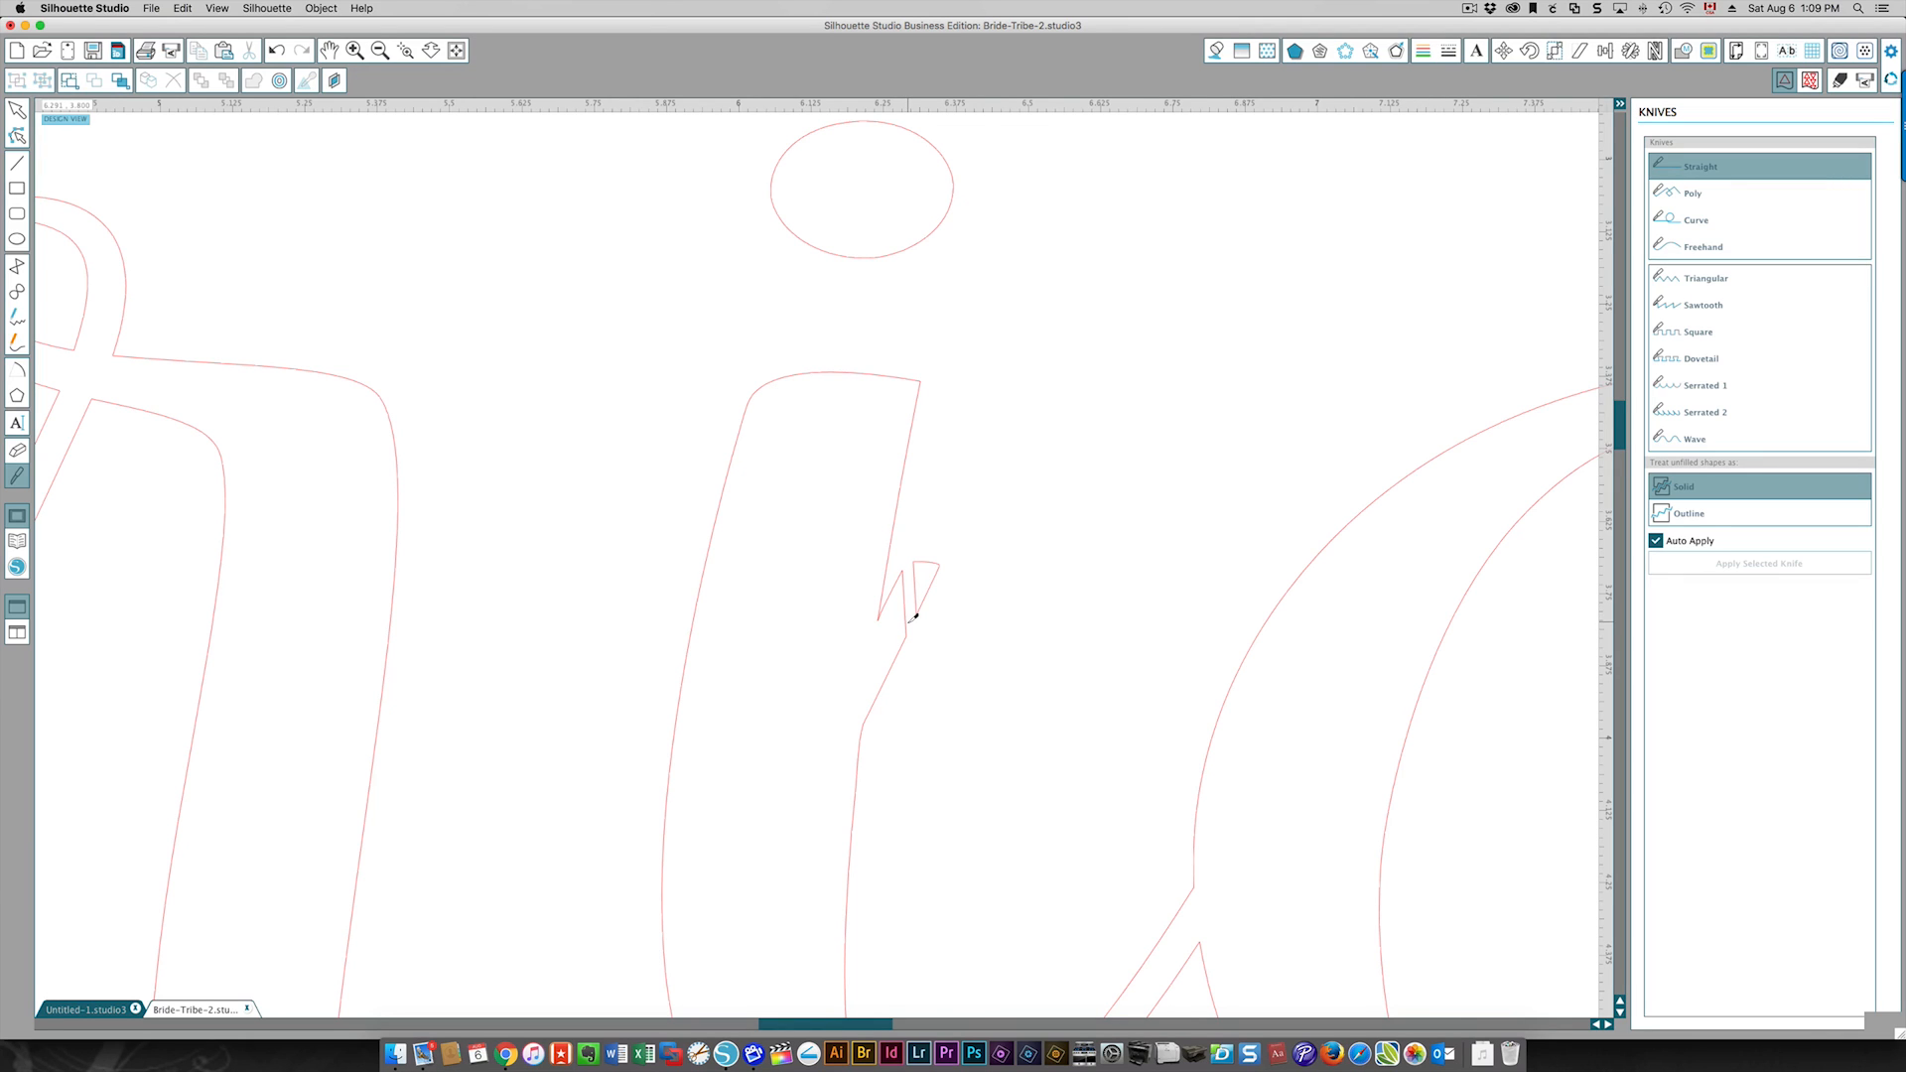
mouse_move(860, 562)
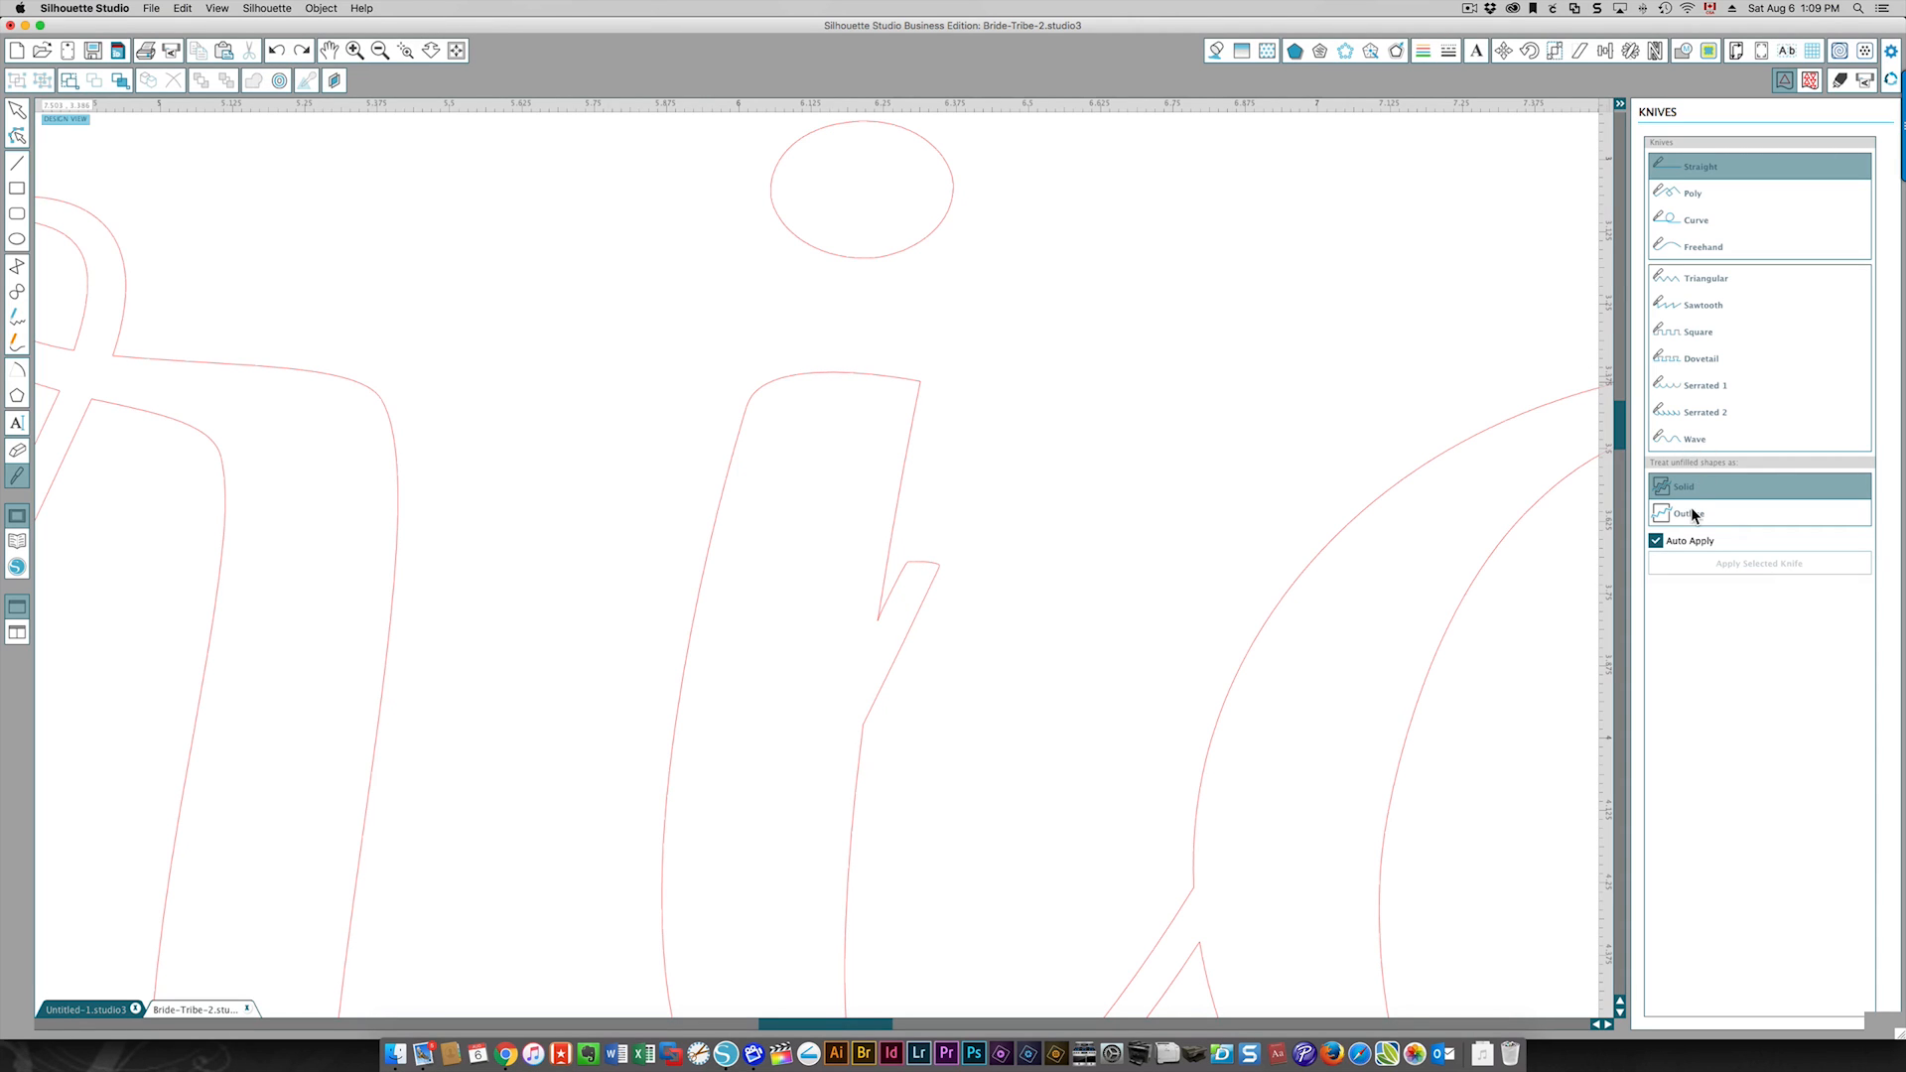
Treat unfilled shapes as Outline and slice a straight line across the notch.
click(1689, 513)
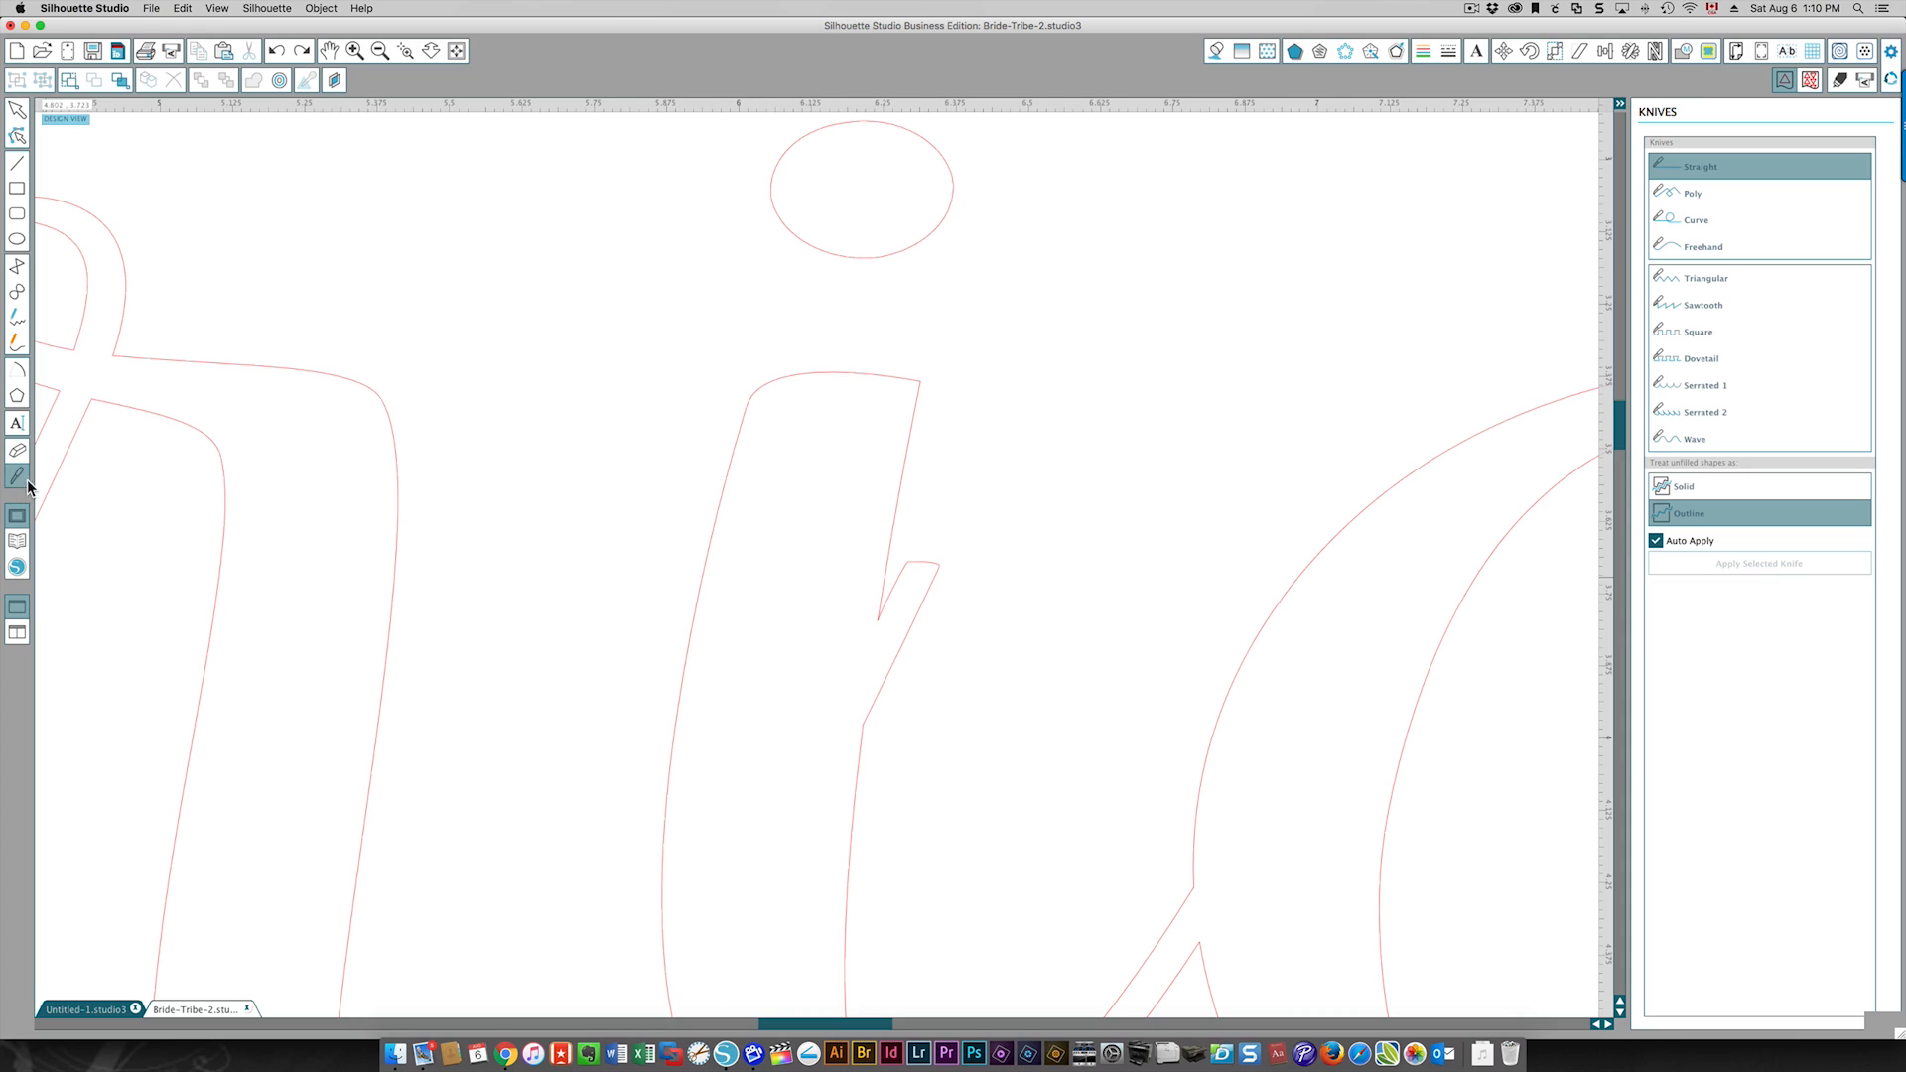
drag(905, 532, 914, 693)
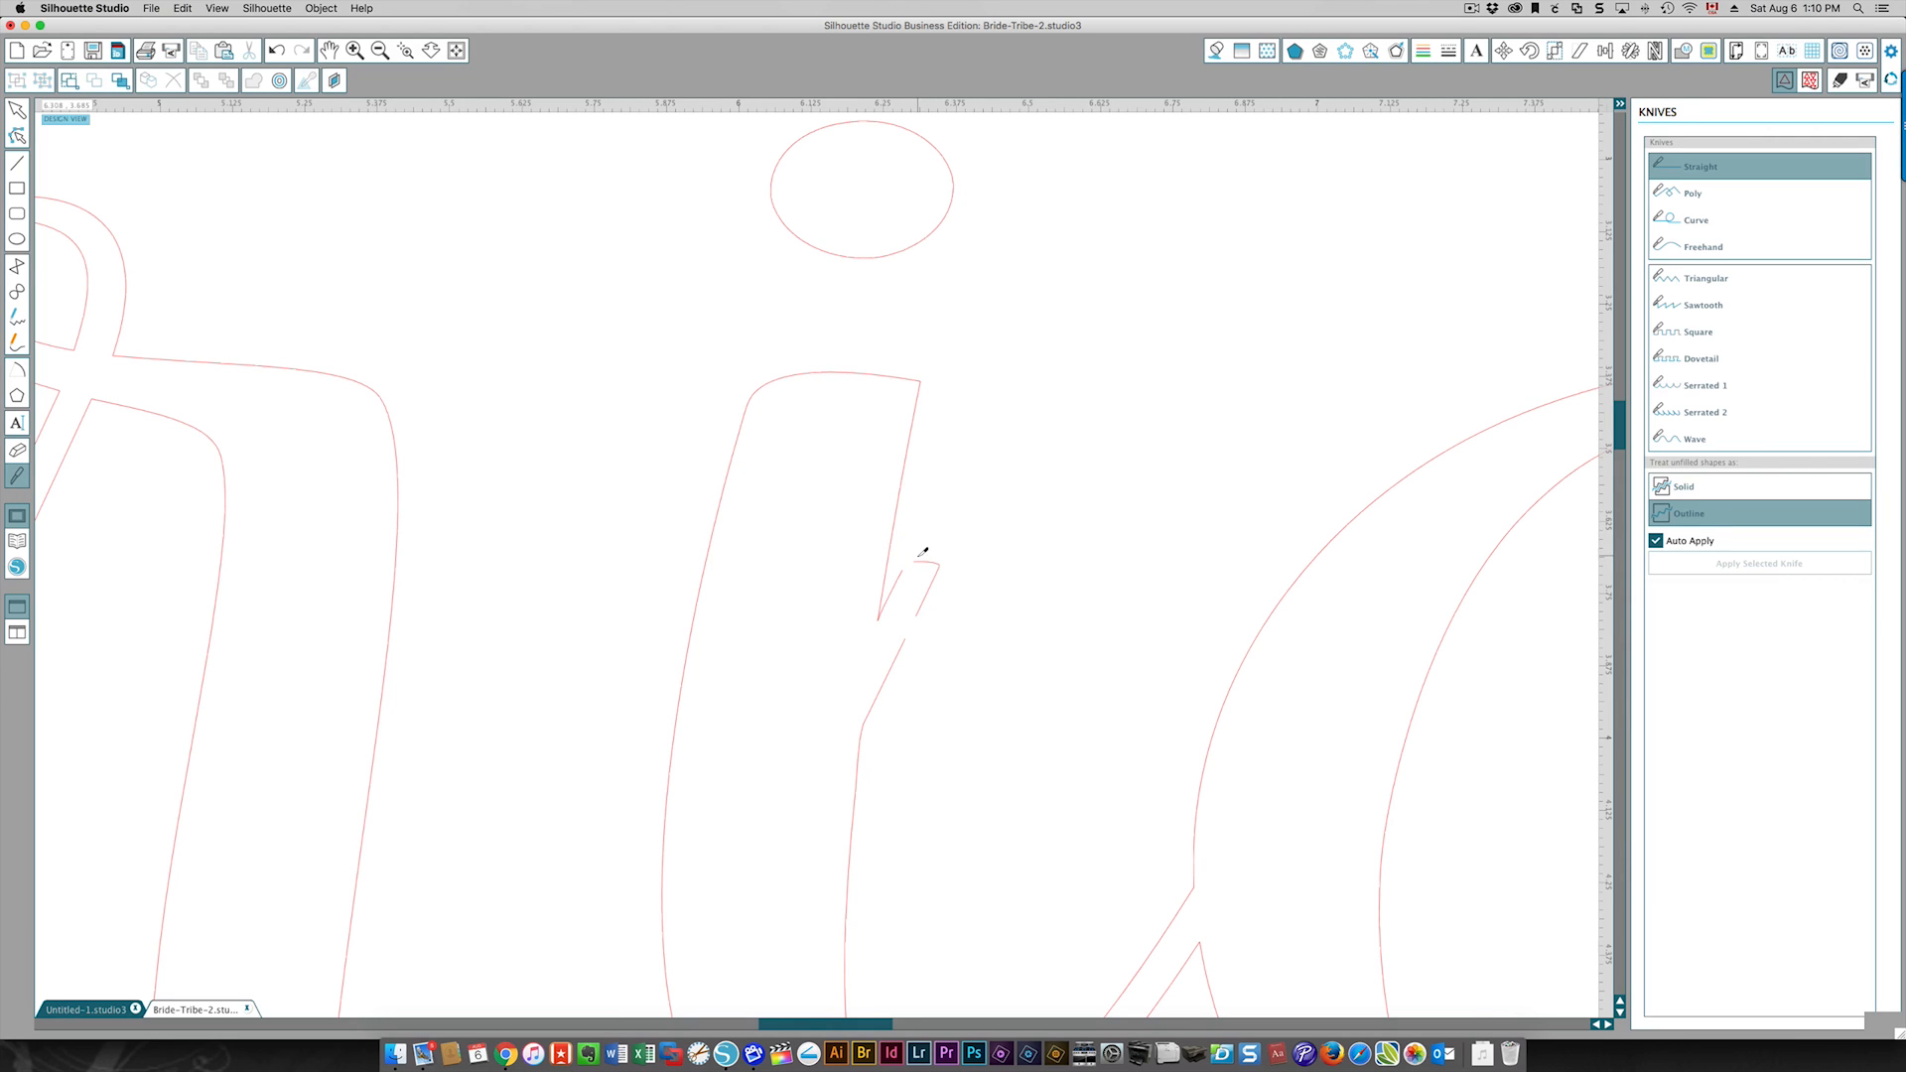
mouse_move(970, 620)
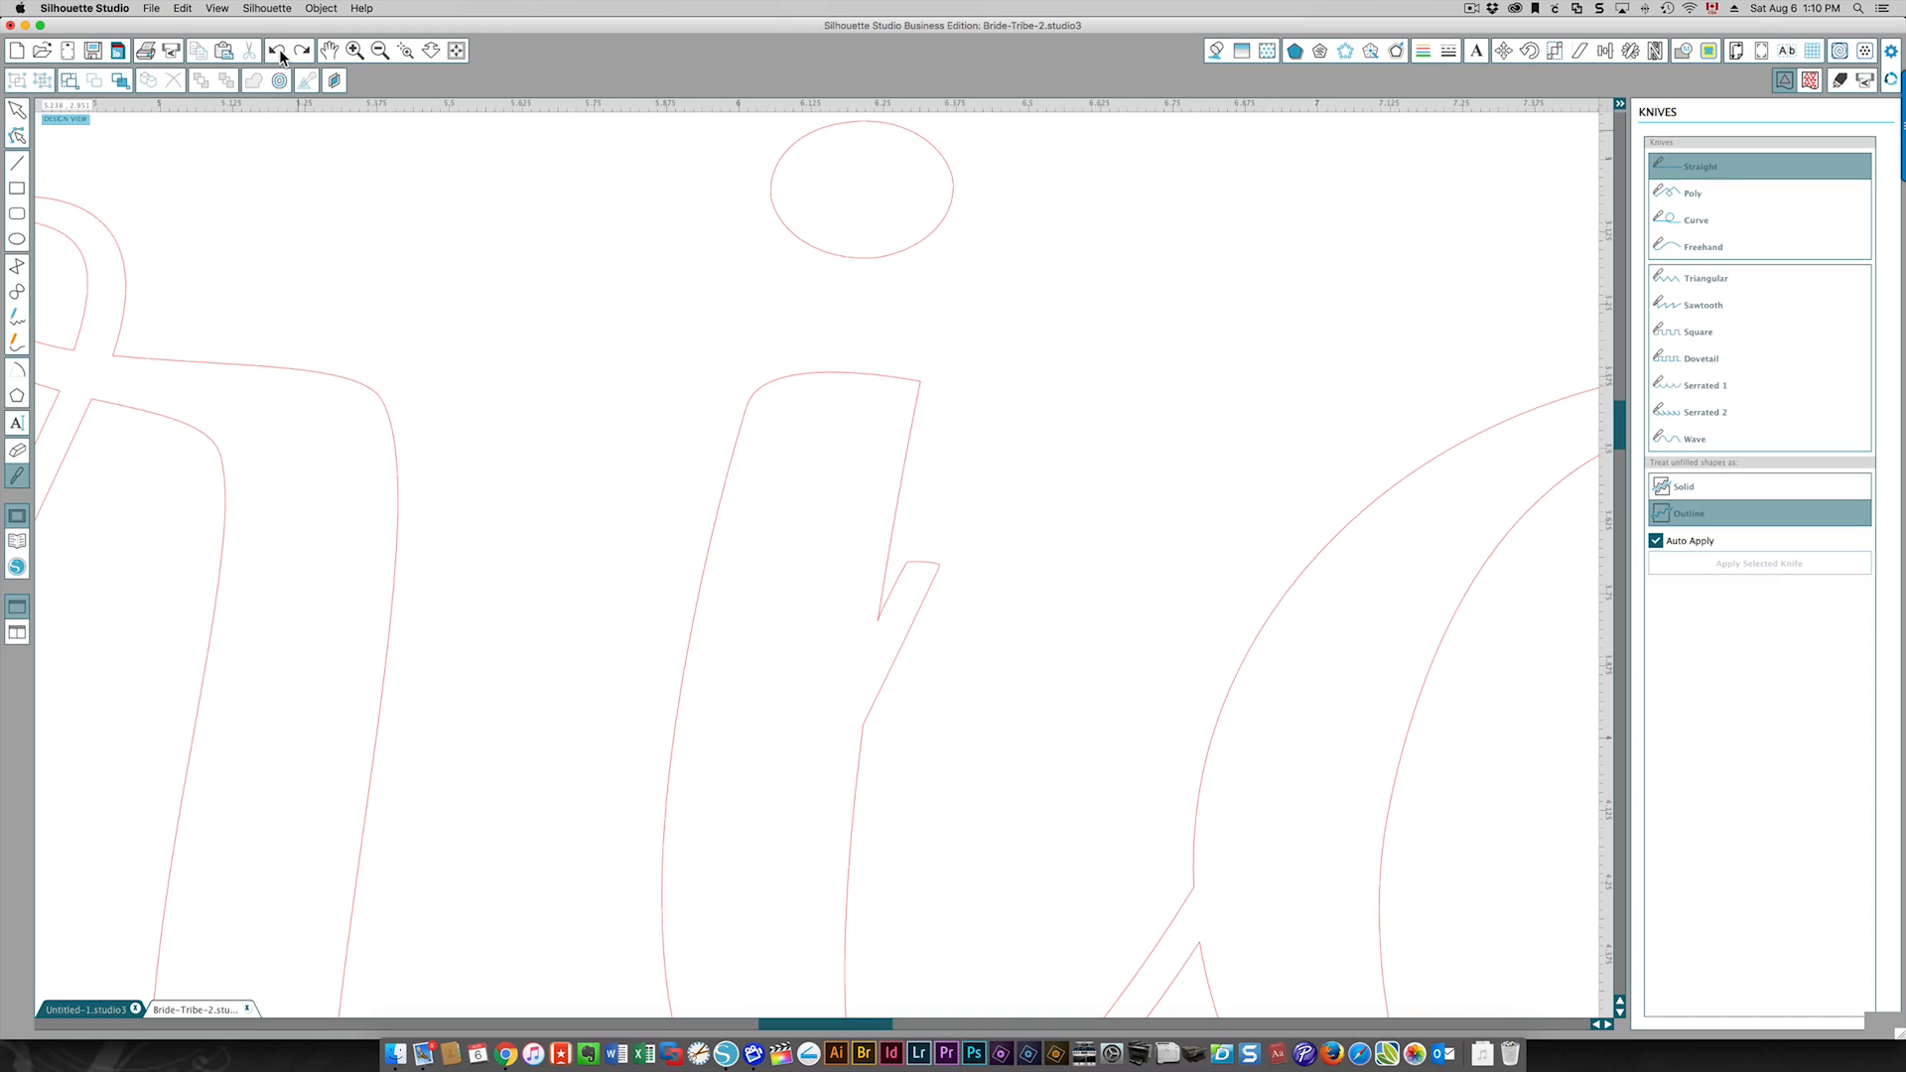
mouse_move(1675, 485)
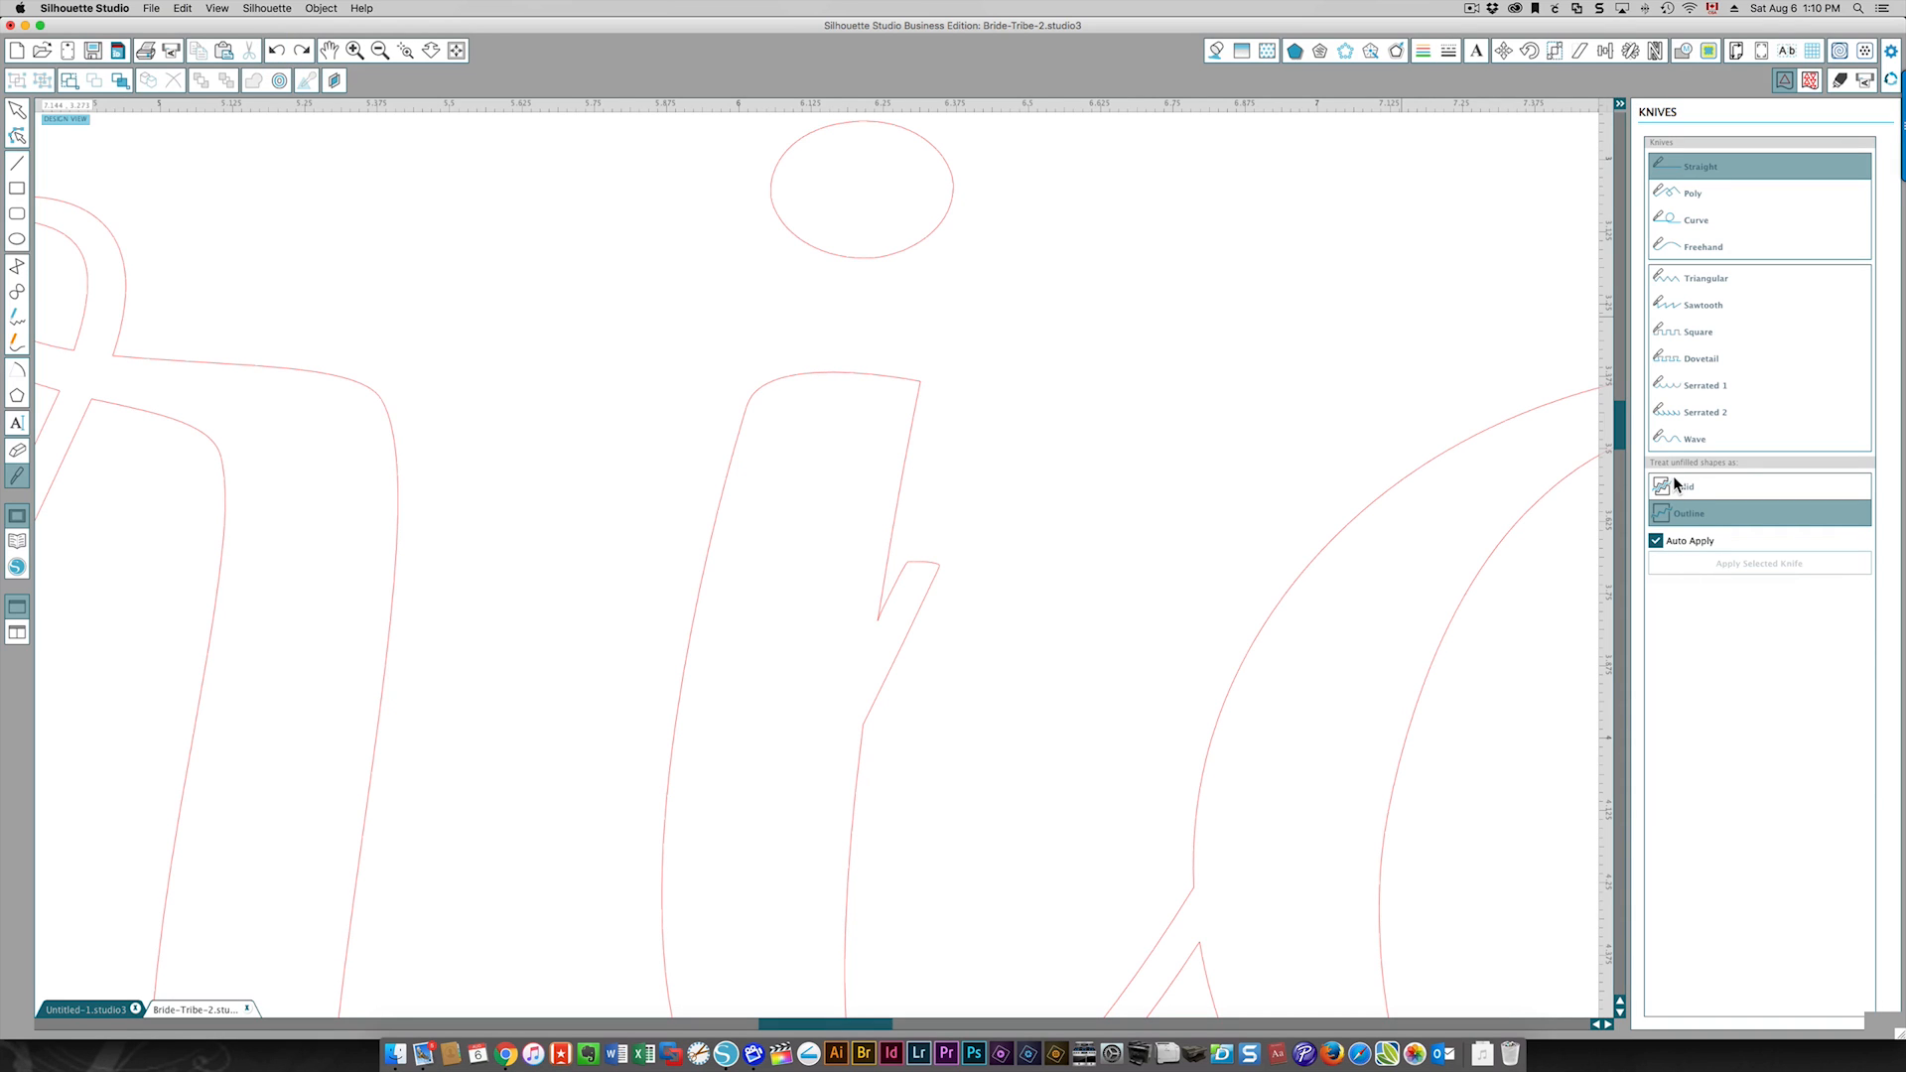
Switch 'Treat unfilled shapes as' to Solid.
click(1684, 486)
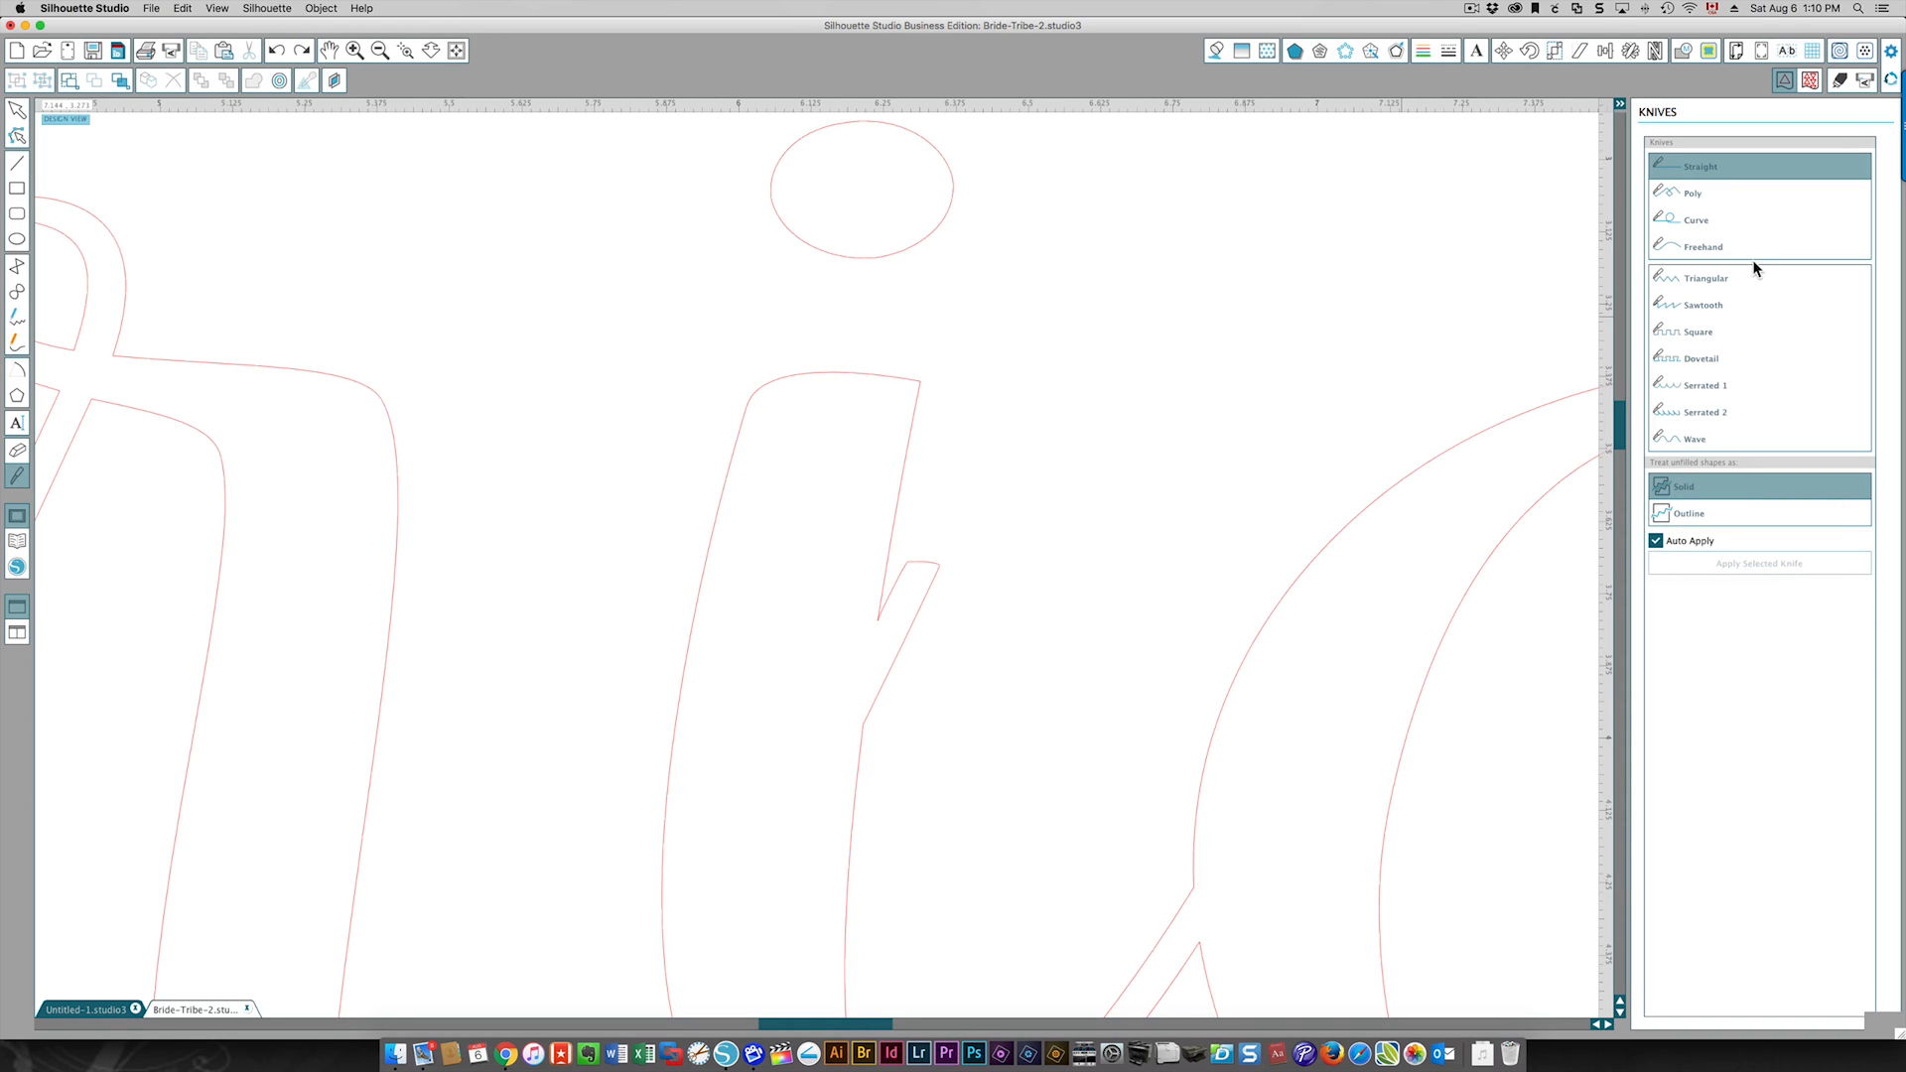
mouse_move(889, 601)
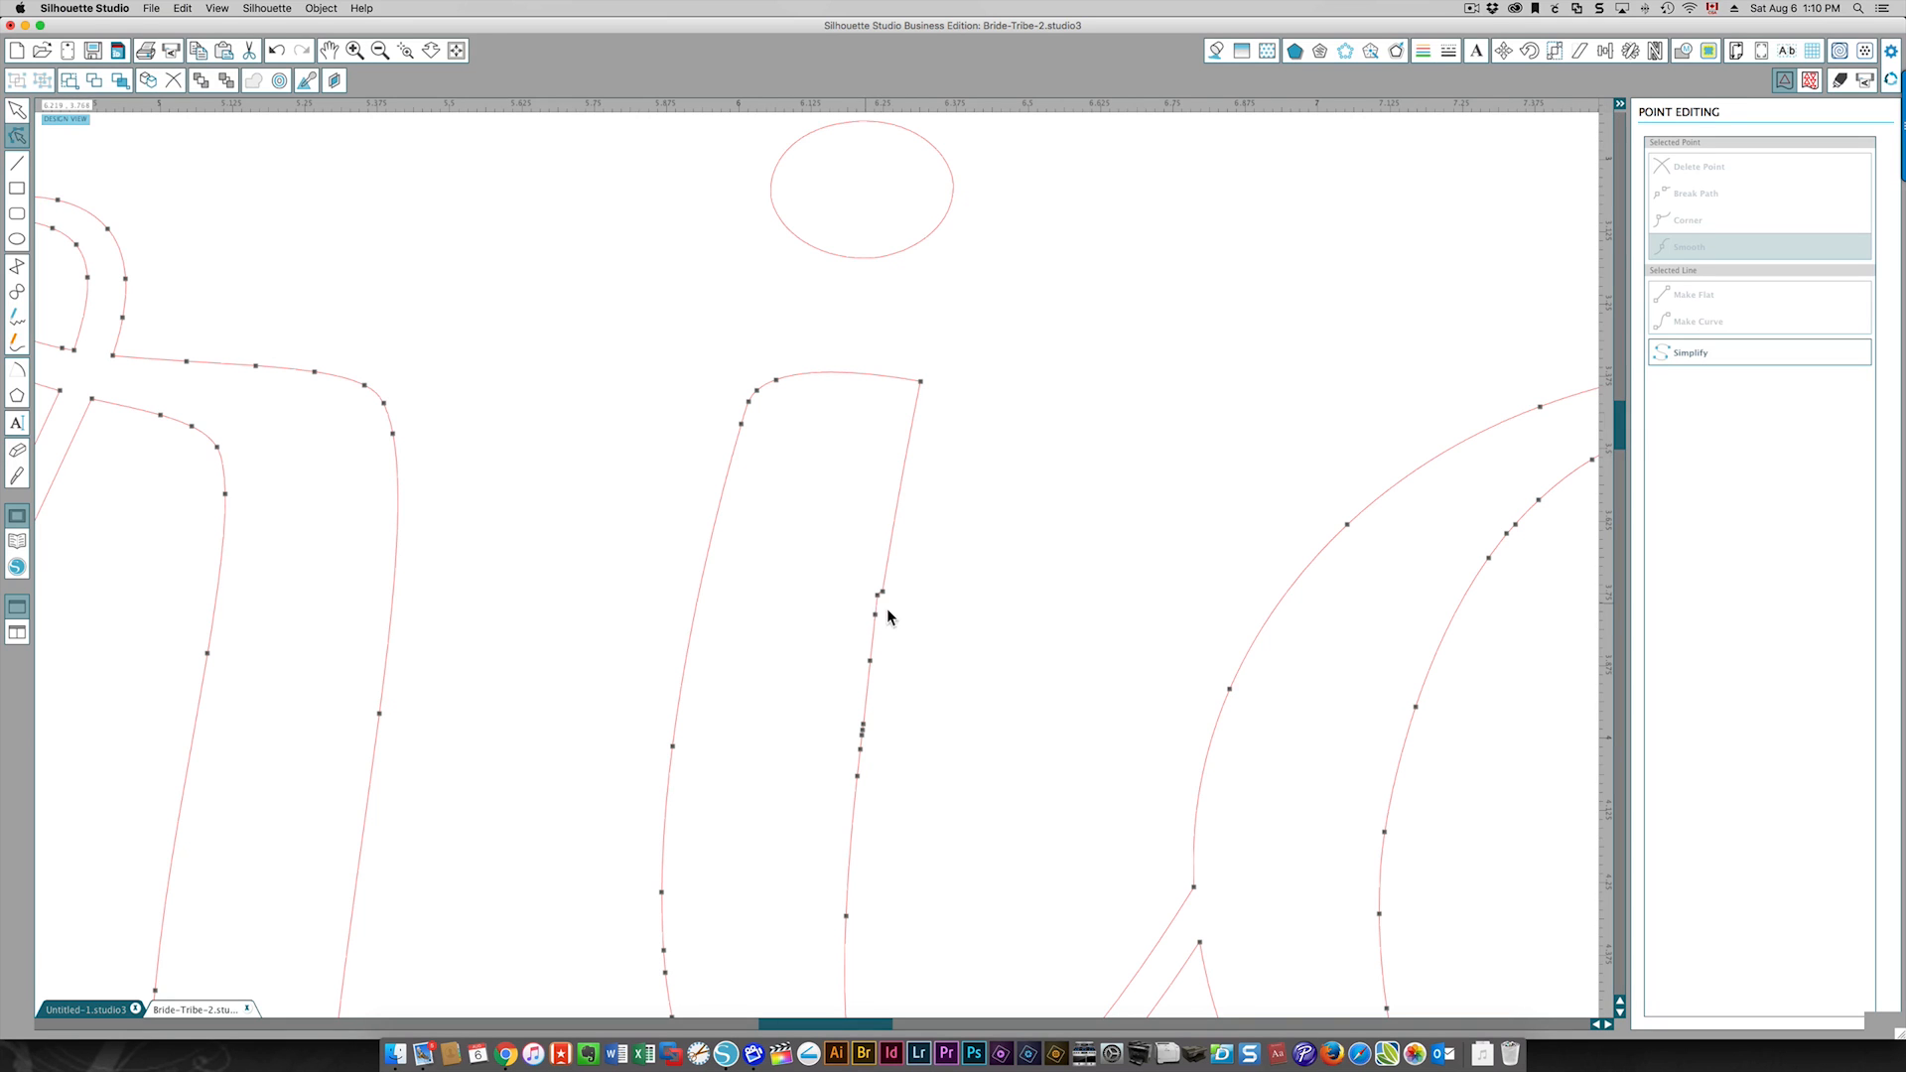
Select the trimmed i stem and bring up its point options for smoothing.
click(878, 595)
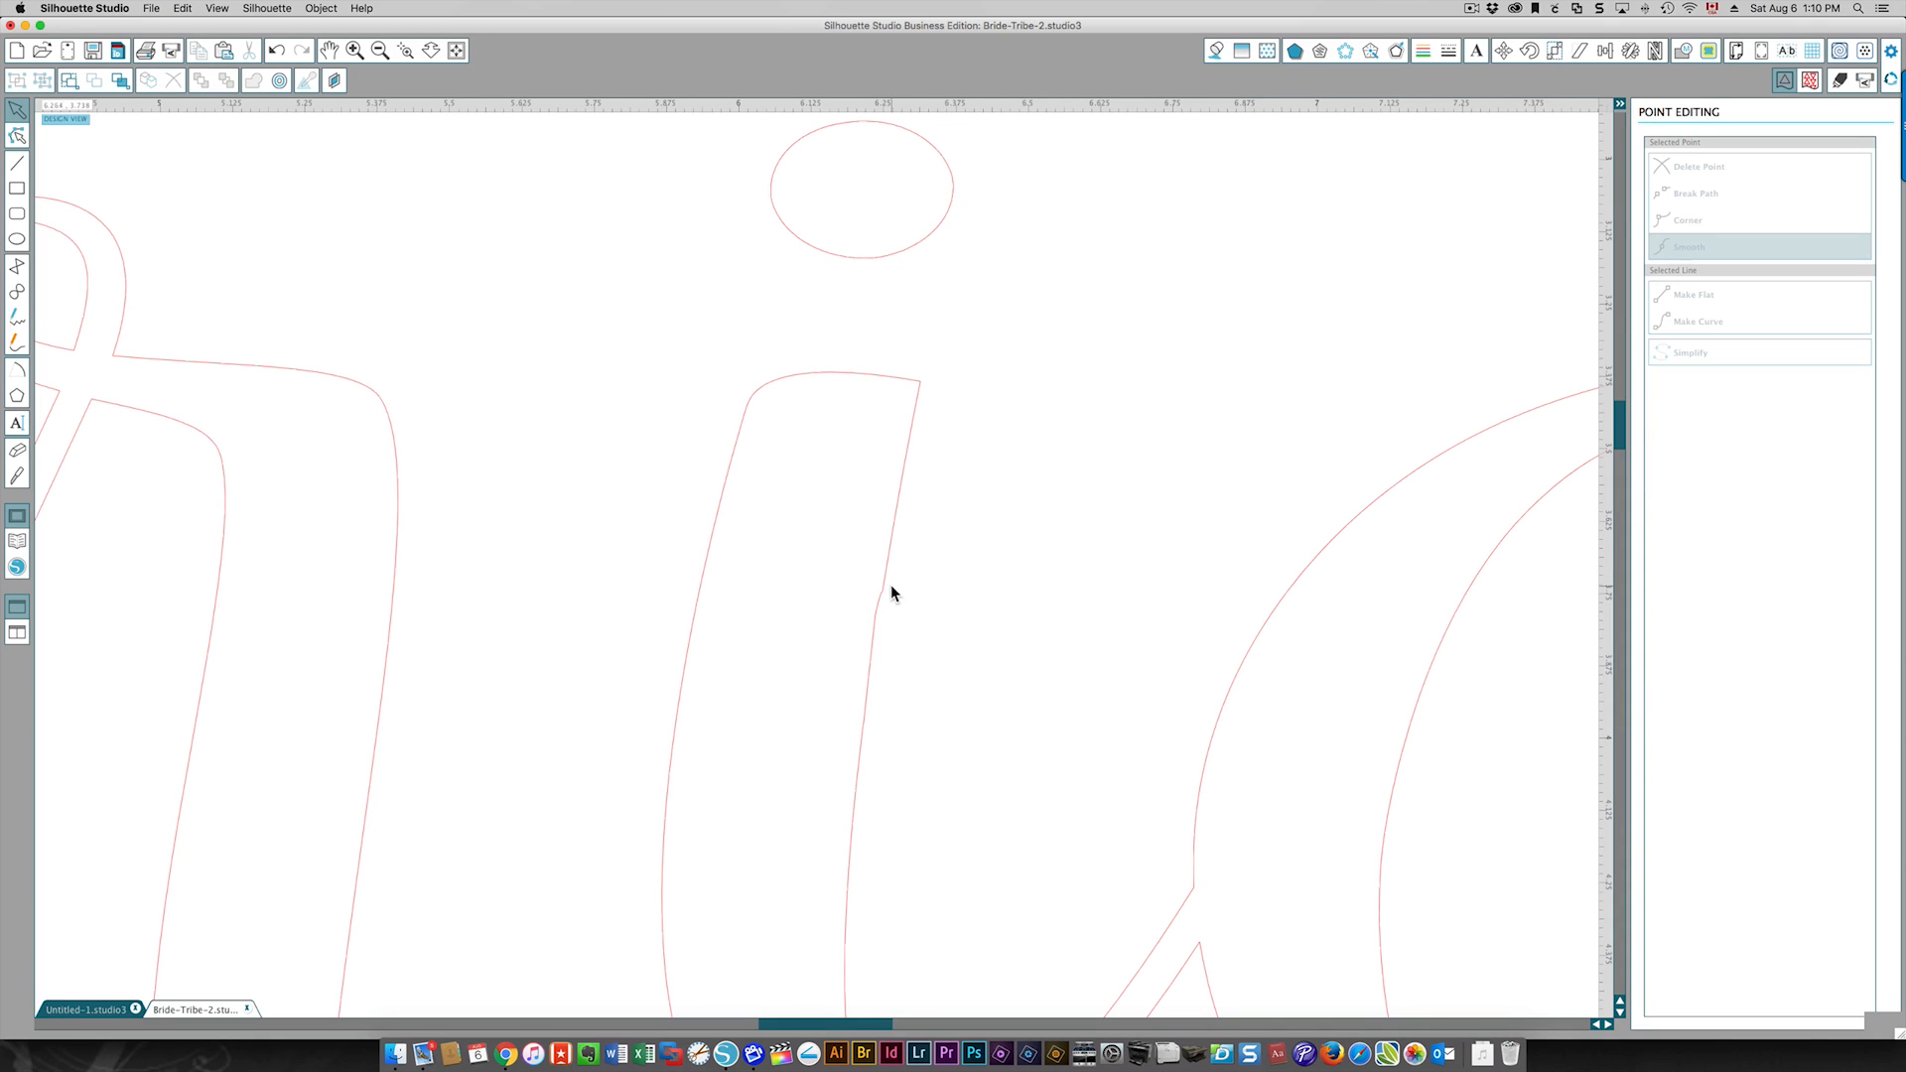
mouse_move(347, 313)
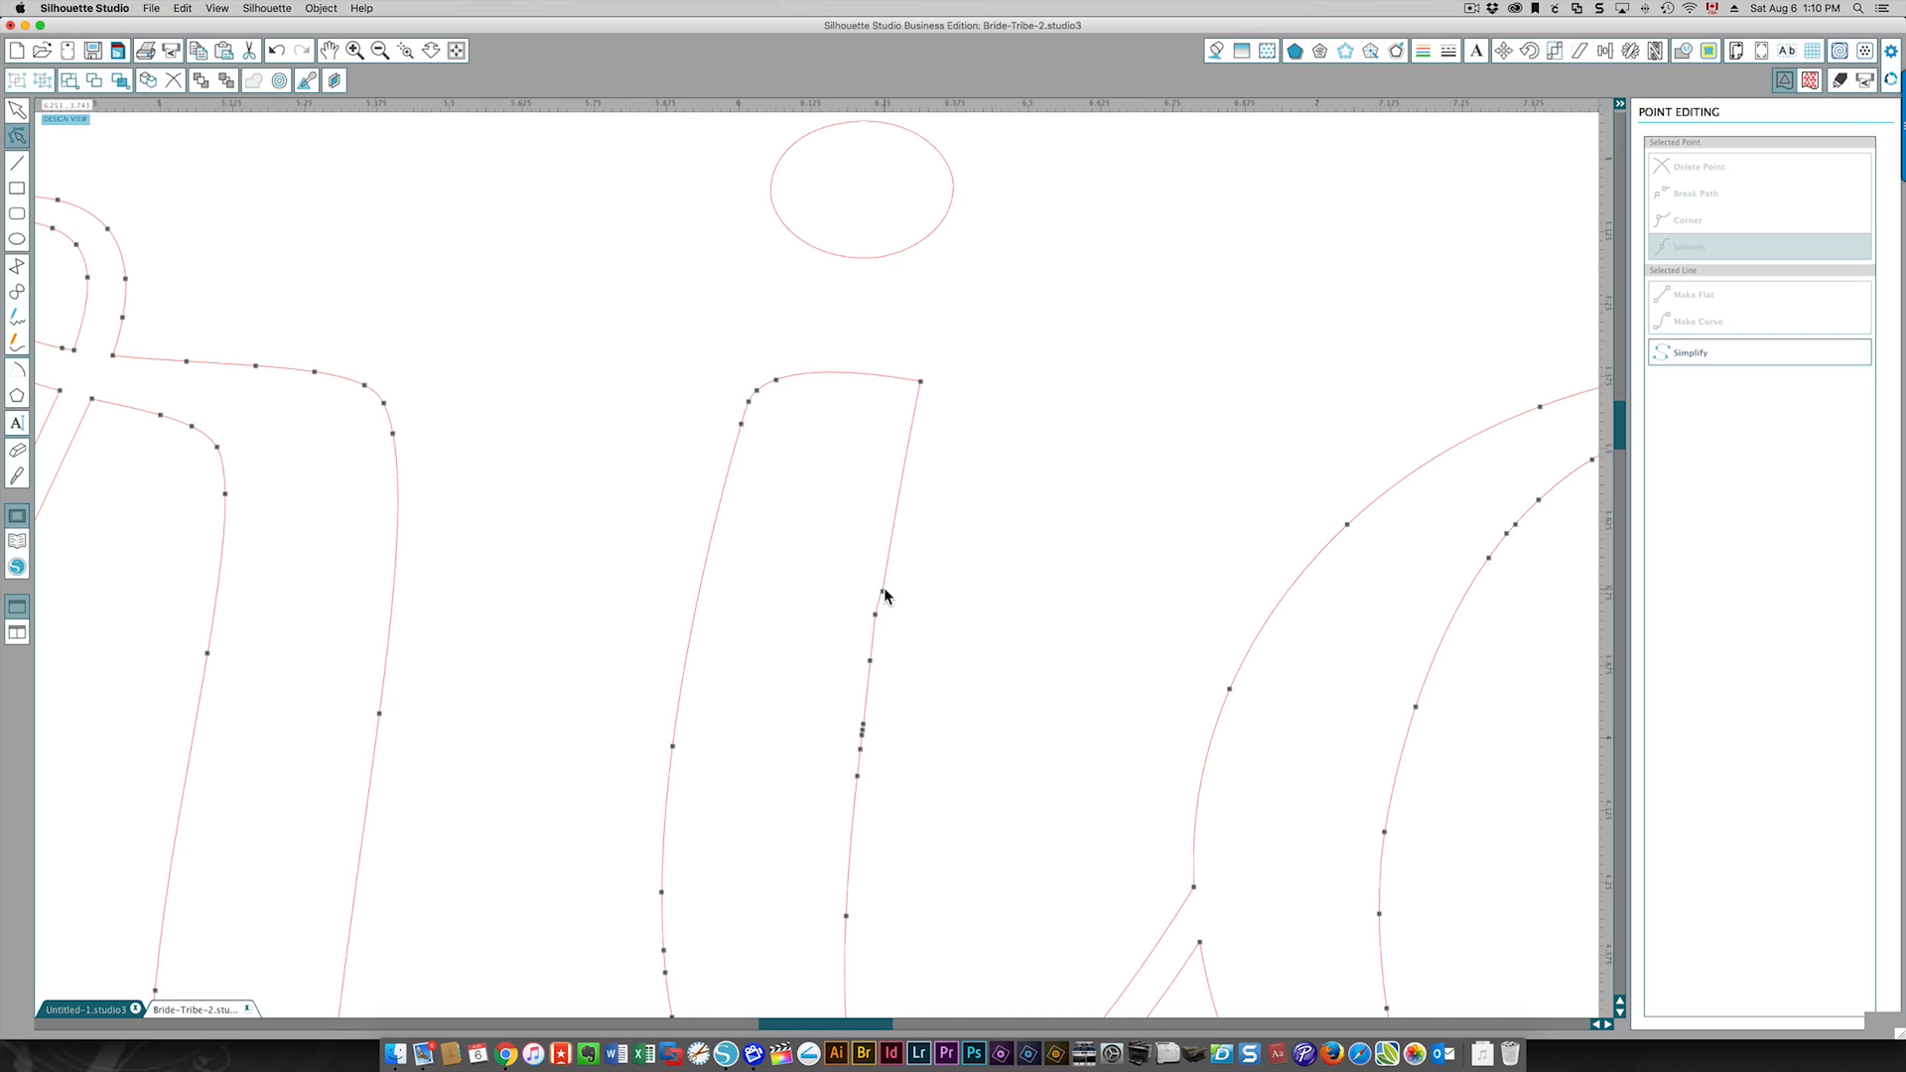
right_click(886, 595)
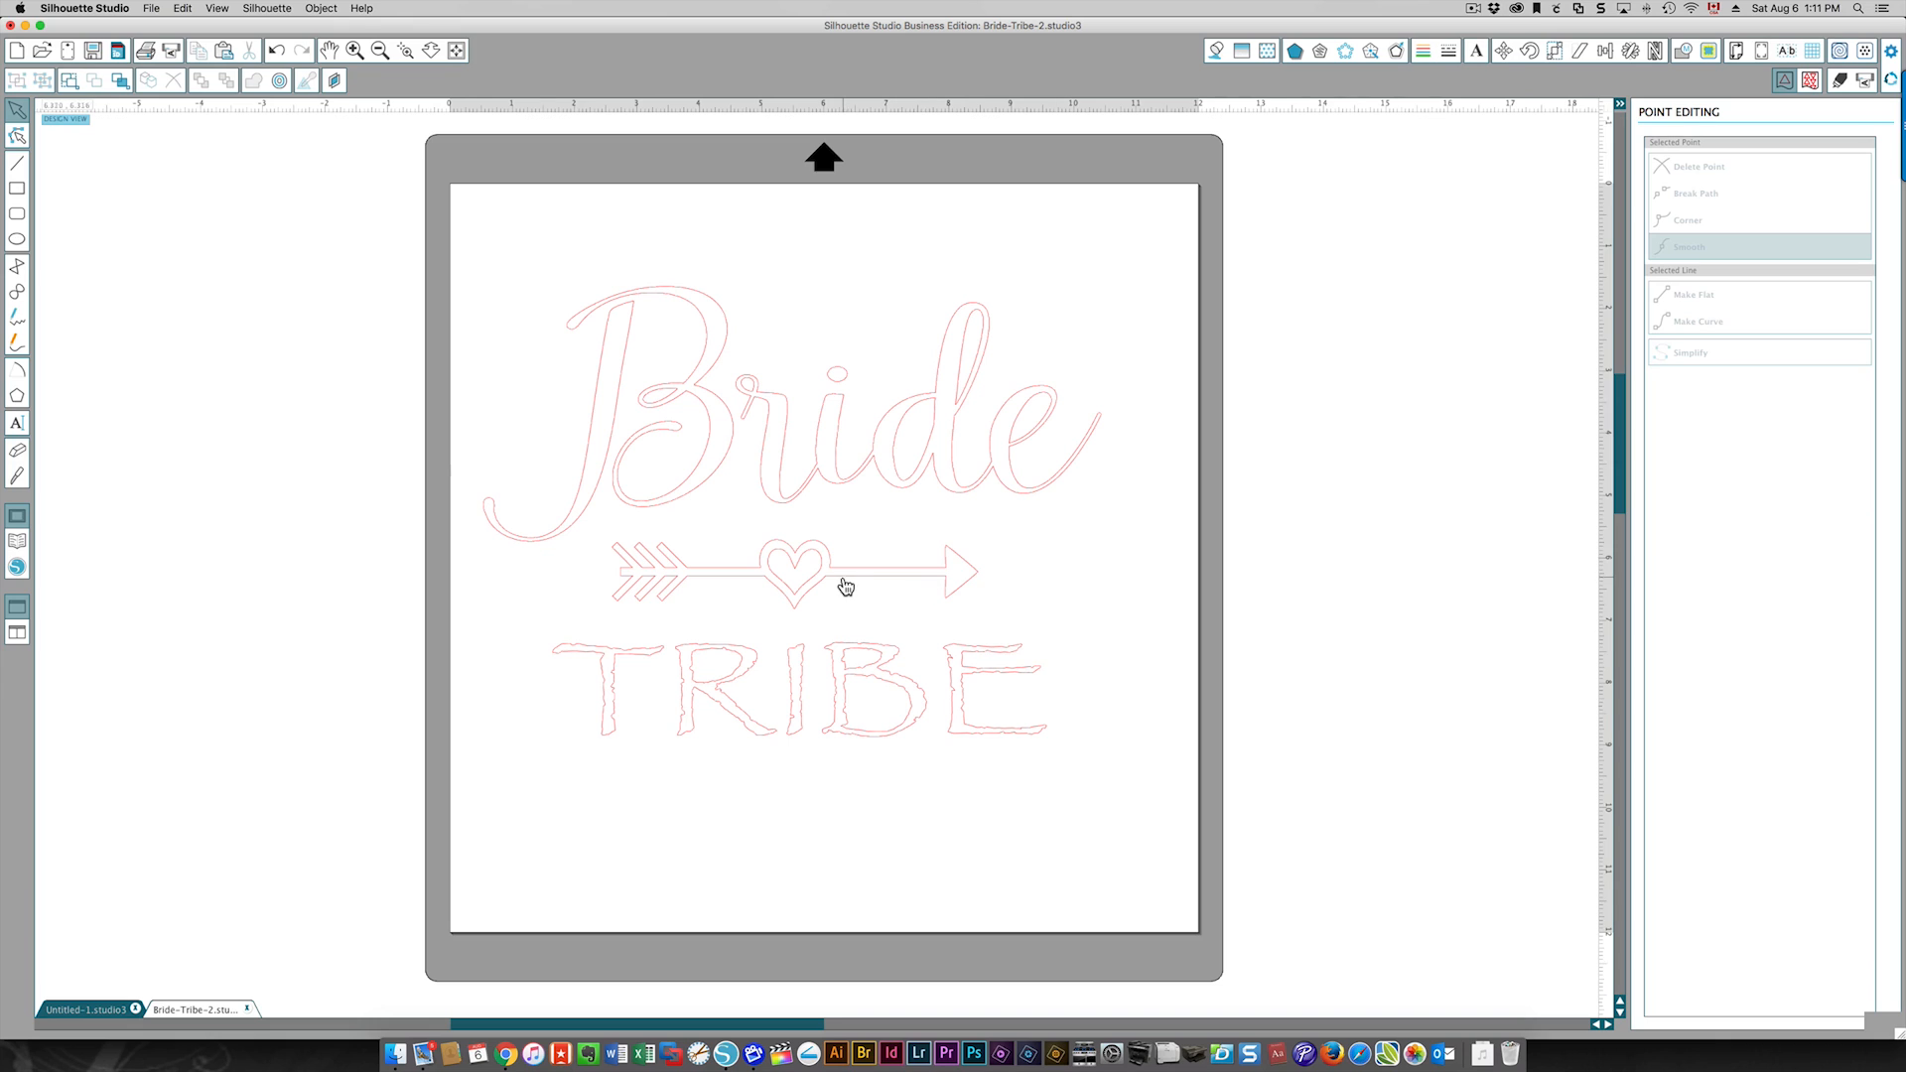
mouse_move(861, 402)
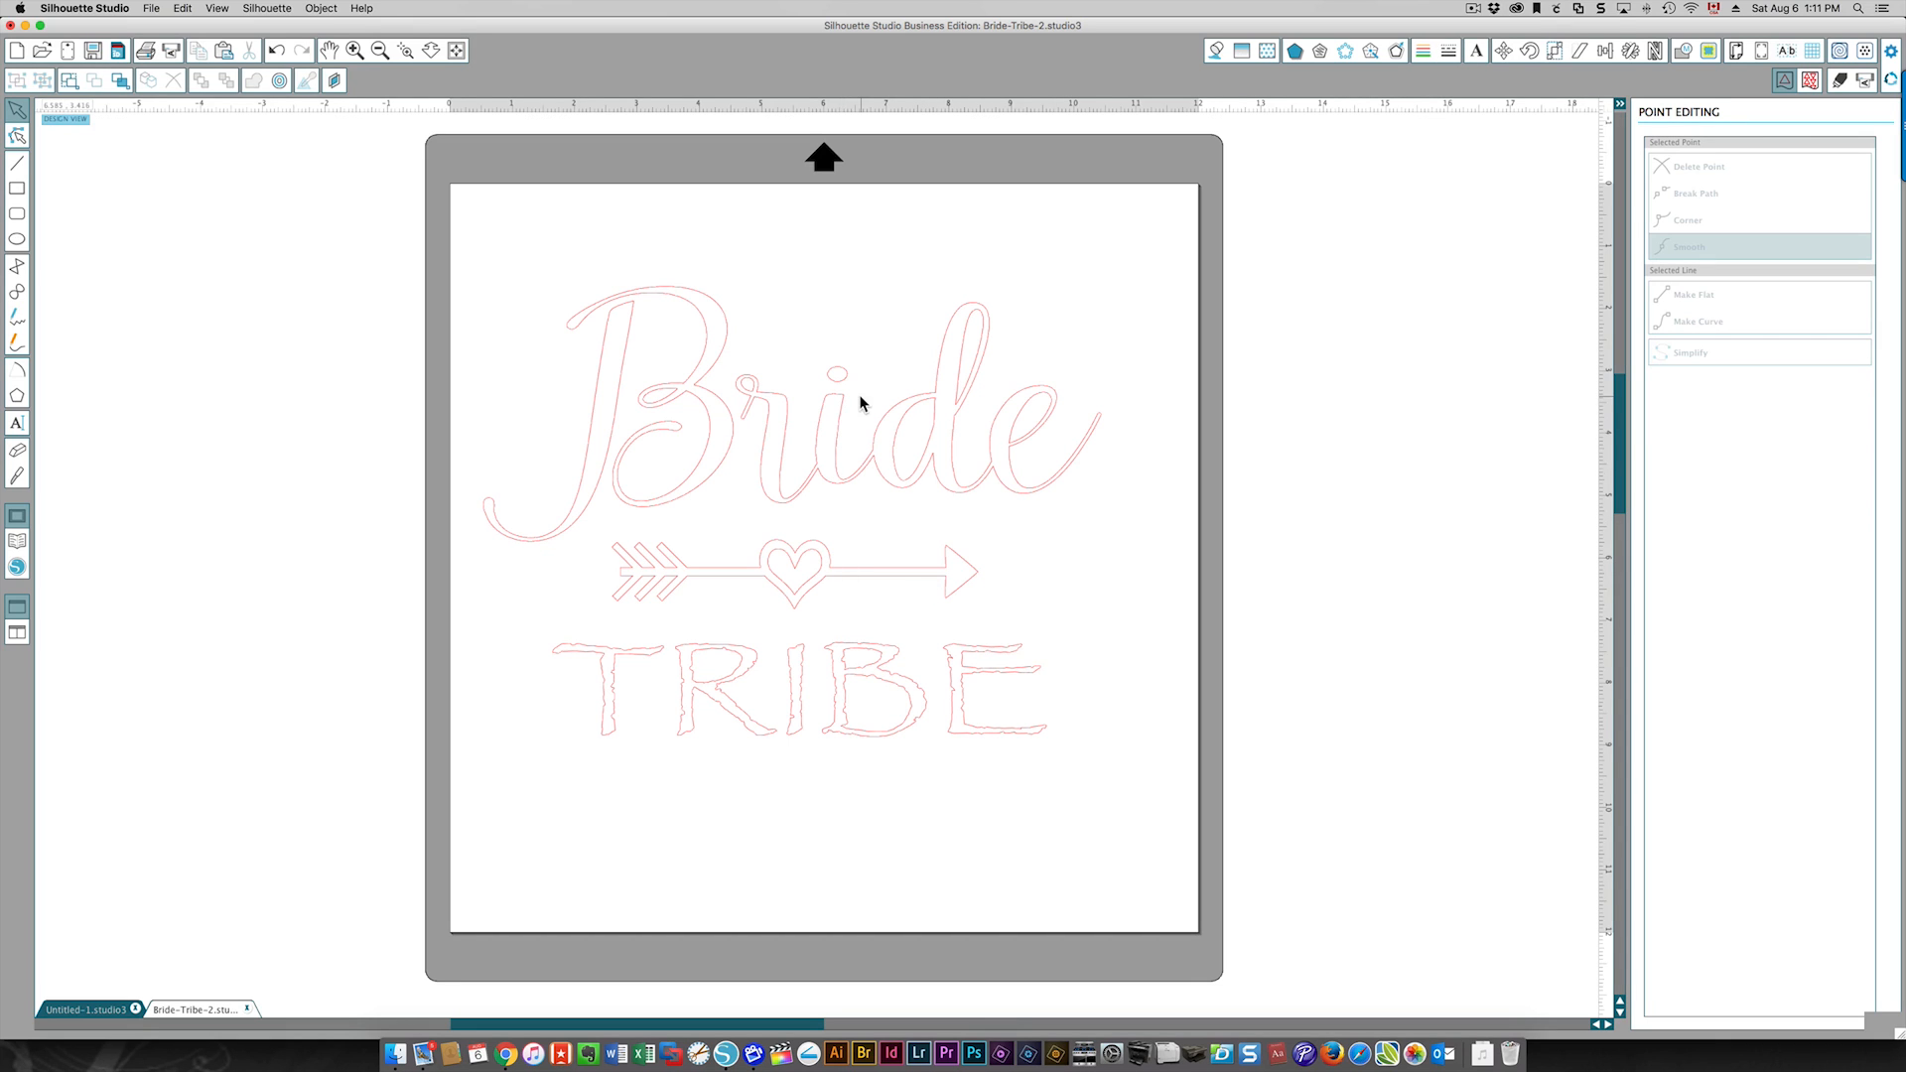
mouse_move(854, 422)
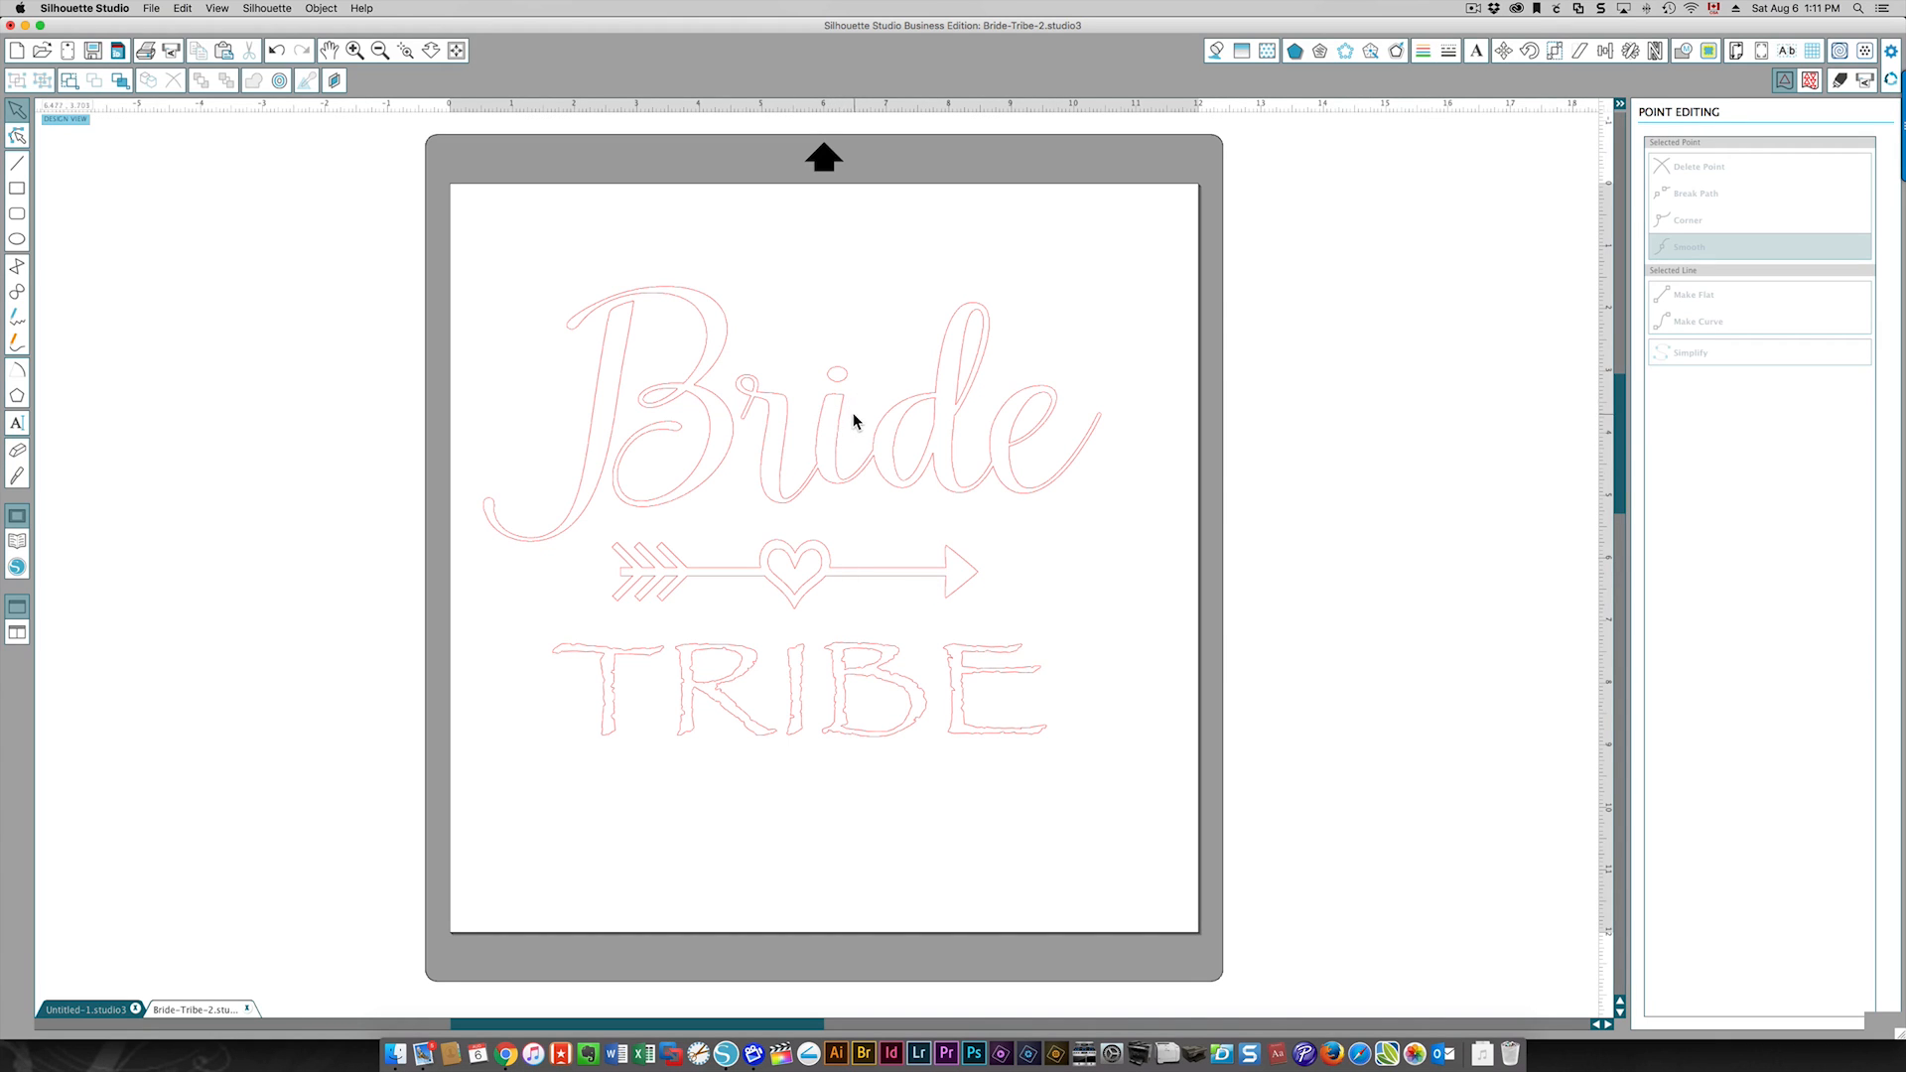
mouse_move(1075, 581)
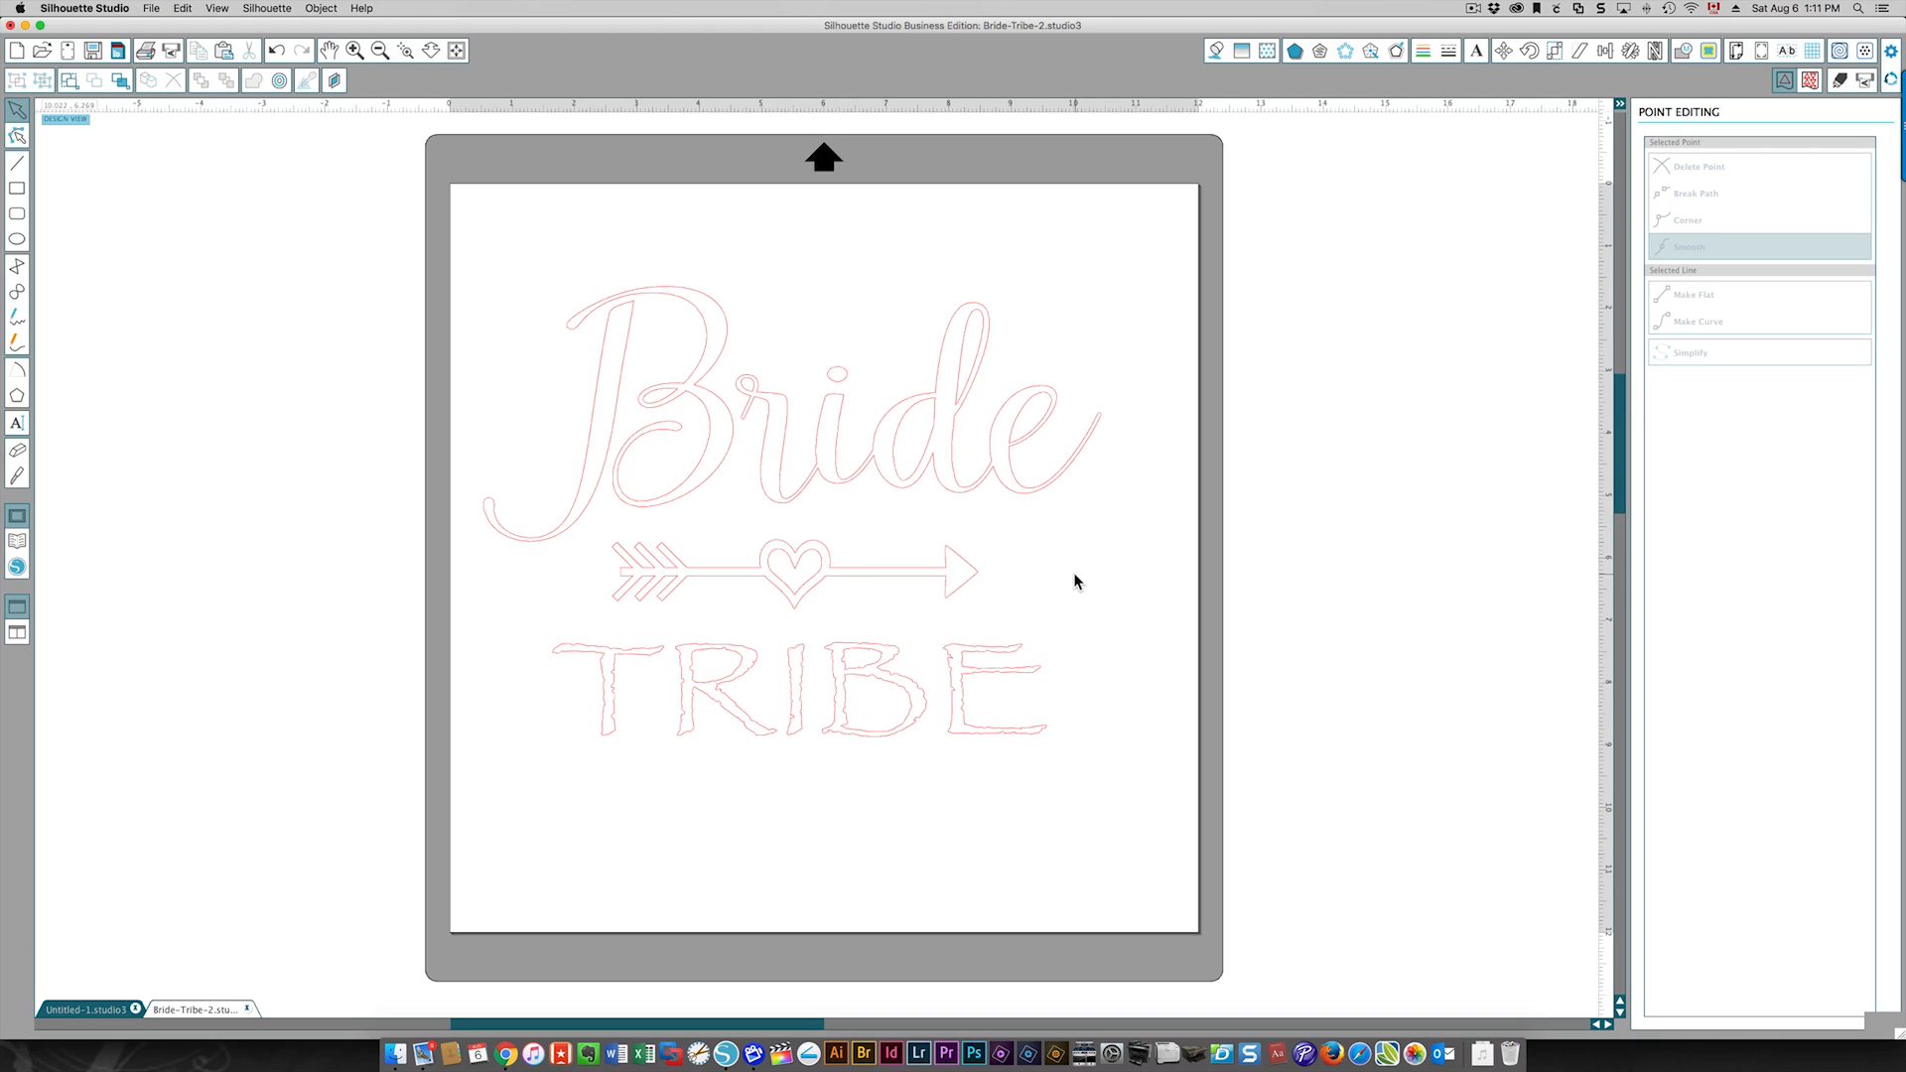
mouse_move(1166, 540)
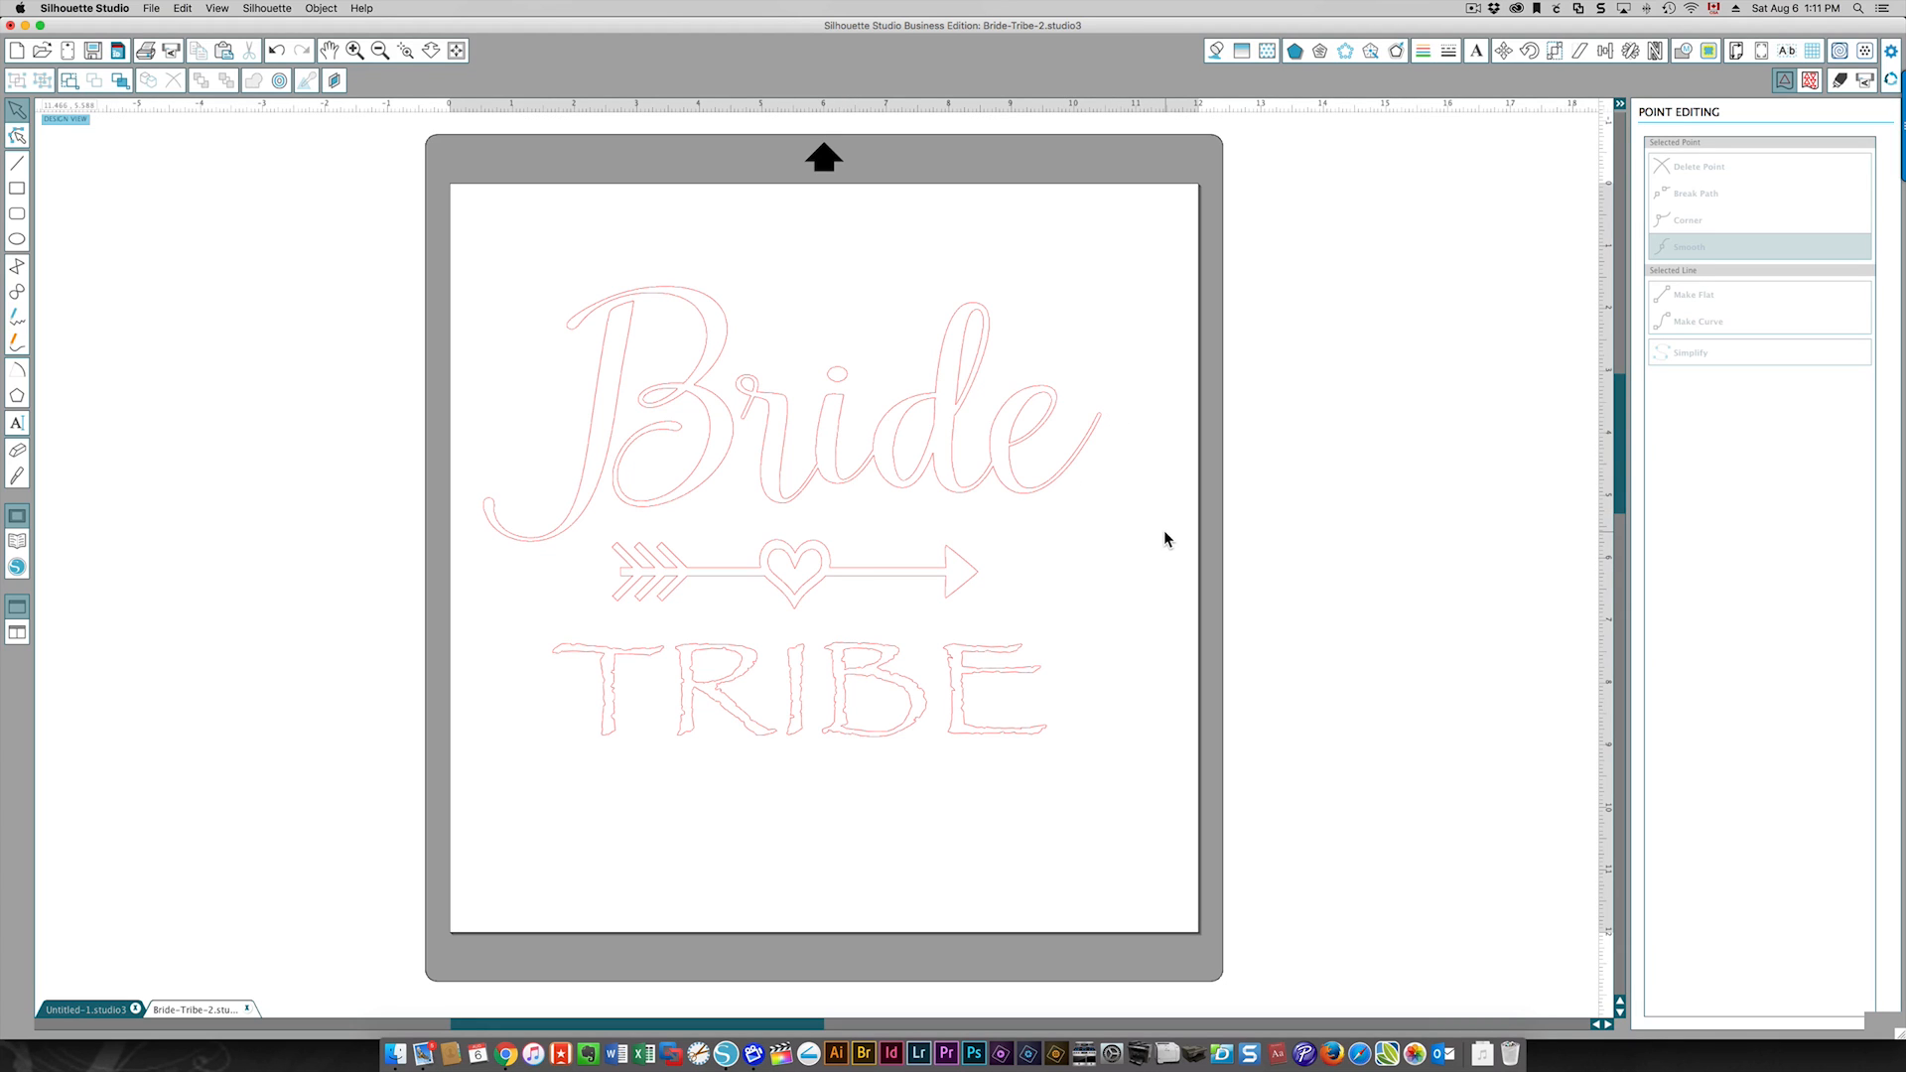